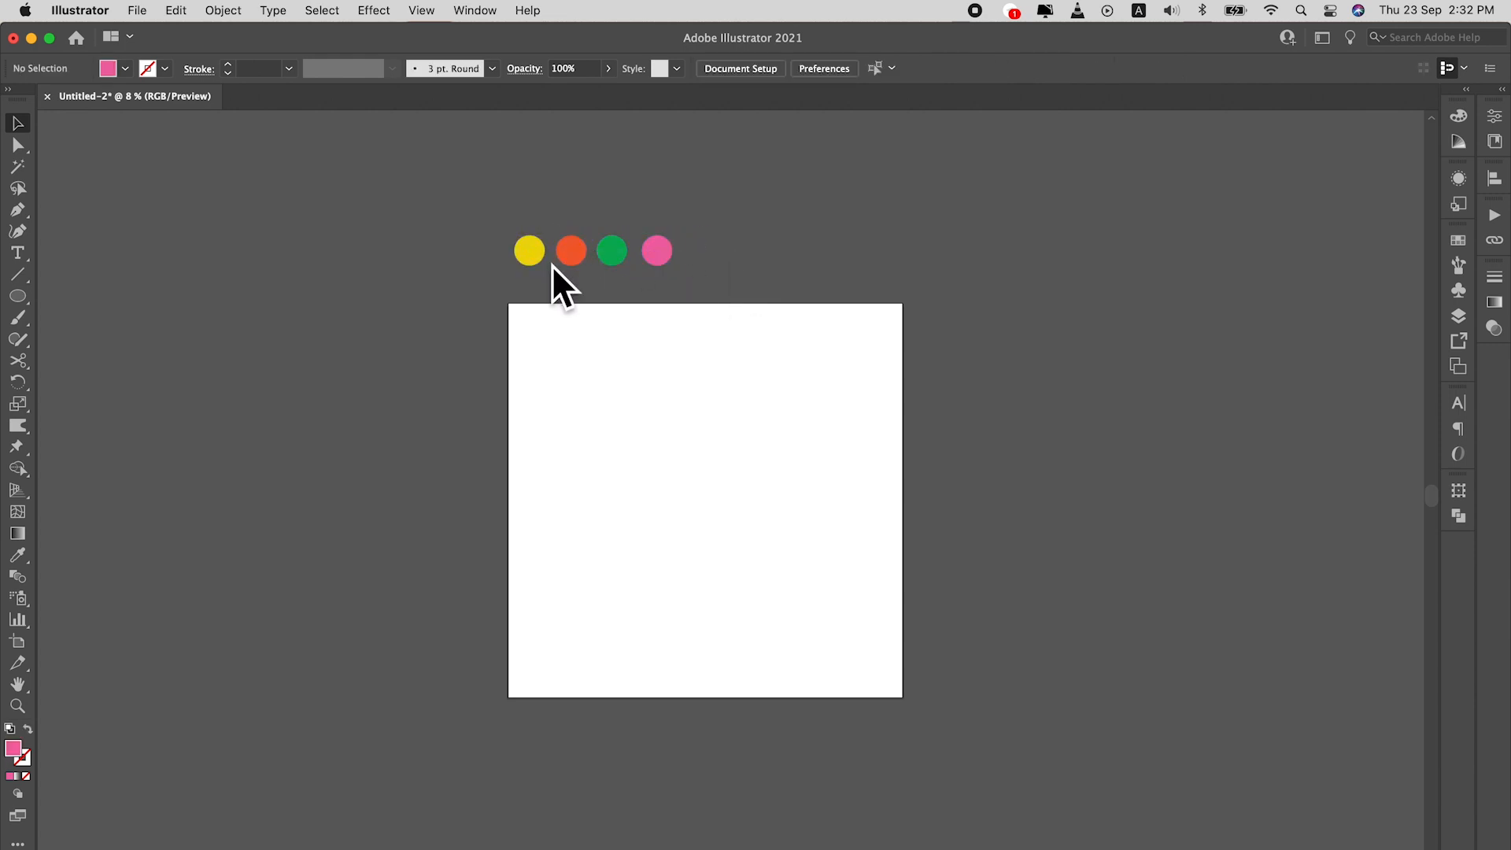
pyautogui.moveTo(215, 362)
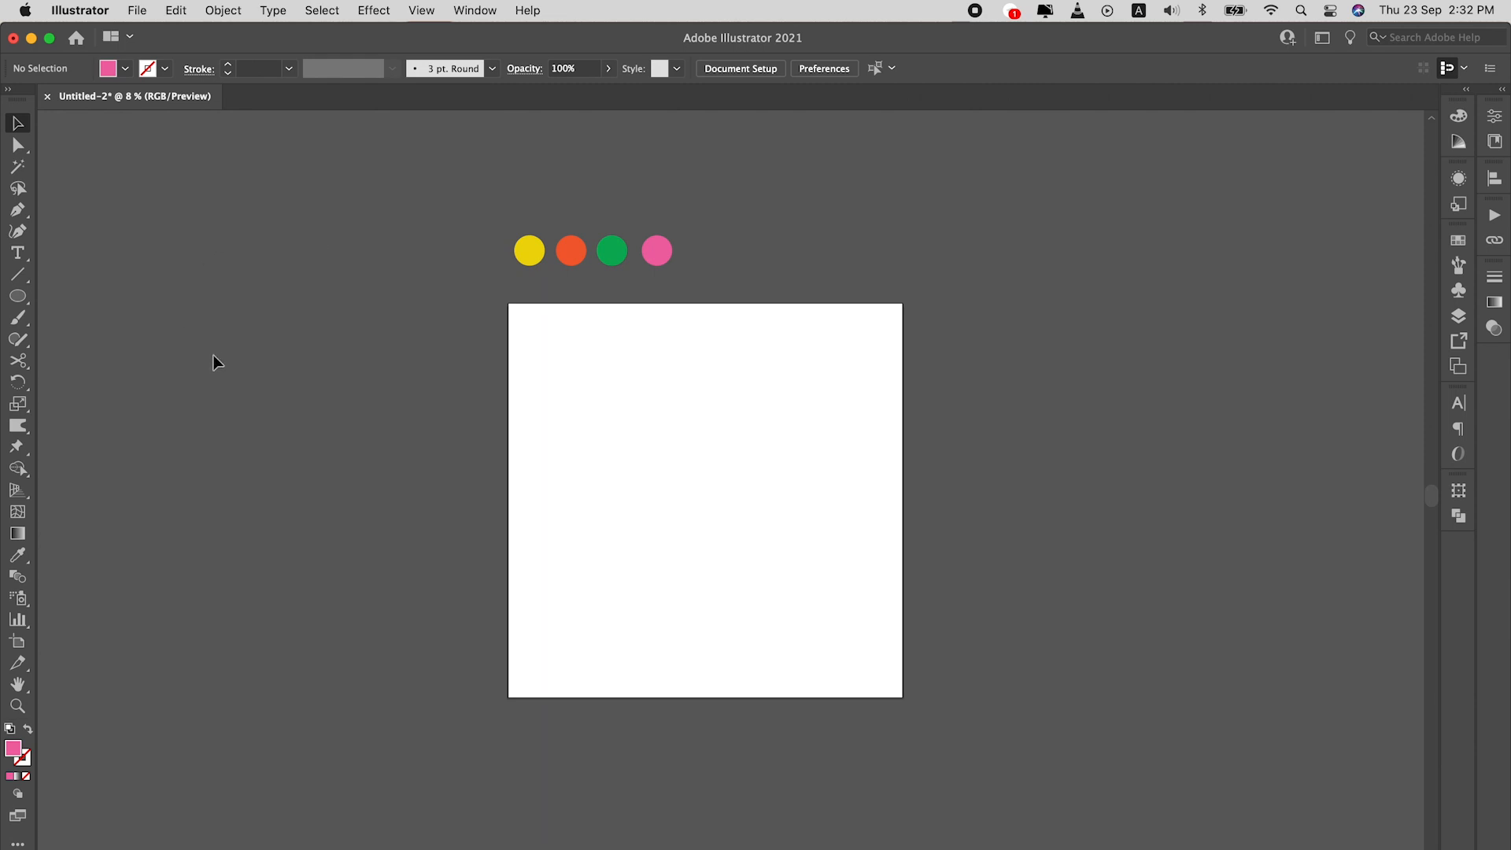
# - Type 'blend' in large black Gotham Black across the middle of the artboard
pyautogui.click(18, 253)
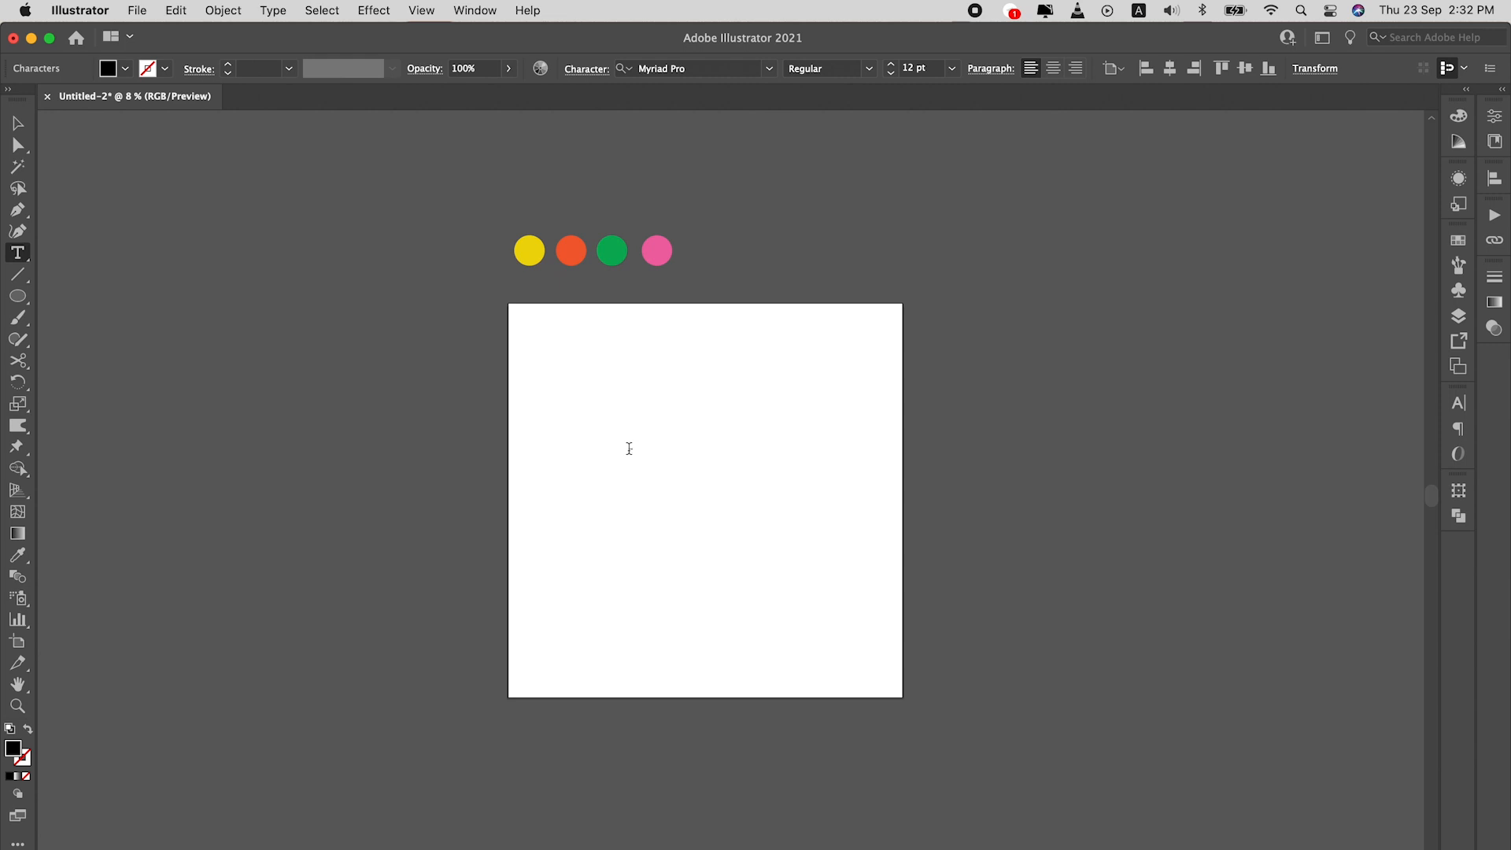
pyautogui.click(628, 448)
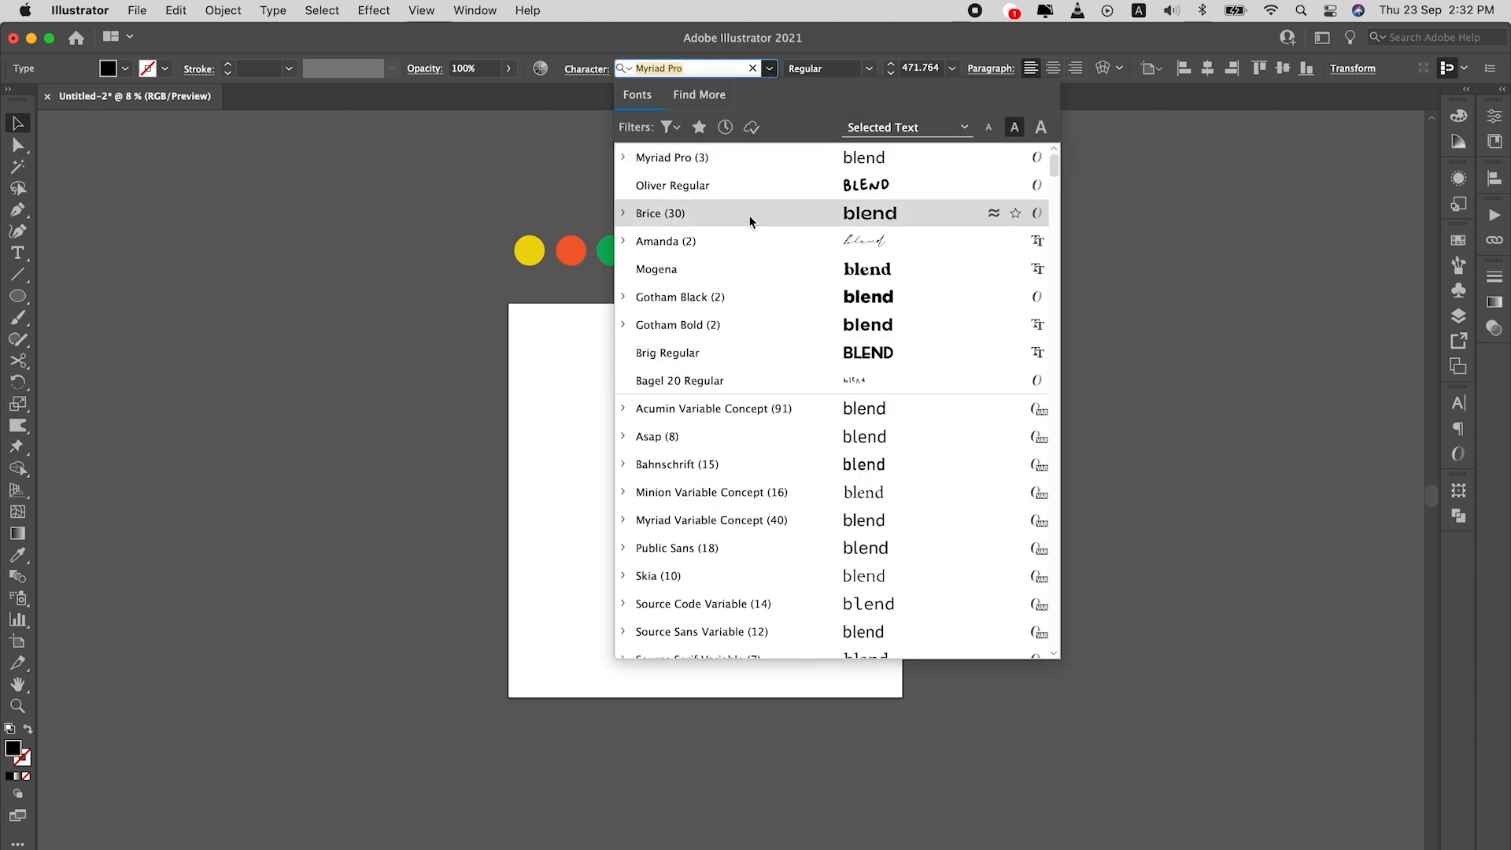
pyautogui.moveTo(780, 297)
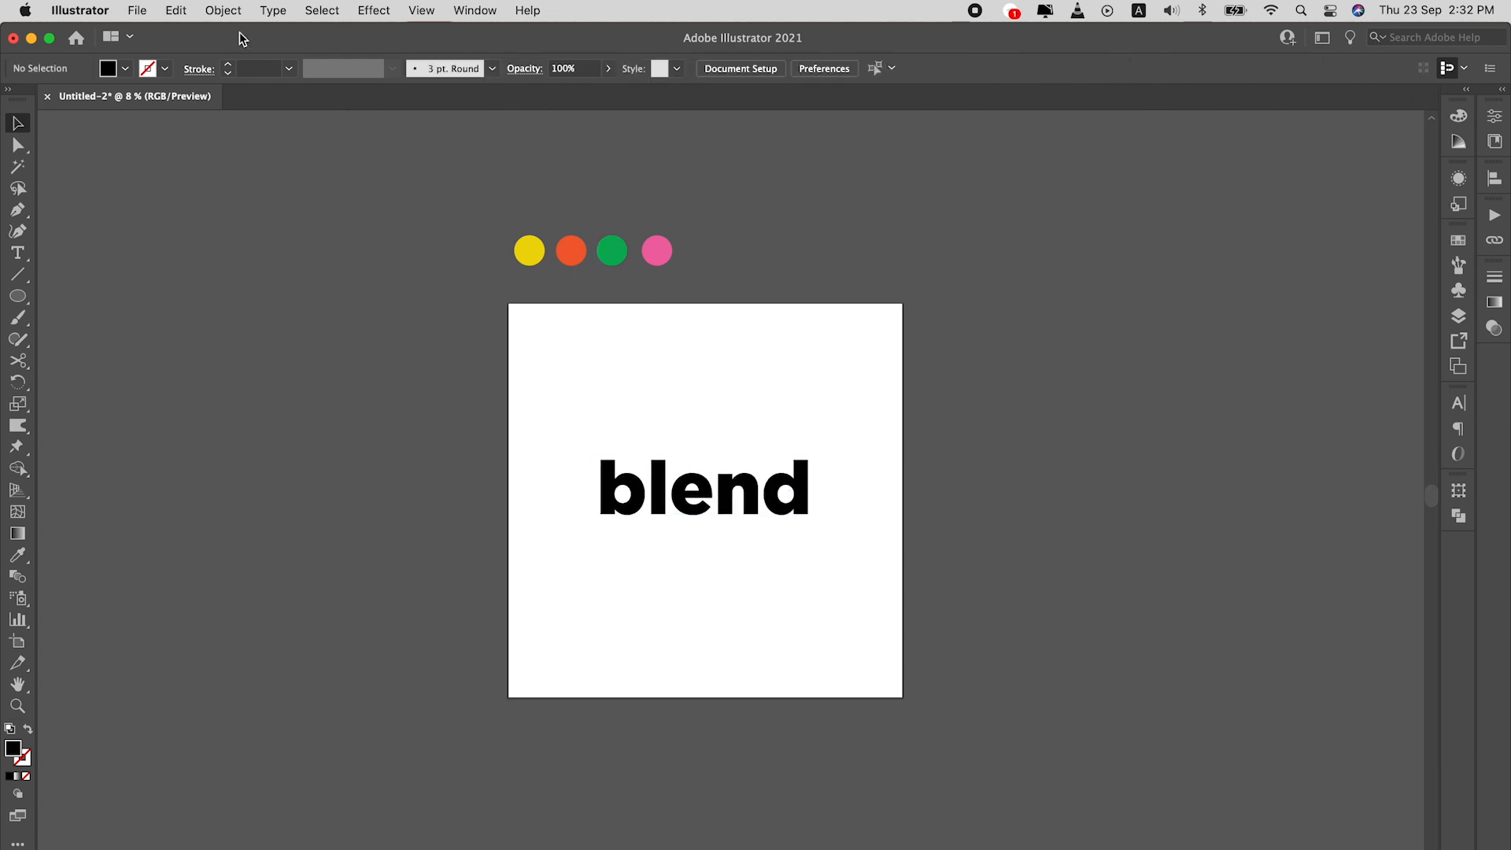
# - Draw a rectangle over the artboard, fill it from the yellow dot, and send it behind 'blend'
pyautogui.click(223, 10)
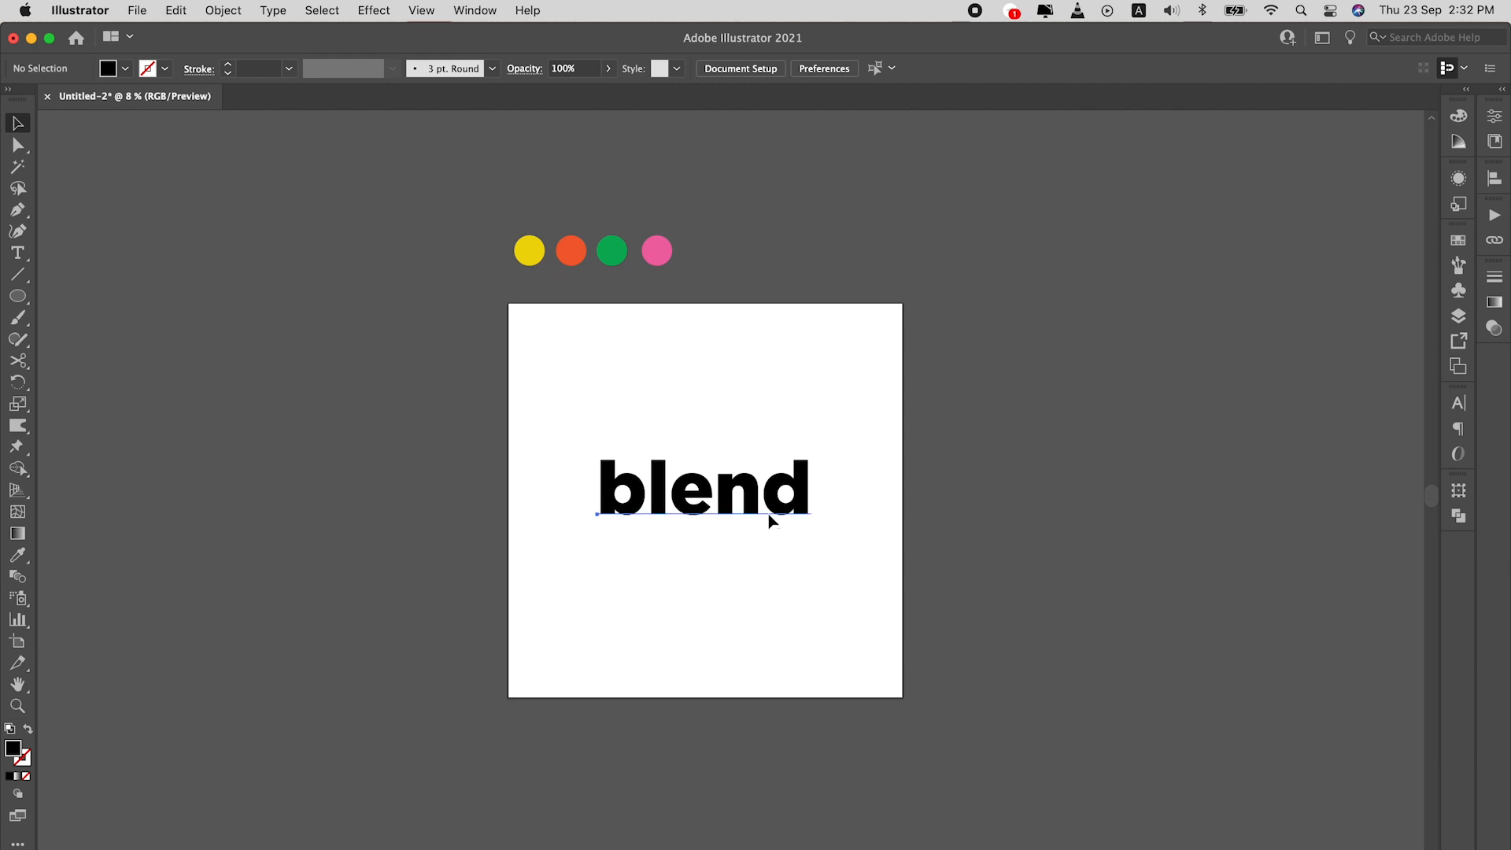
pyautogui.click(704, 489)
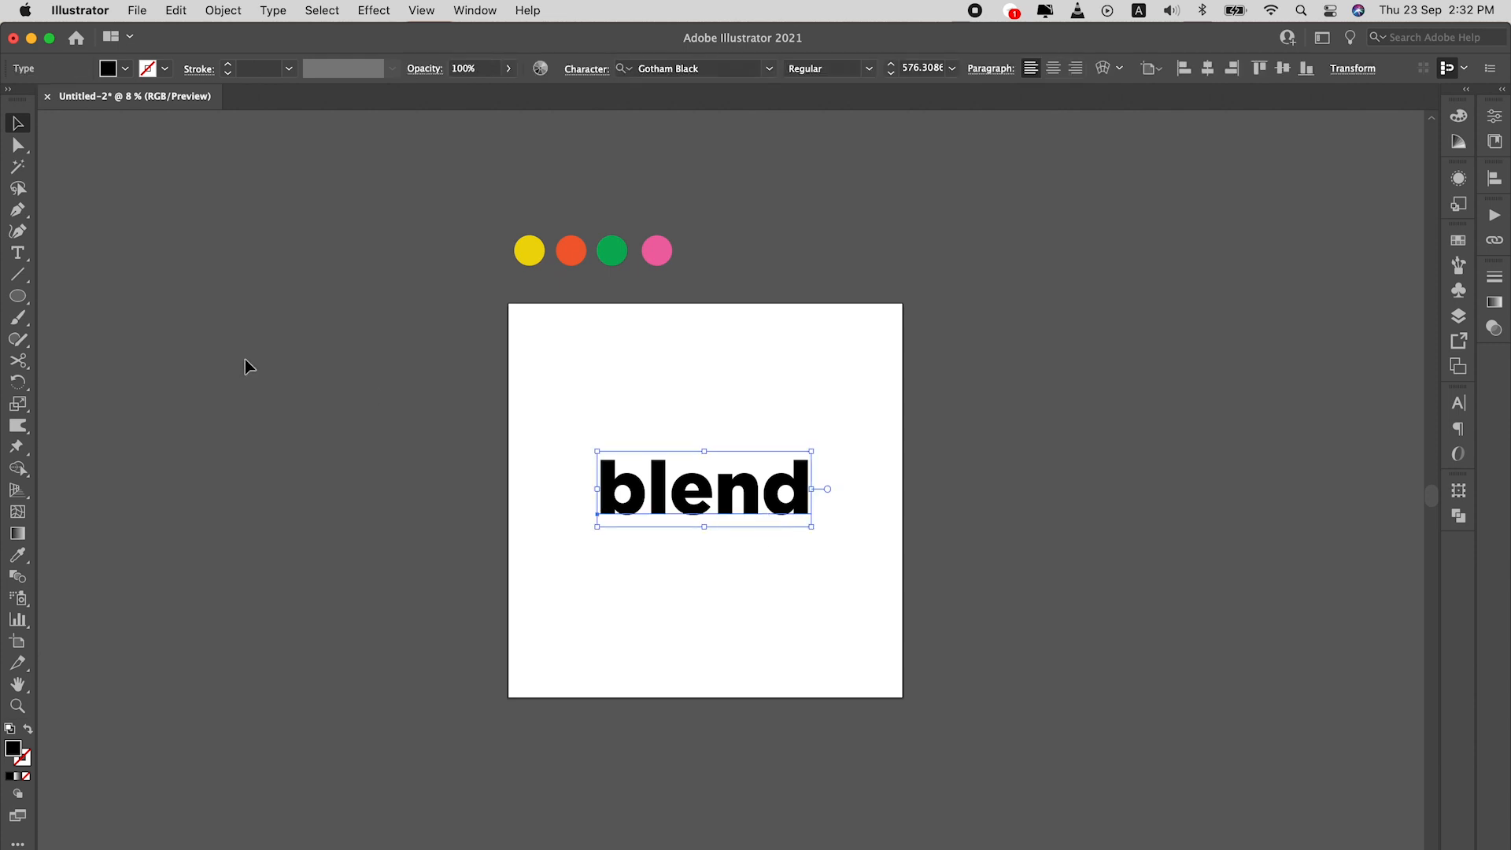
pyautogui.click(17, 296)
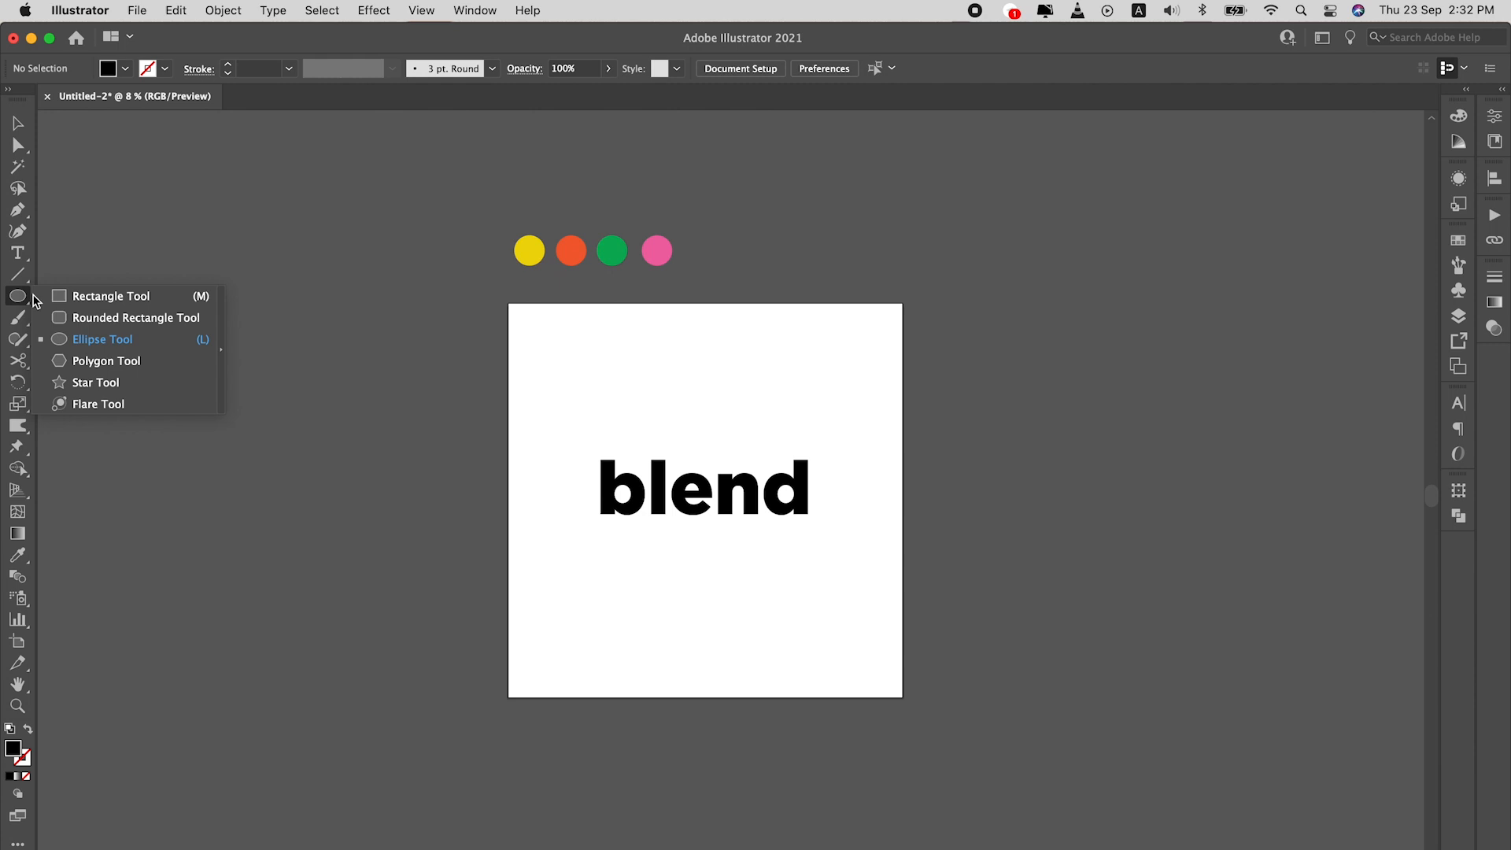
pyautogui.click(111, 296)
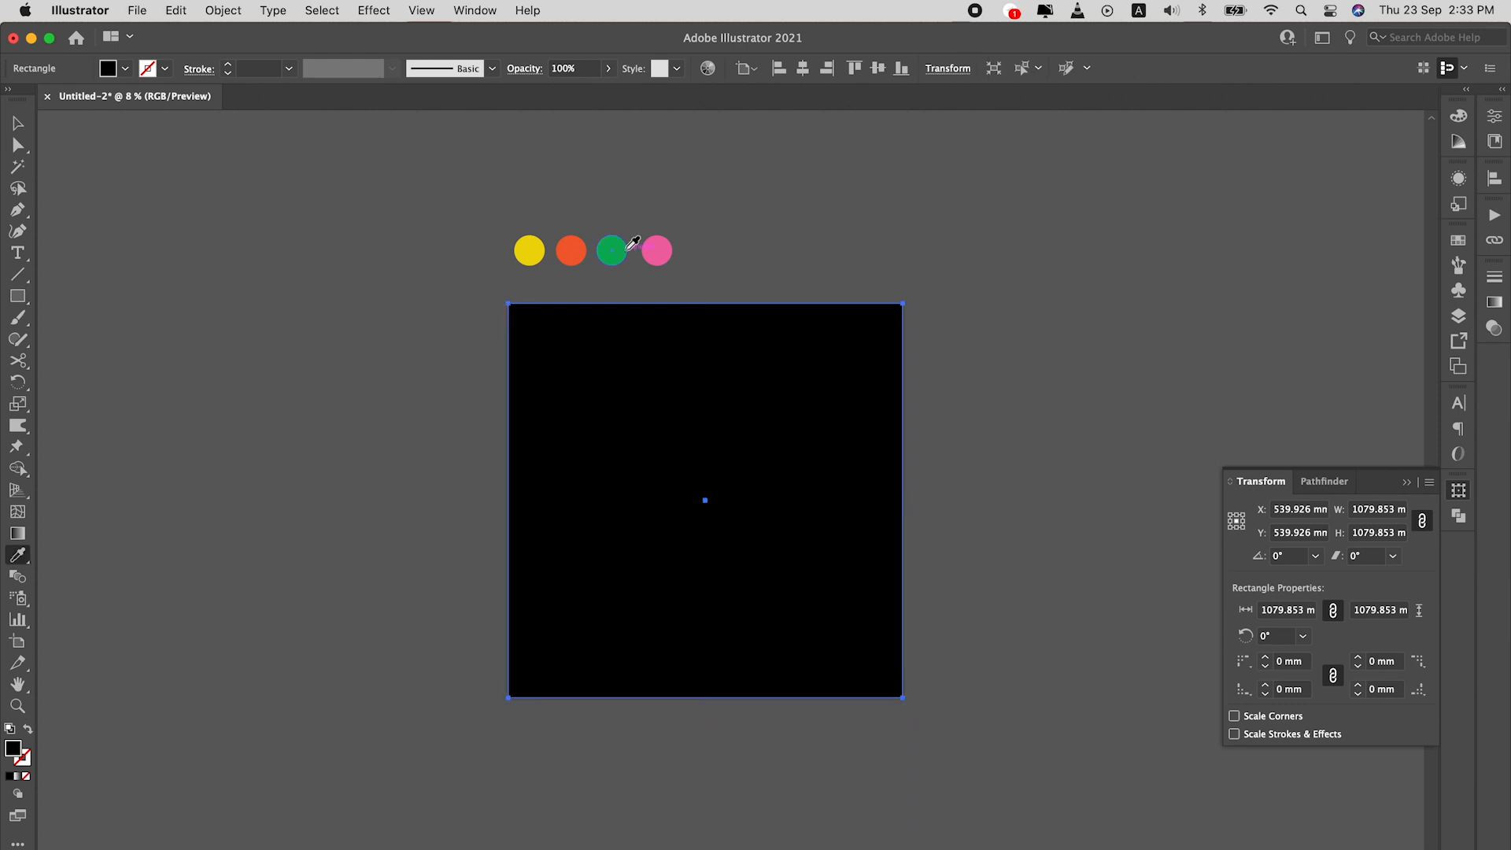
pyautogui.click(529, 250)
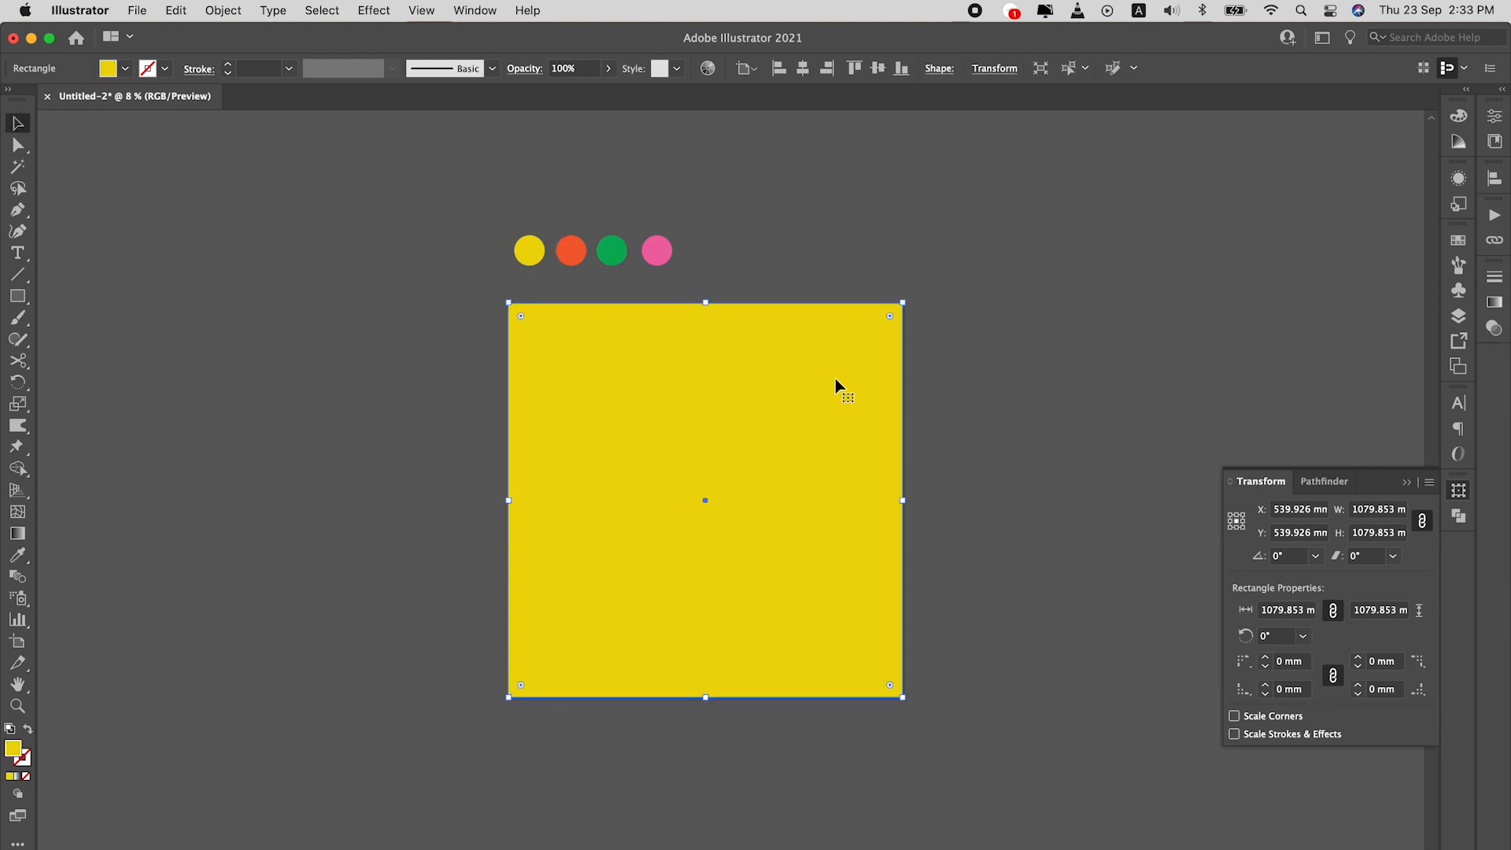
pyautogui.rightClick(838, 391)
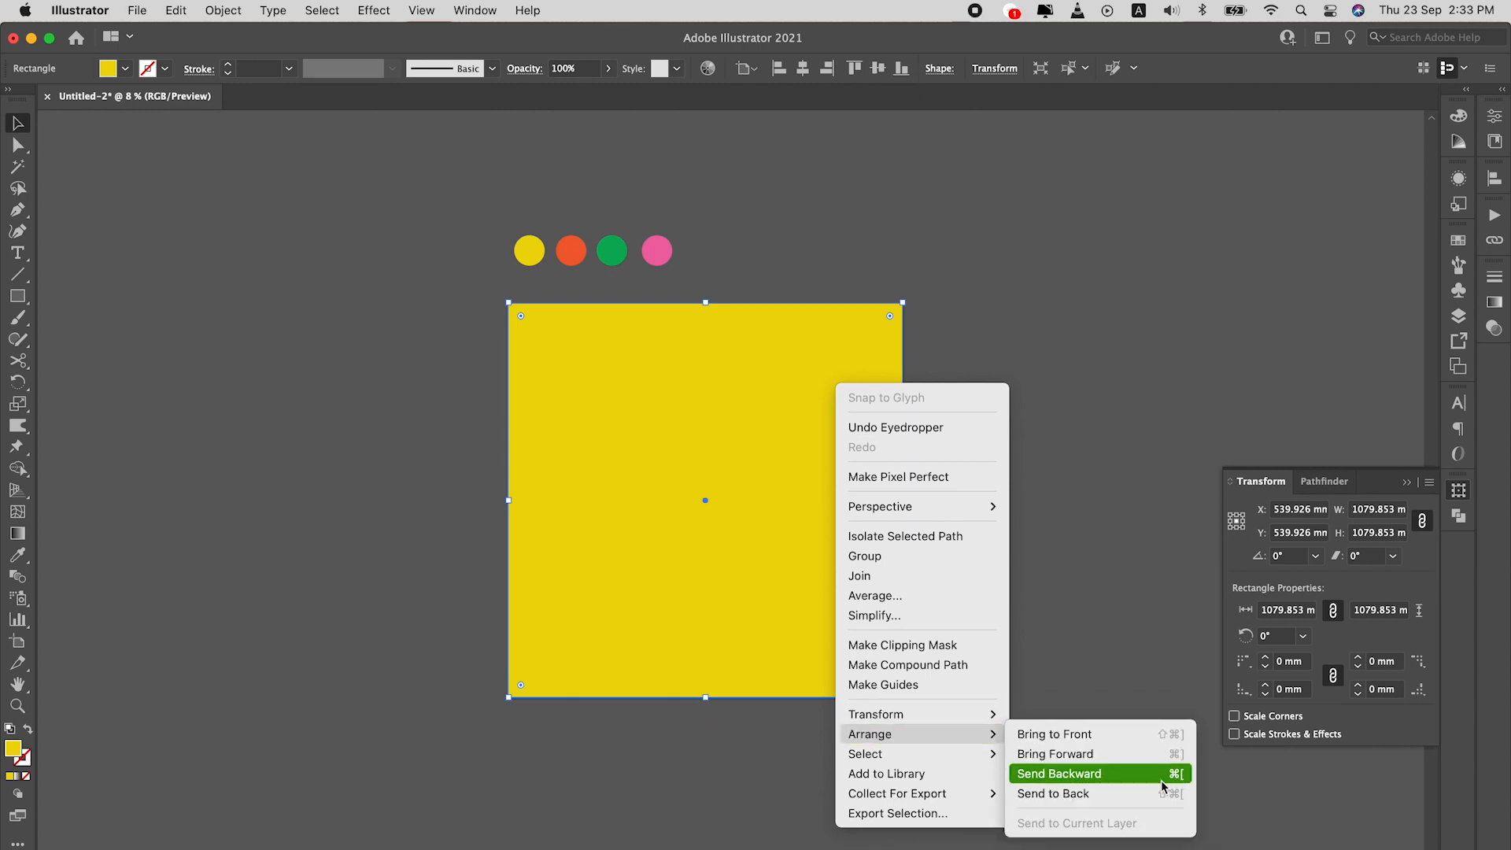
pyautogui.click(1058, 773)
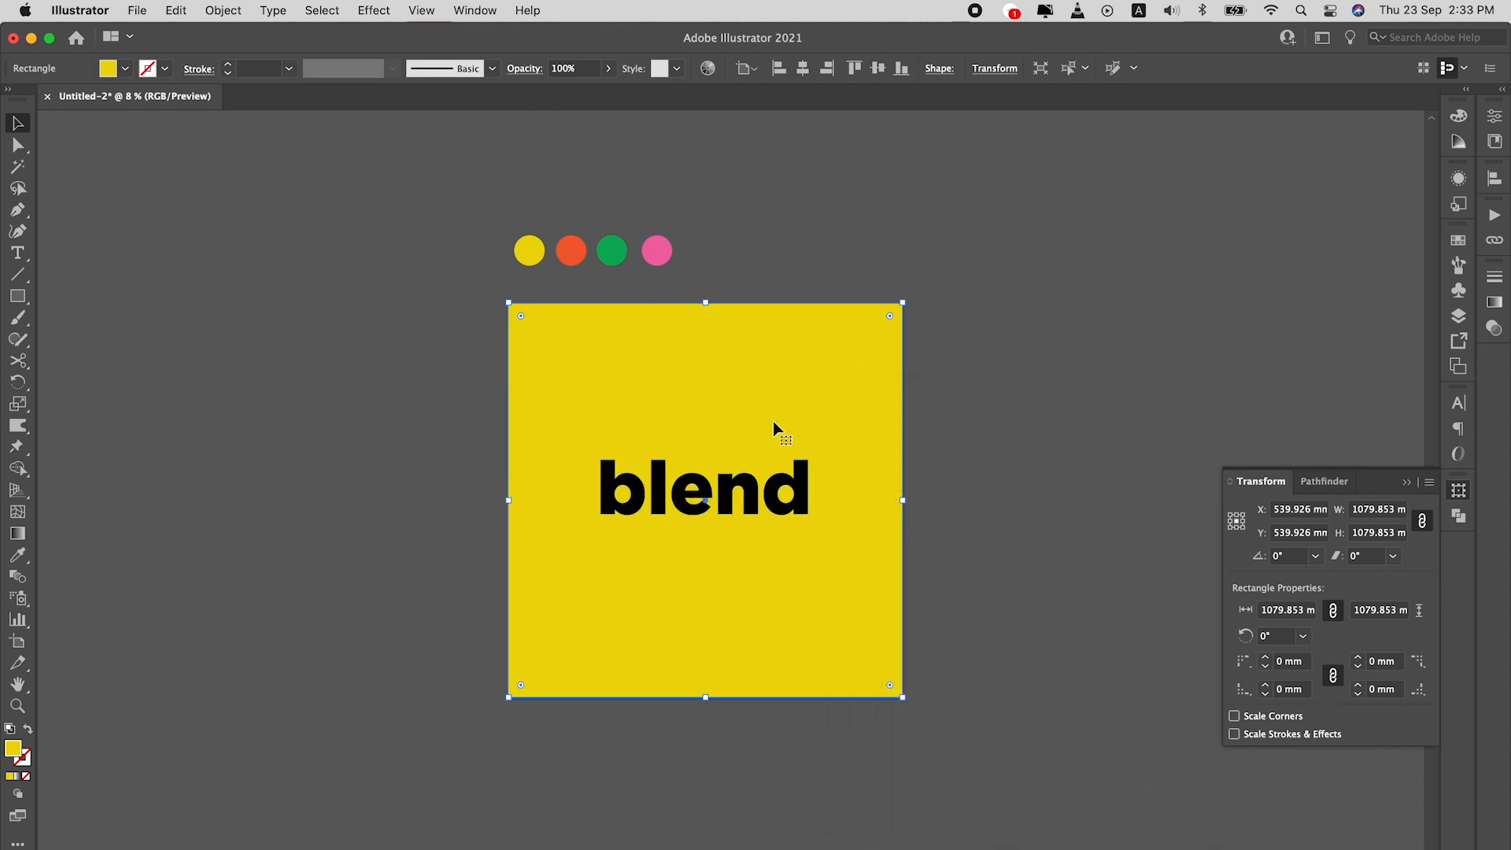
# - Recolour 'blend' from the orange-red dot and add an offset copy down-right
pyautogui.click(704, 489)
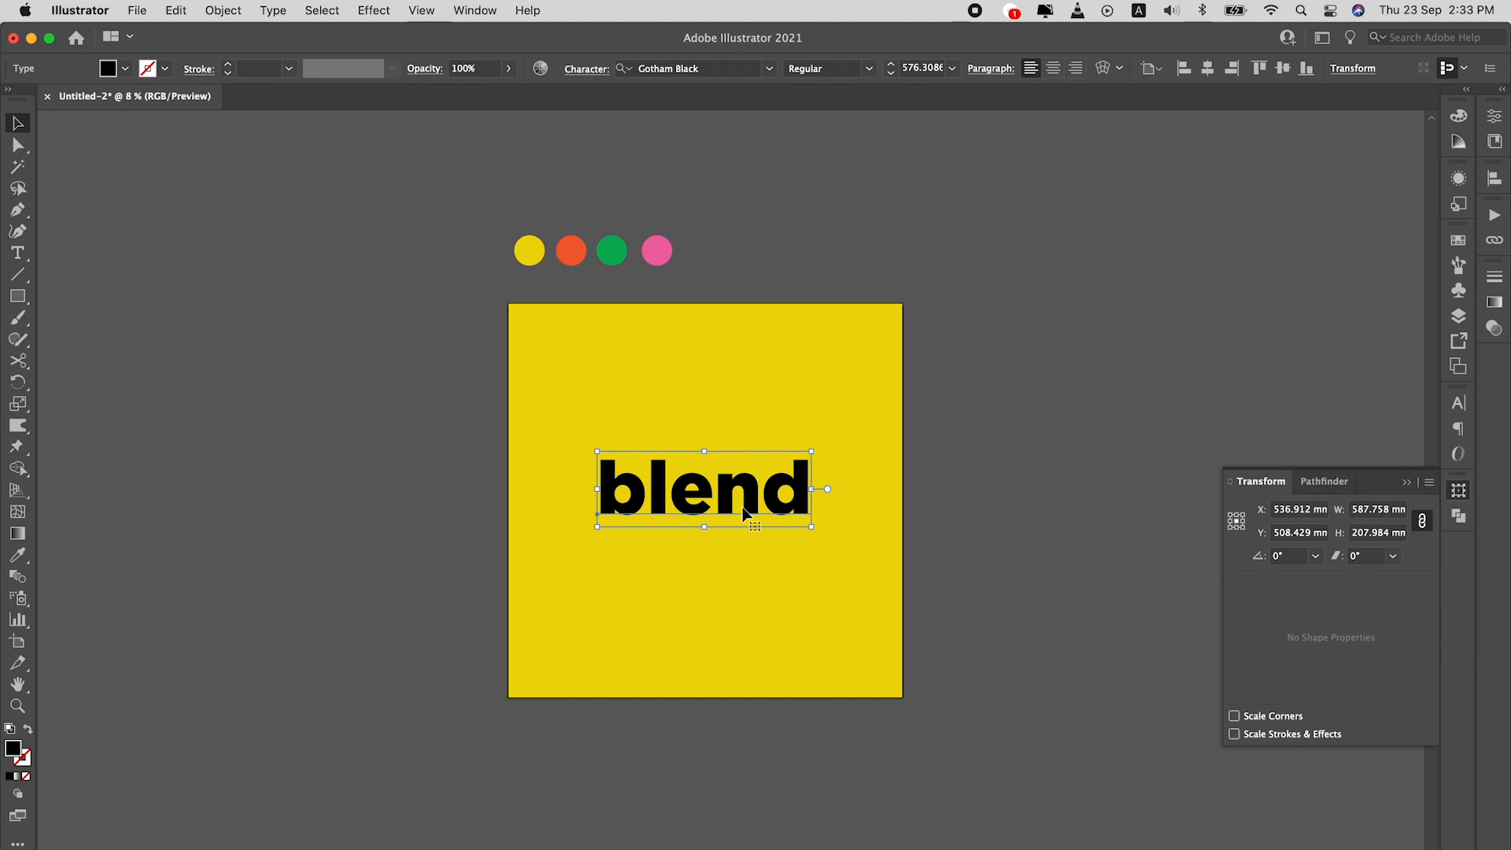
pyautogui.moveTo(782, 514)
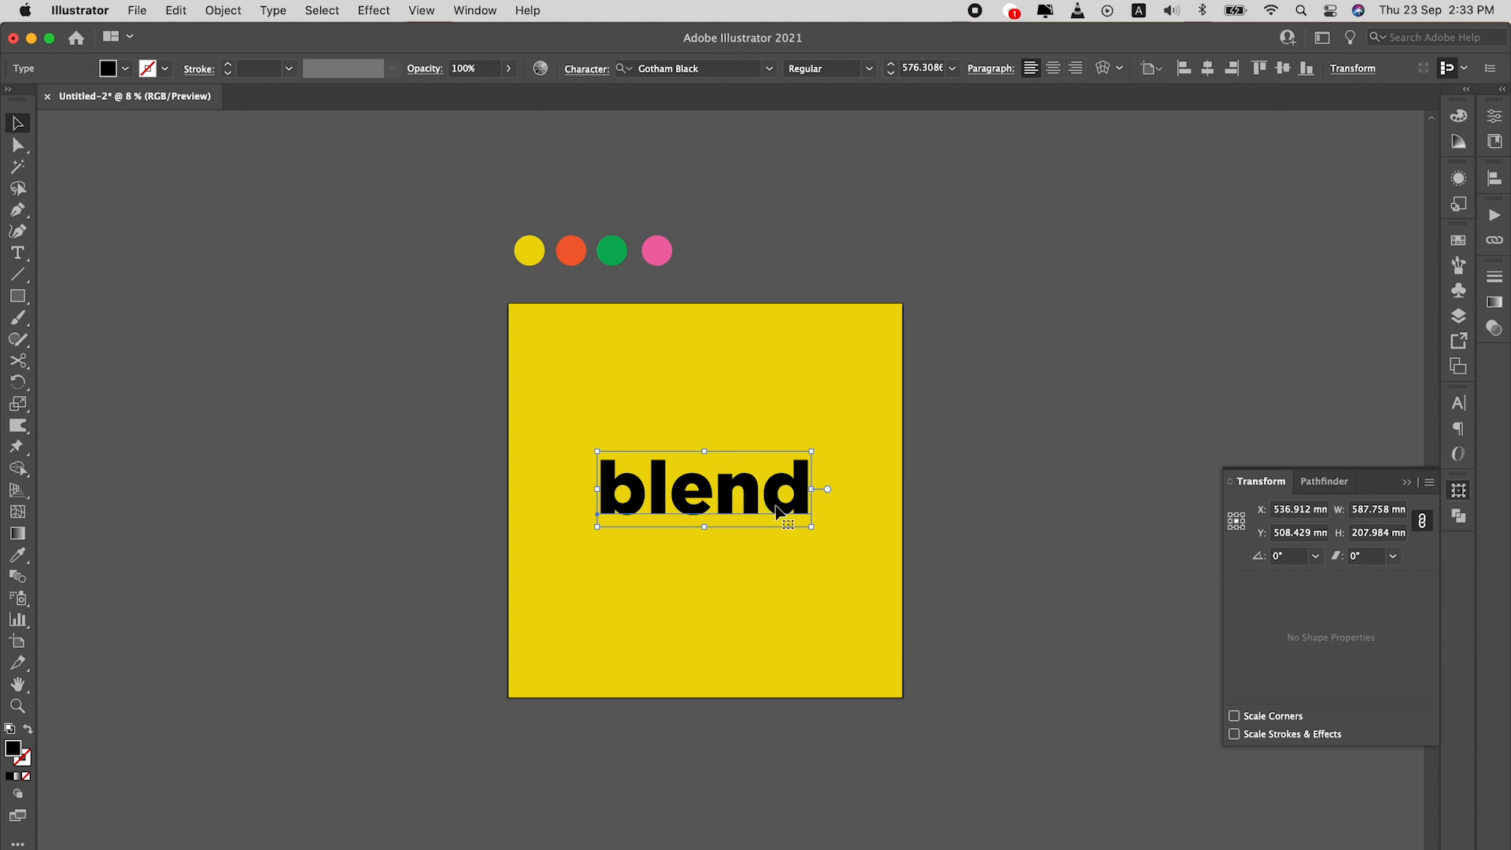
pyautogui.click(610, 250)
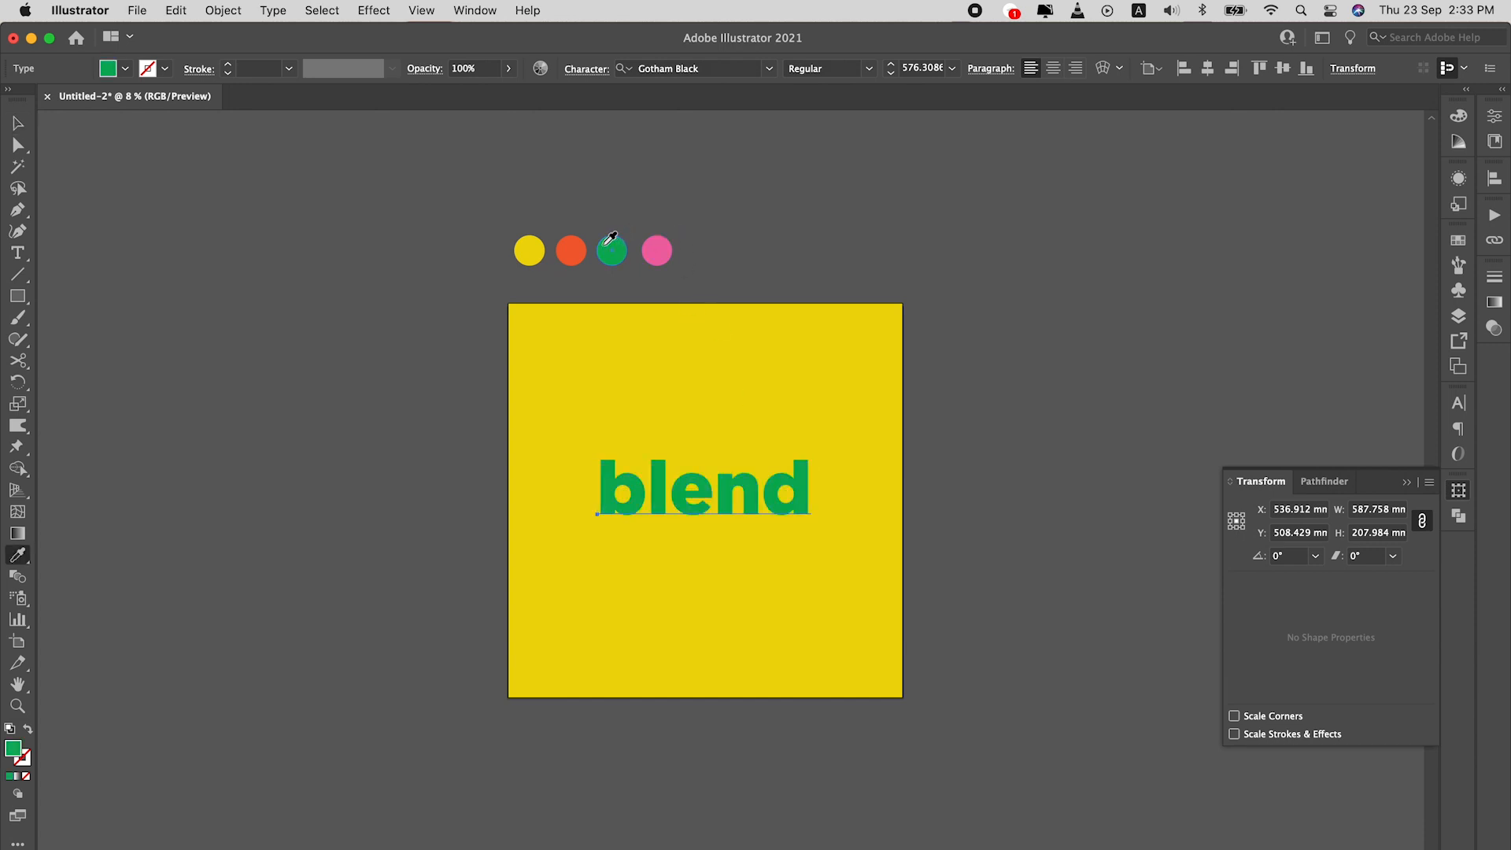
pyautogui.click(570, 250)
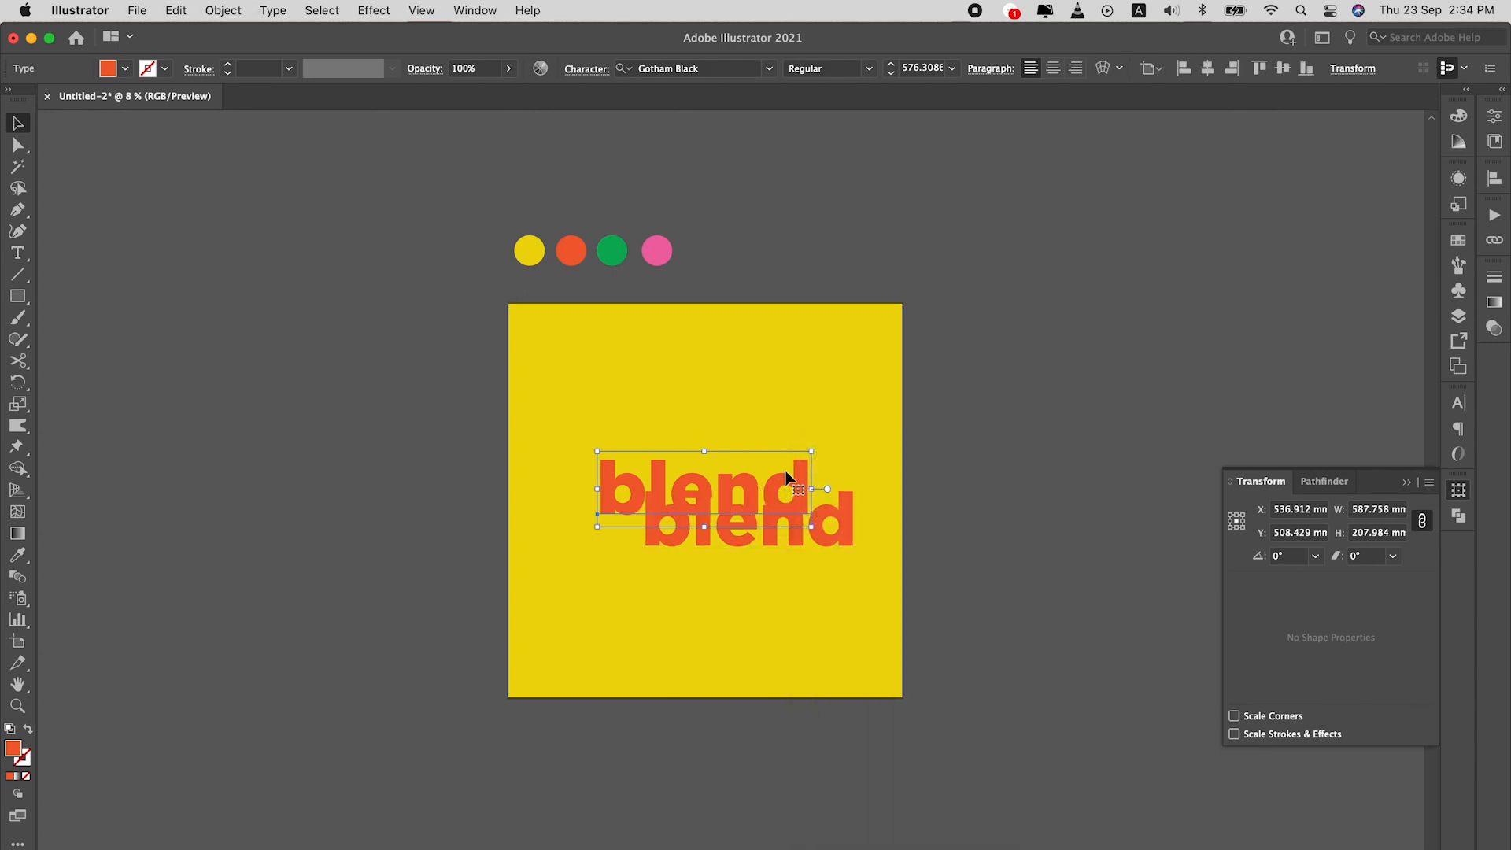
pyautogui.click(222, 10)
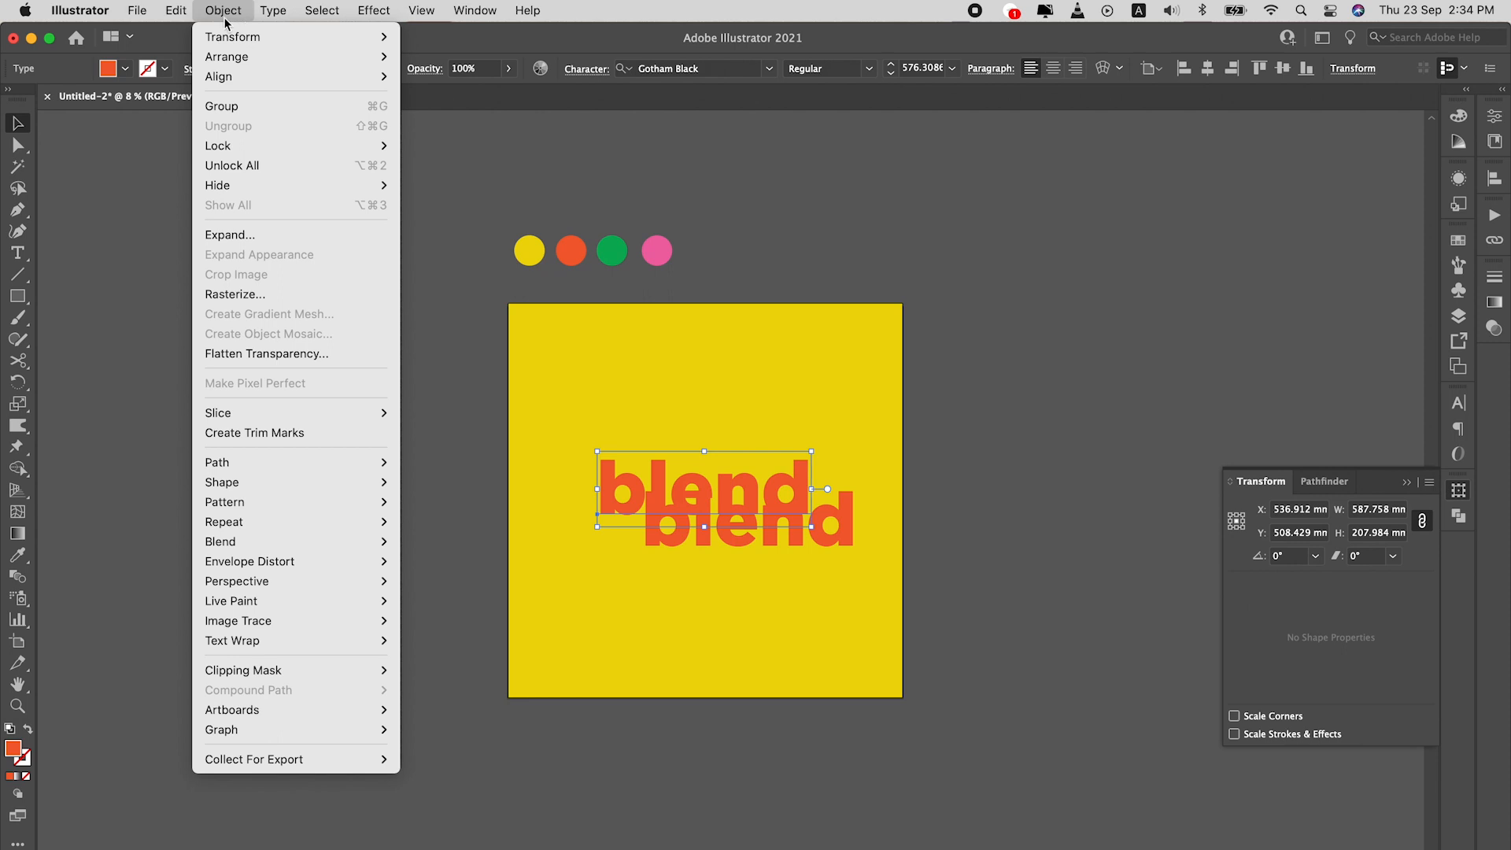
pyautogui.click(176, 10)
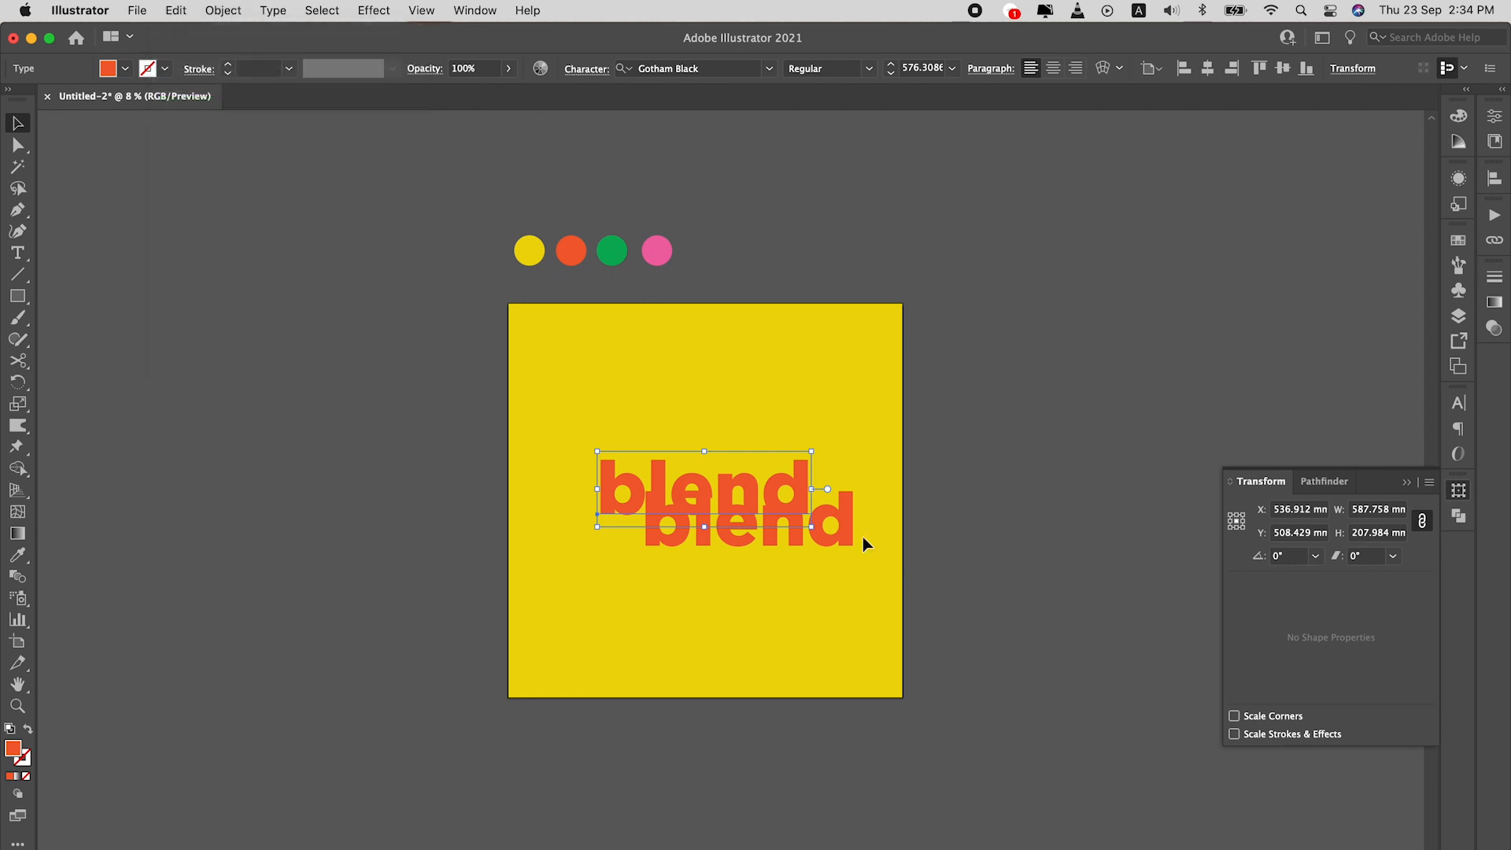
pyautogui.moveTo(581, 535)
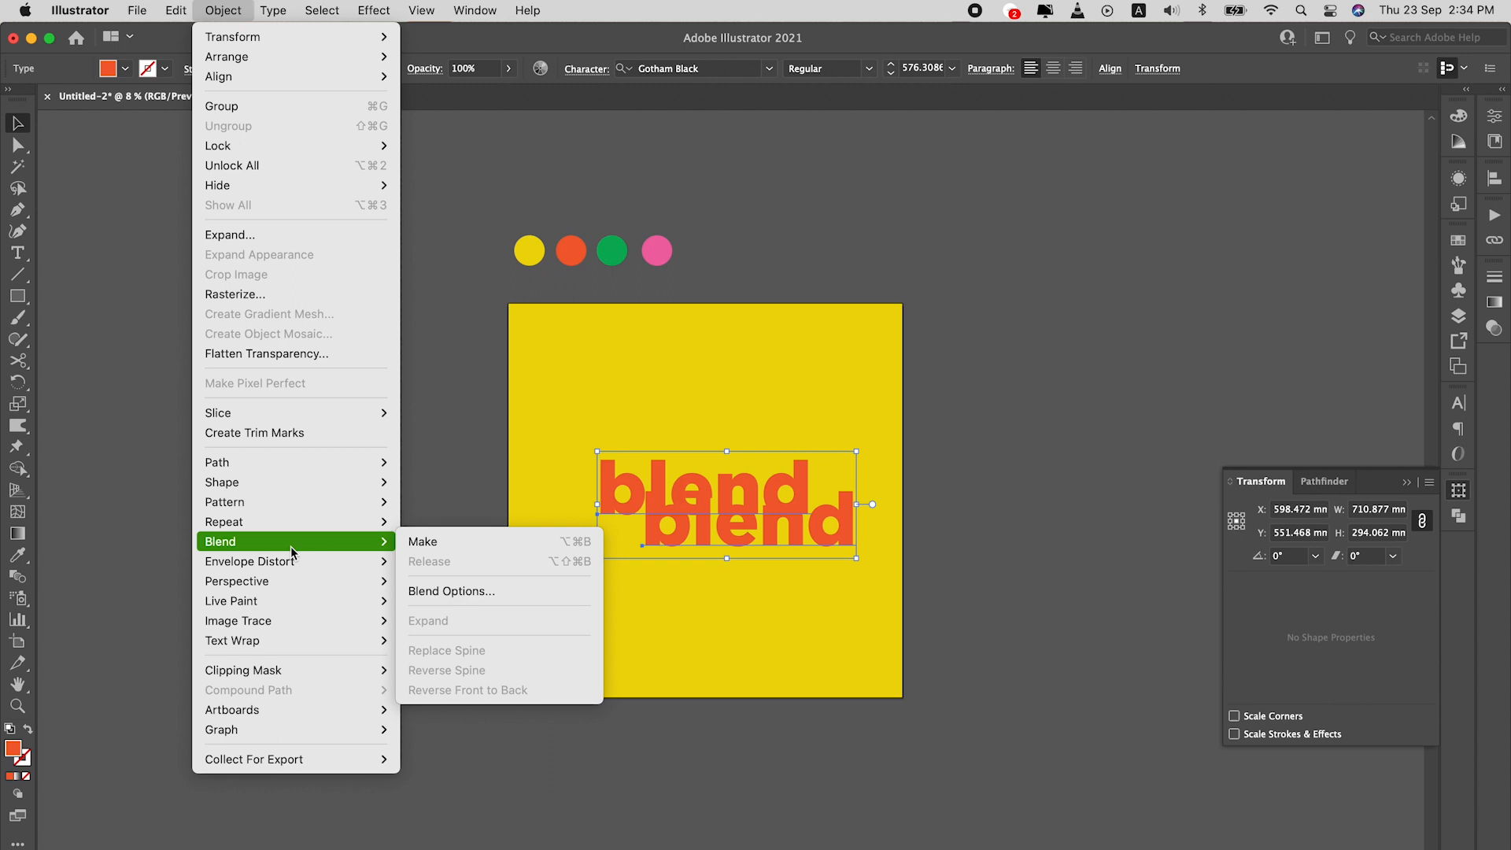
# - Make a blend of the two orange words with Specified Steps set to 100
pyautogui.click(423, 541)
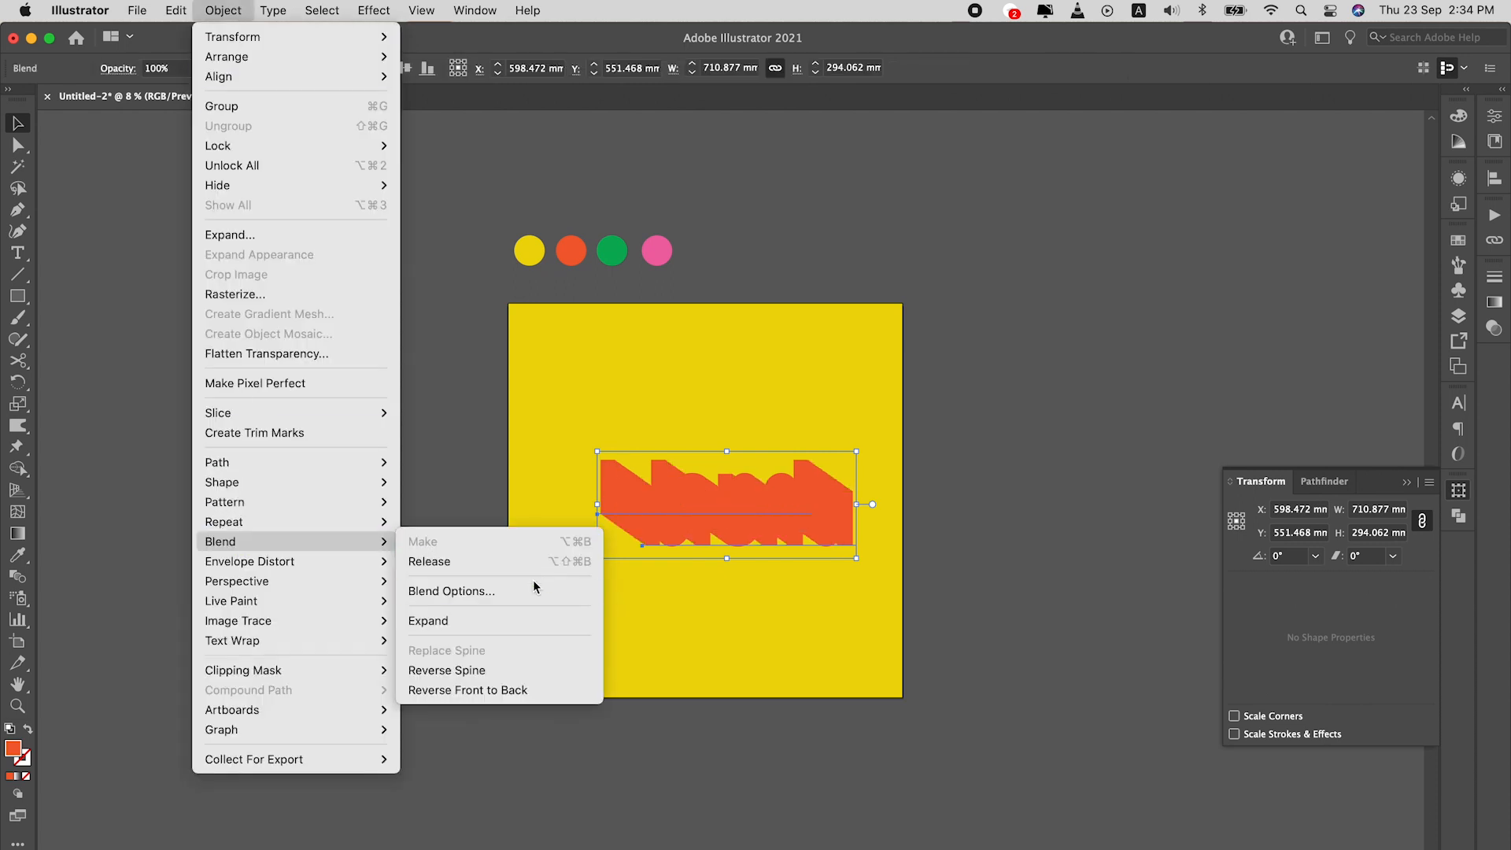
pyautogui.click(450, 591)
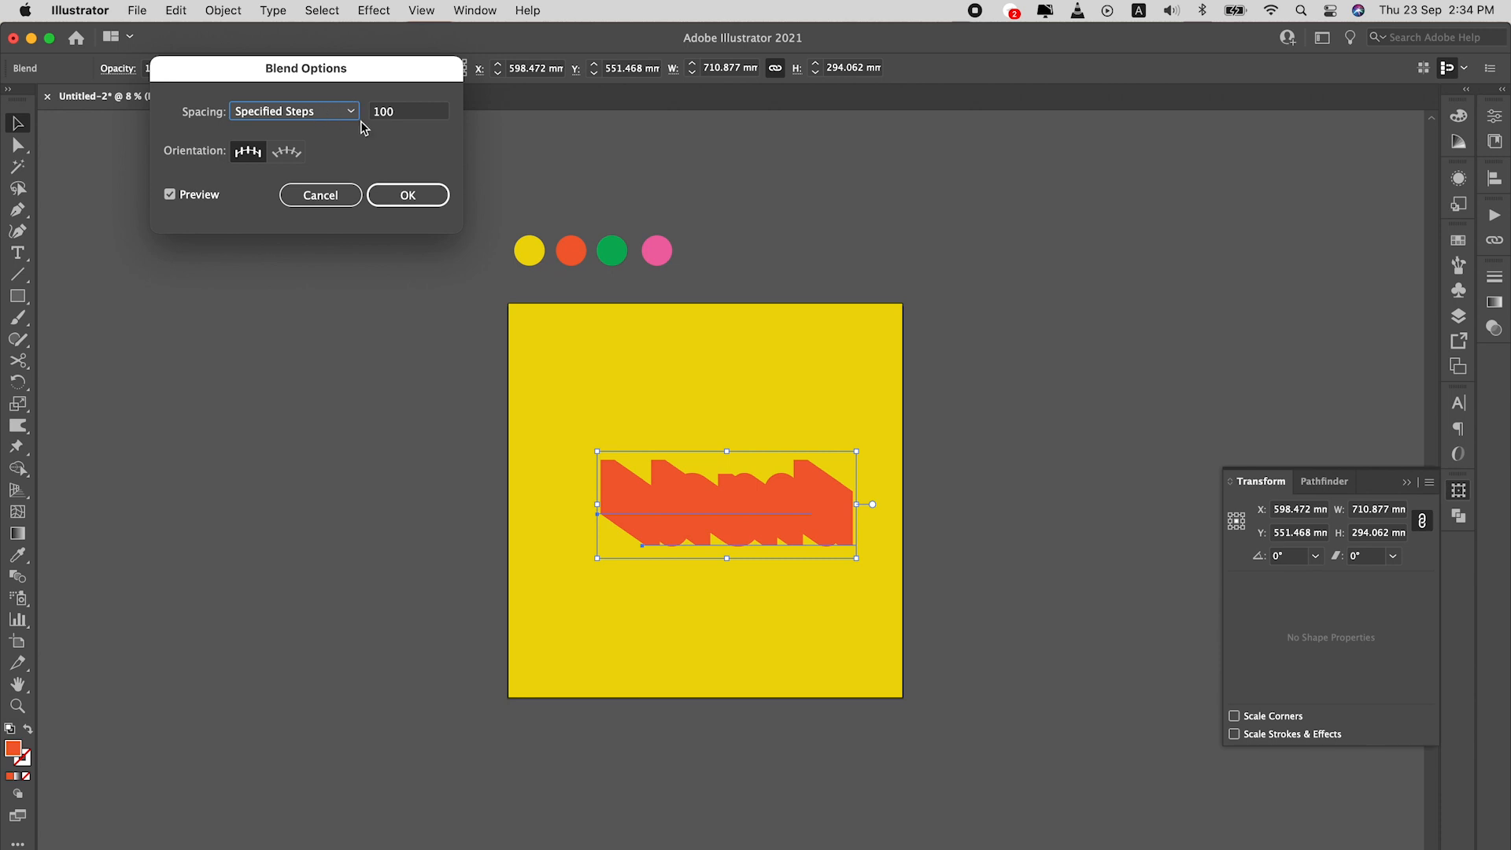
pyautogui.click(293, 111)
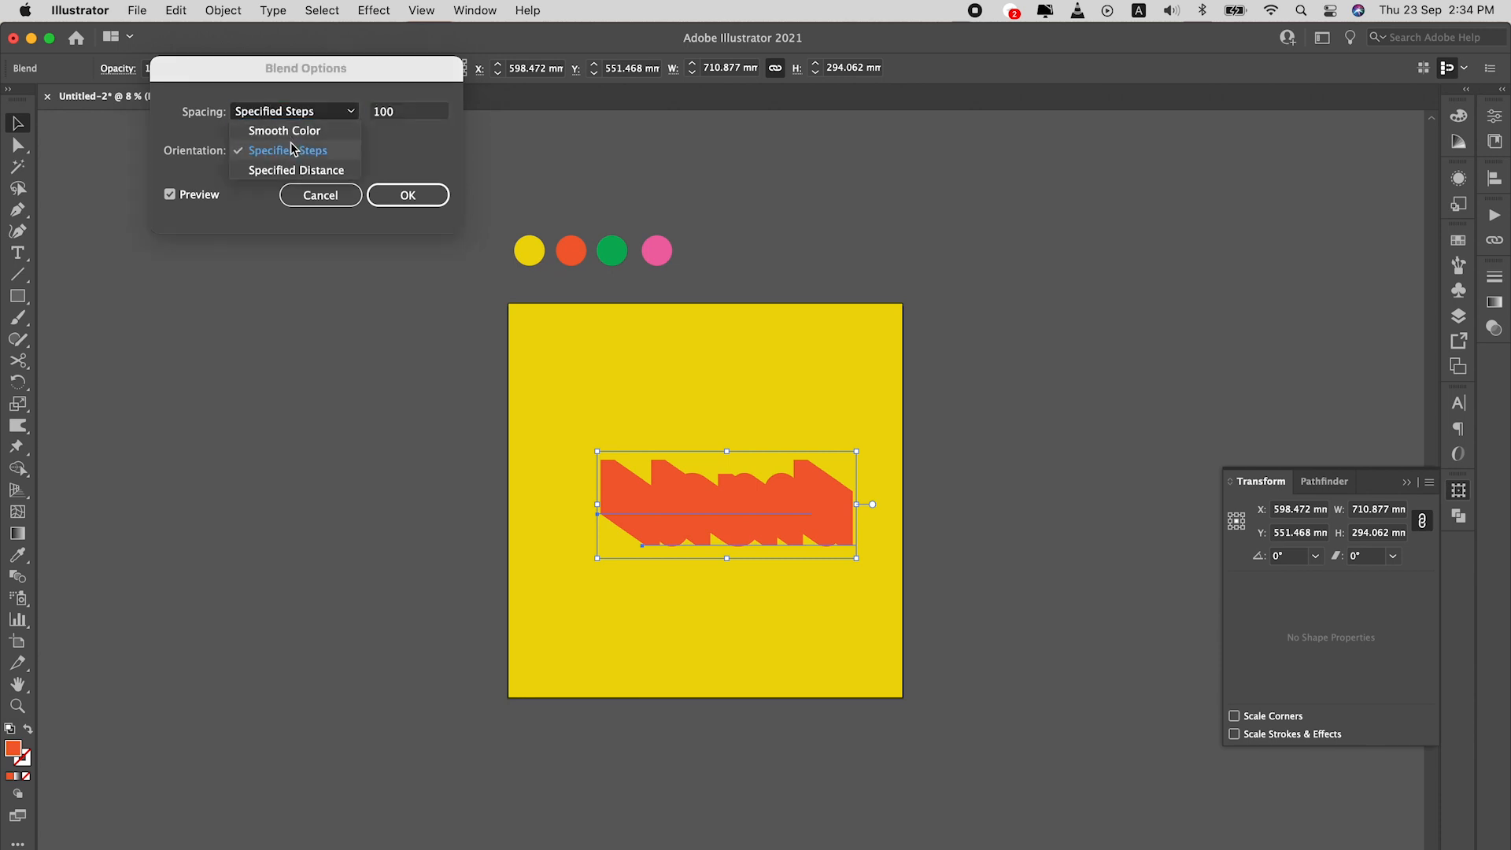
pyautogui.click(288, 150)
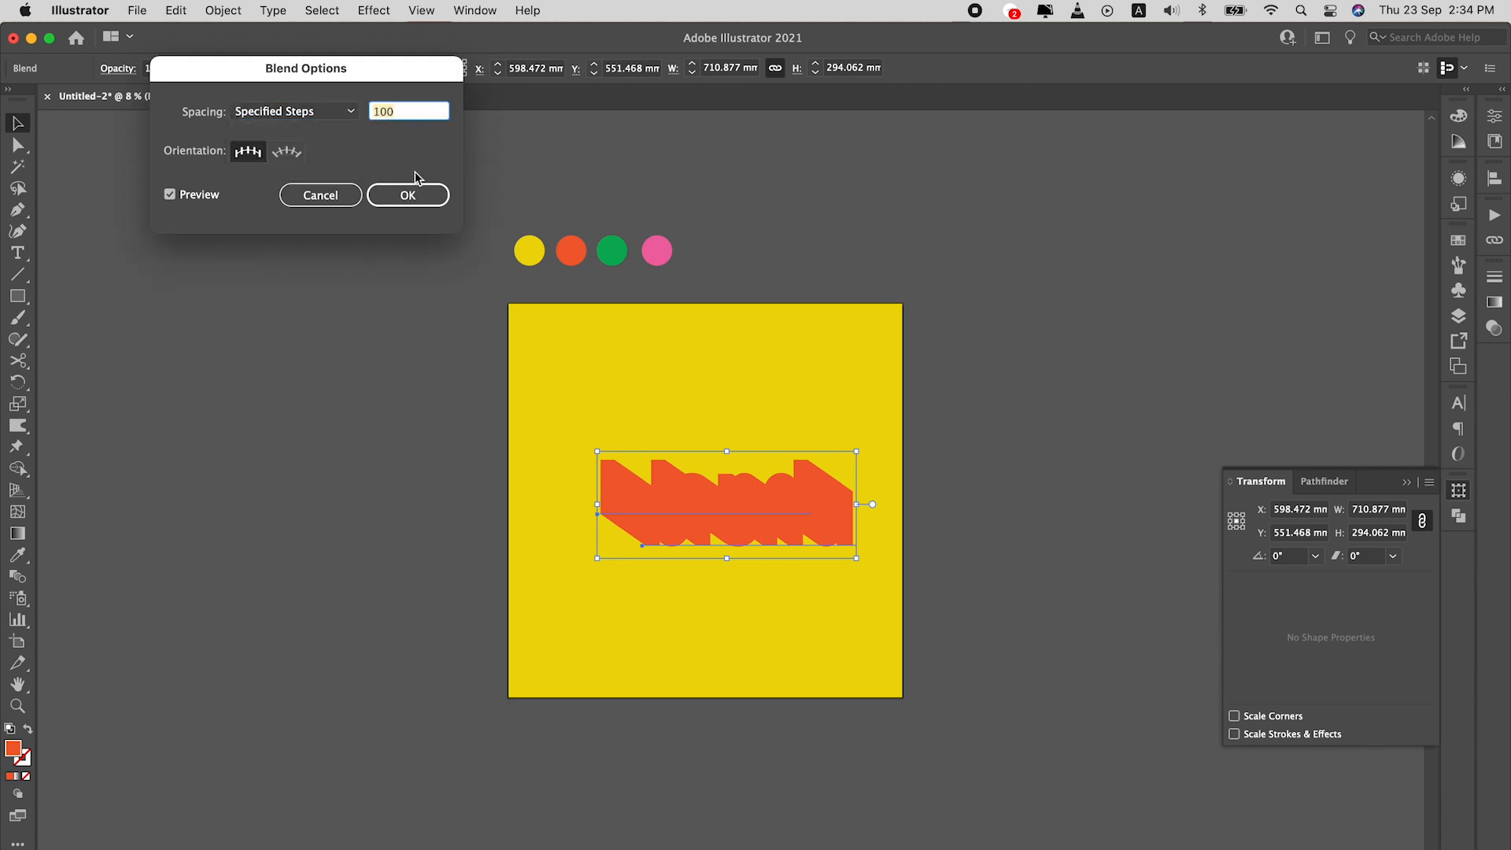
pyautogui.click(407, 194)
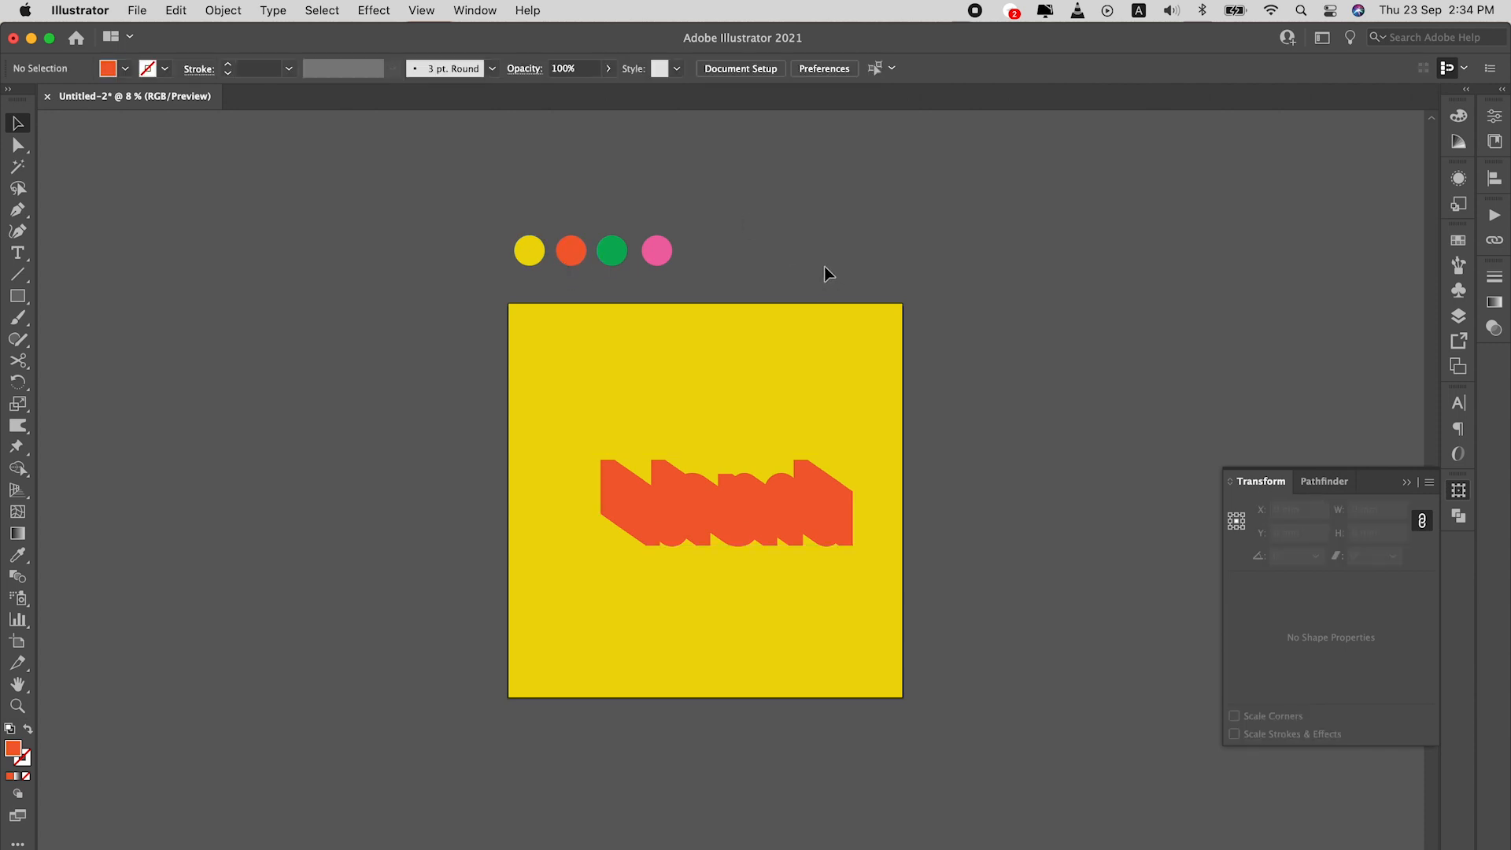
pyautogui.moveTo(1006, 511)
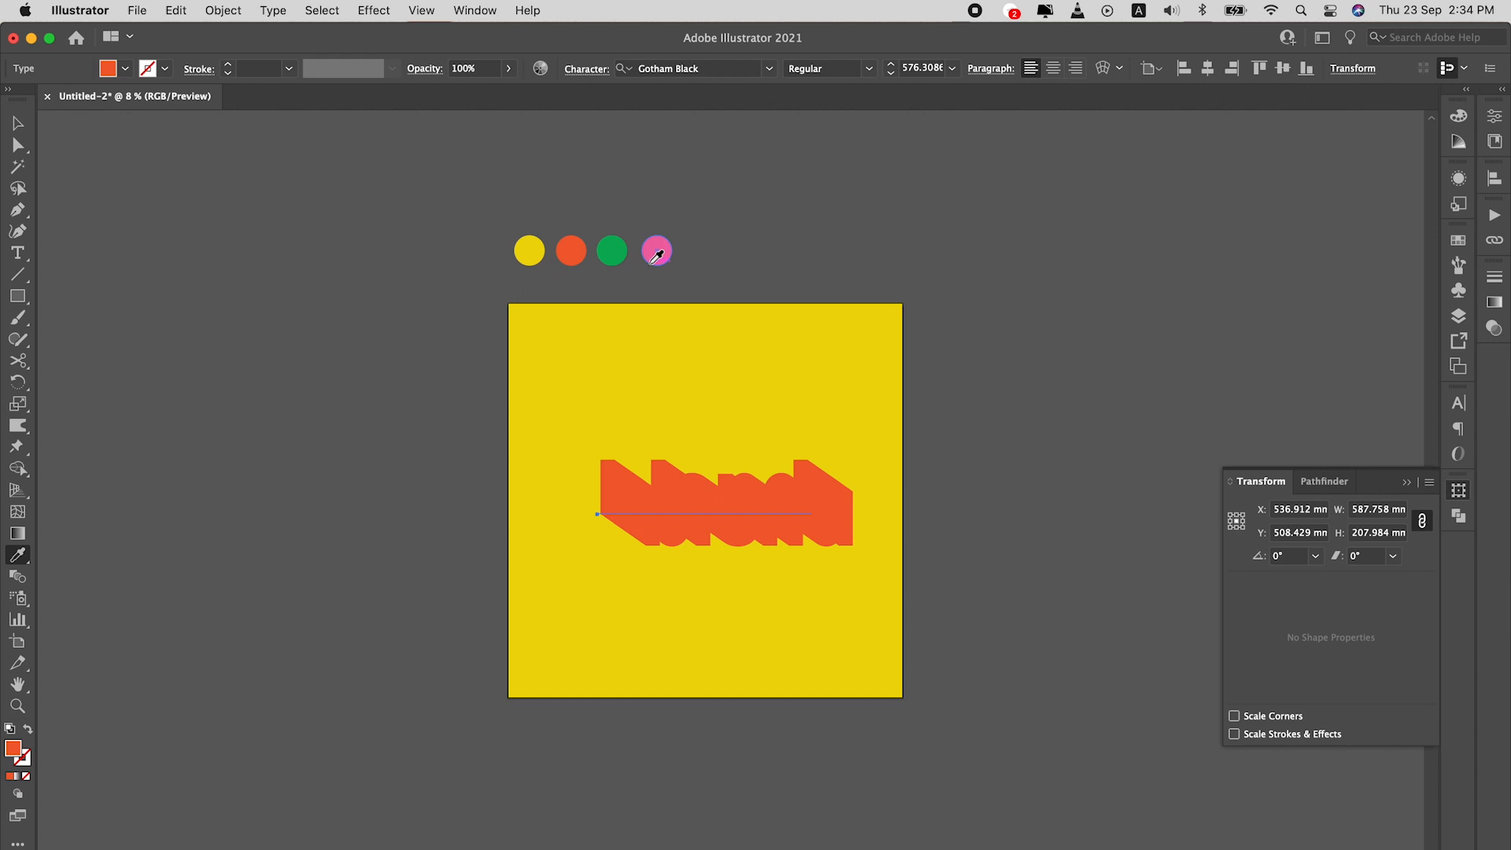
# - Turn the front 'blend' yellow, then select the orange circle to read its F15F30 colour
pyautogui.click(657, 250)
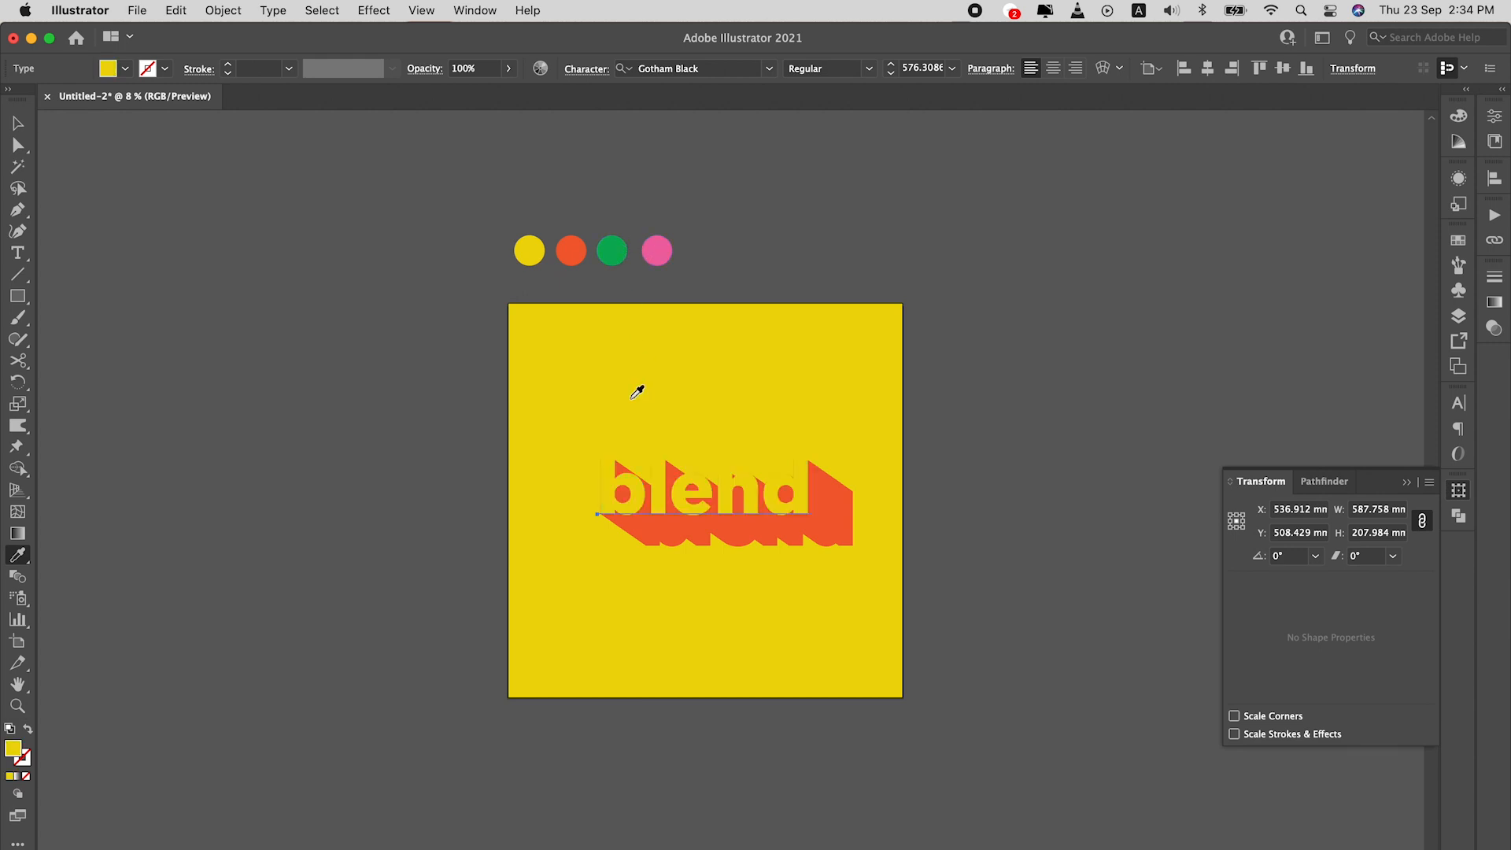
pyautogui.moveTo(582, 291)
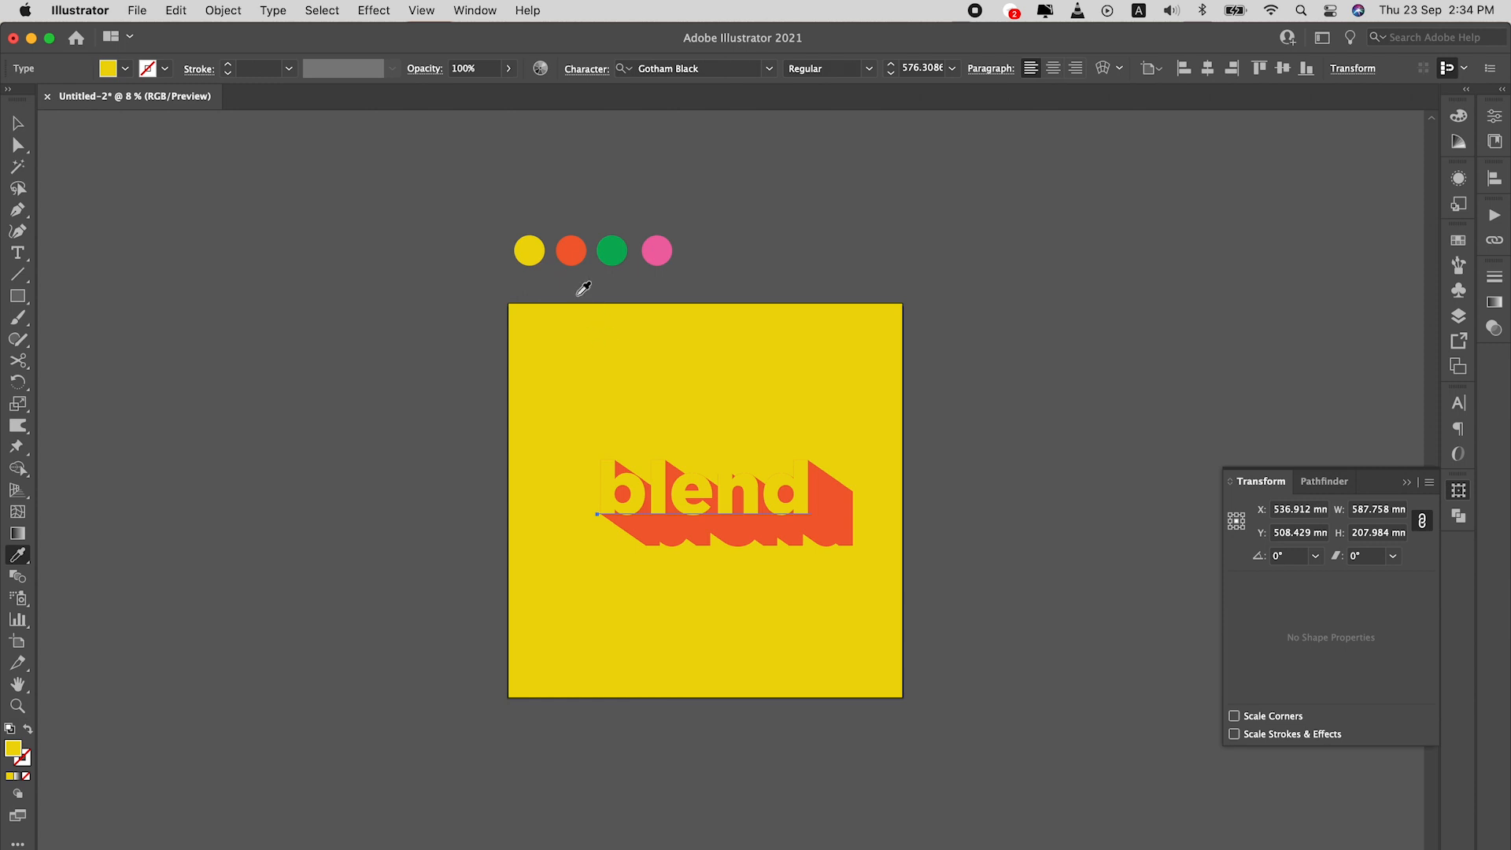
pyautogui.moveTo(582, 287)
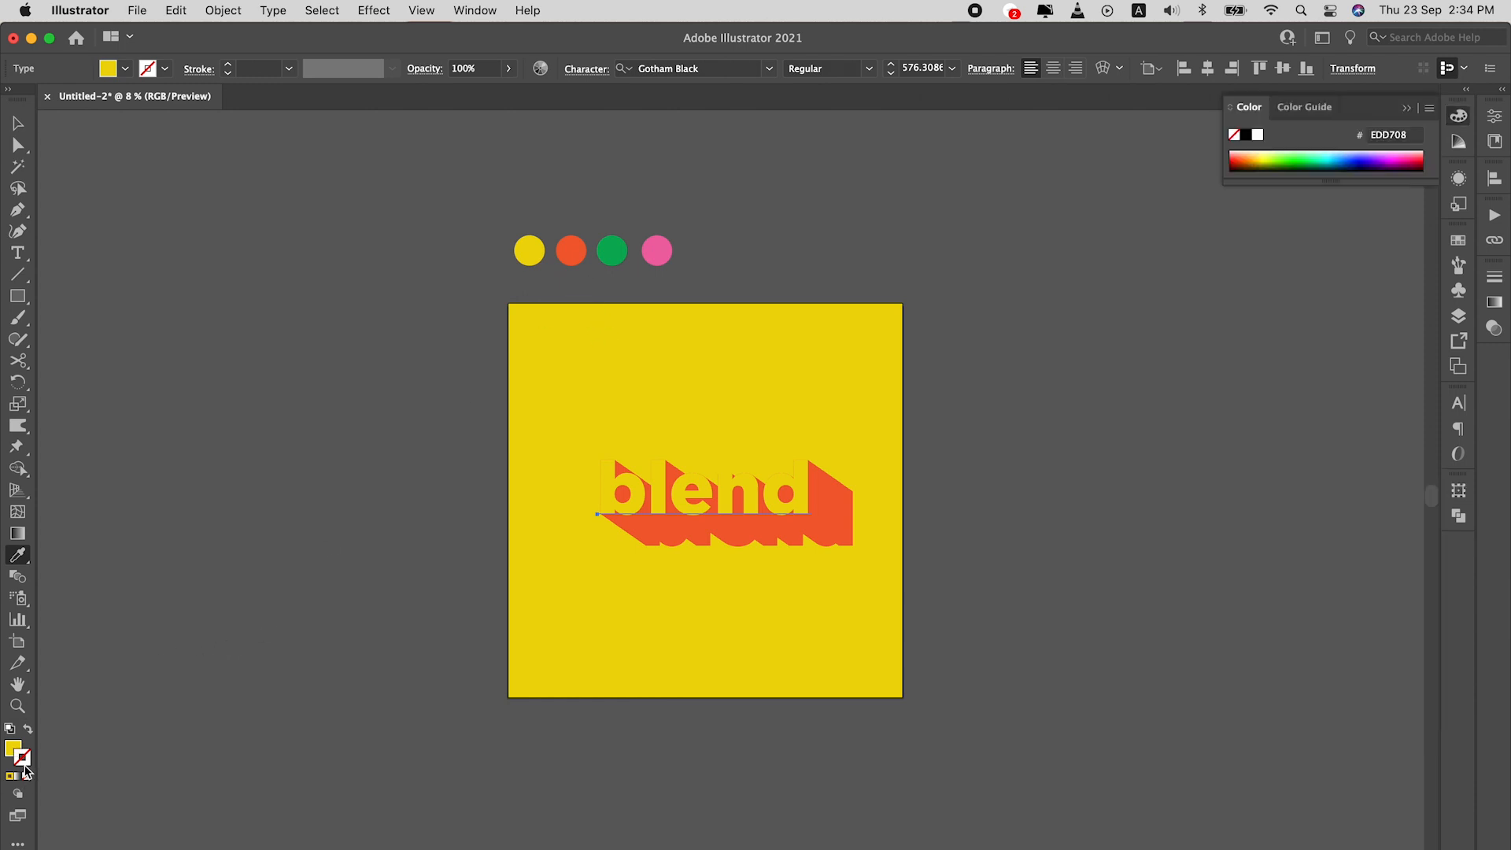
pyautogui.click(703, 498)
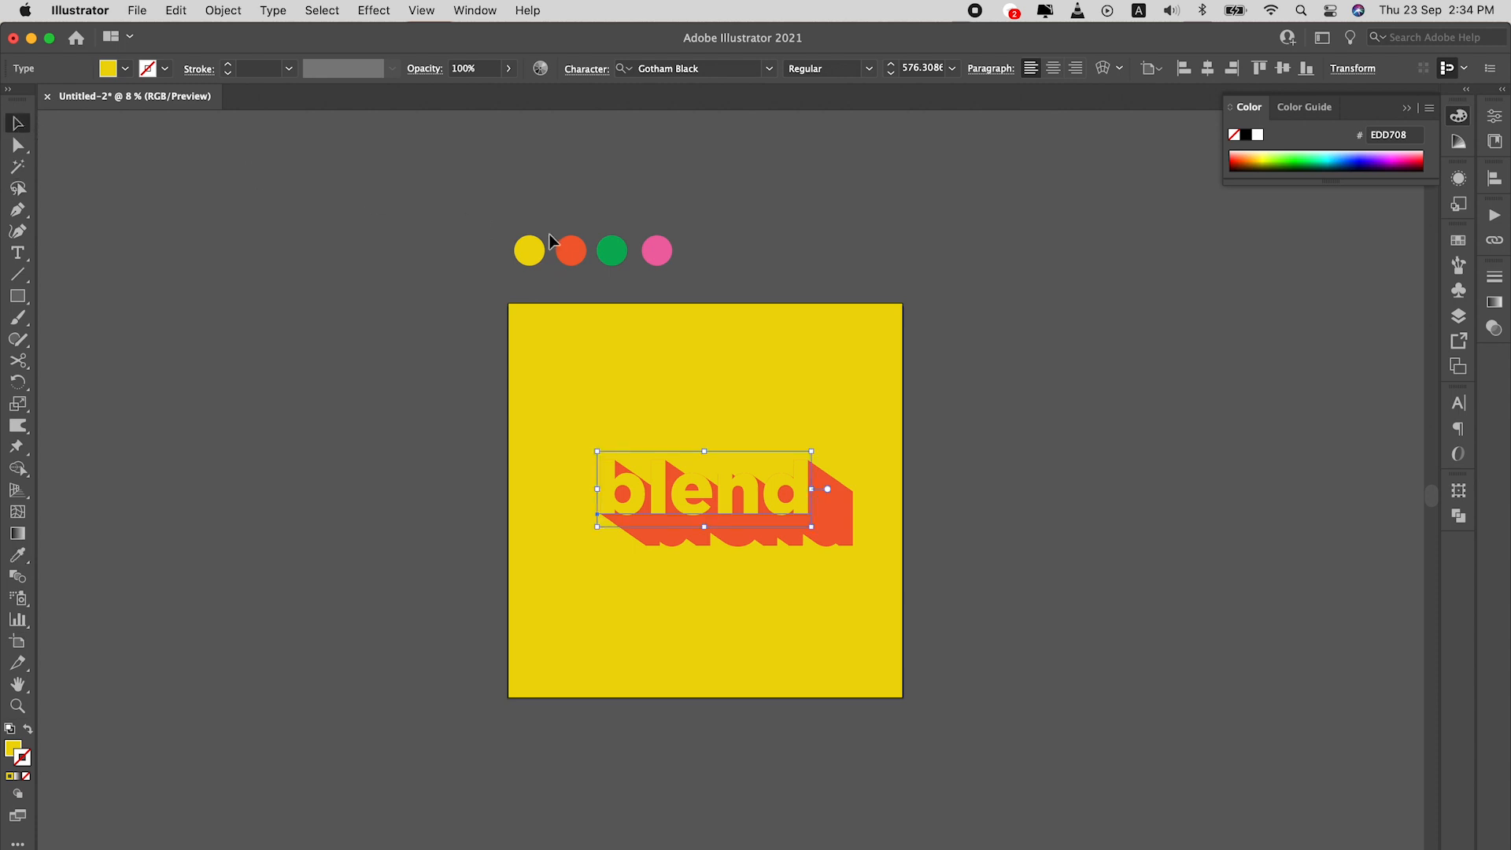
pyautogui.click(570, 251)
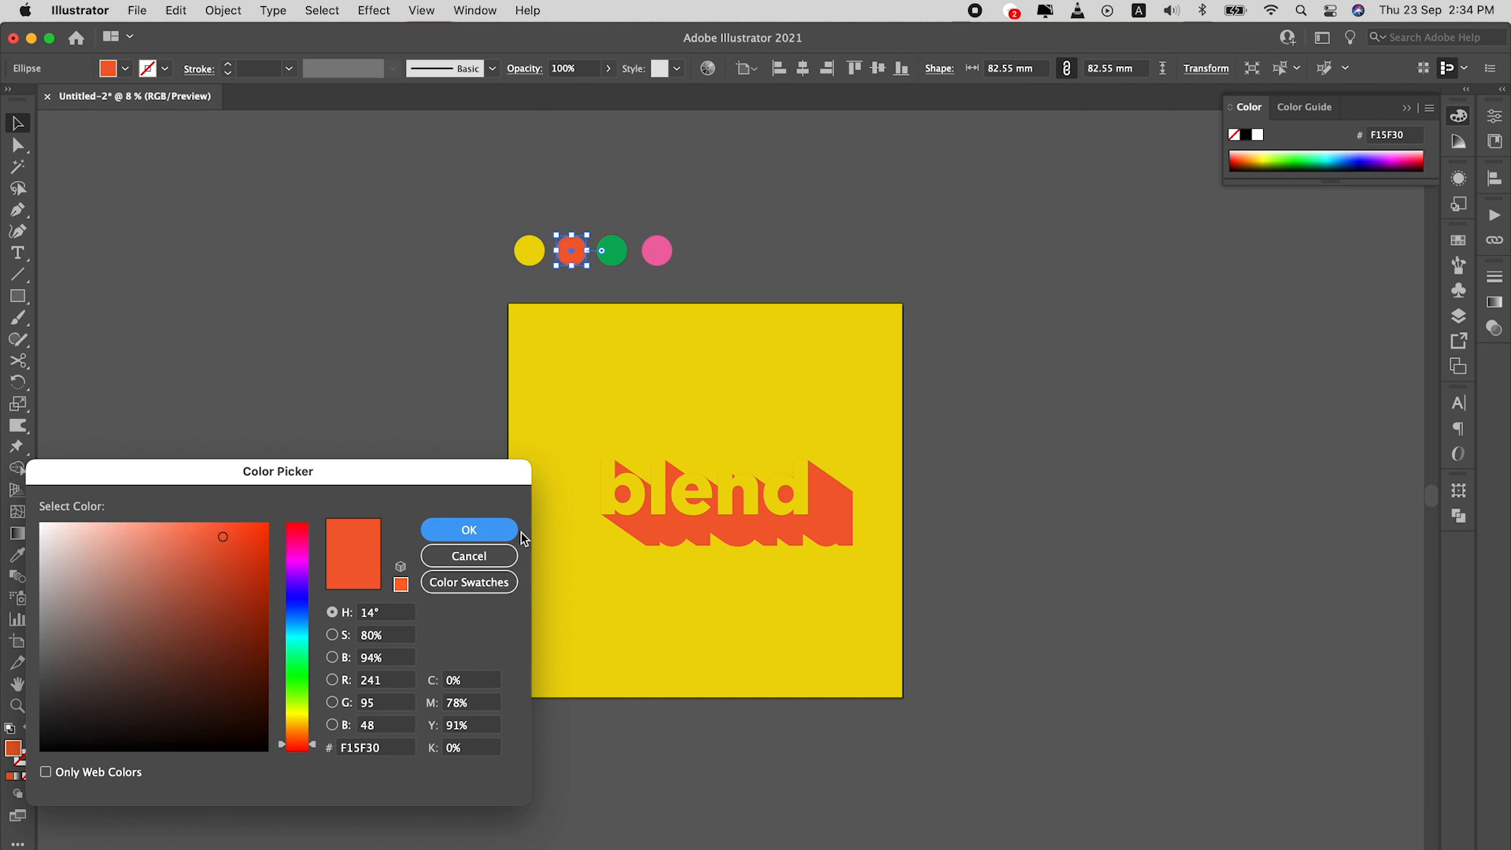
# - Set the yellow lettering's stroke colour to hex F15F30
pyautogui.click(469, 529)
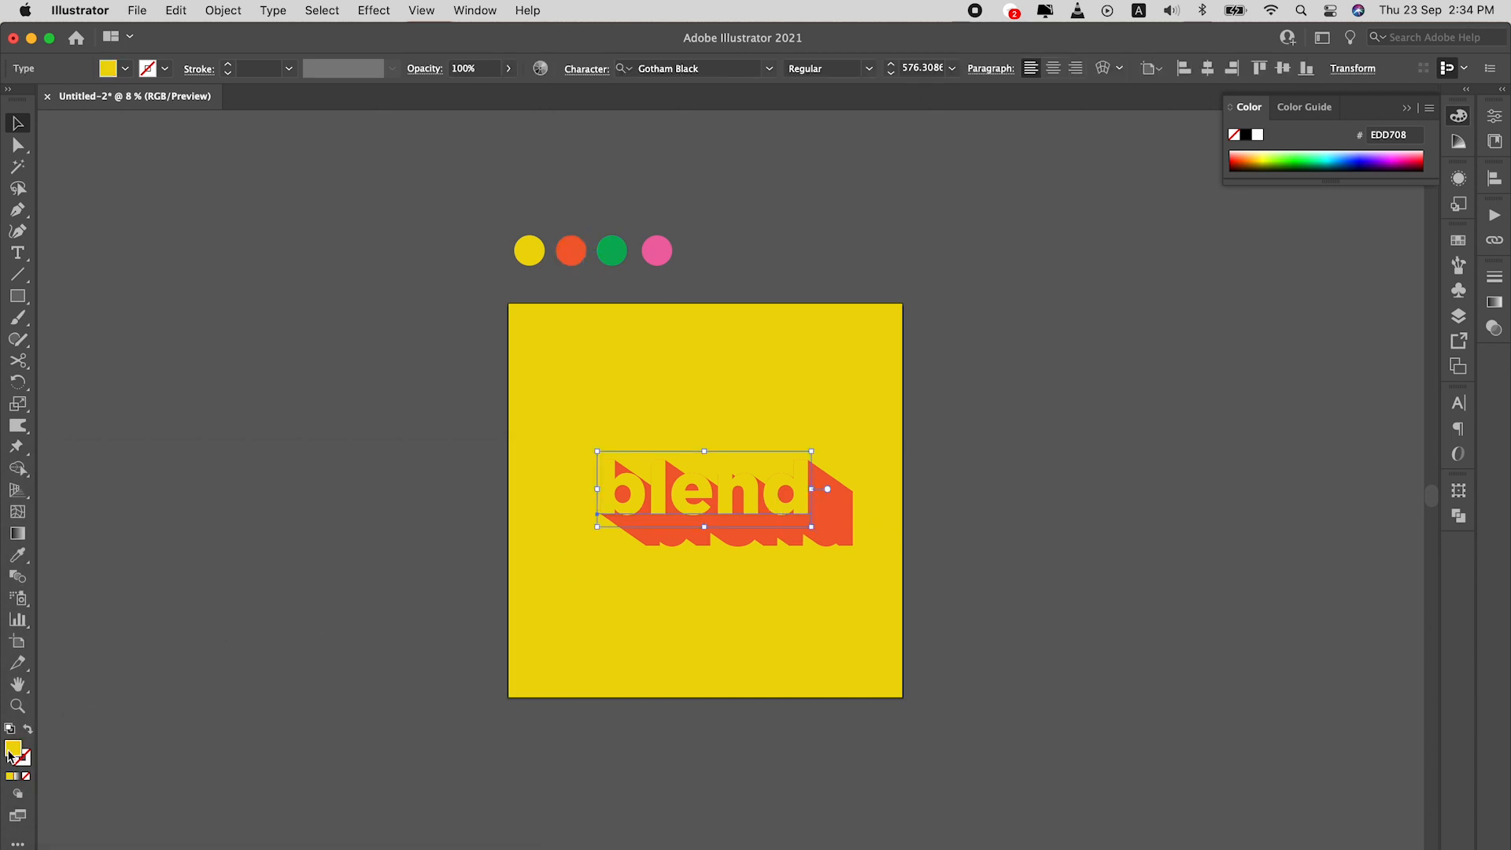
pyautogui.doubleClick(13, 751)
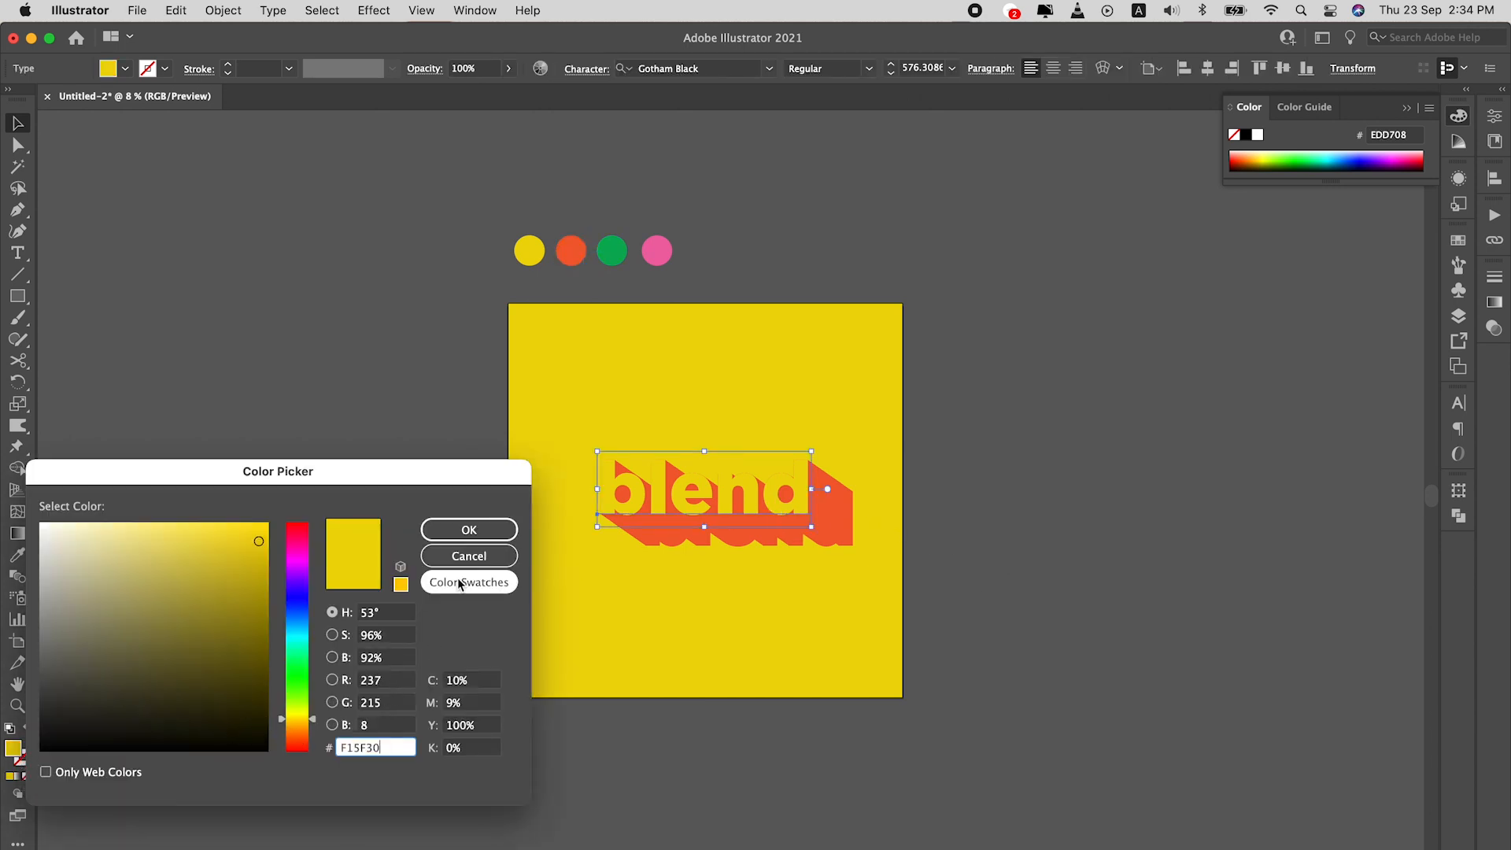
pyautogui.click(468, 529)
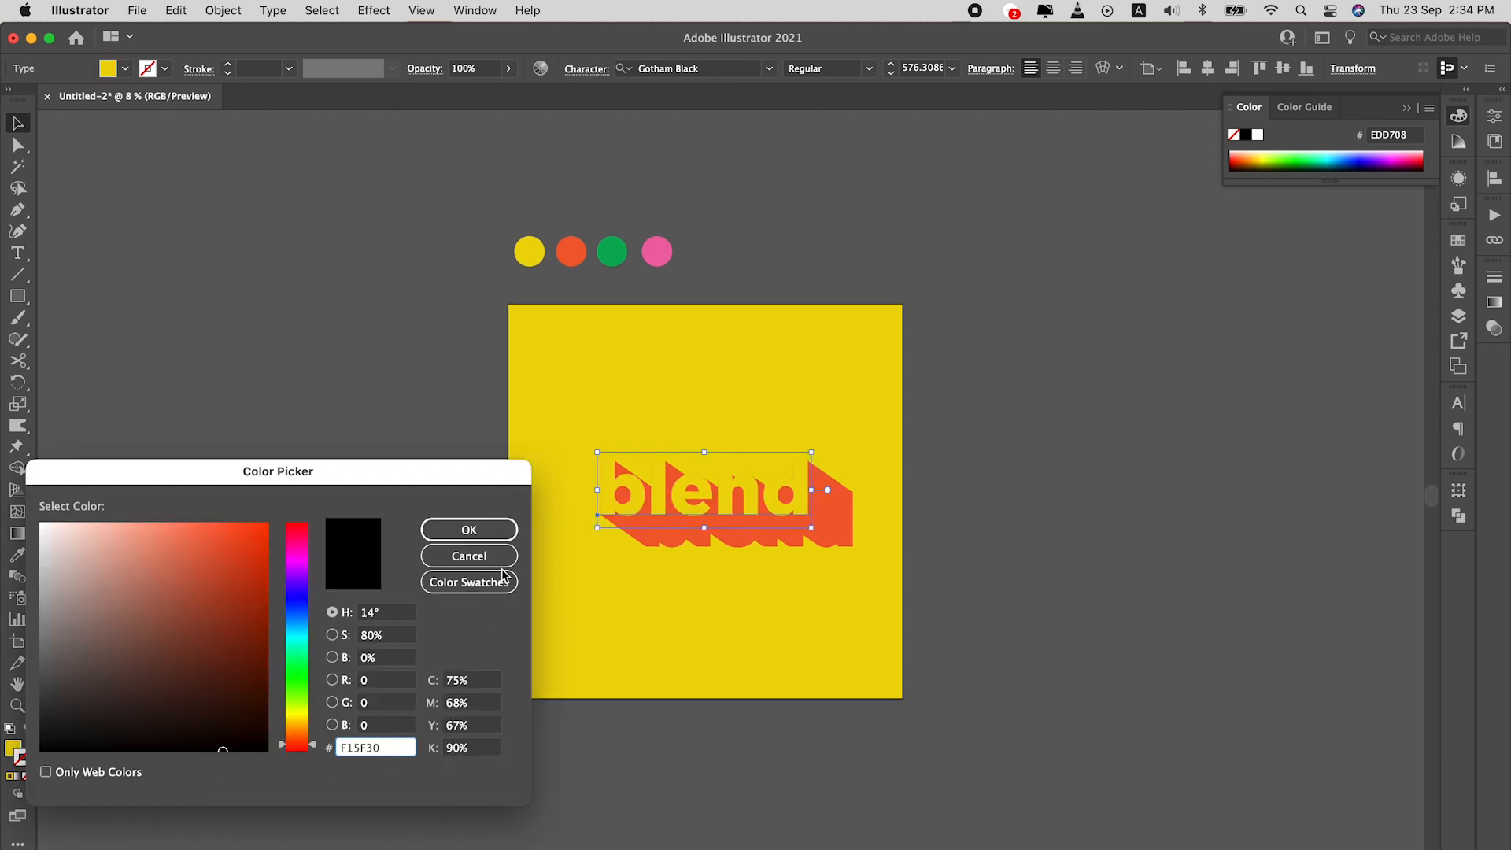
pyautogui.click(468, 529)
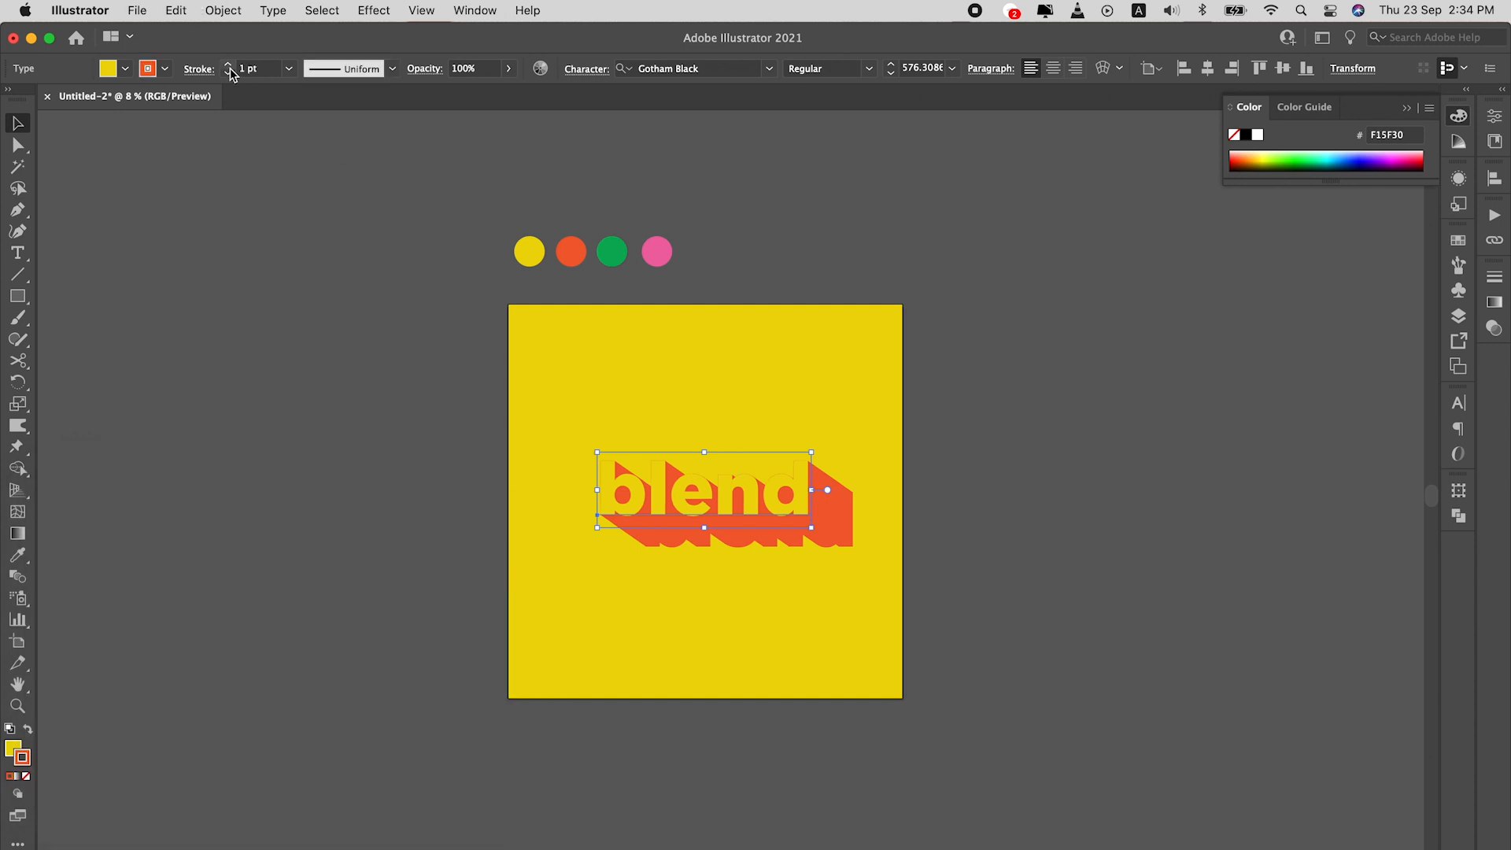
# - Raise the outline weight to about 3 pt, move word and shadow left, then deselect
pyautogui.click(230, 63)
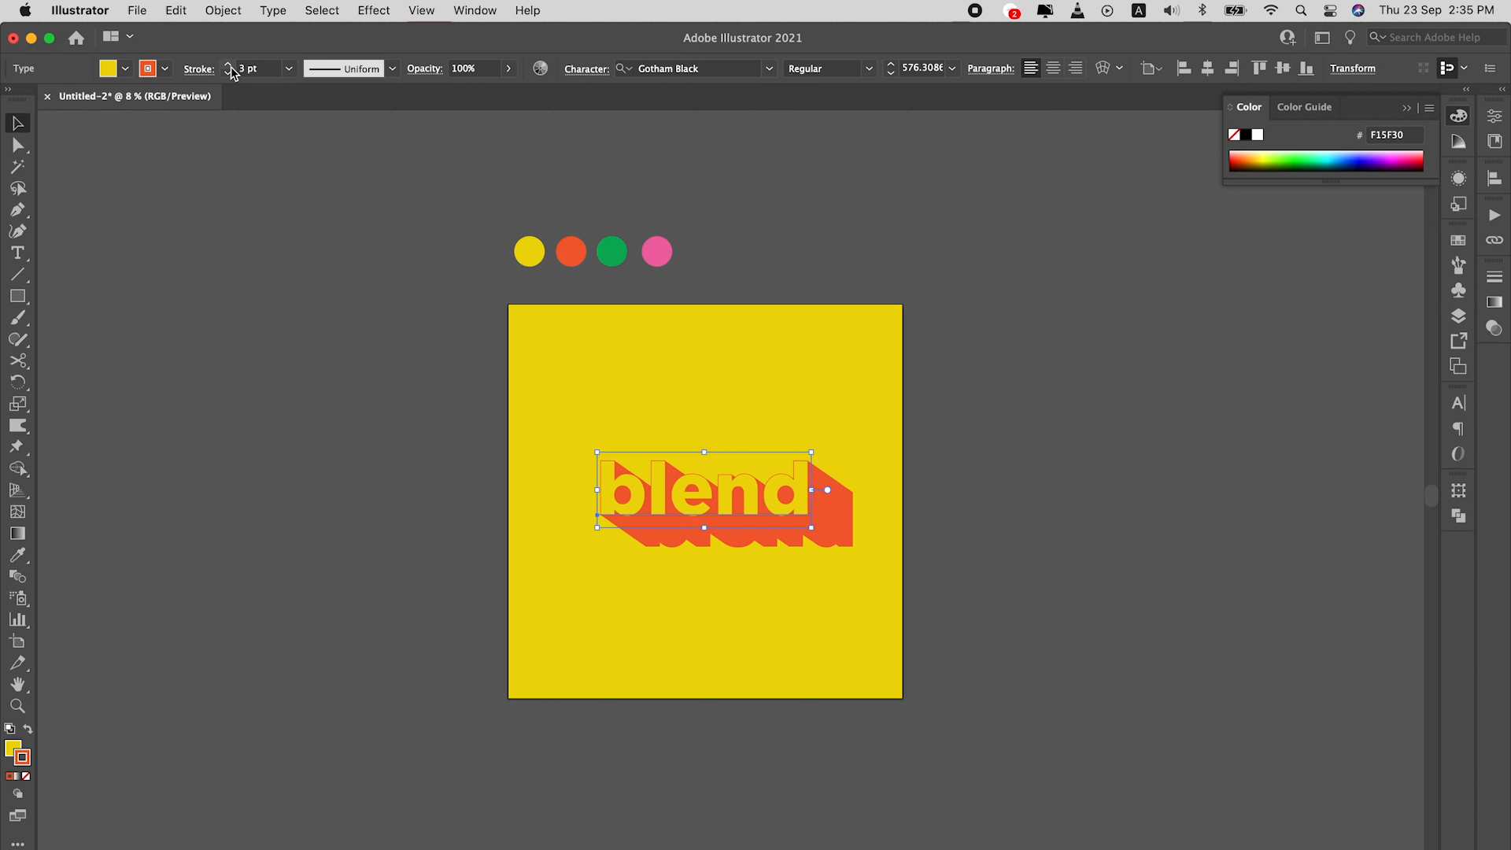
pyautogui.click(842, 591)
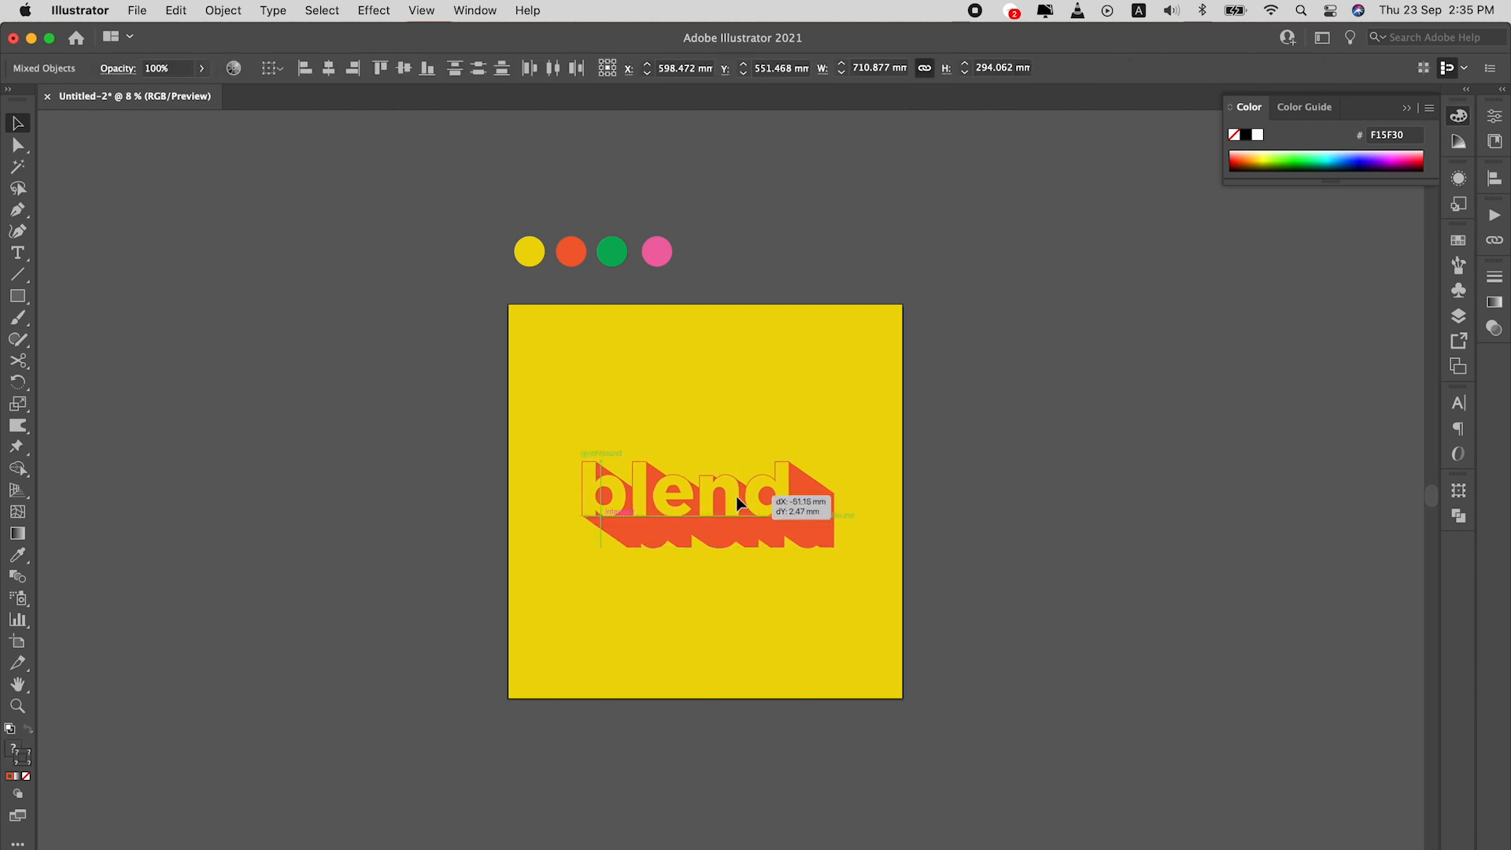
pyautogui.click(1198, 663)
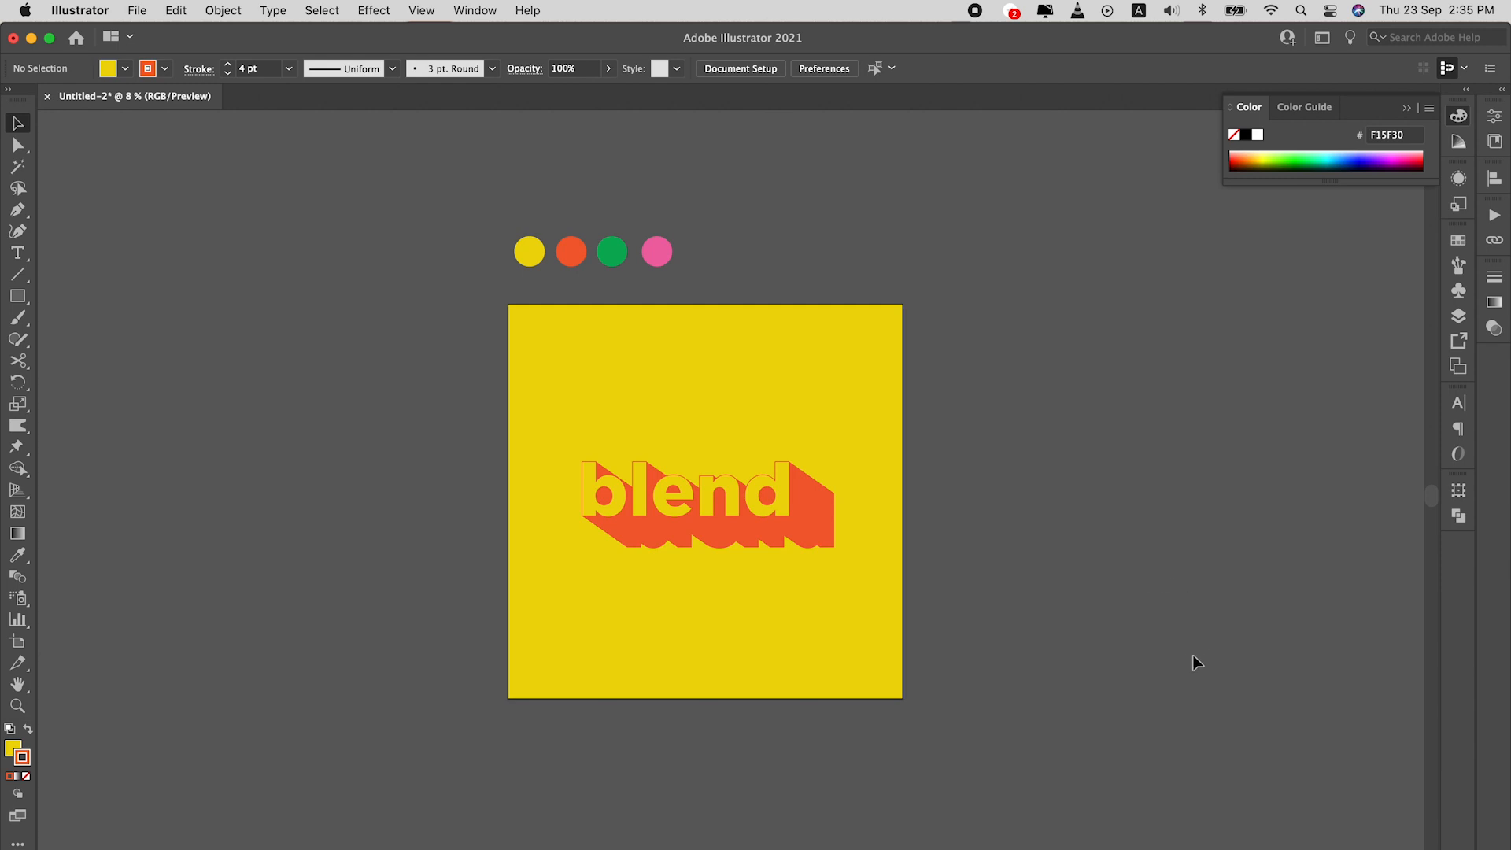
pyautogui.moveTo(1384, 726)
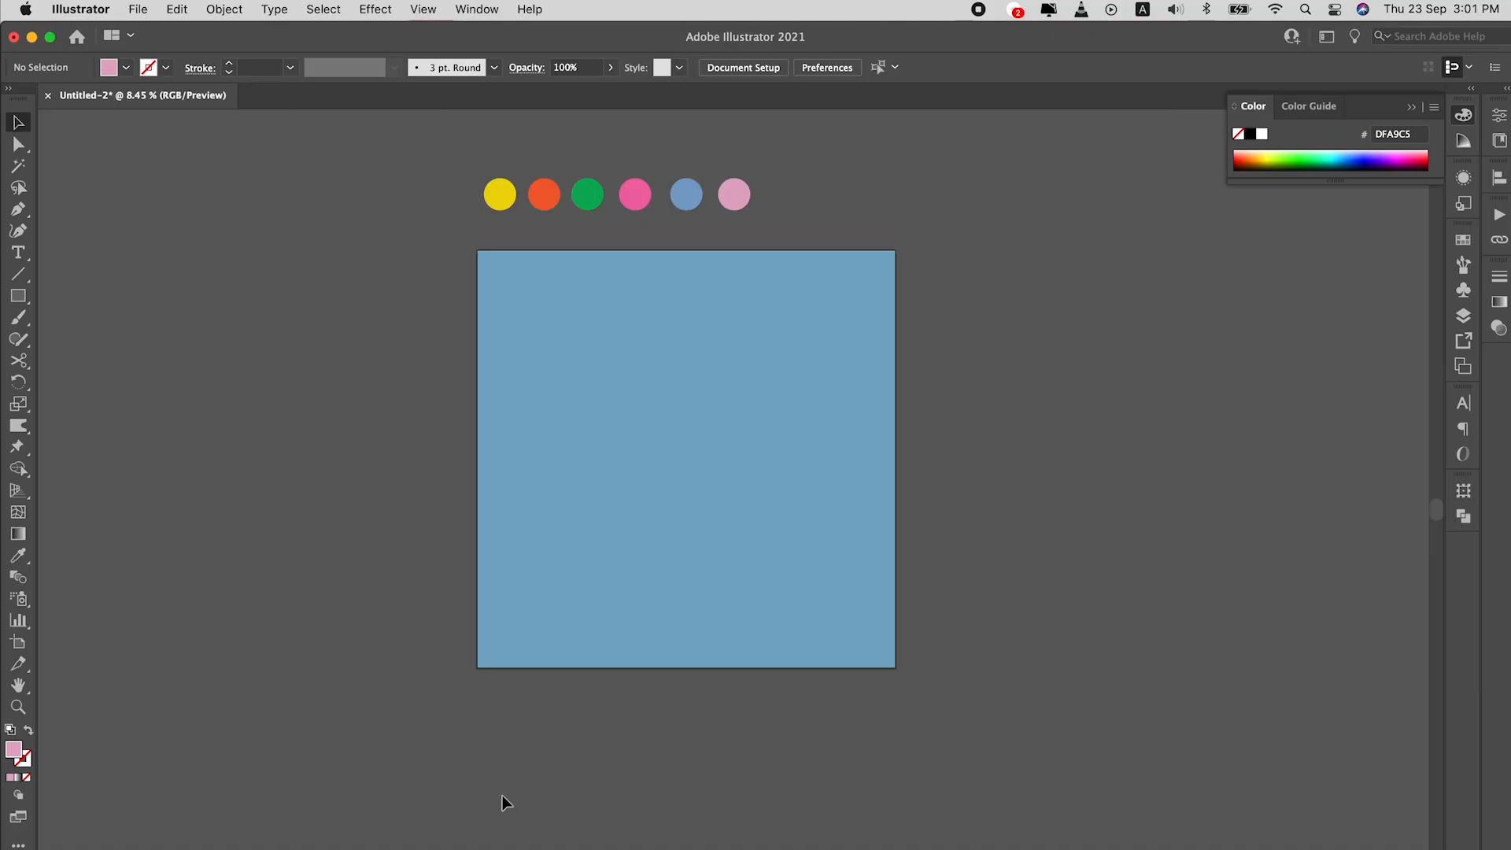
# - Type 'blend' in black Gotham Black on the blue square artboard
pyautogui.click(17, 253)
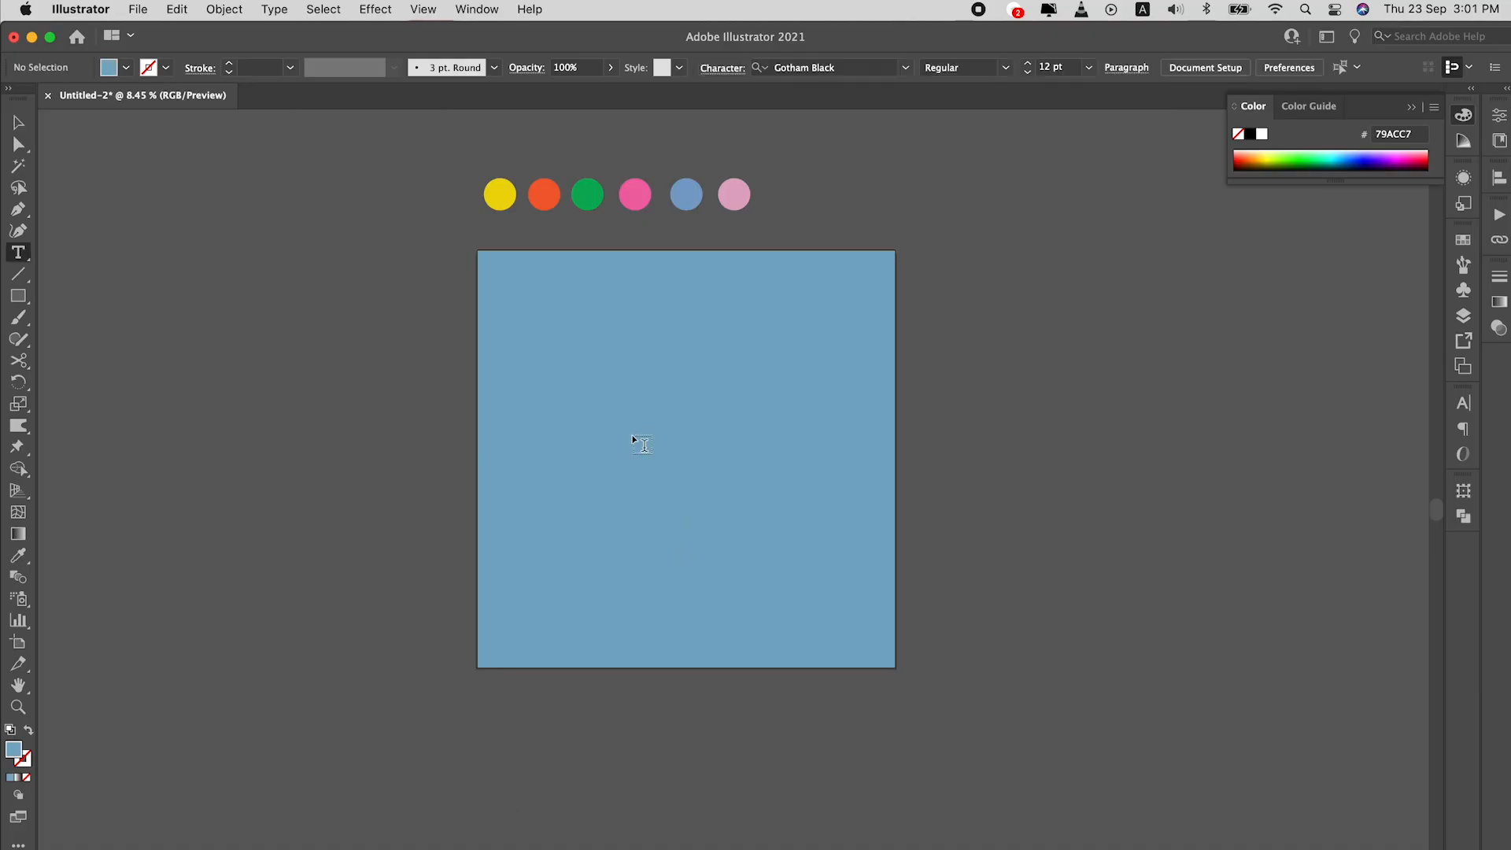
pyautogui.click(18, 253)
pyautogui.write('bb')
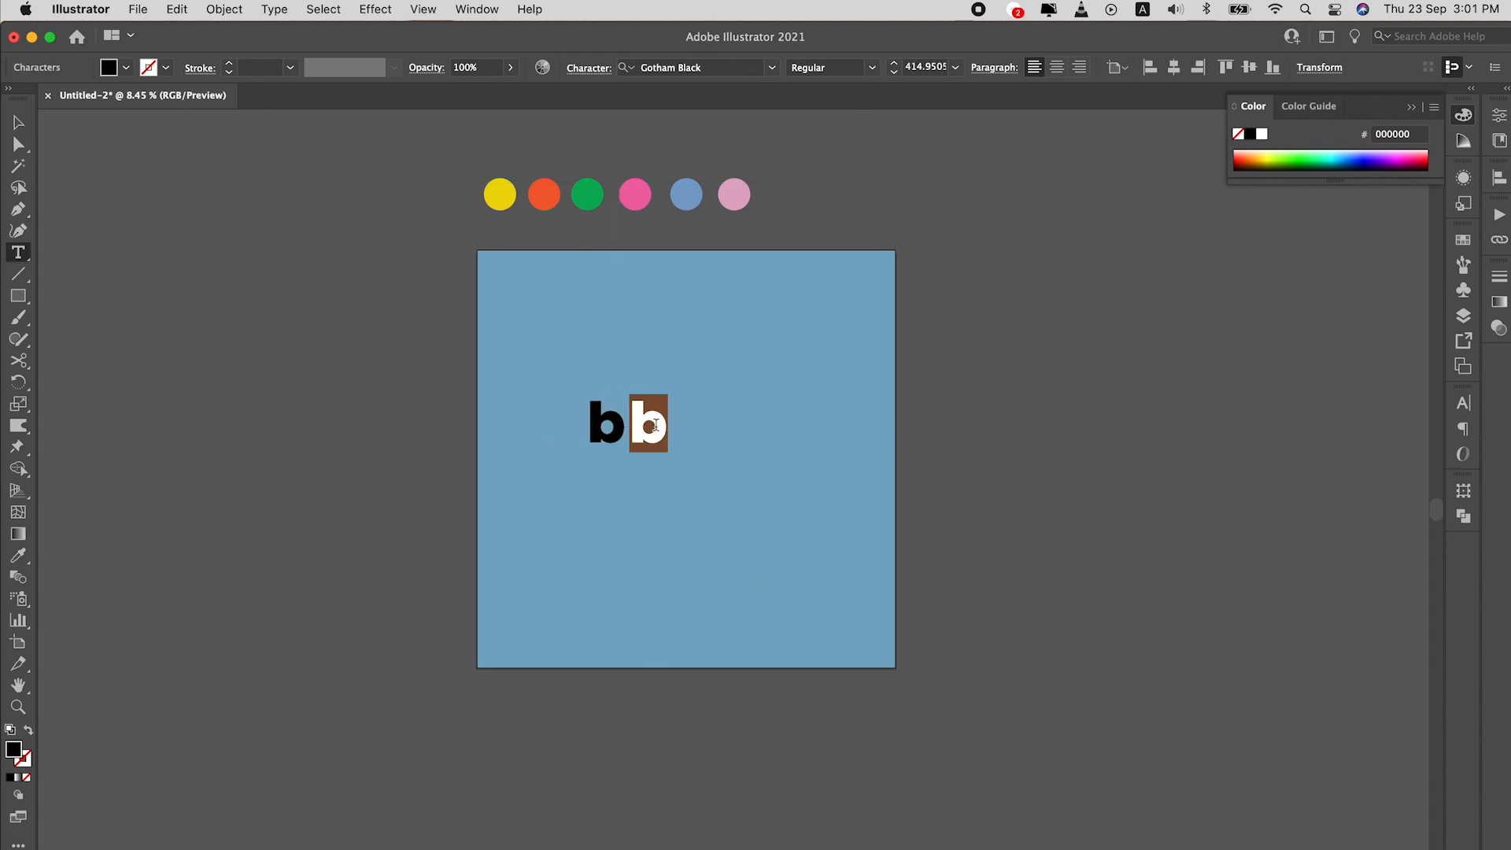
pyautogui.write('ll')
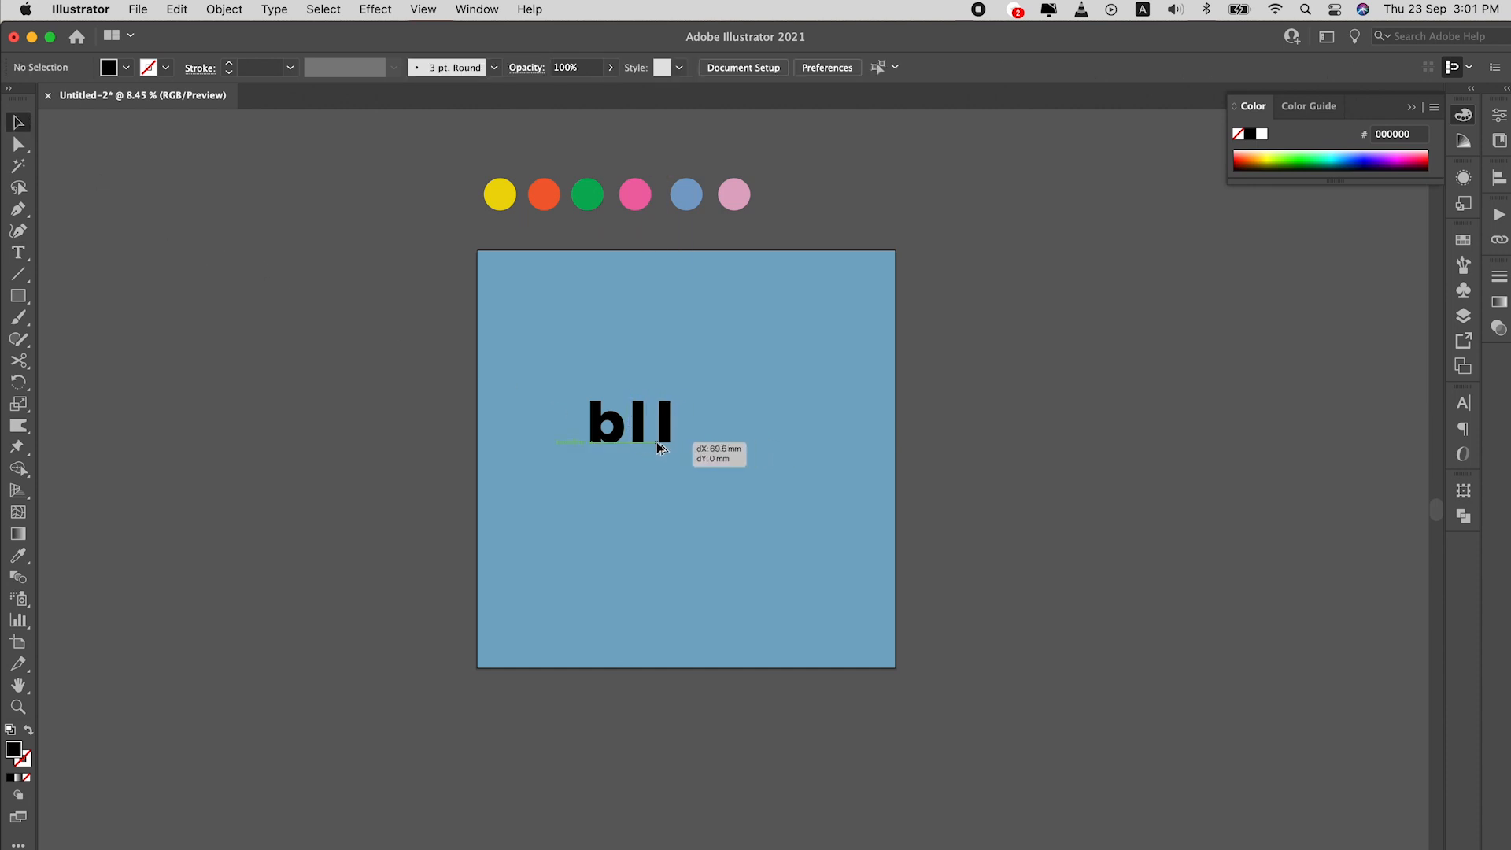
pyautogui.click(662, 422)
pyautogui.write('ee')
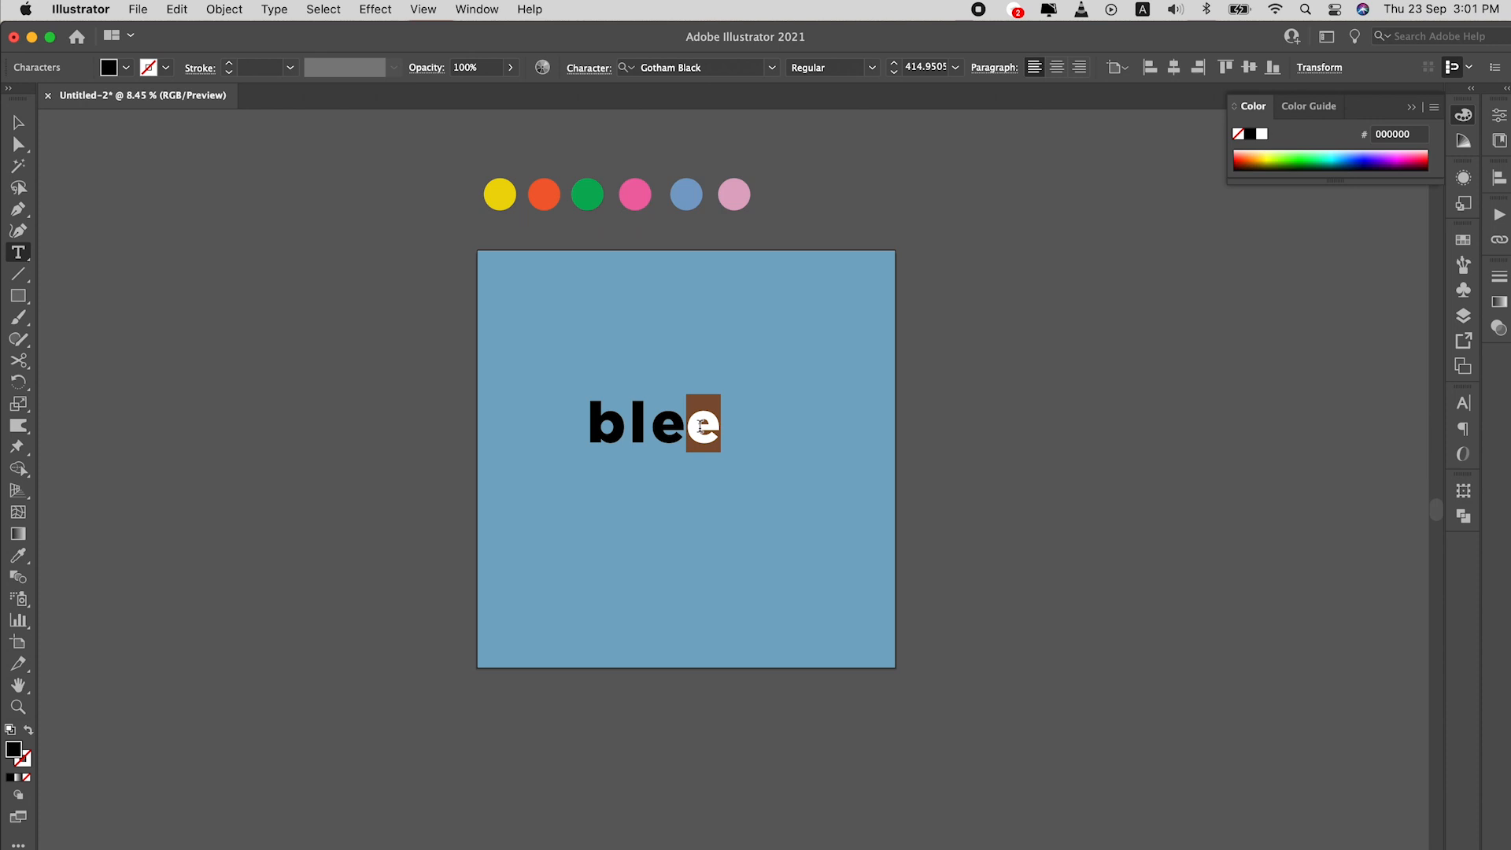
pyautogui.write('nd')
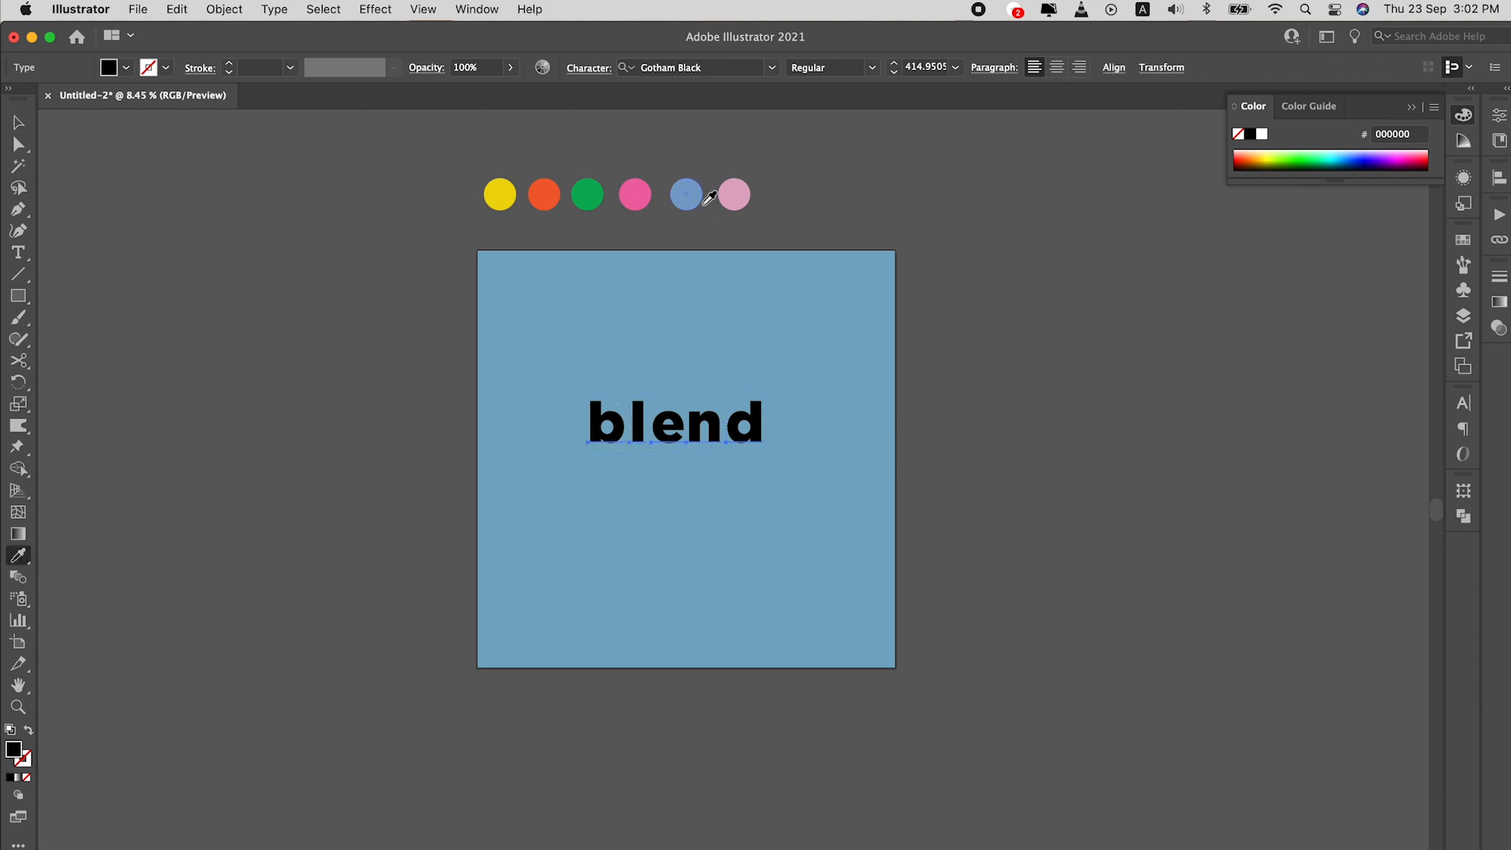
# - Colour 'blend' pink from the circle and place a blue copy of the b below-left
pyautogui.click(734, 195)
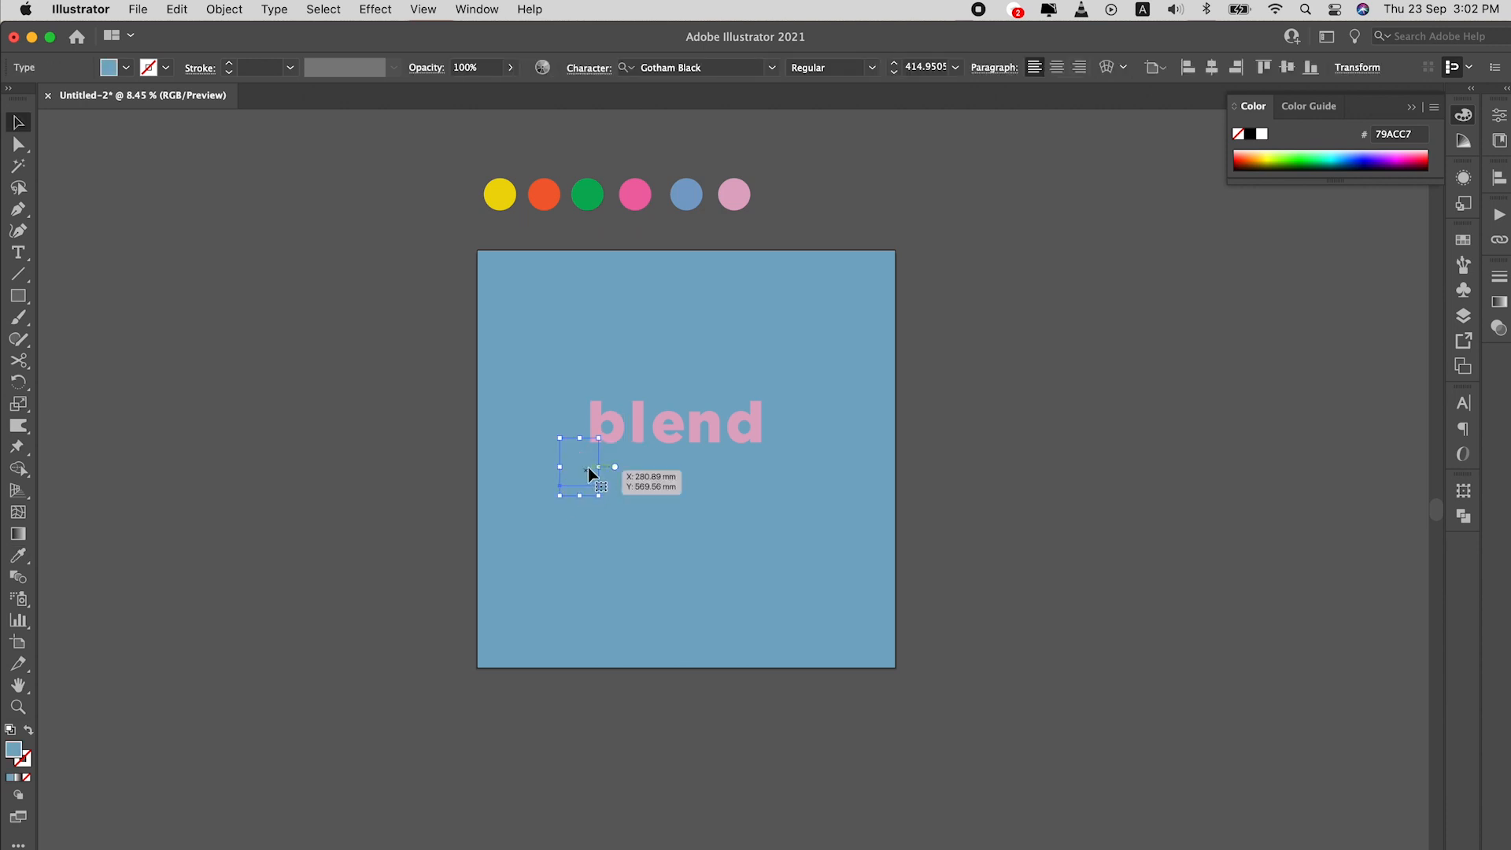
pyautogui.click(223, 9)
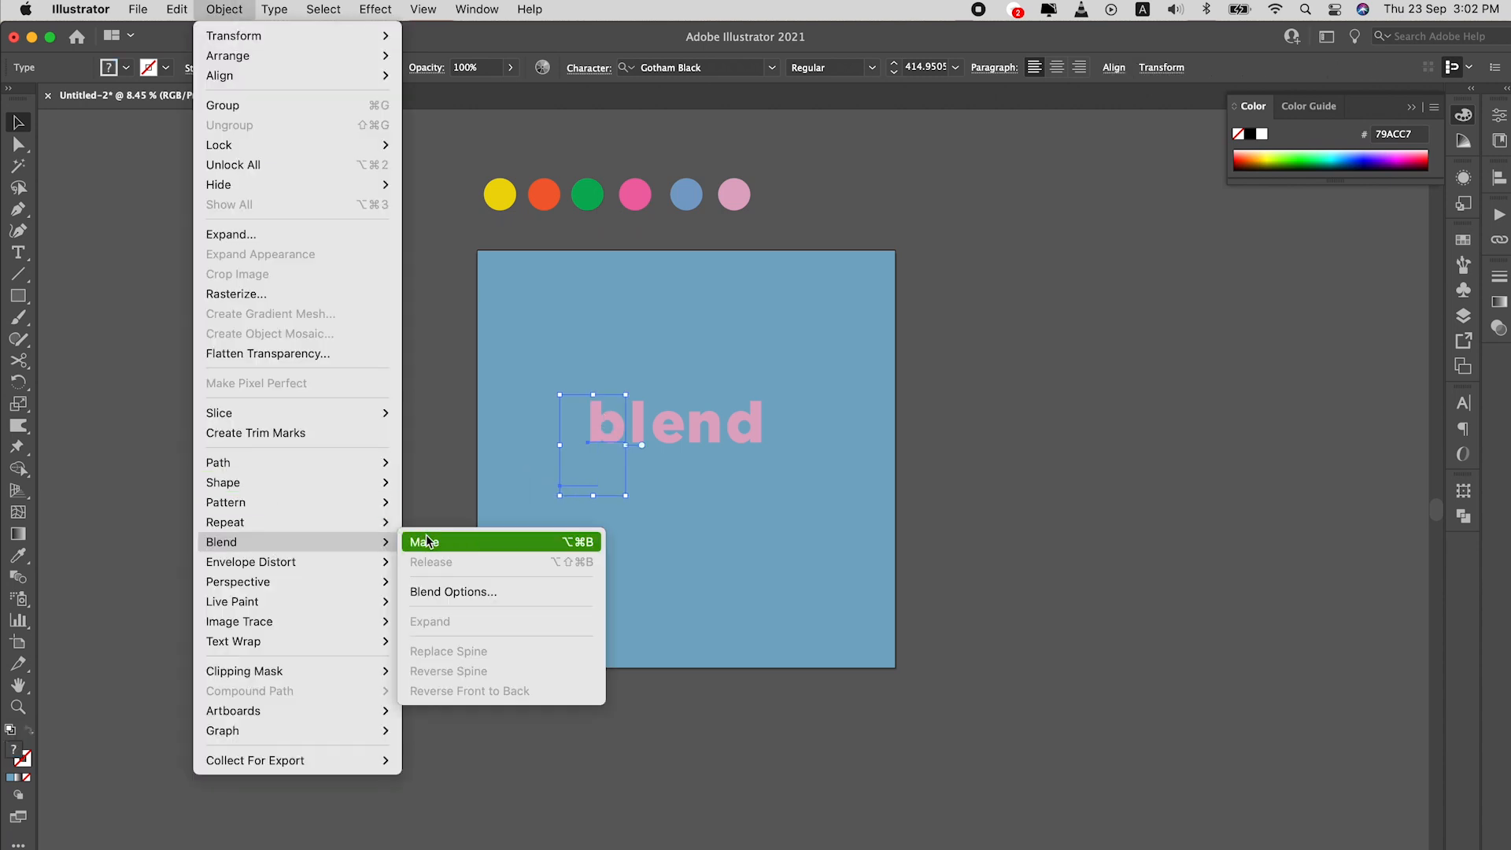
# - Blend the pink b into its blue copy, then select the l with its copy
pyautogui.click(424, 542)
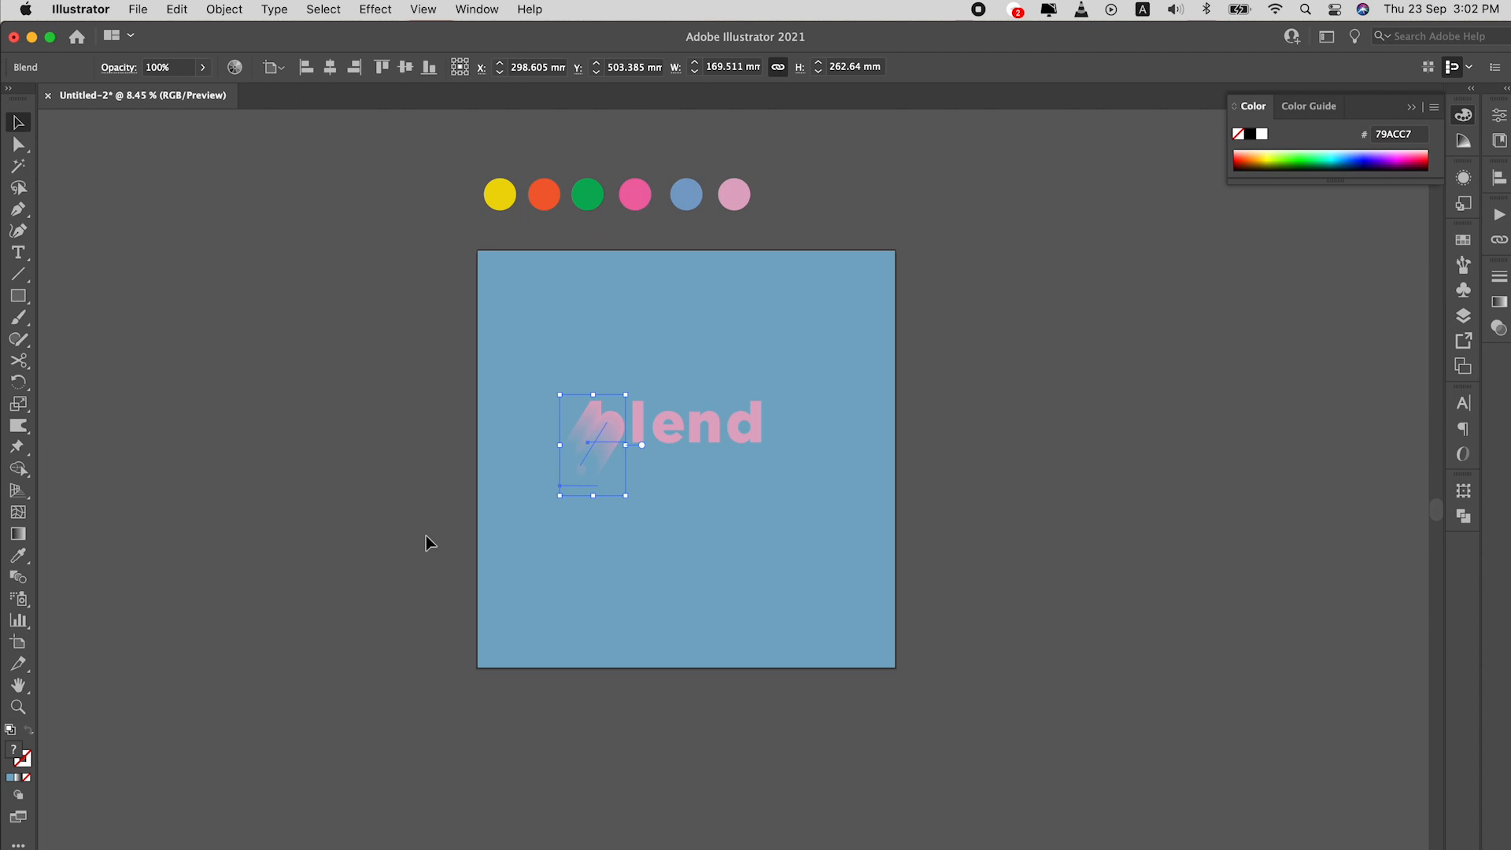
pyautogui.click(630, 525)
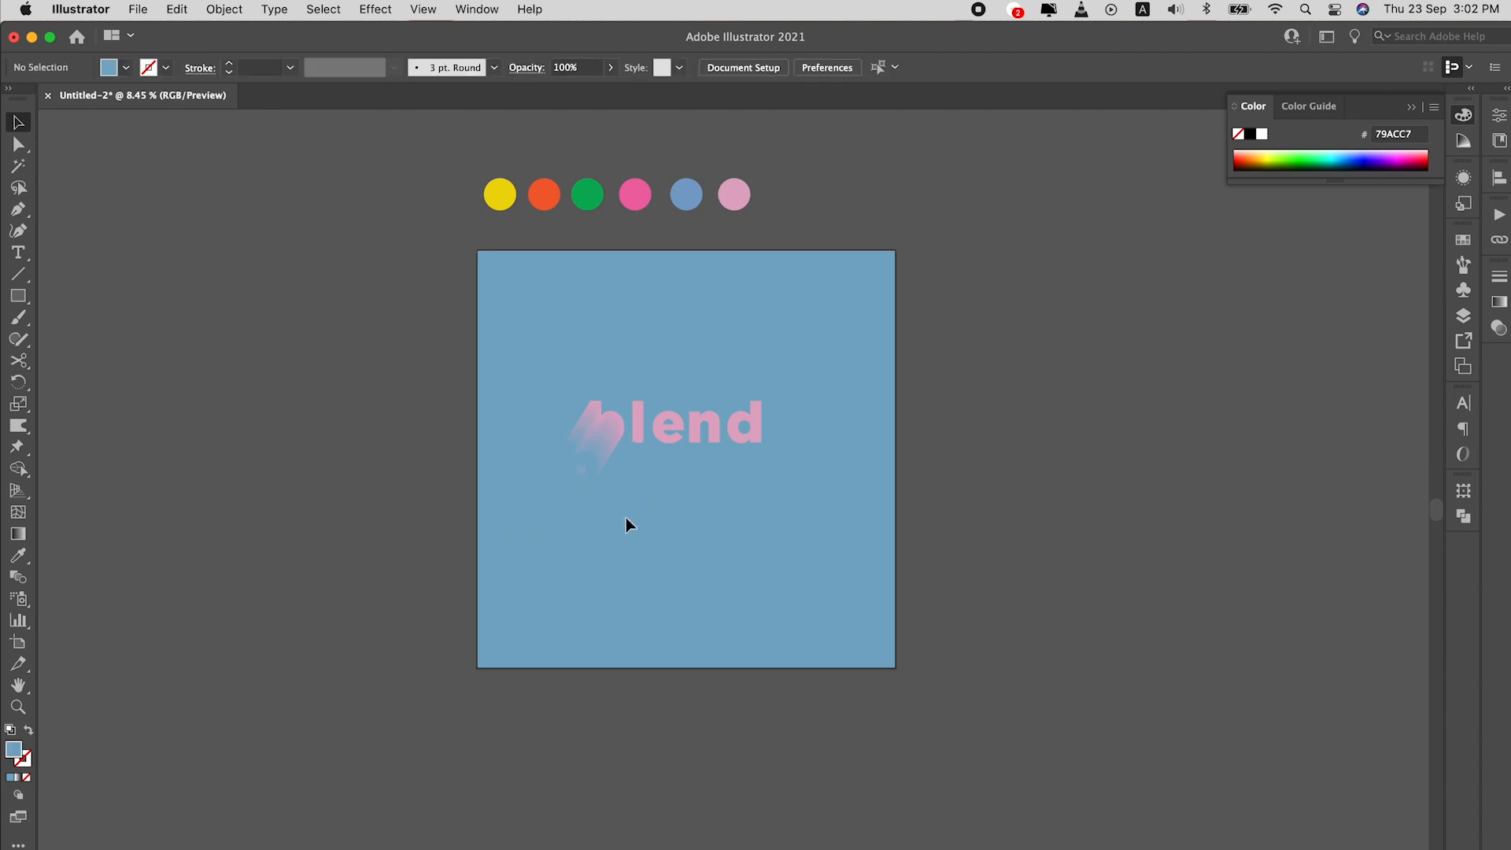
pyautogui.click(602, 424)
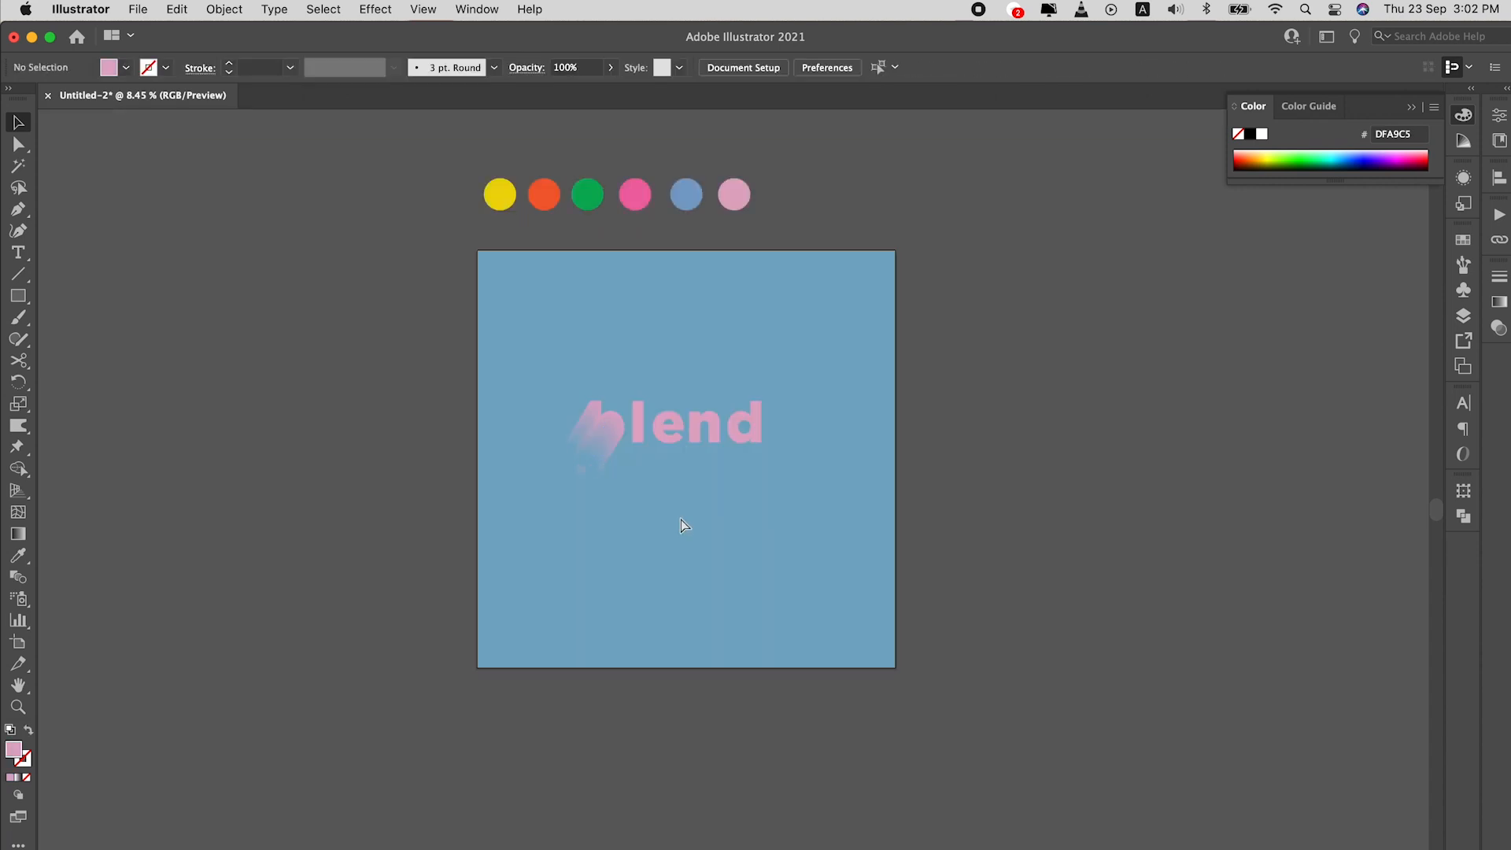
pyautogui.click(605, 423)
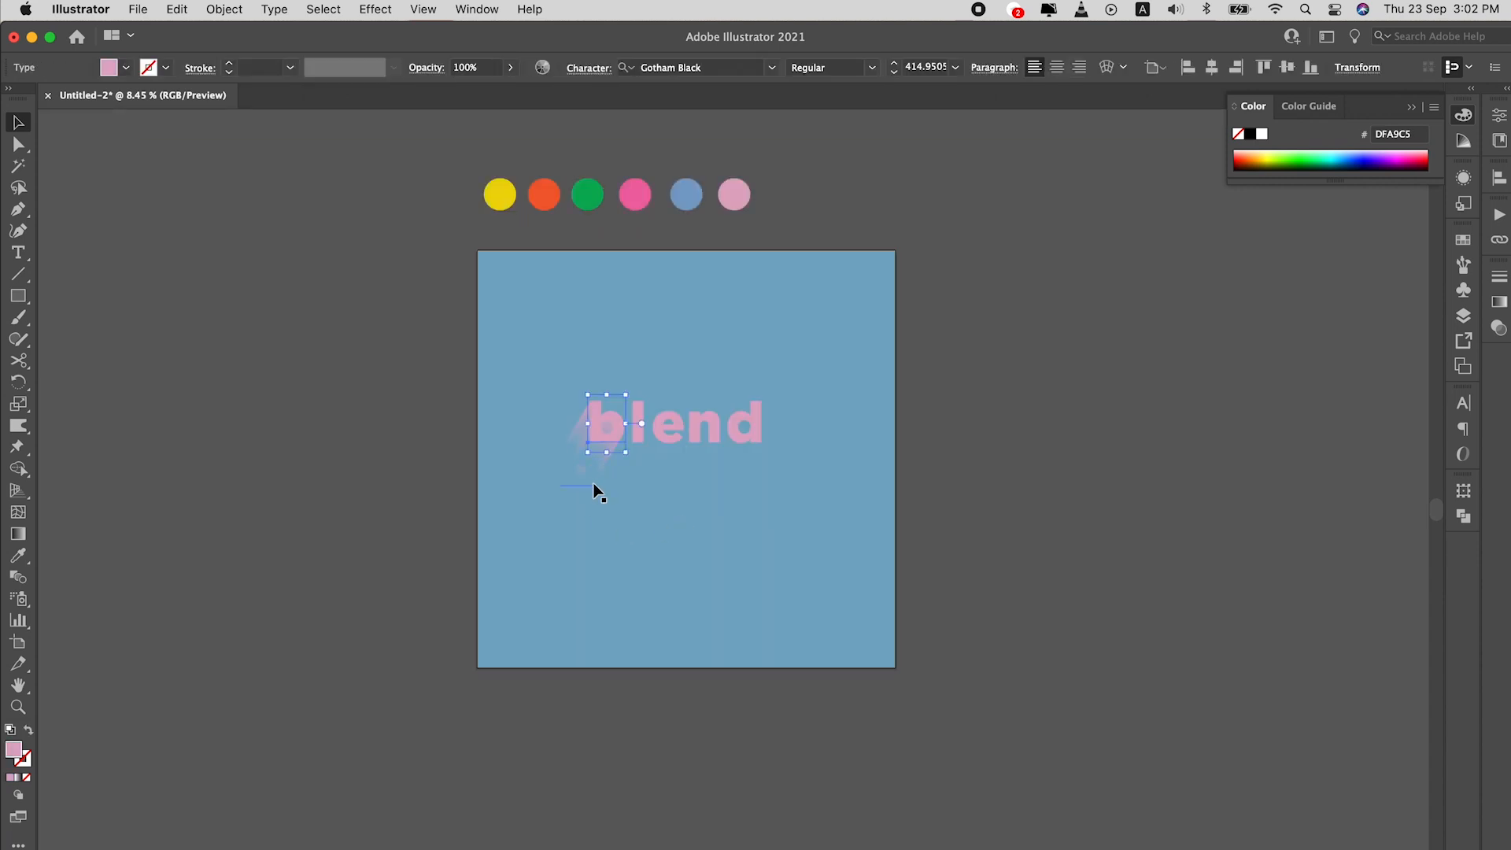
pyautogui.click(636, 443)
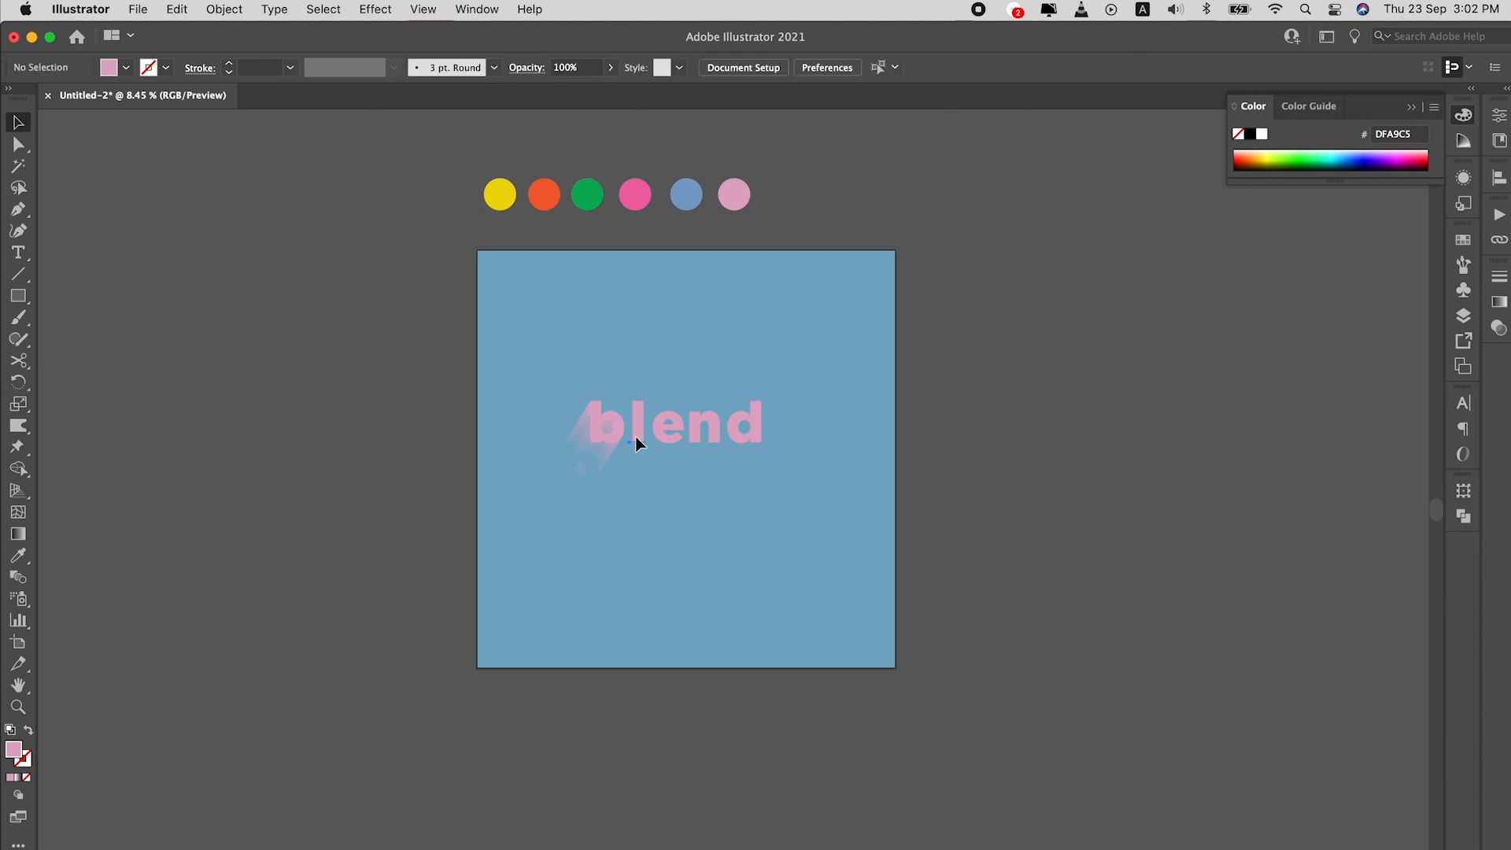
pyautogui.click(638, 424)
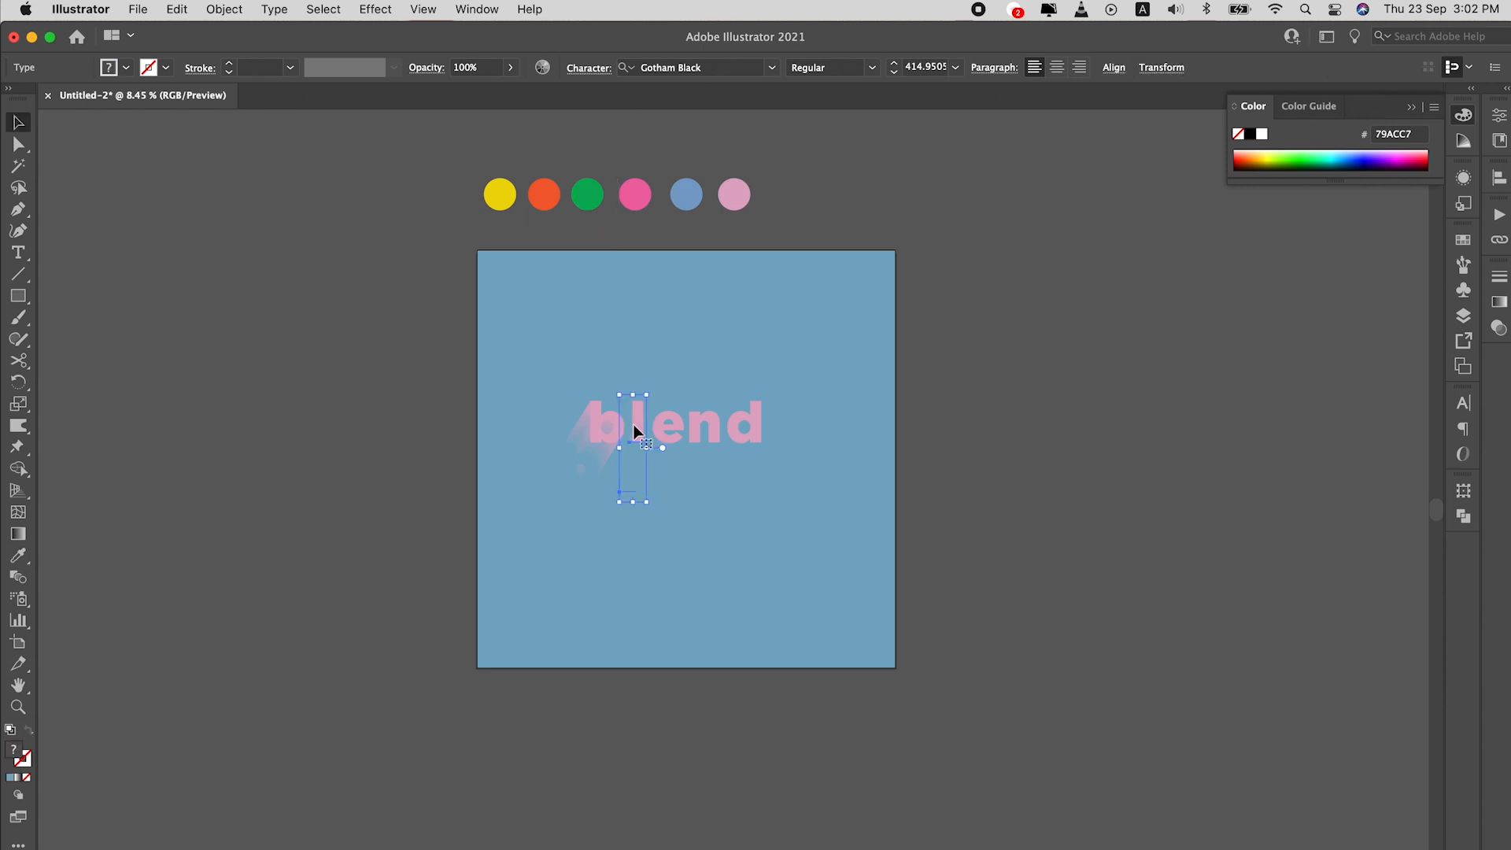
pyautogui.click(224, 9)
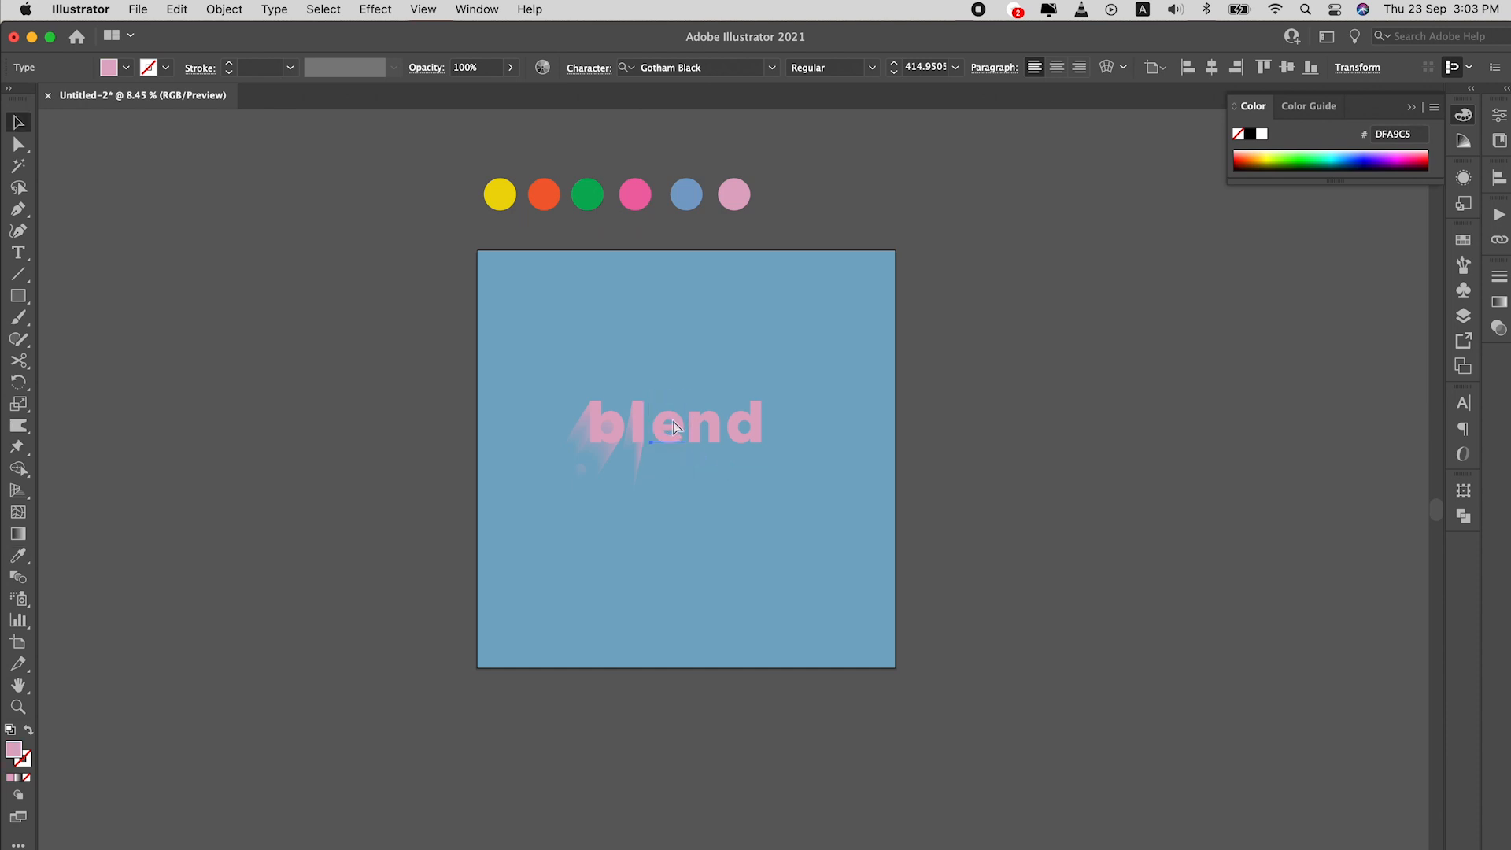
# - Blend the remaining pink letters e, n and d into their copies, then deselect the artwork
pyautogui.click(670, 439)
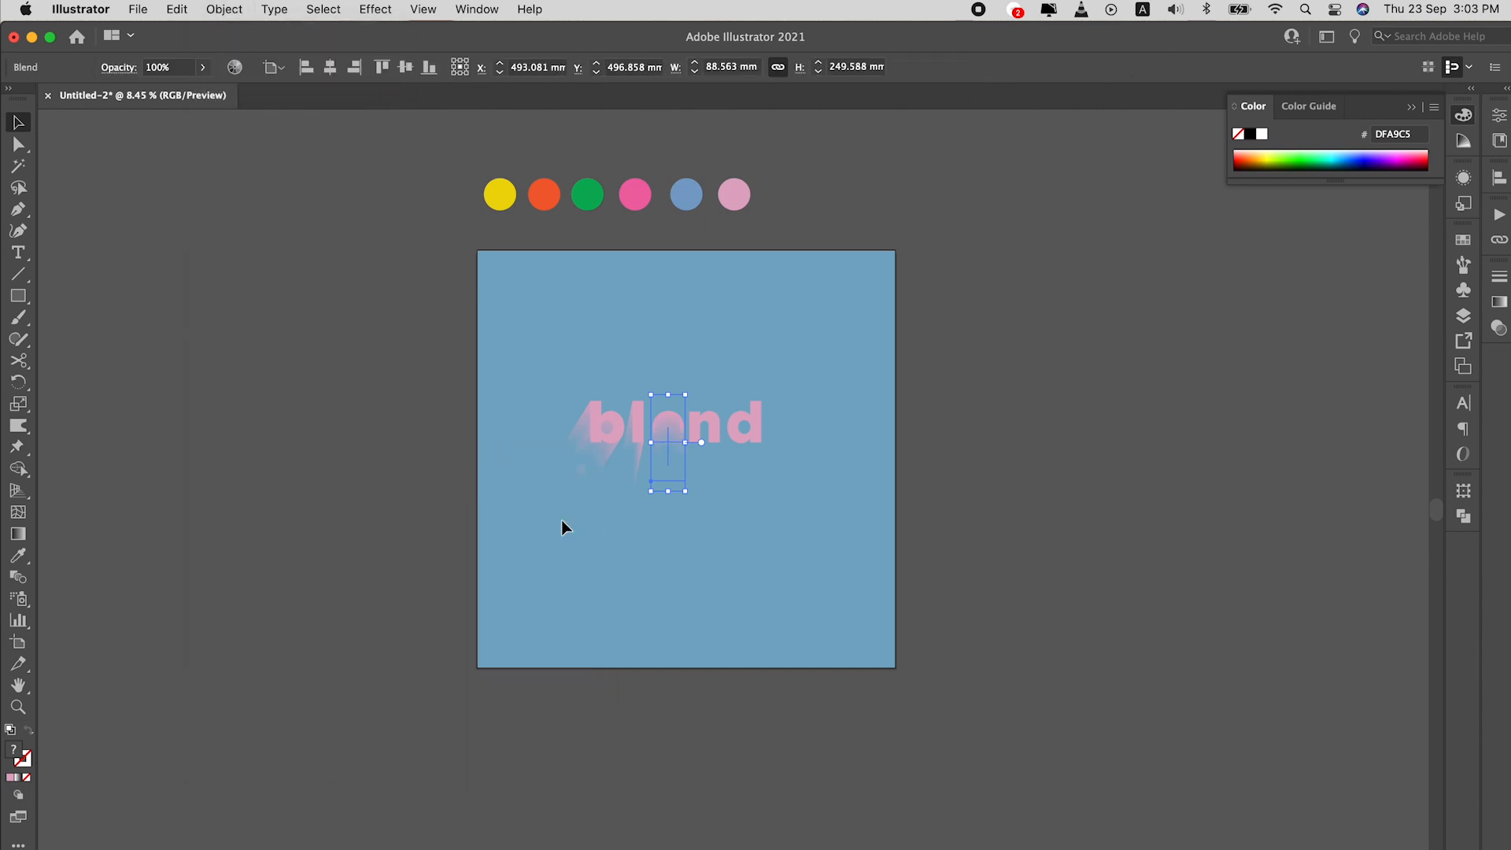
pyautogui.click(714, 473)
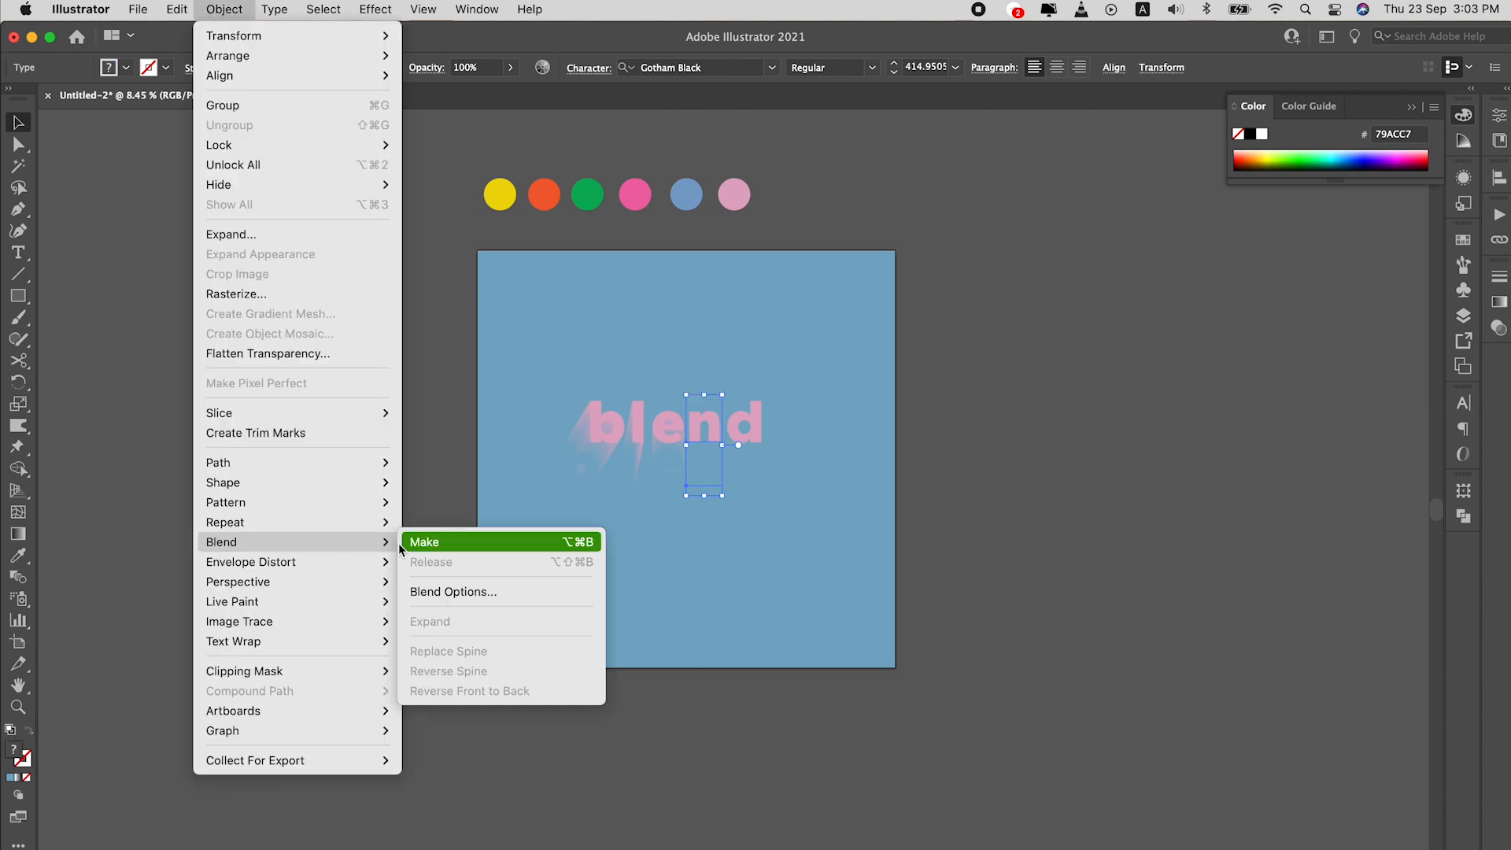
pyautogui.click(424, 542)
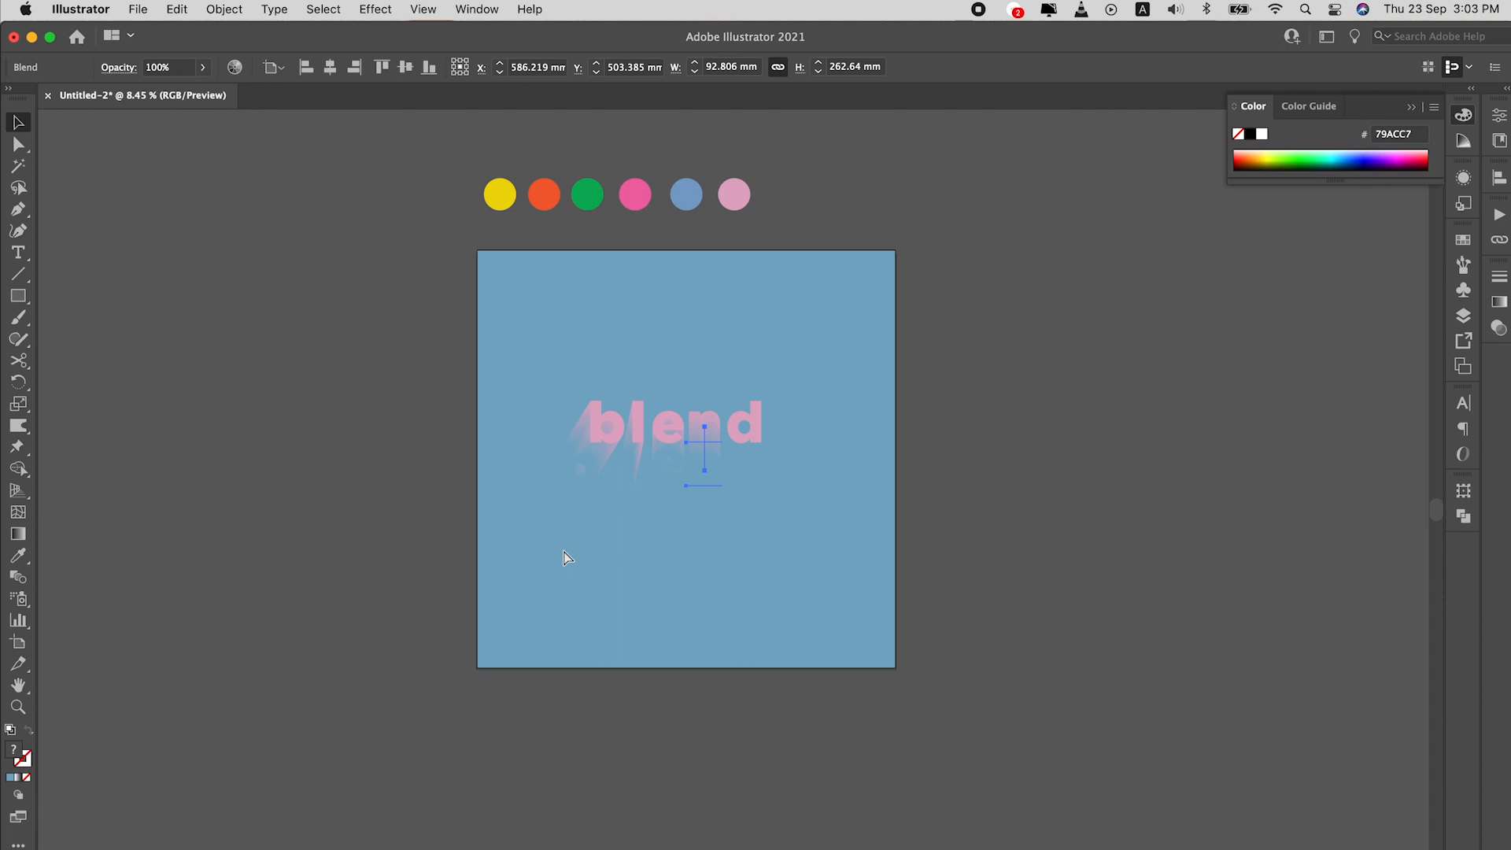
pyautogui.click(756, 439)
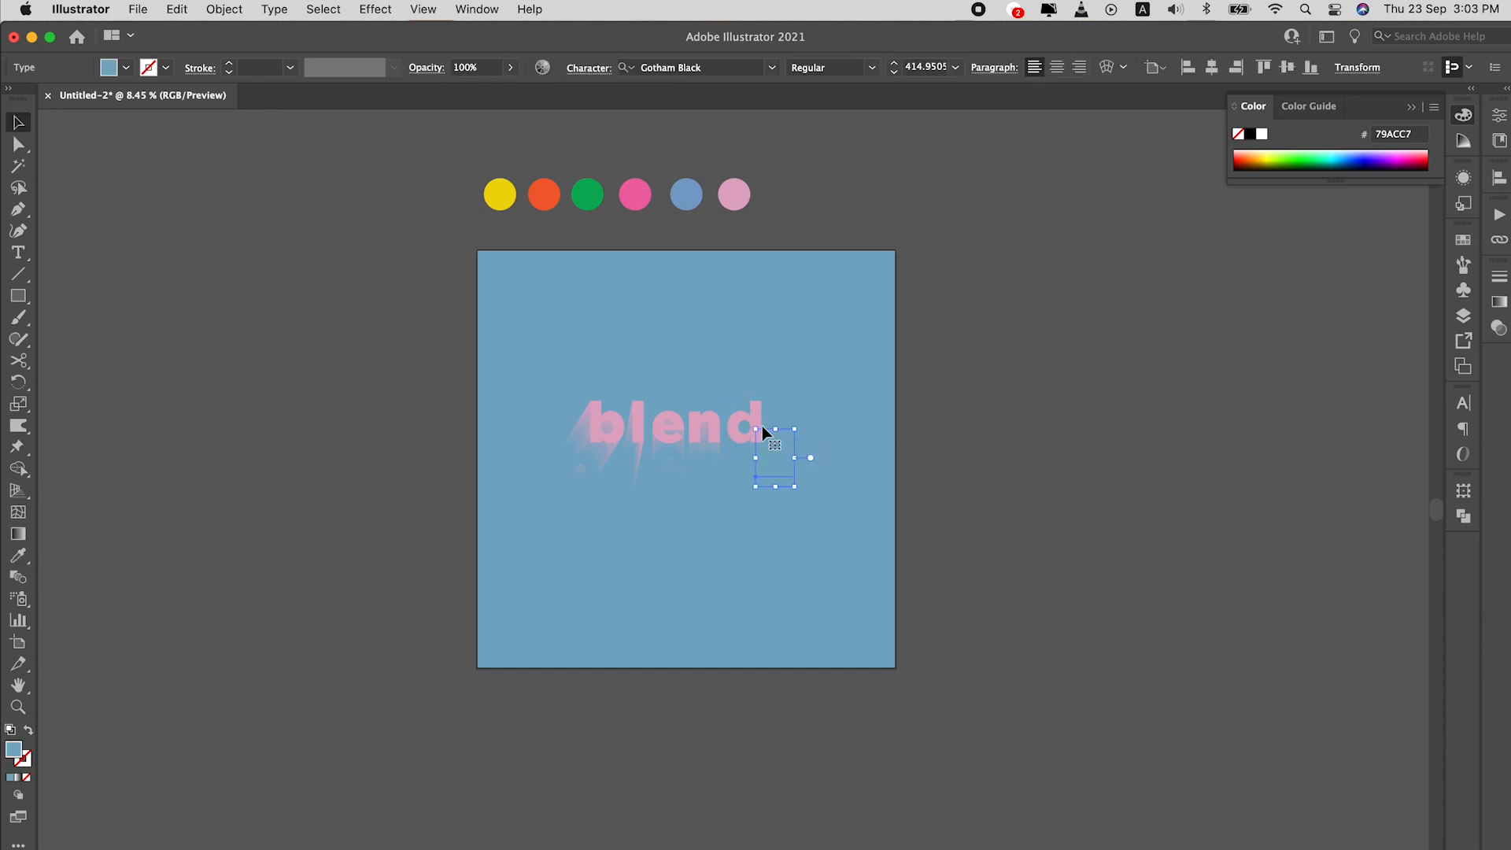
pyautogui.click(224, 9)
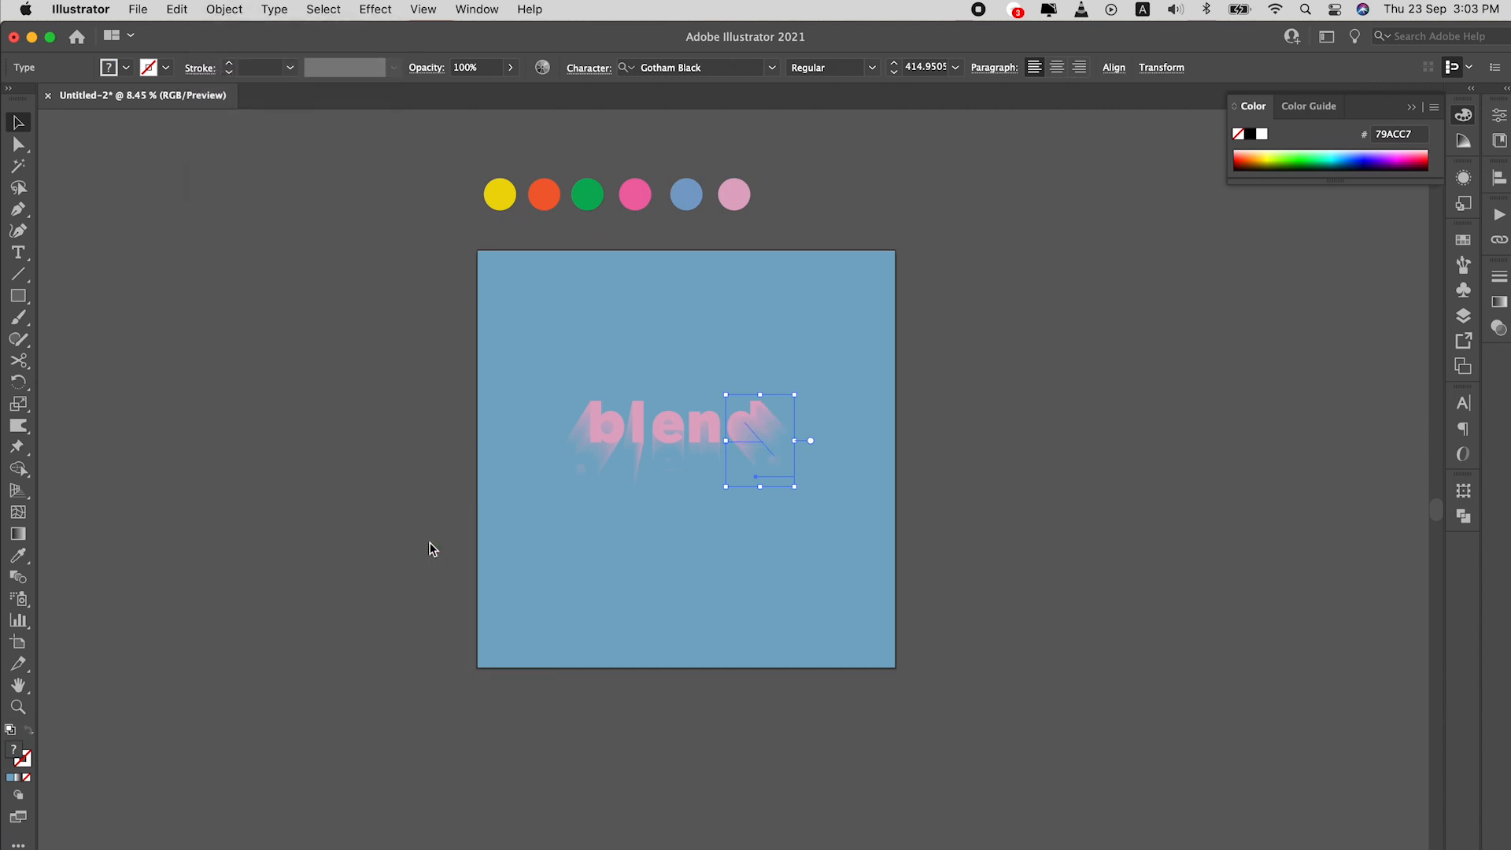
pyautogui.click(709, 573)
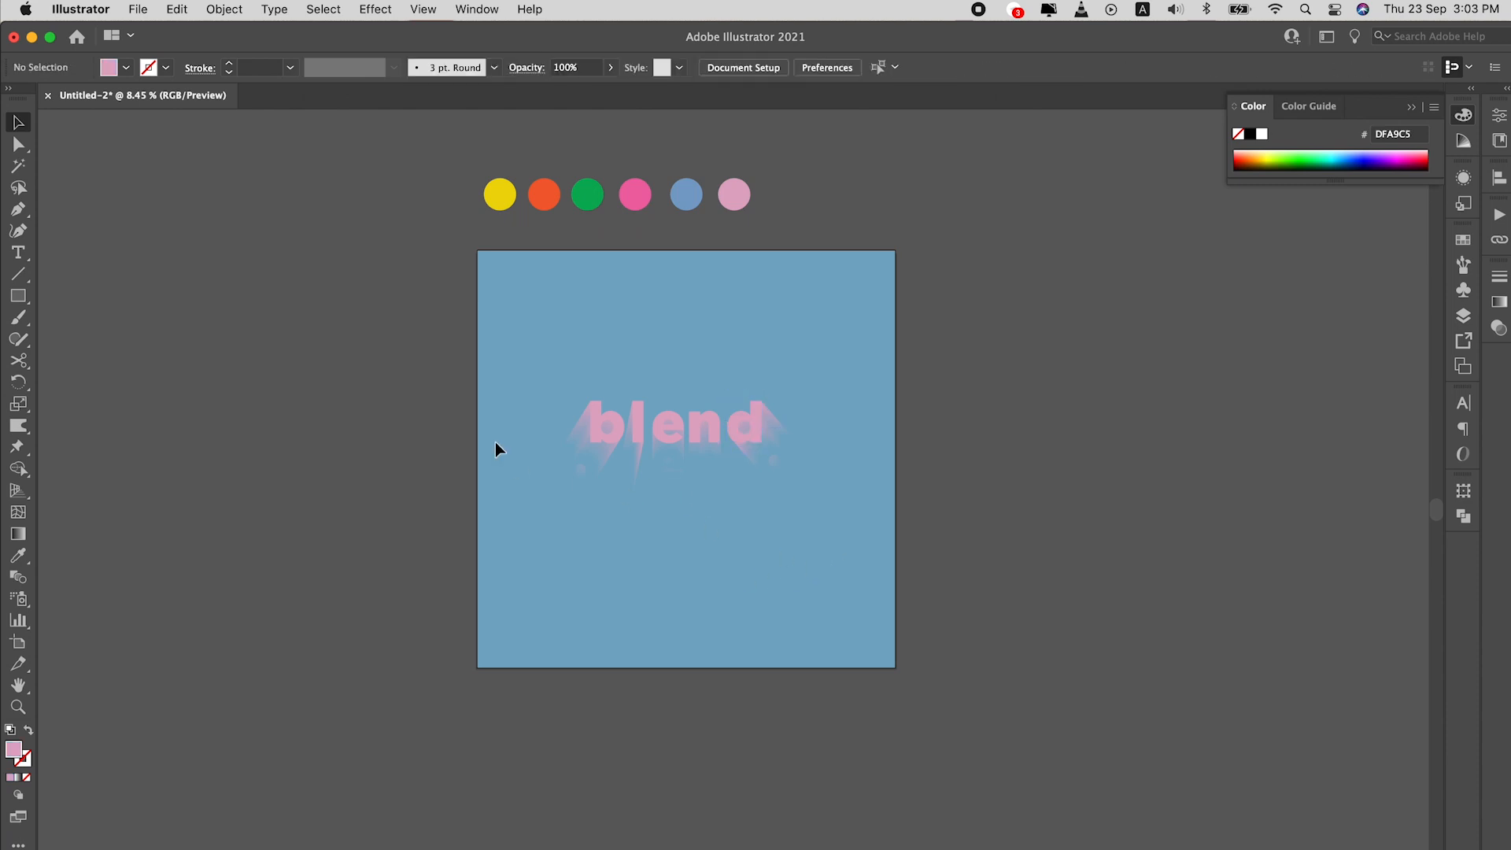
pyautogui.moveTo(799, 533)
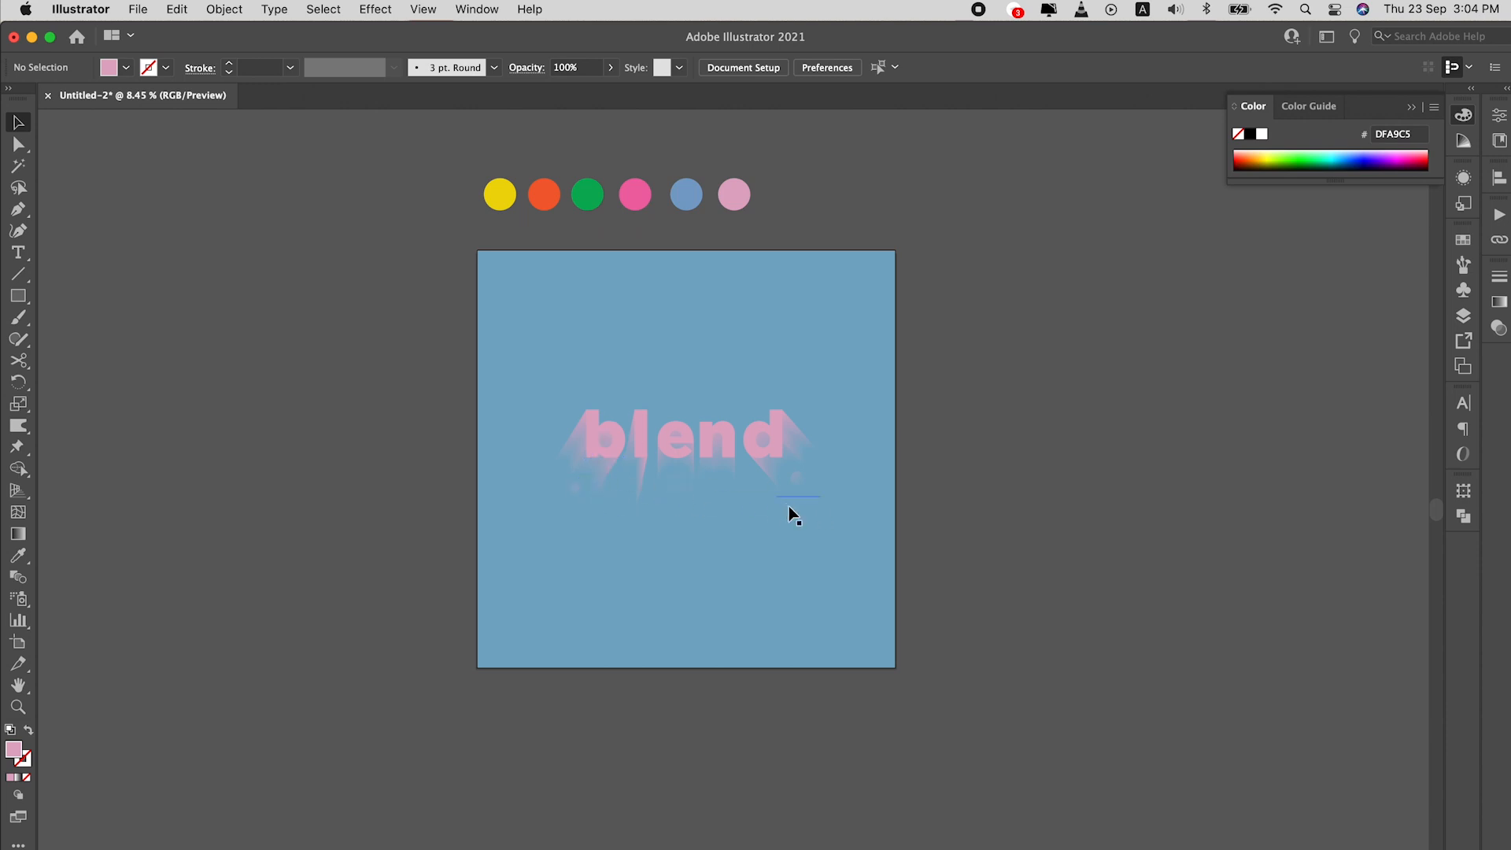
pyautogui.moveTo(914, 569)
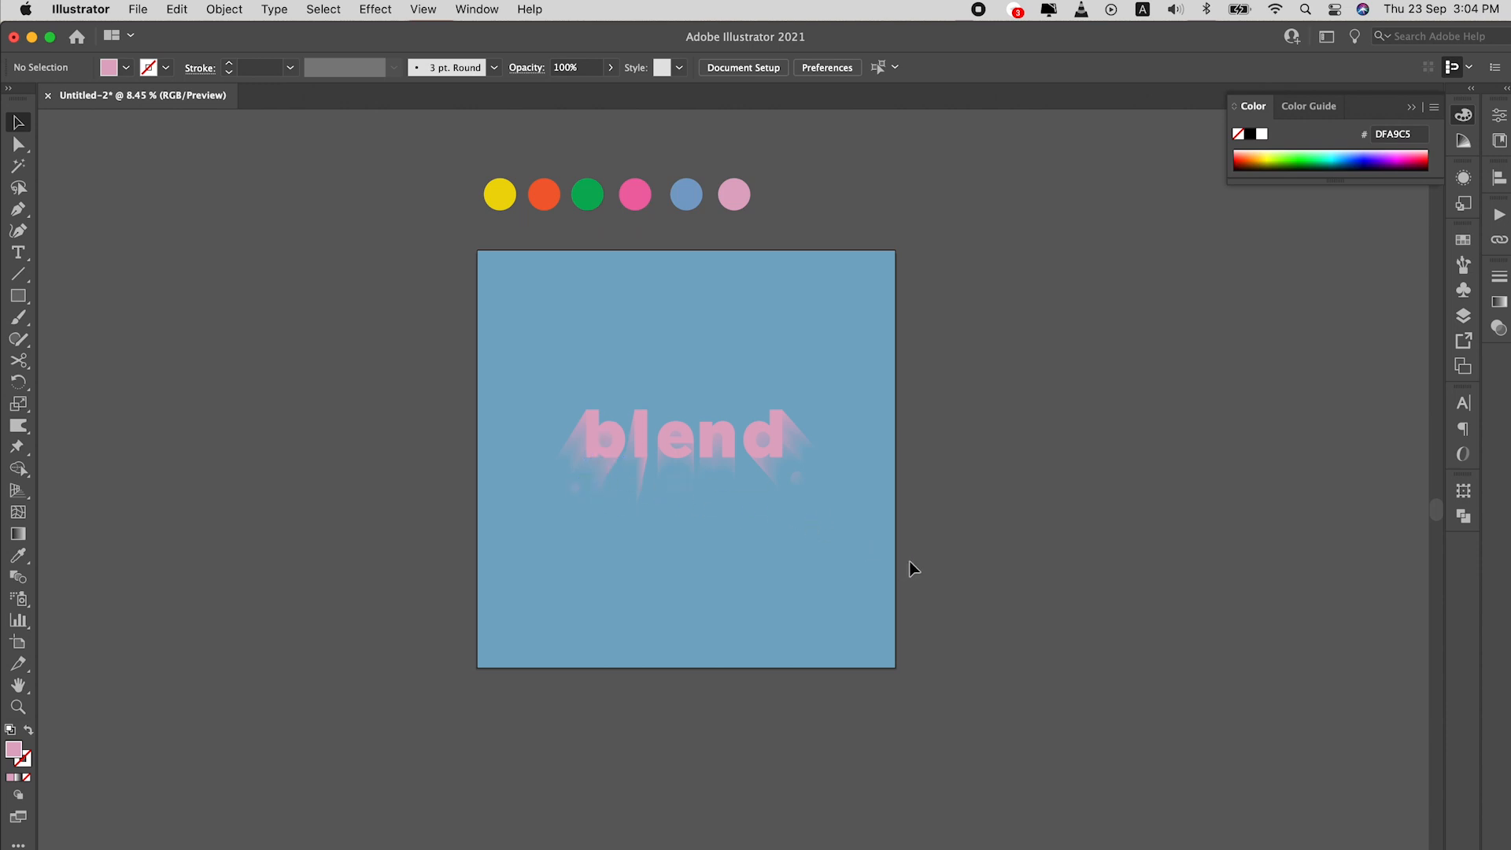
pyautogui.moveTo(925, 567)
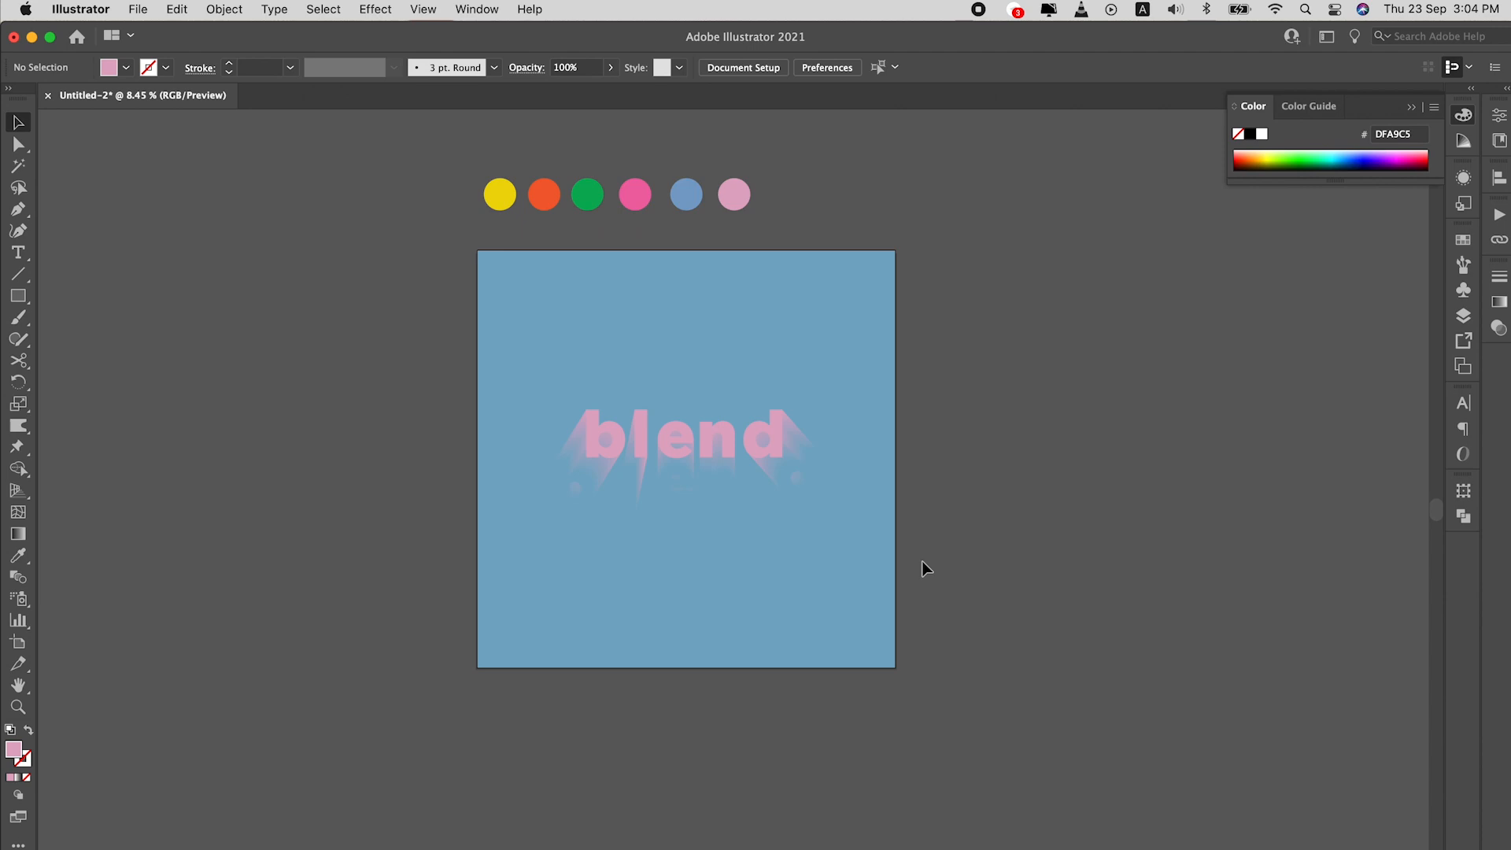
pyautogui.moveTo(1400, 653)
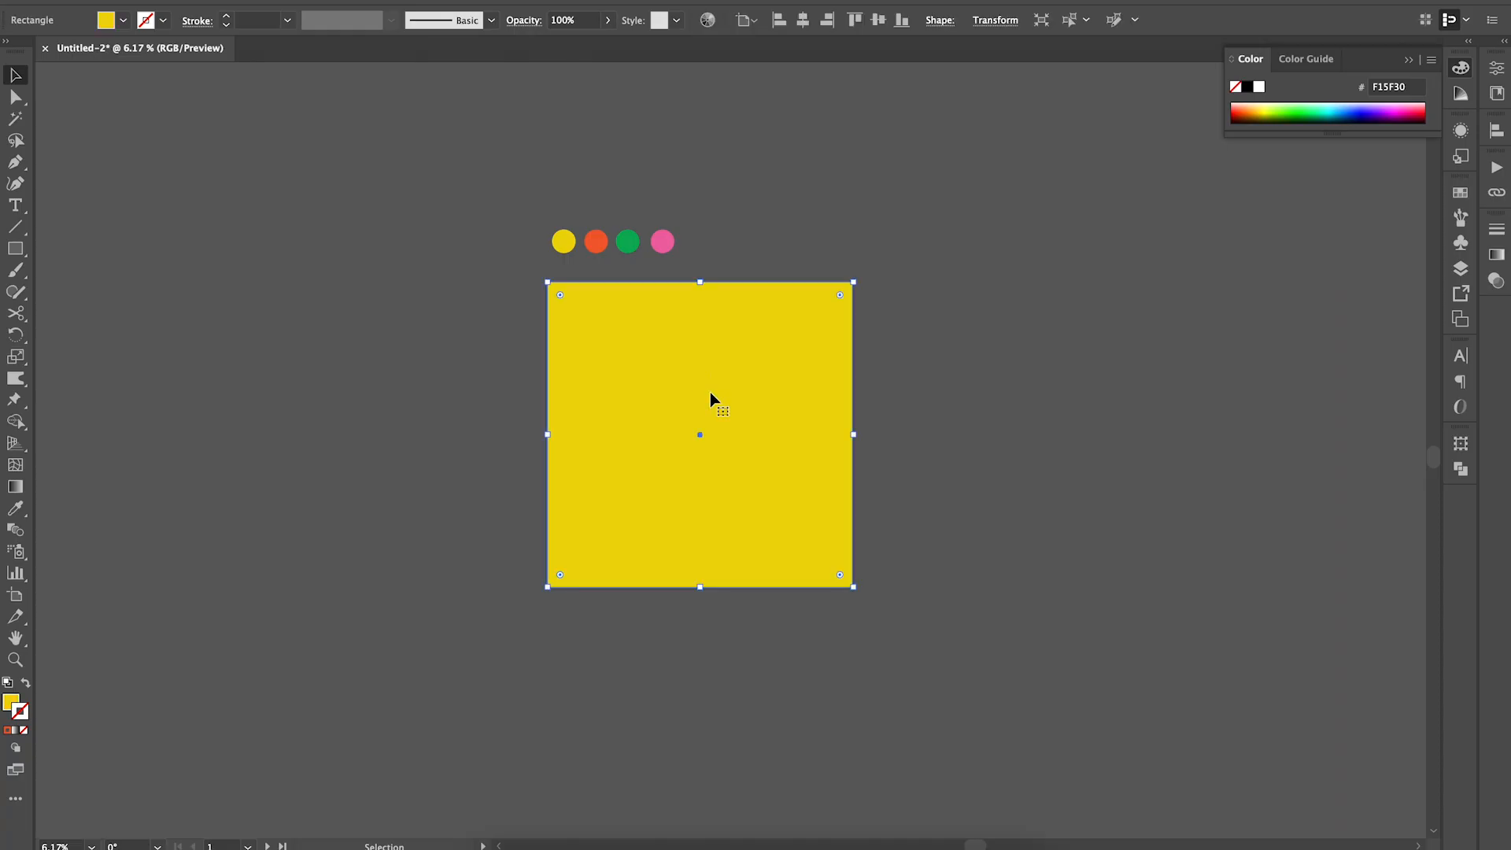
# - Type 'blend' in Gotham Black at the square's centre and colour it from the pink circle
pyautogui.click(16, 204)
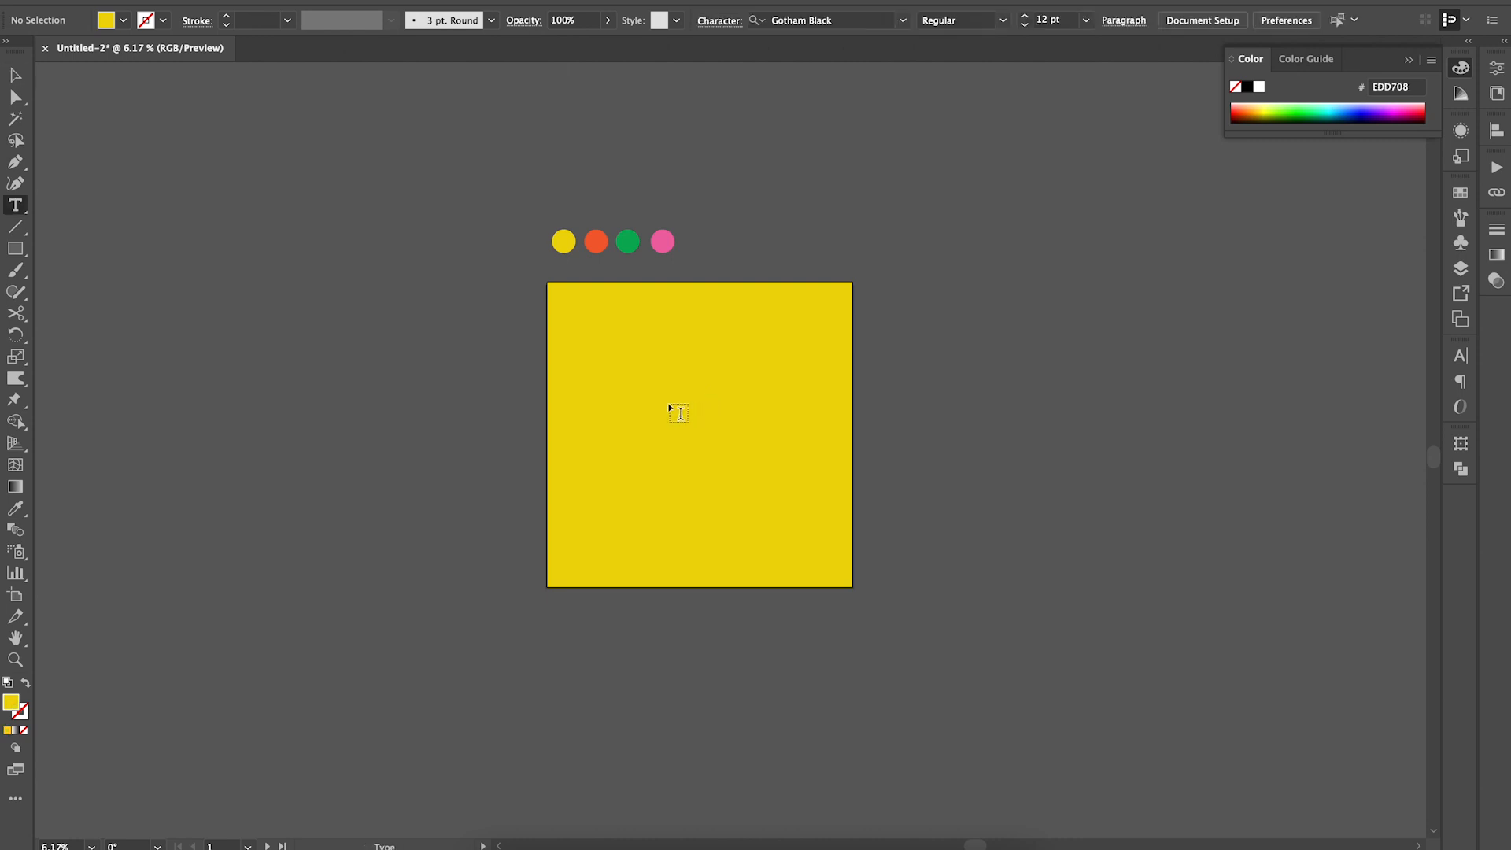
pyautogui.click(678, 413)
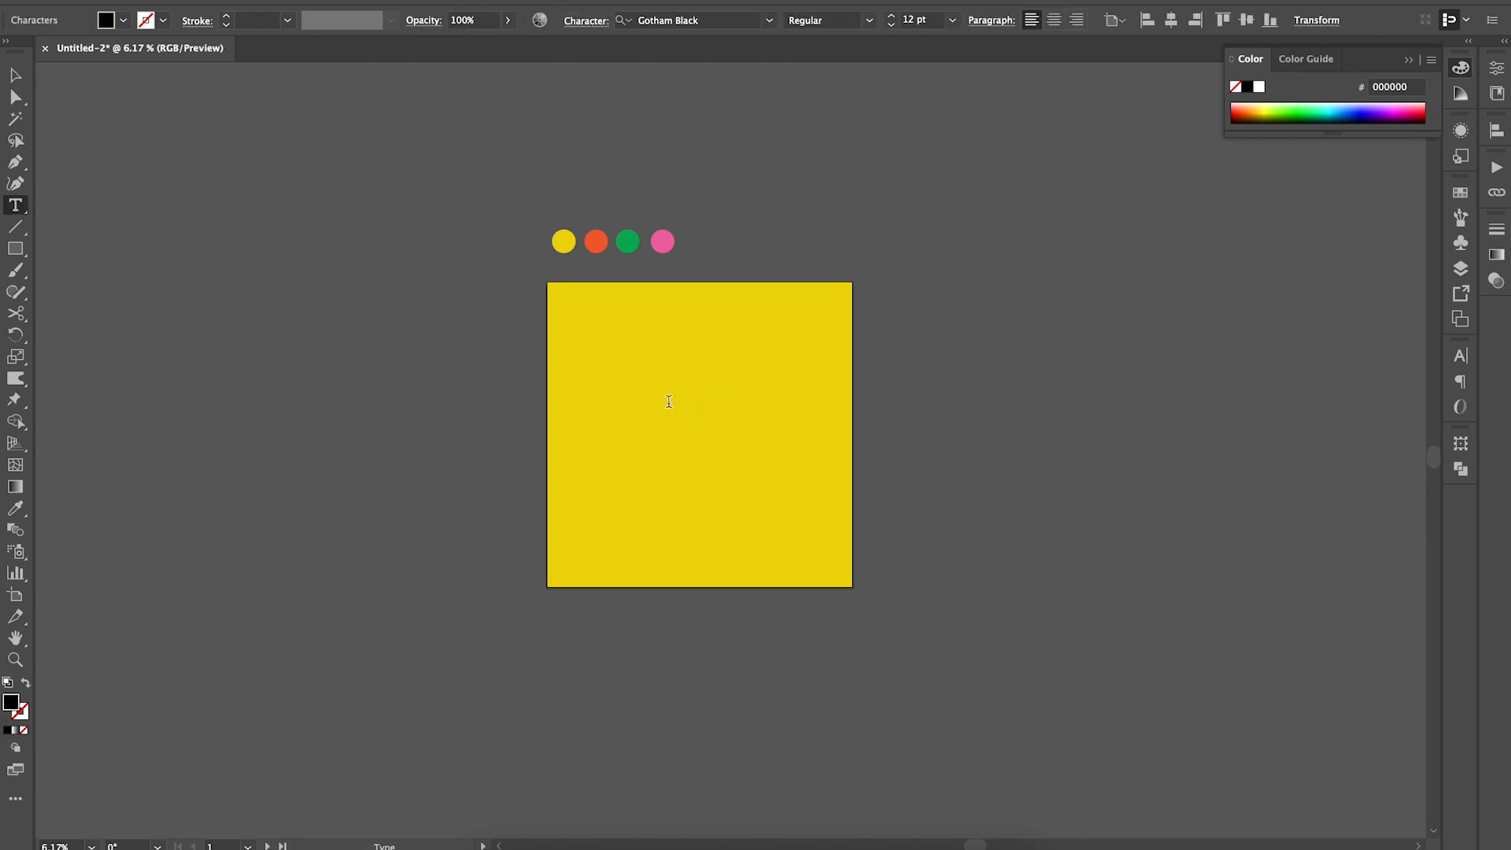
pyautogui.click(14, 75)
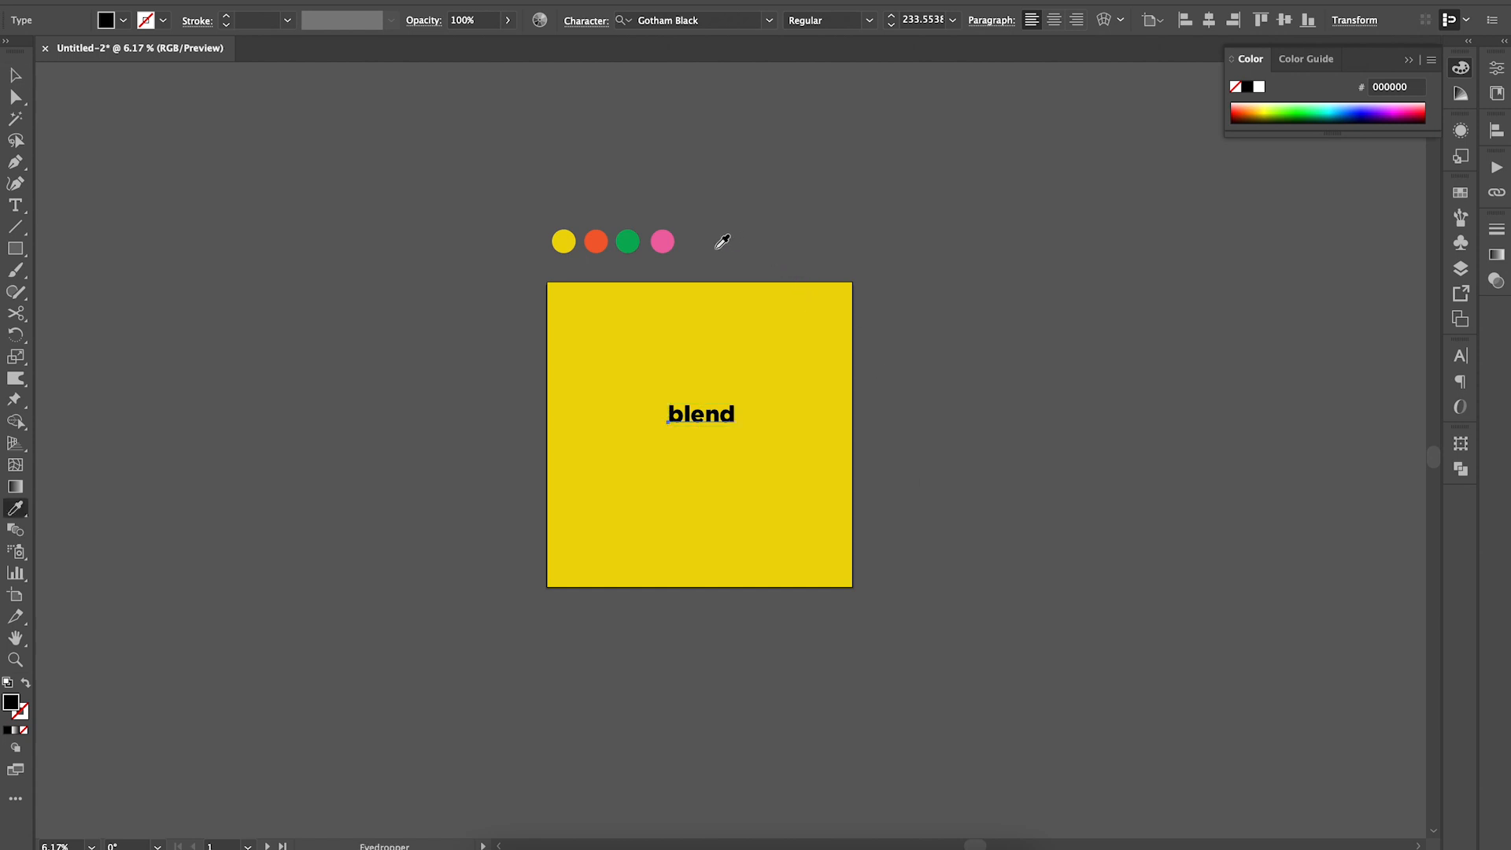
pyautogui.click(663, 241)
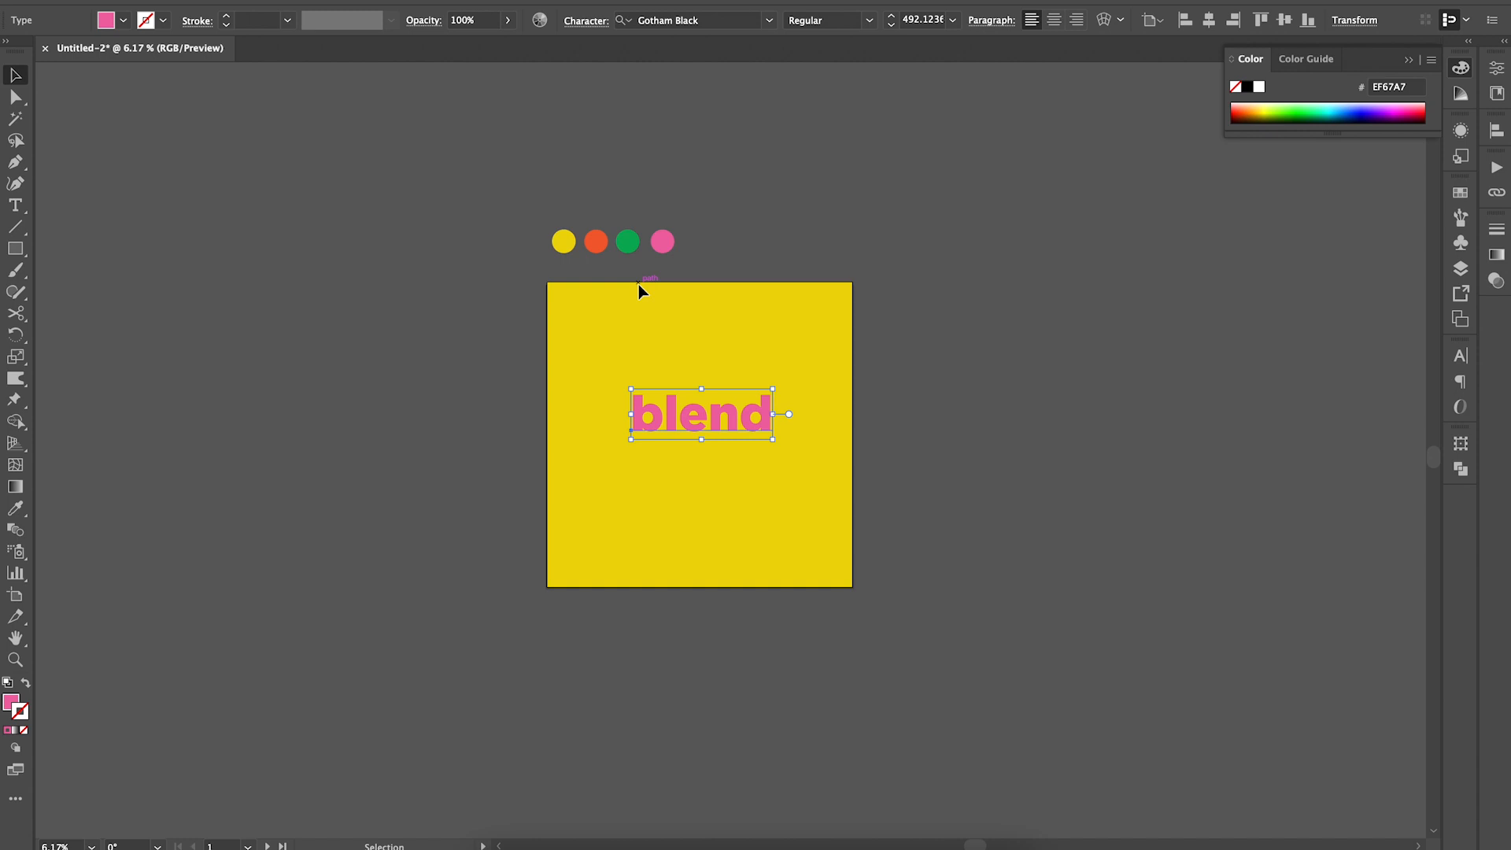
# - Stroke the word with the green circle's colour and set the stroke weight to 8 pt
pyautogui.click(627, 241)
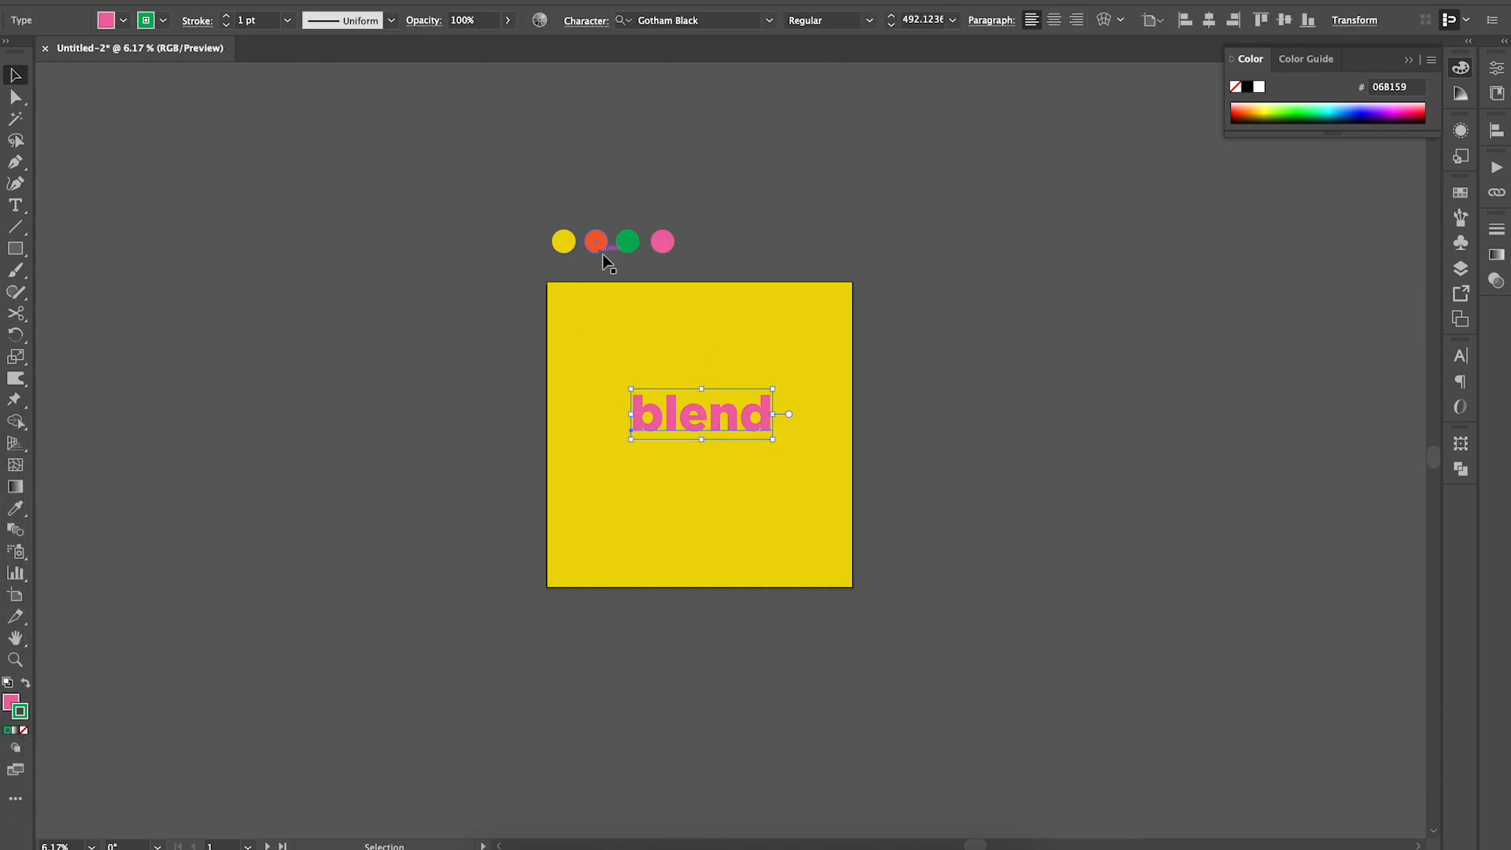
pyautogui.moveTo(280, 38)
pyautogui.write('8')
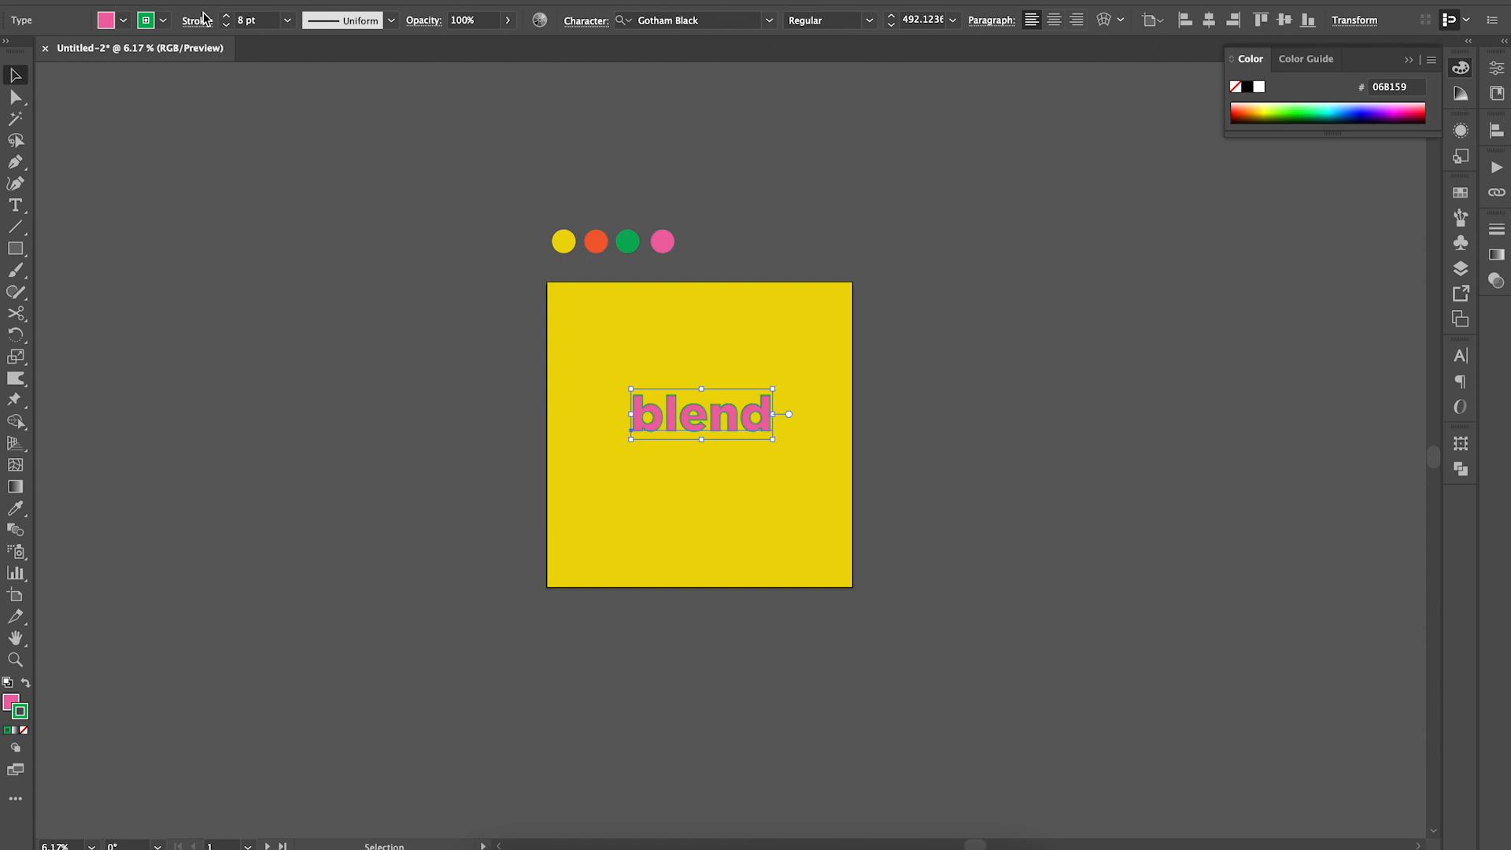
pyautogui.click(197, 19)
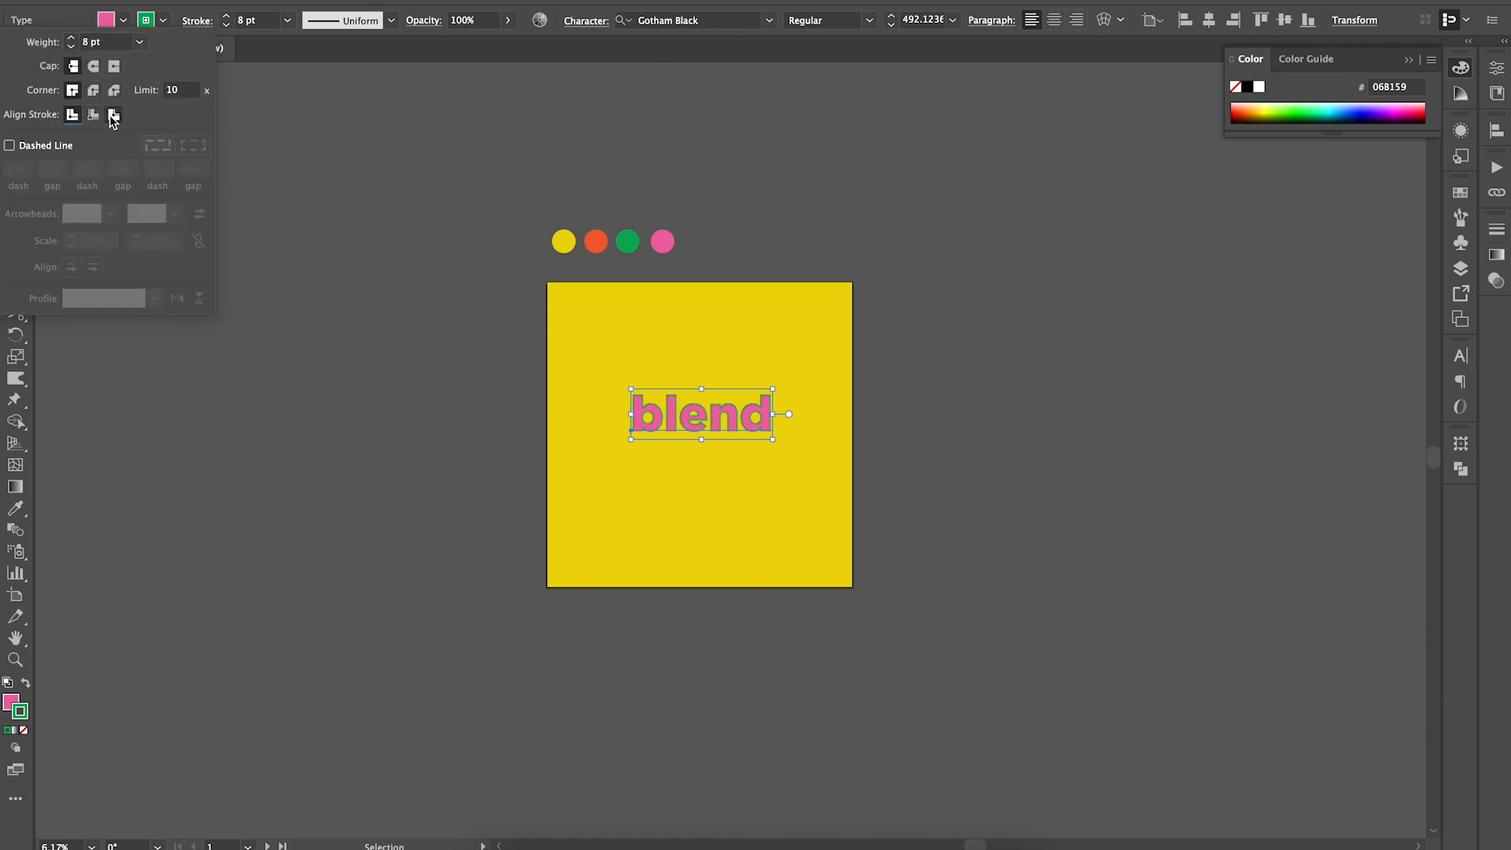
pyautogui.moveTo(114, 115)
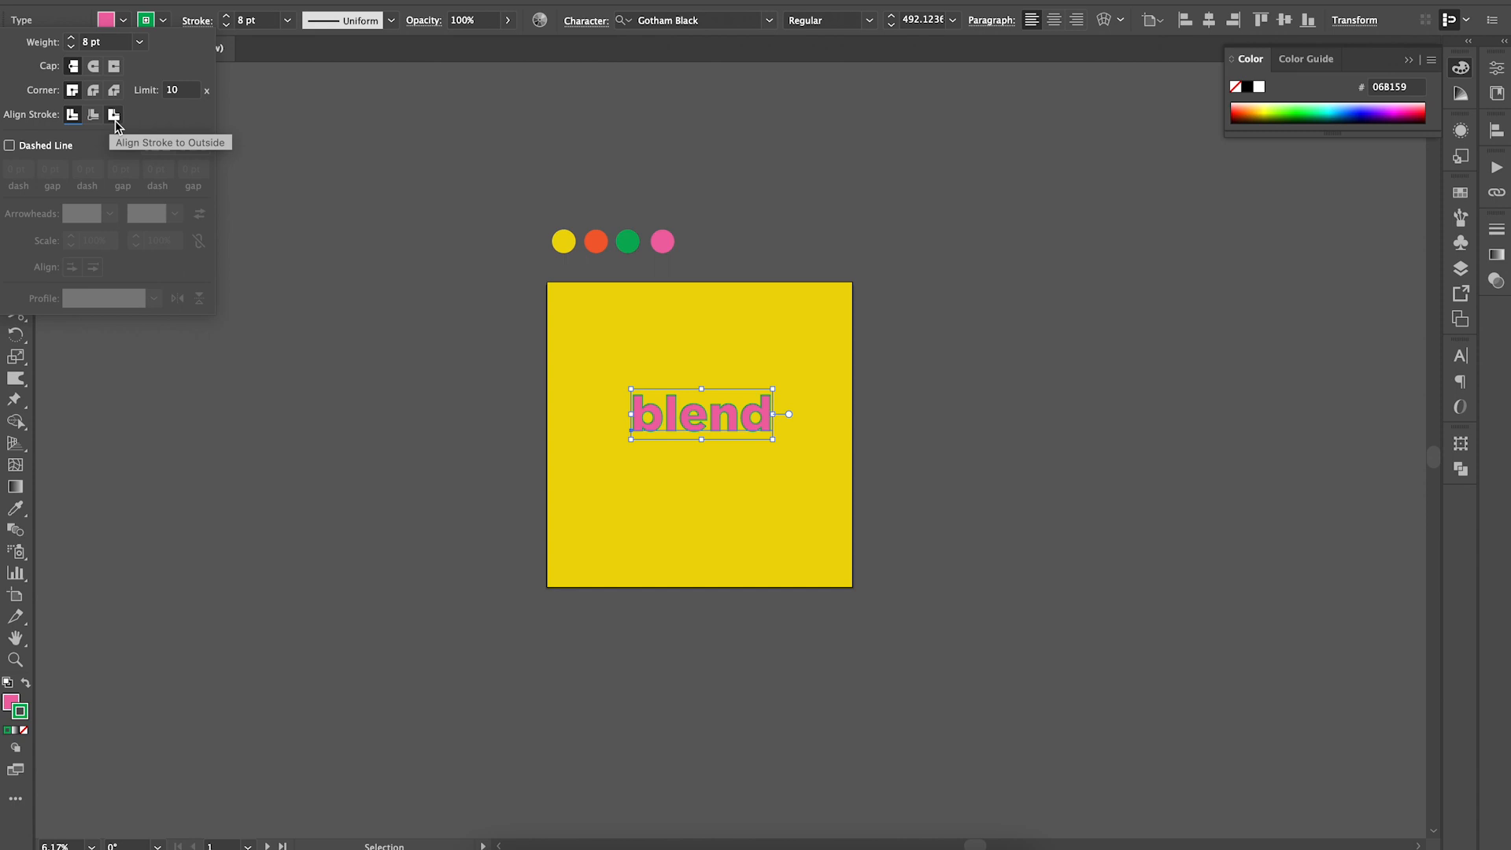
pyautogui.moveTo(74, 127)
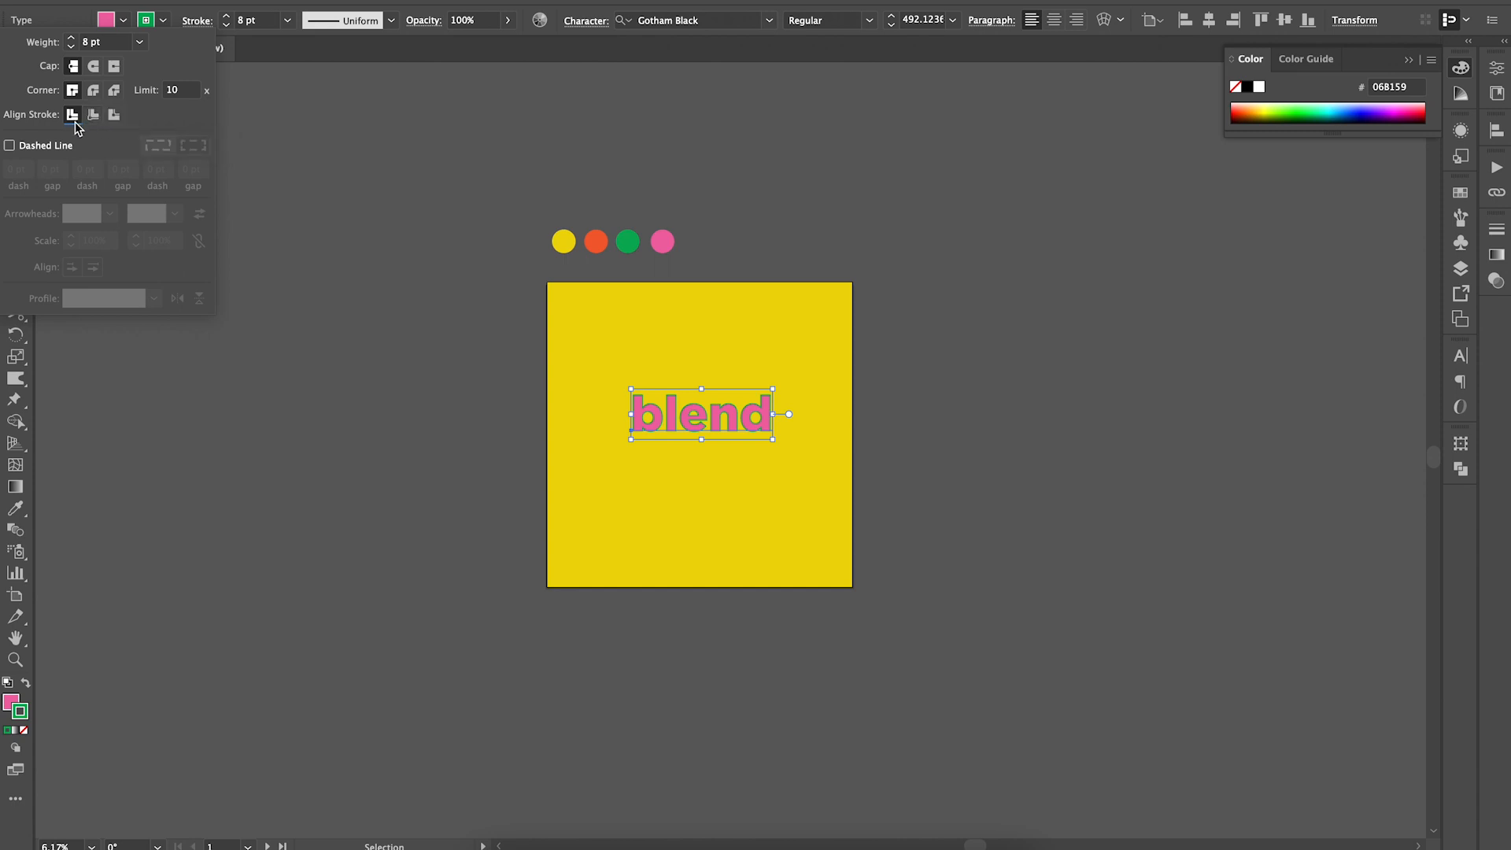
pyautogui.moveTo(125, 114)
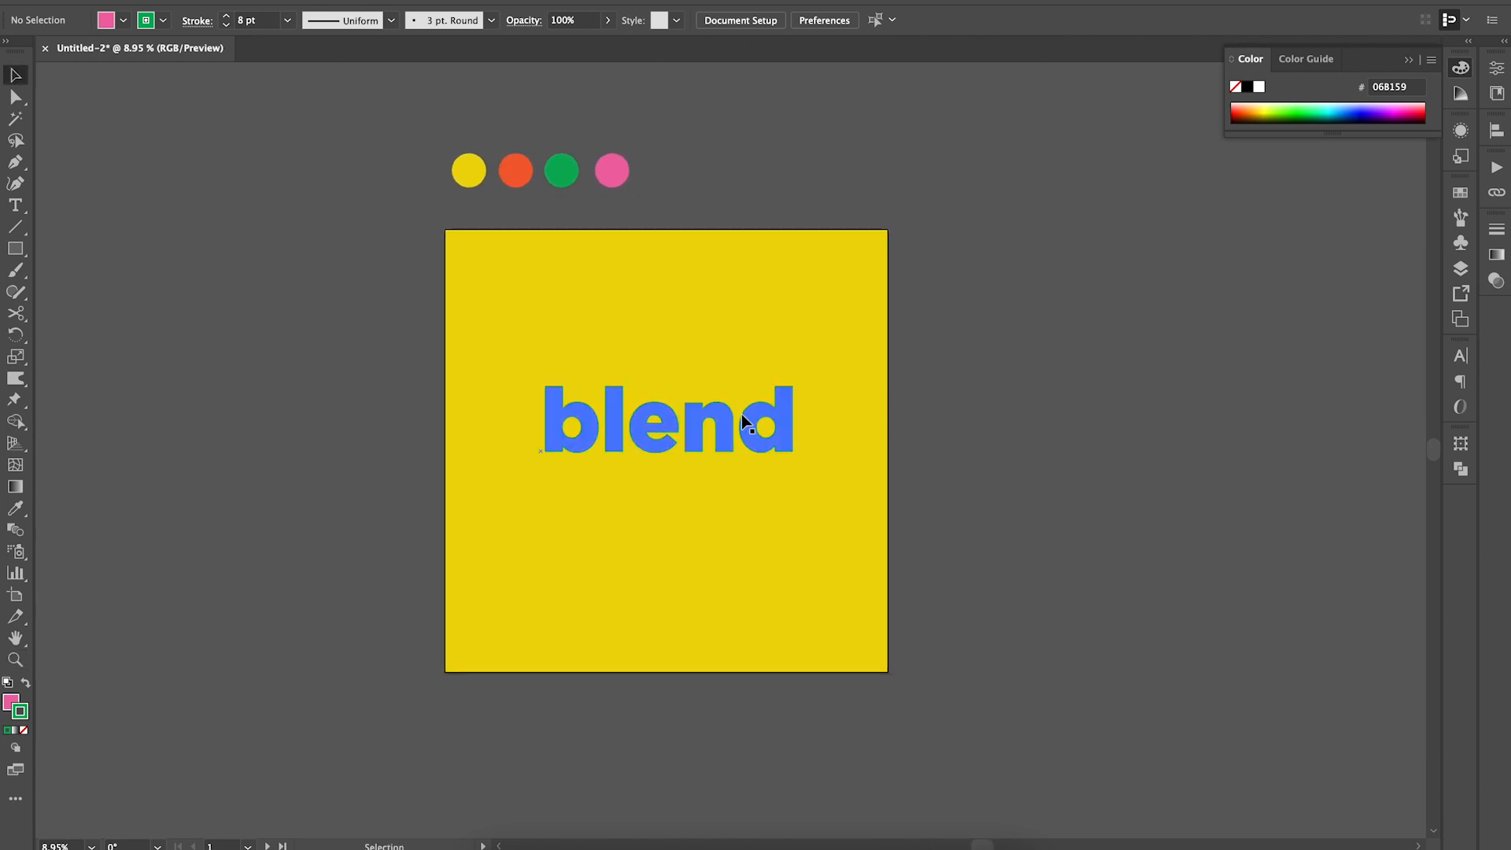
# - Blend the word with its offset copy using 11 specified steps
pyautogui.click(611, 171)
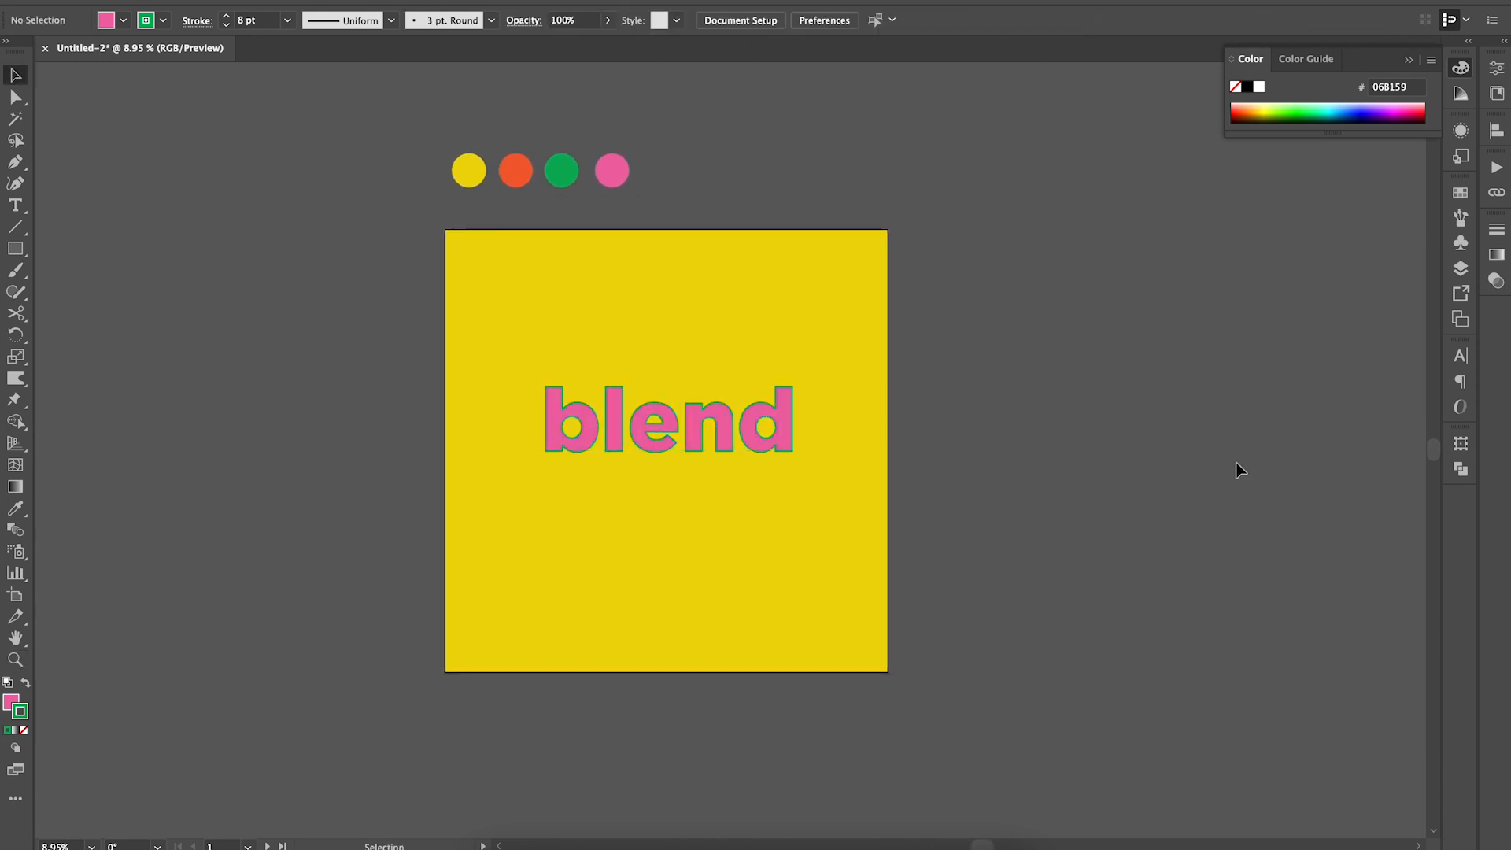
pyautogui.moveTo(1025, 505)
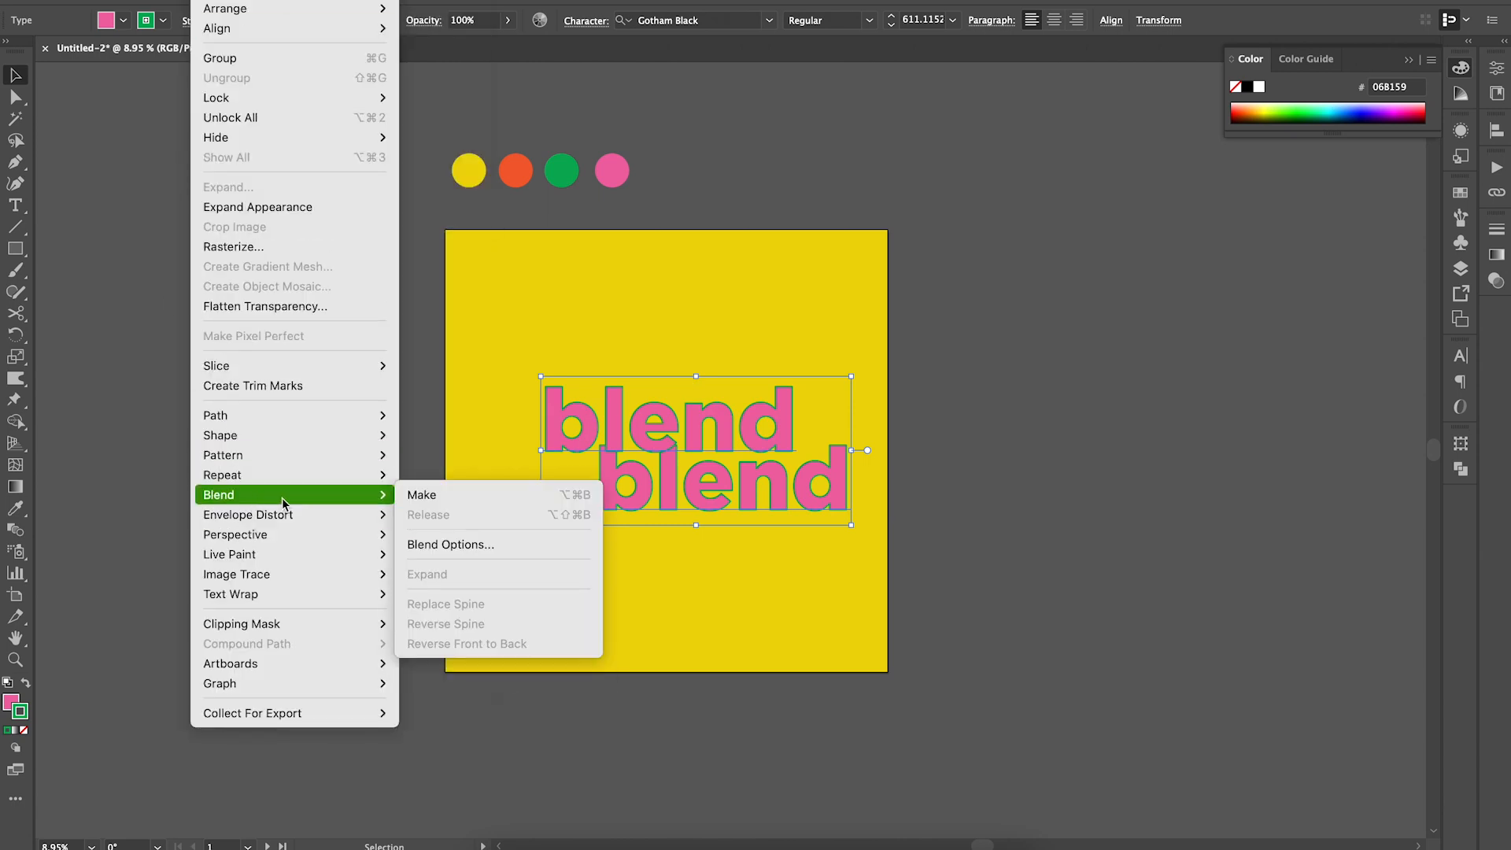
pyautogui.click(421, 494)
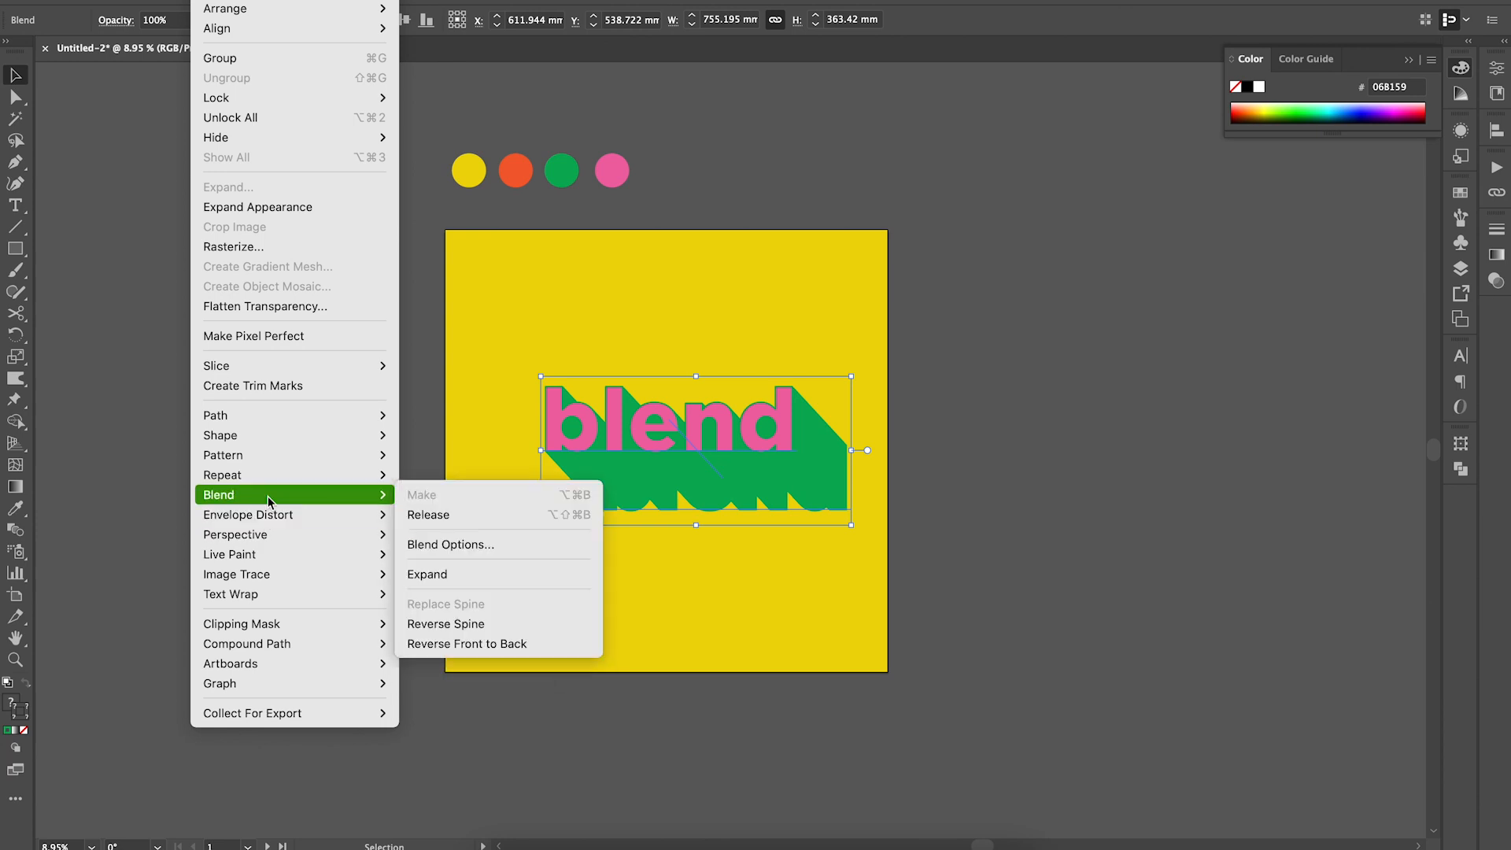
pyautogui.click(450, 545)
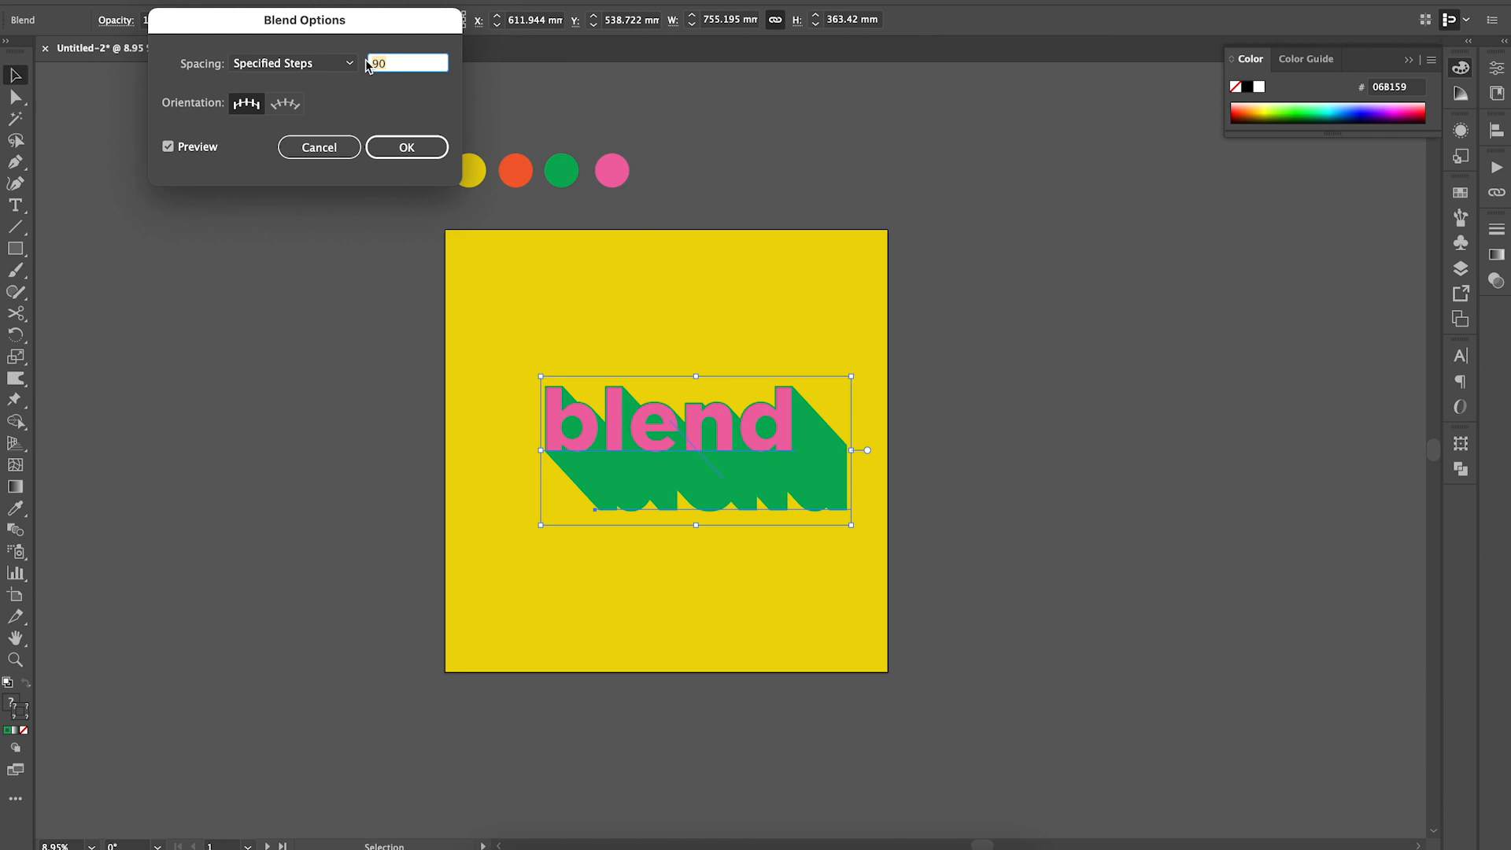
pyautogui.write('40')
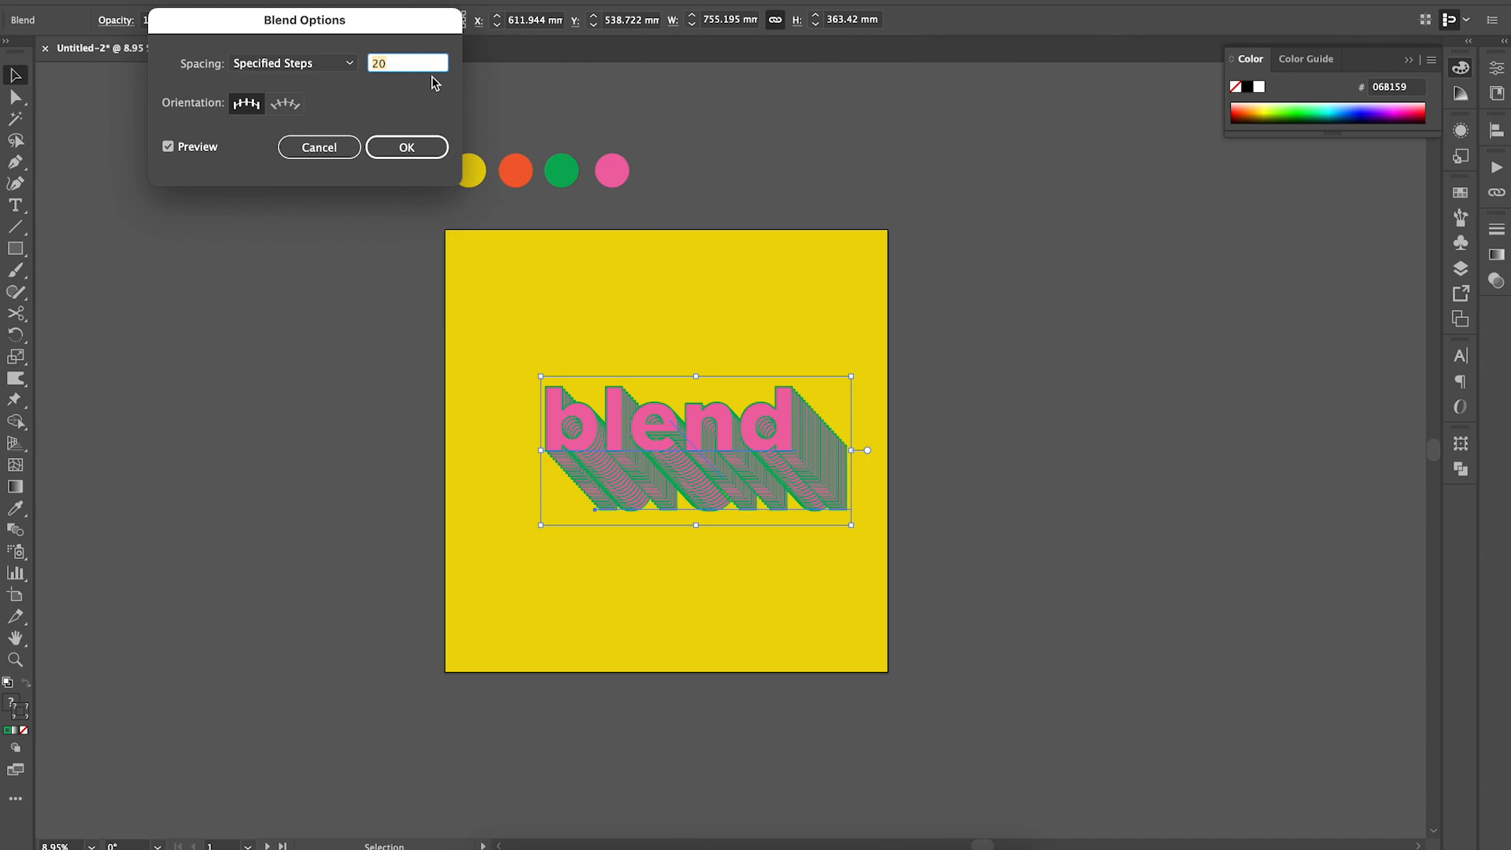
pyautogui.write('1')
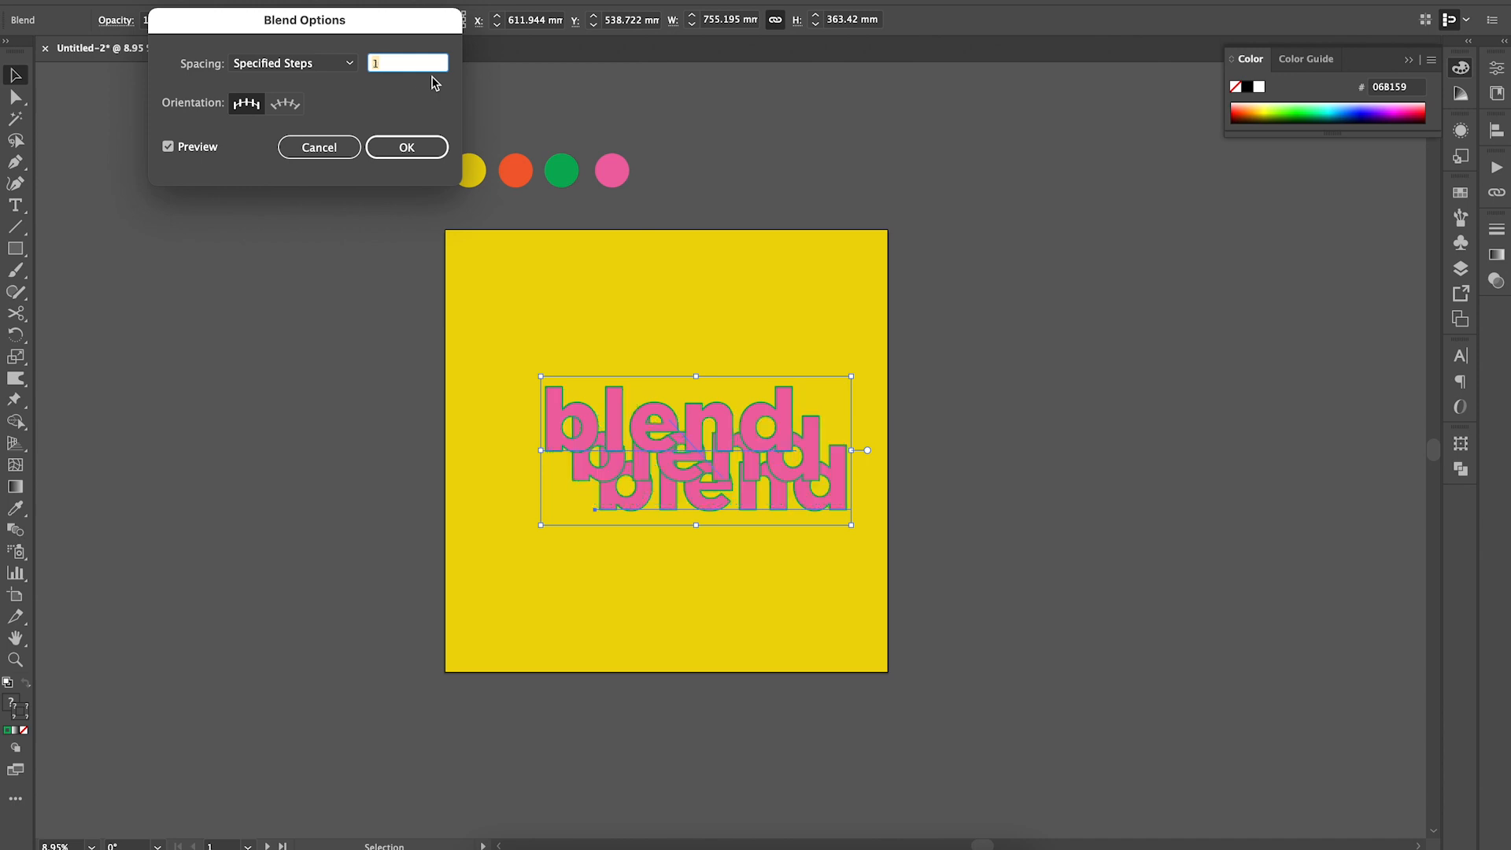
pyautogui.write('6')
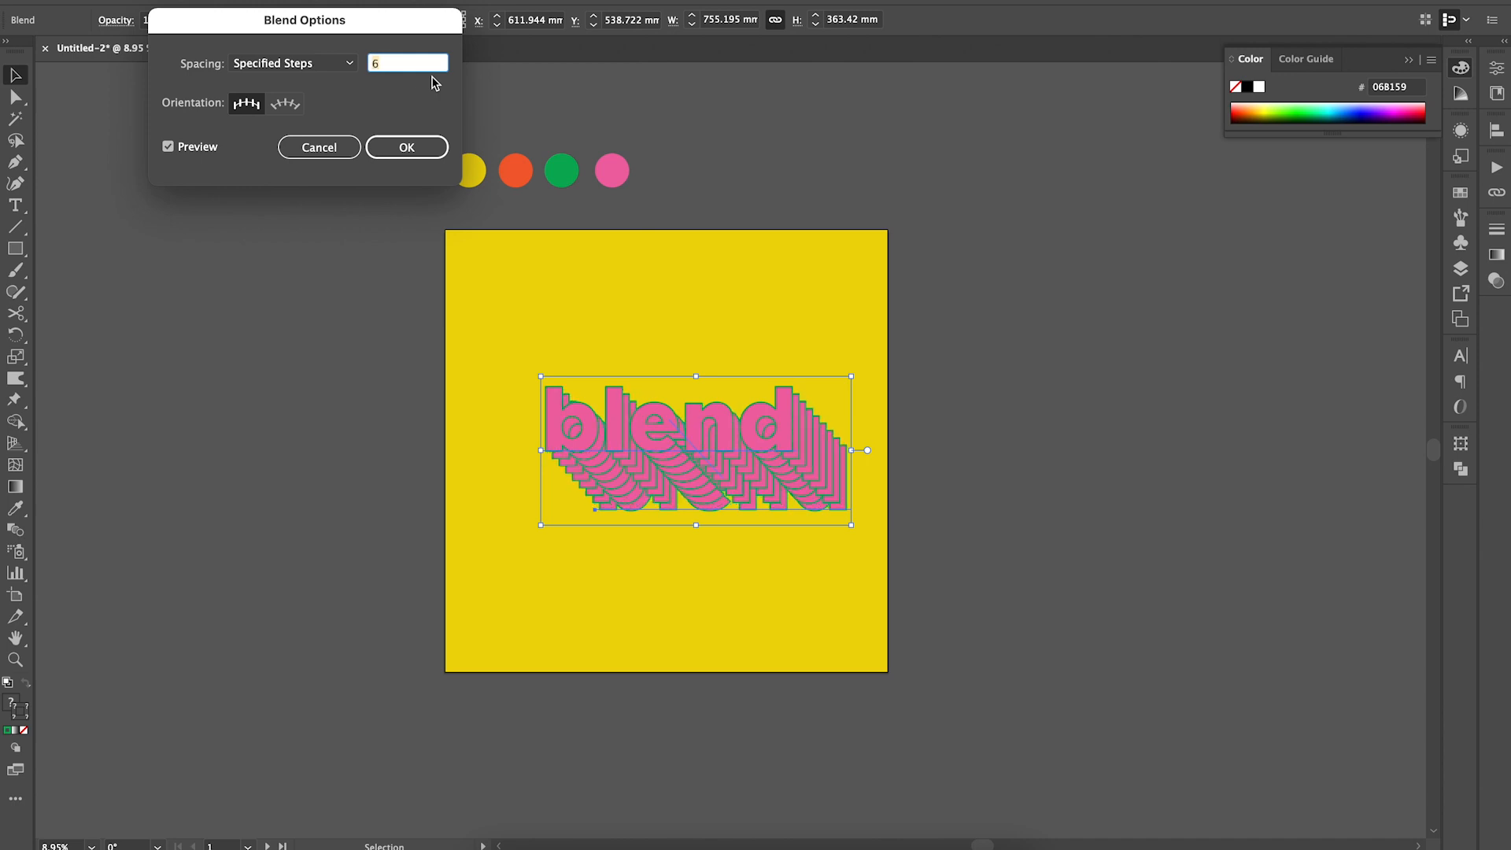
pyautogui.write('16')
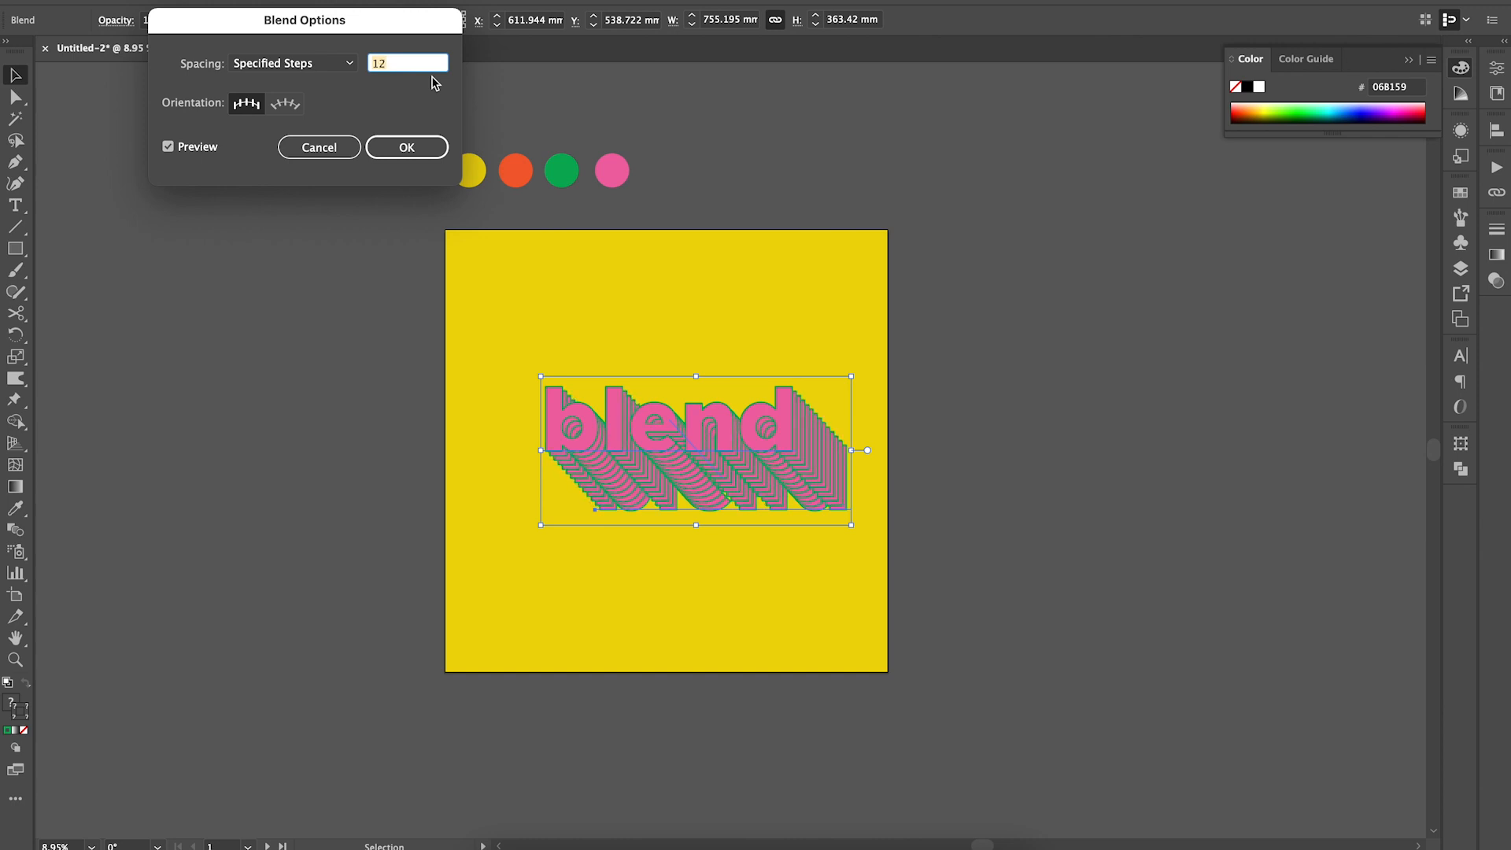
pyautogui.write('10')
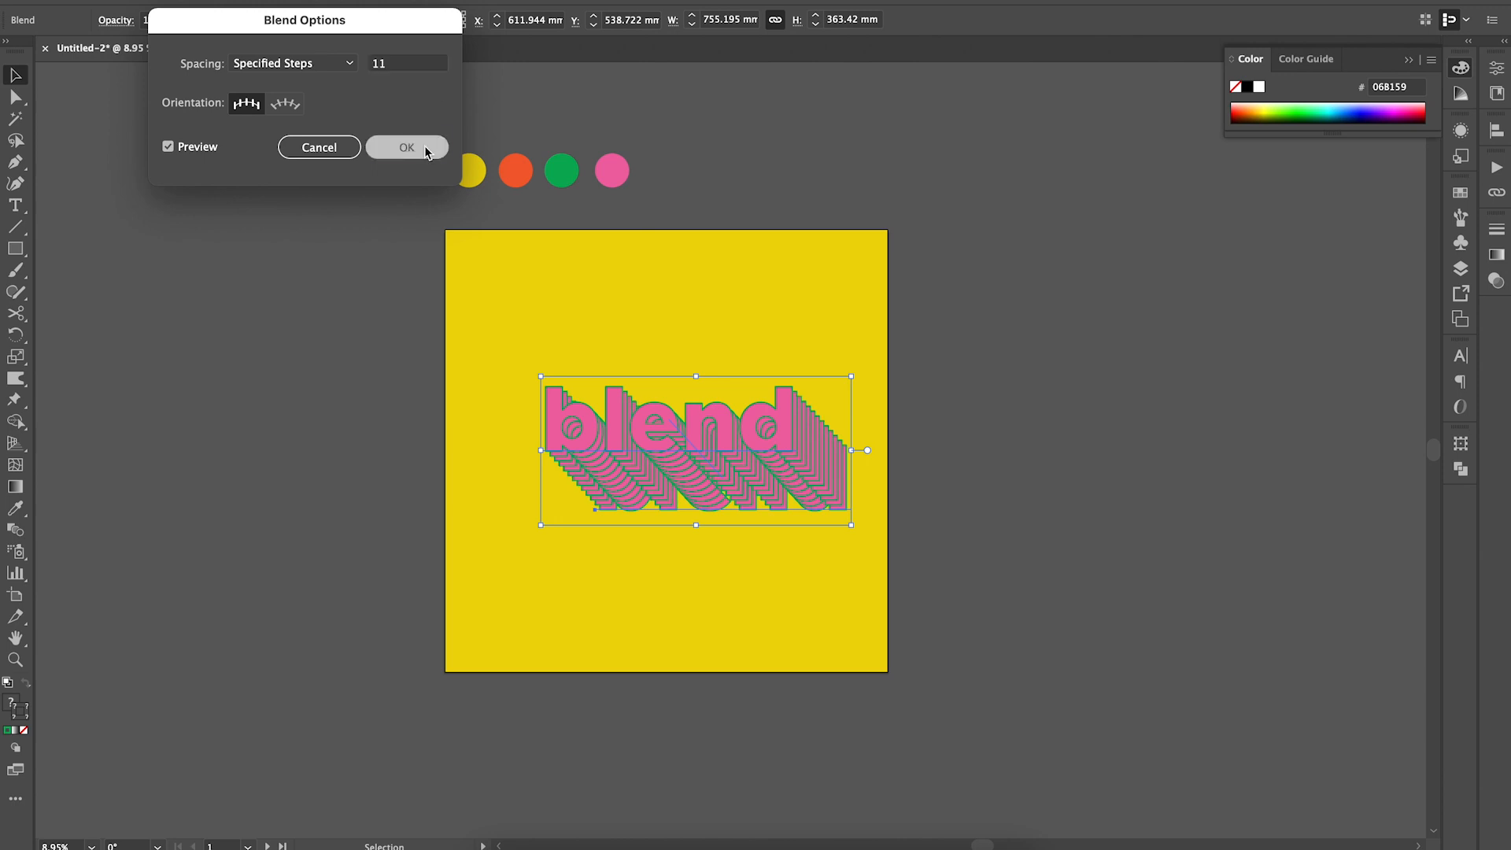
pyautogui.click(406, 147)
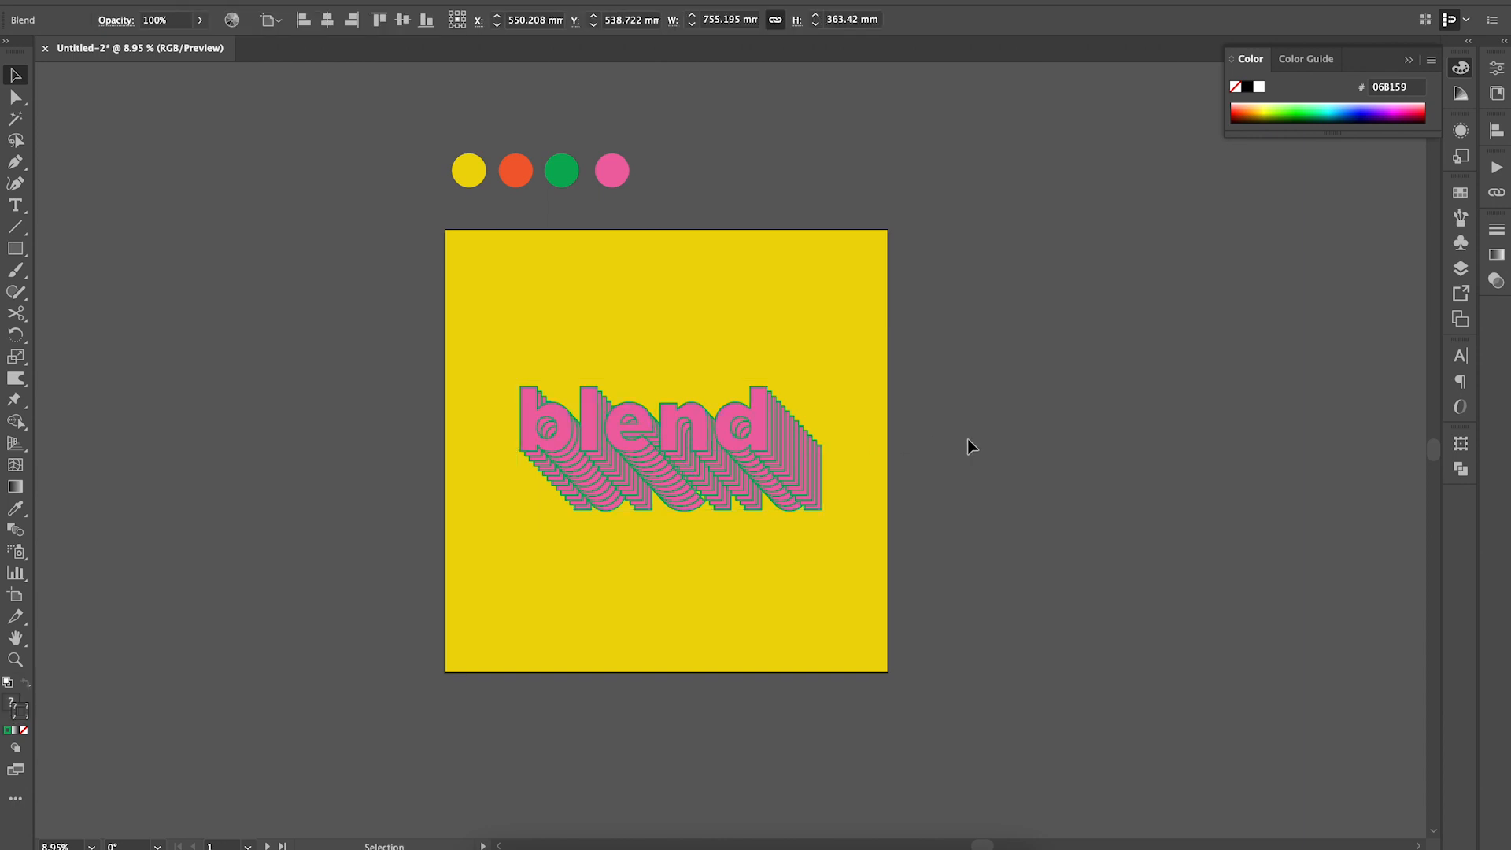
# - Reselect the layered pink-and-green blend lettering with the Selection tool
pyautogui.rightClick(688, 417)
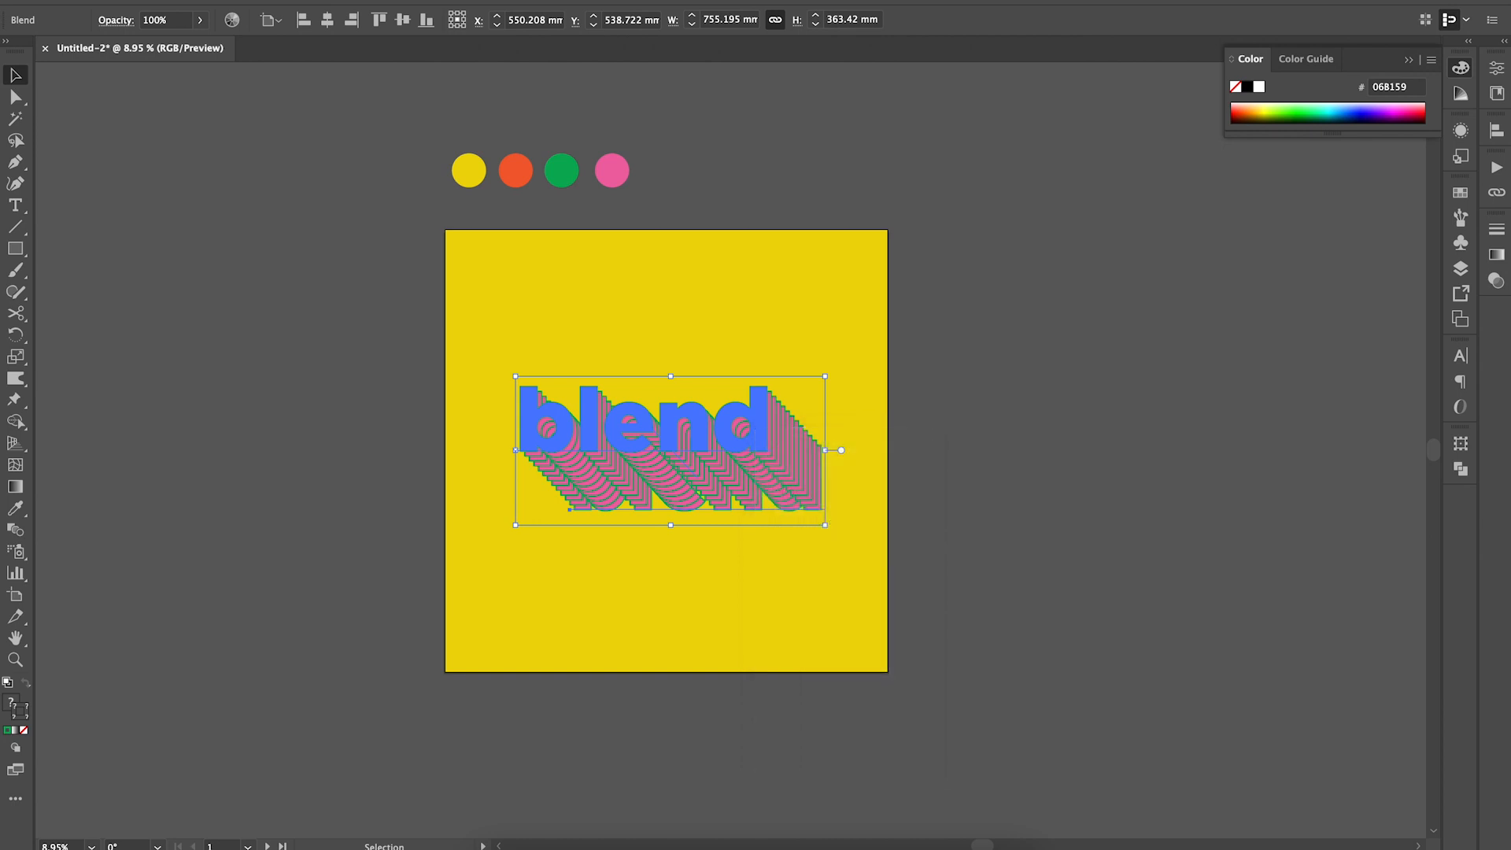
pyautogui.click(611, 170)
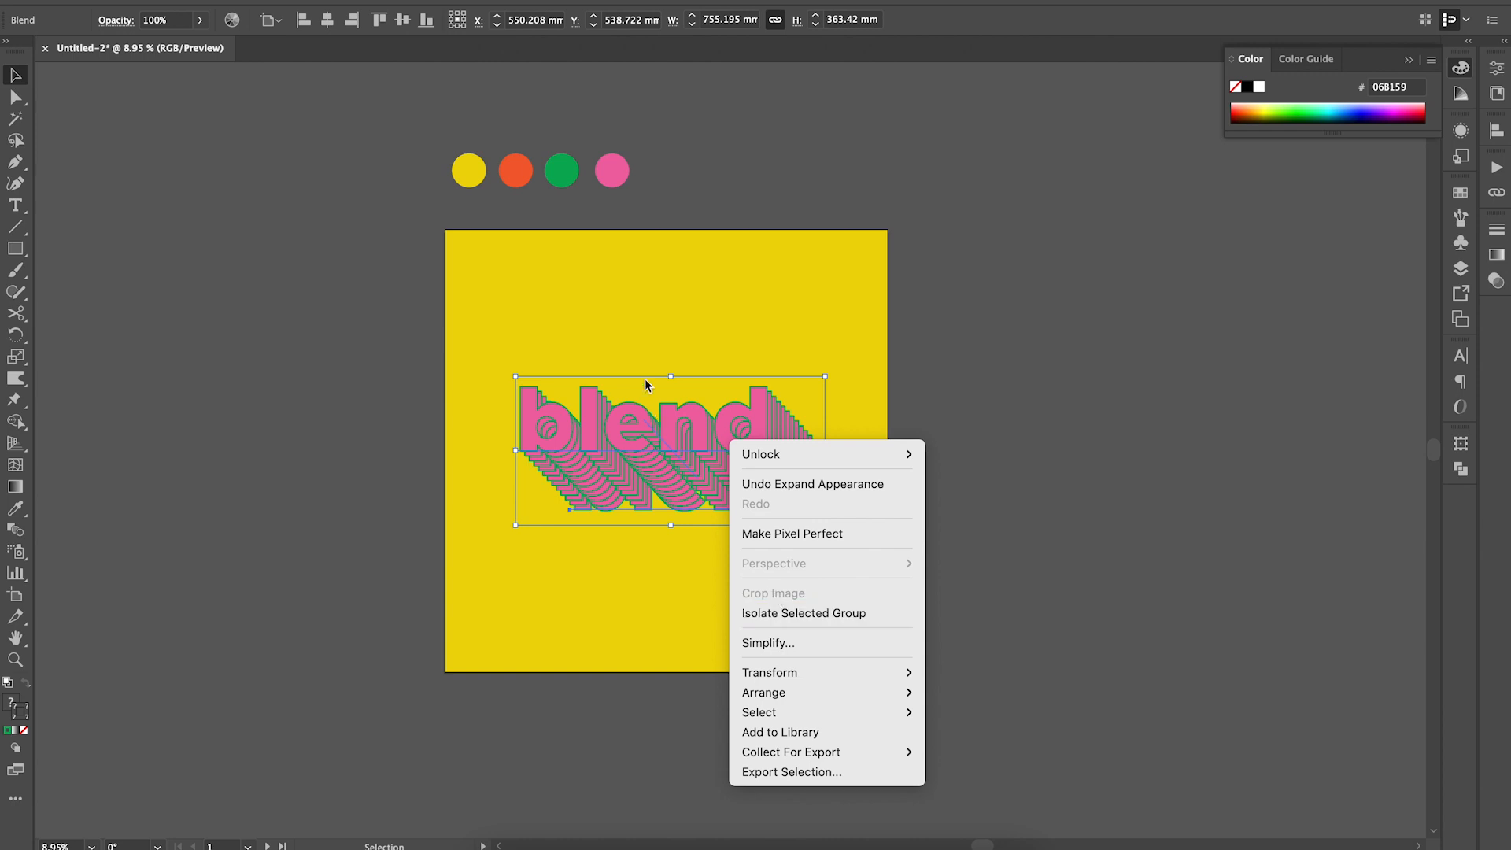
pyautogui.click(803, 613)
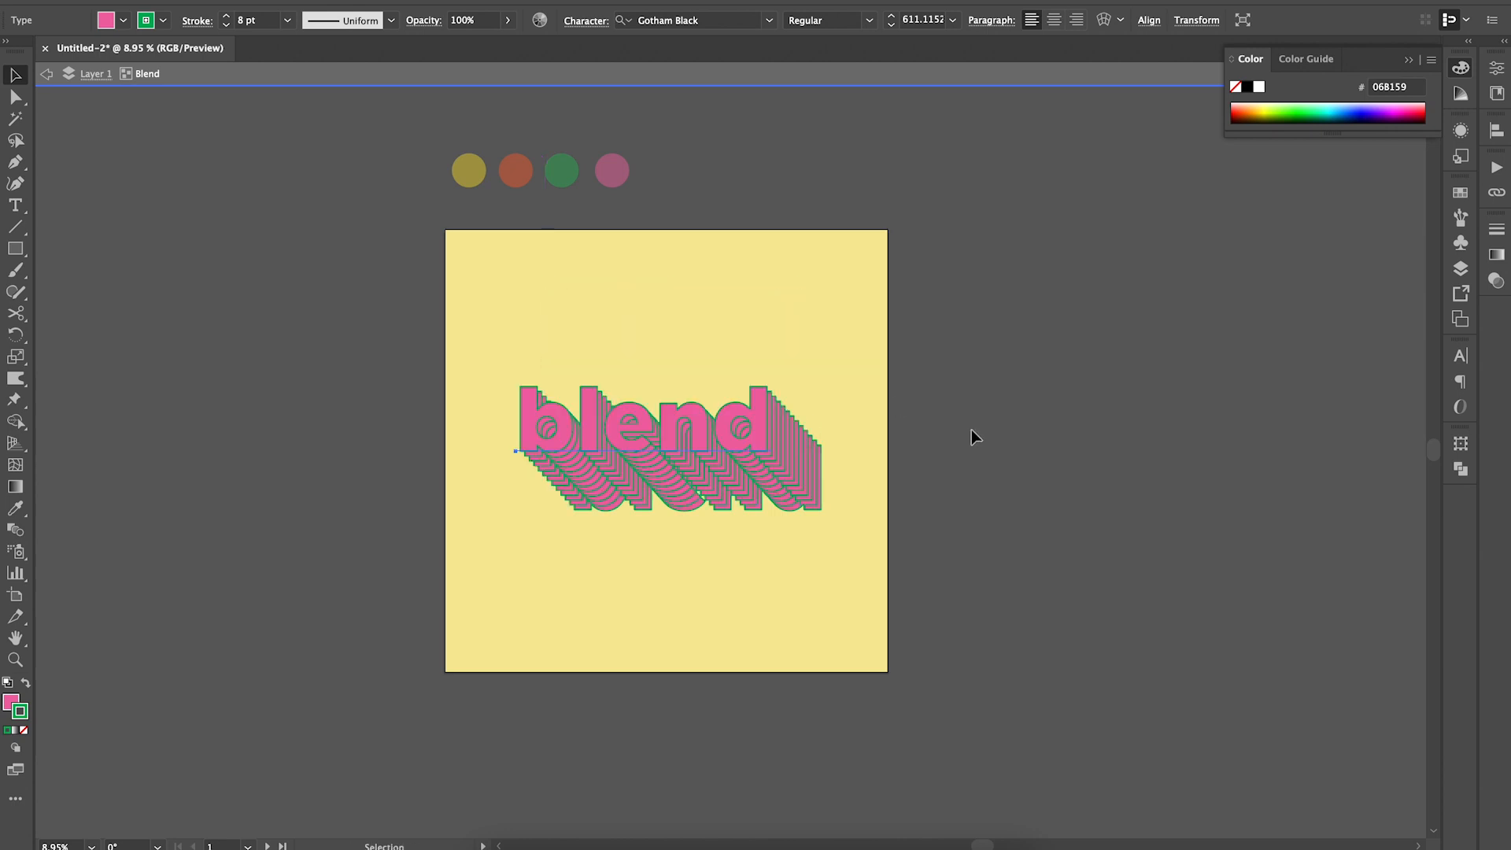
pyautogui.click(667, 448)
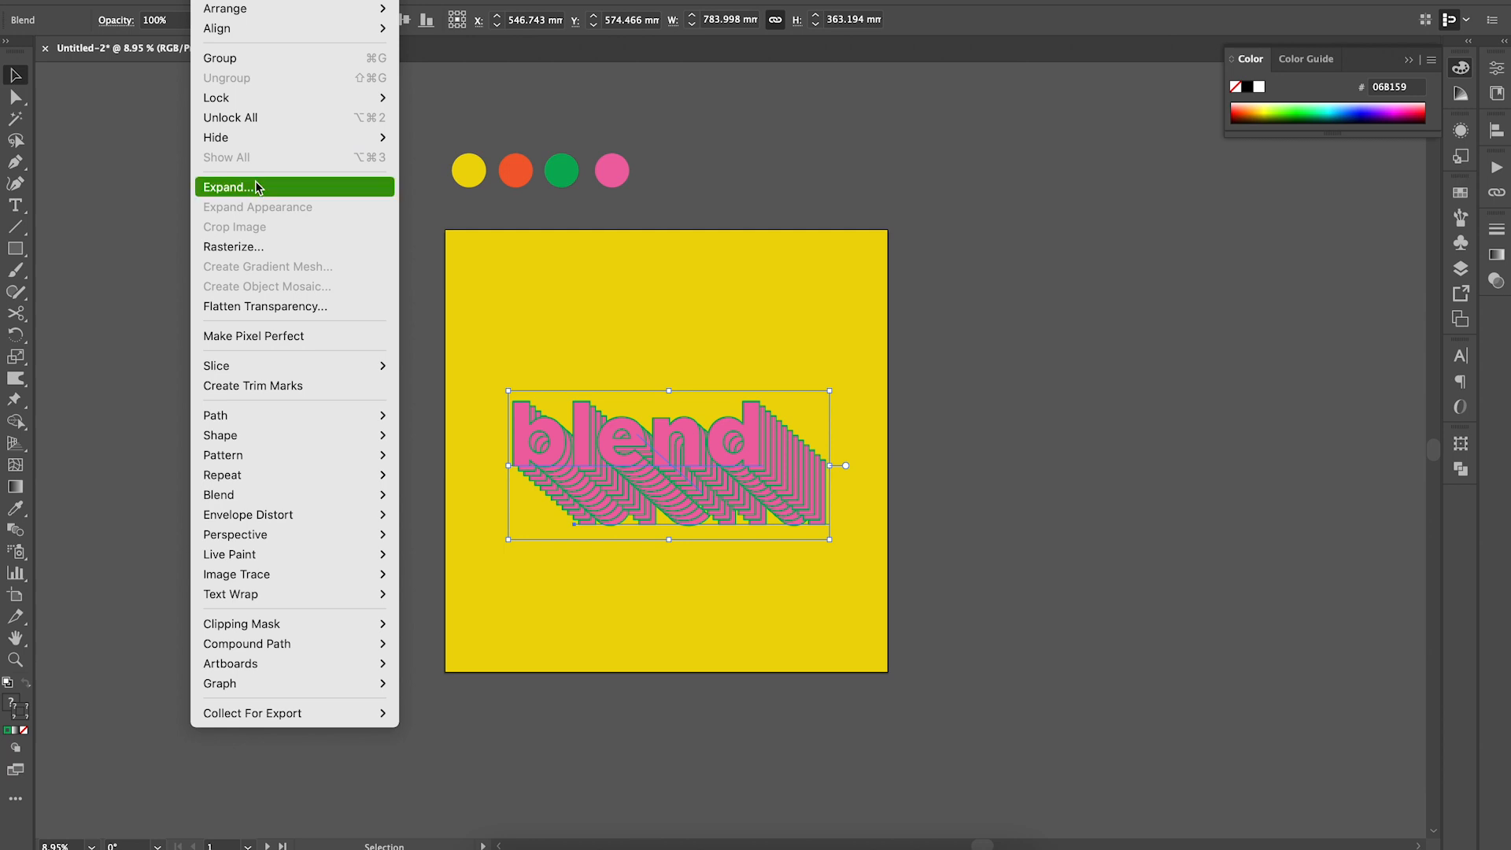
# - Expand the blend with Object and Fill checked
pyautogui.click(229, 187)
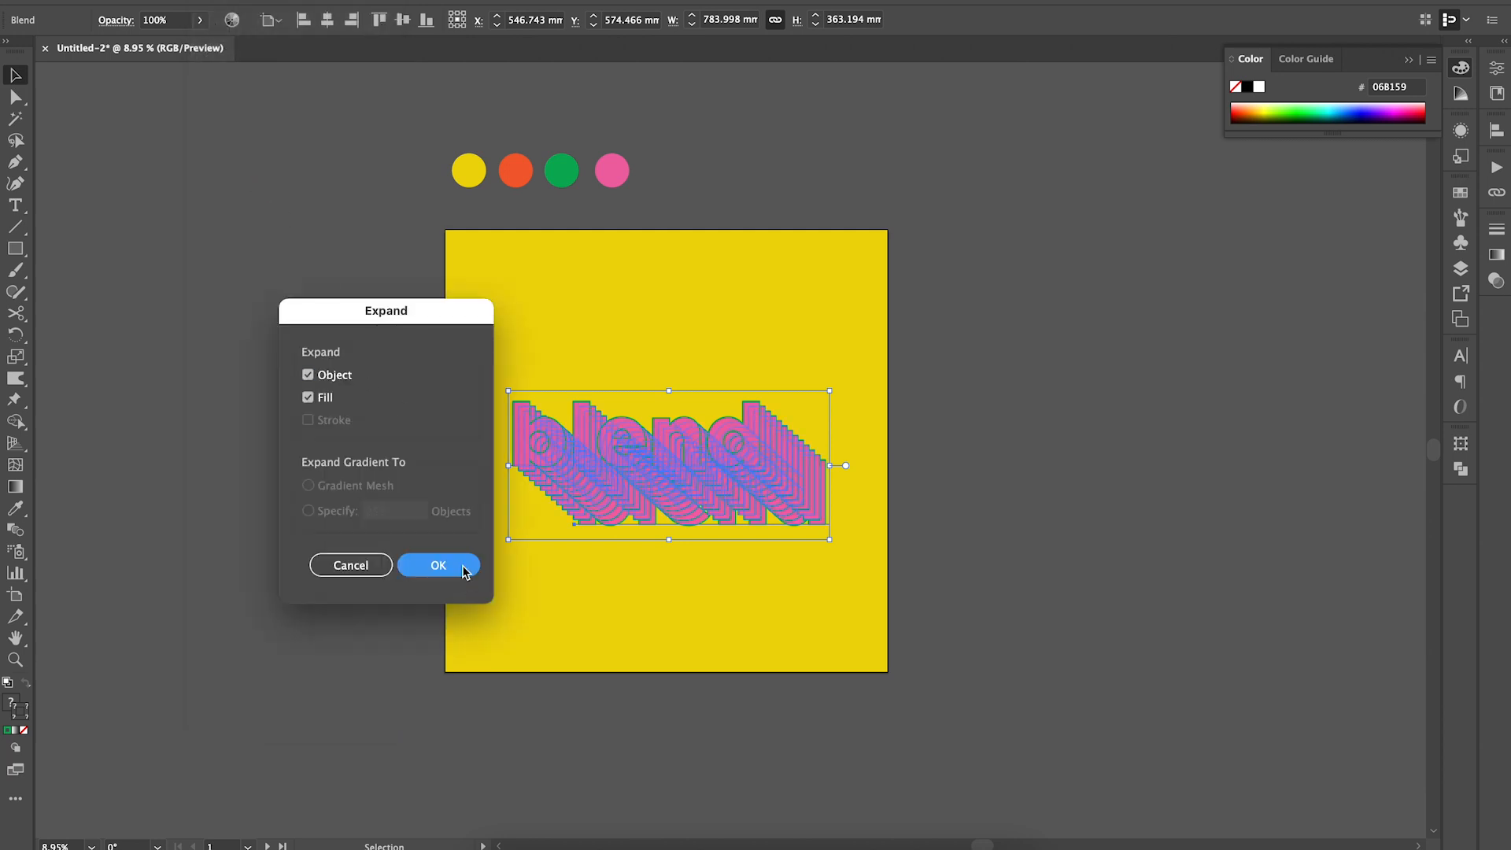
pyautogui.click(438, 565)
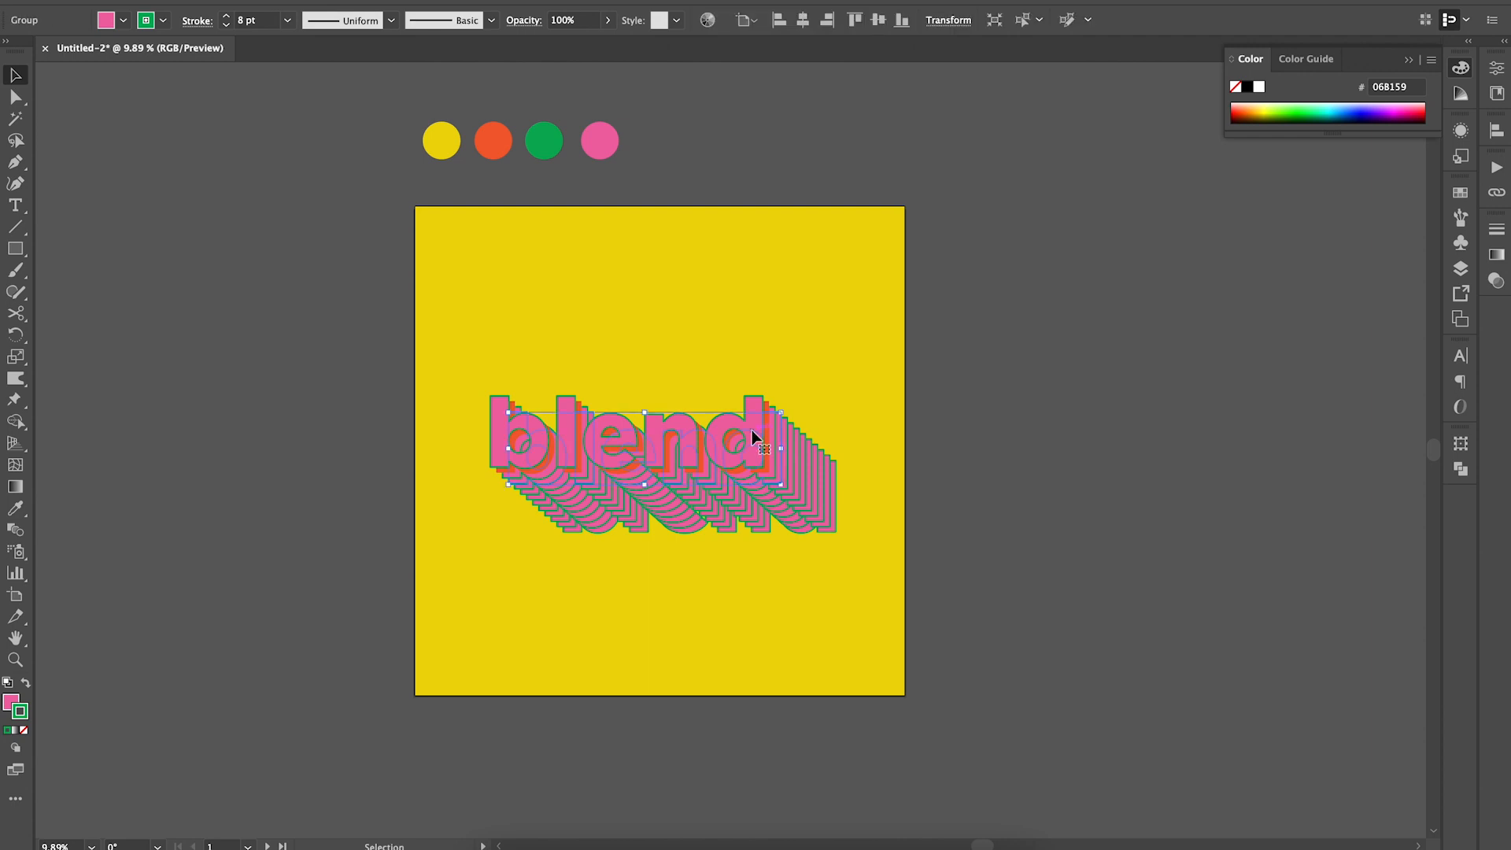
# - Give the first shadow layer behind the front letters the green circle's colour
pyautogui.click(16, 510)
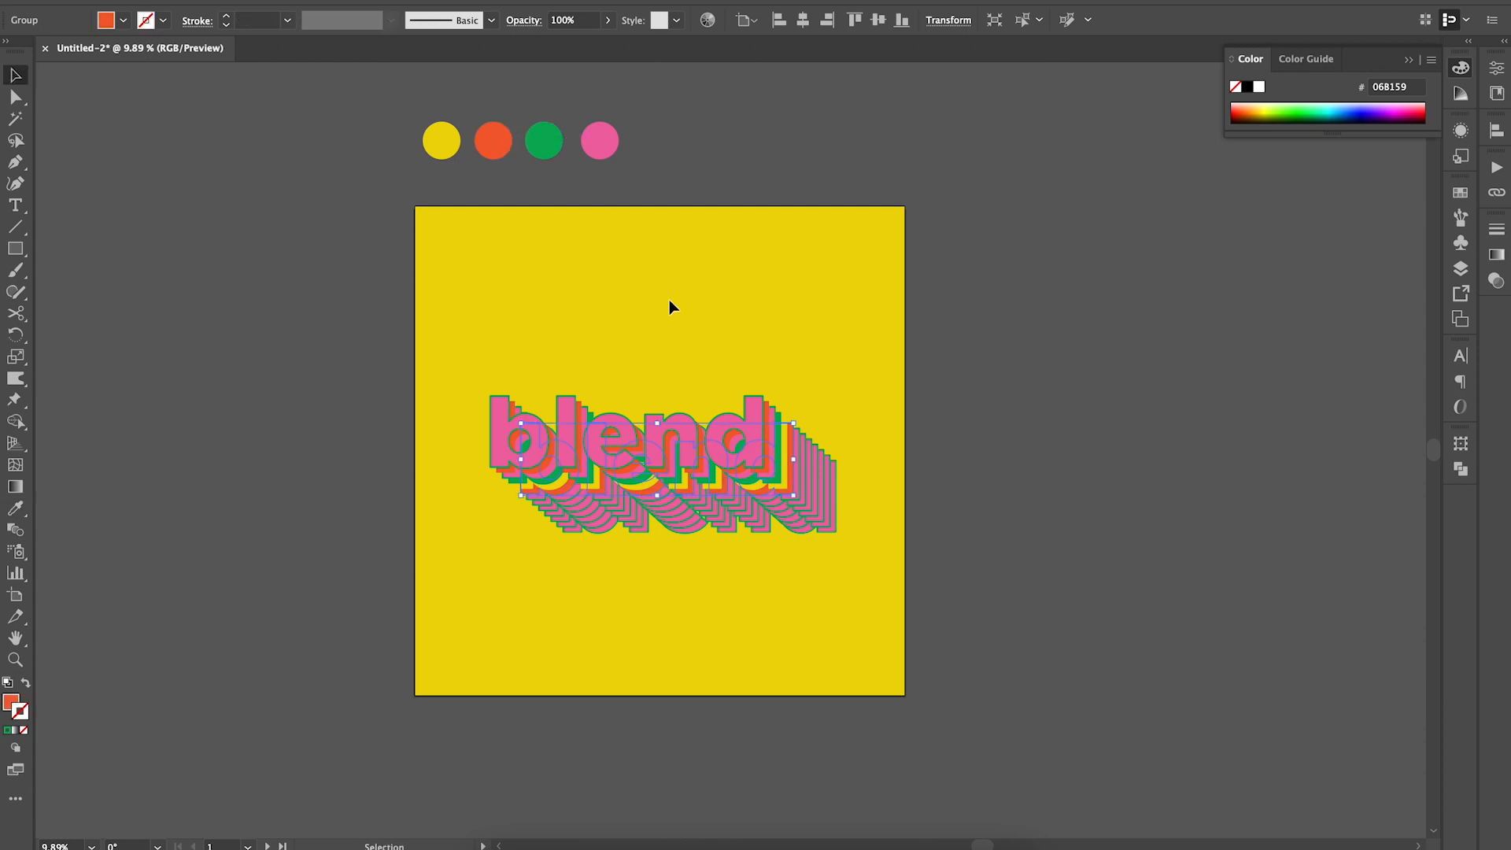
pyautogui.moveTo(709, 472)
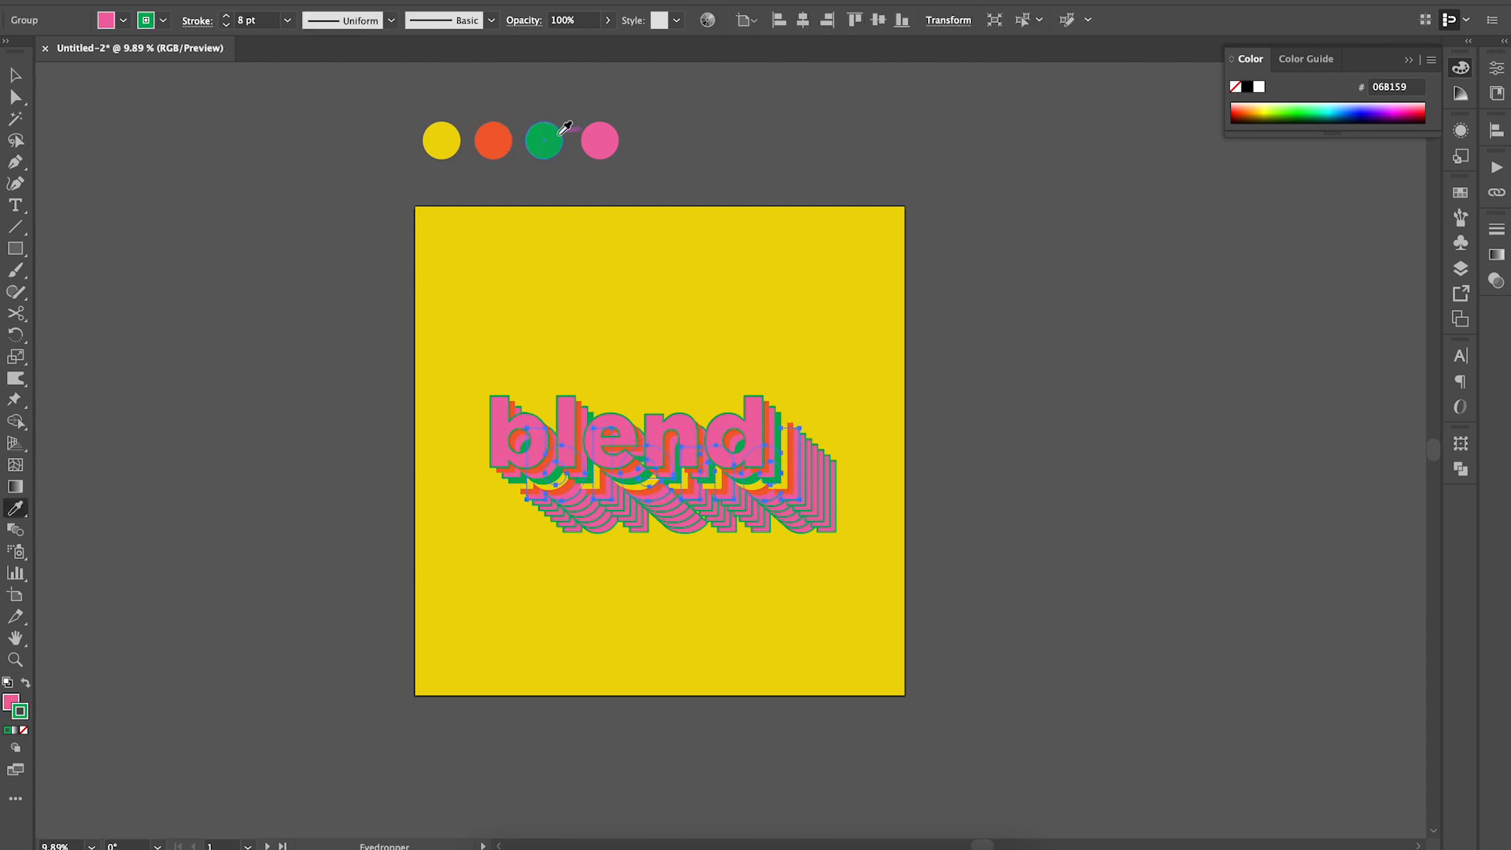
pyautogui.click(543, 140)
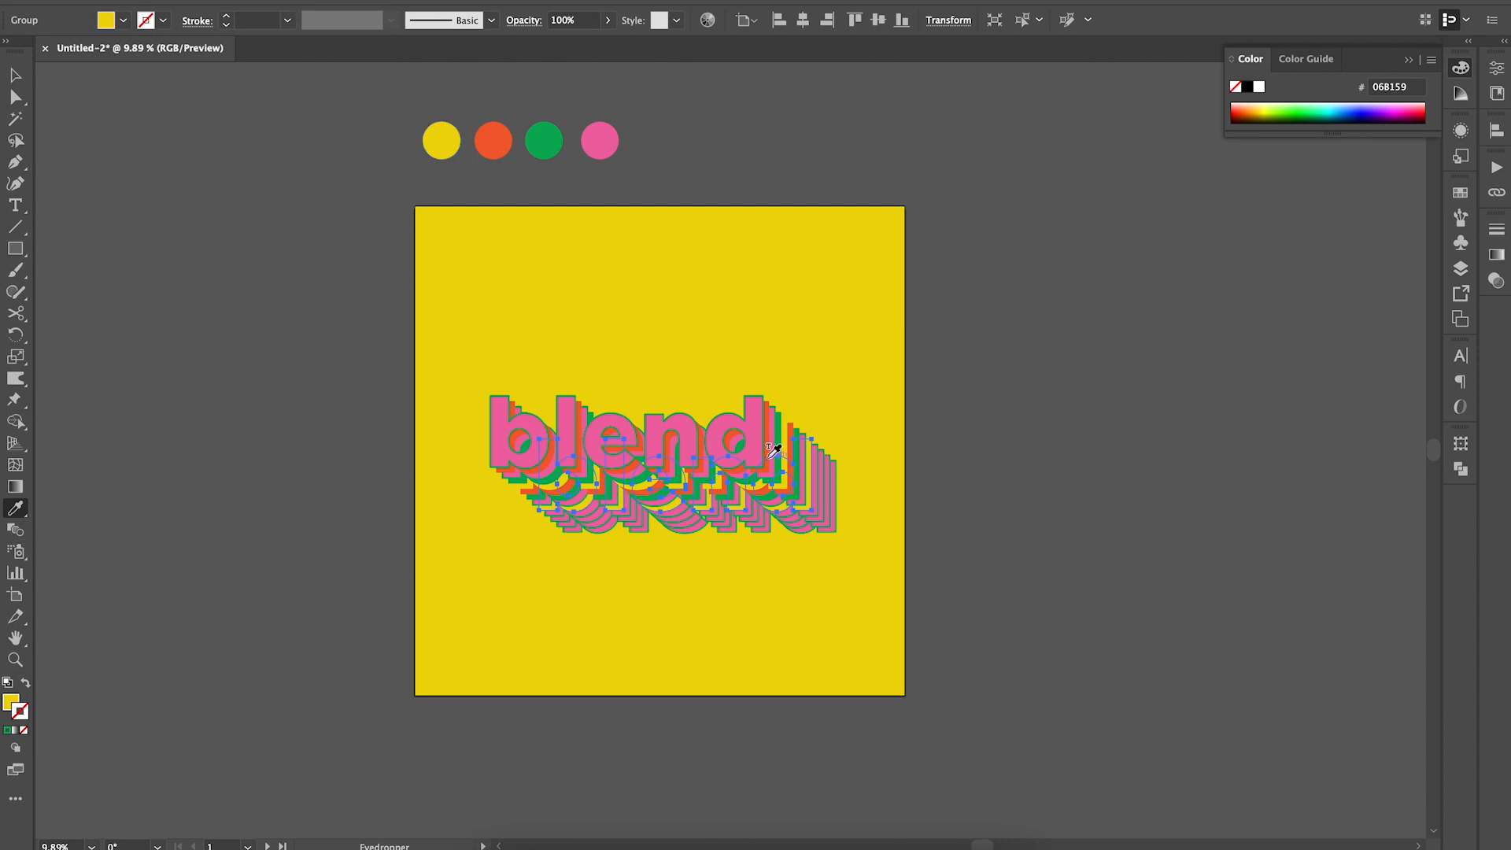
pyautogui.click(14, 75)
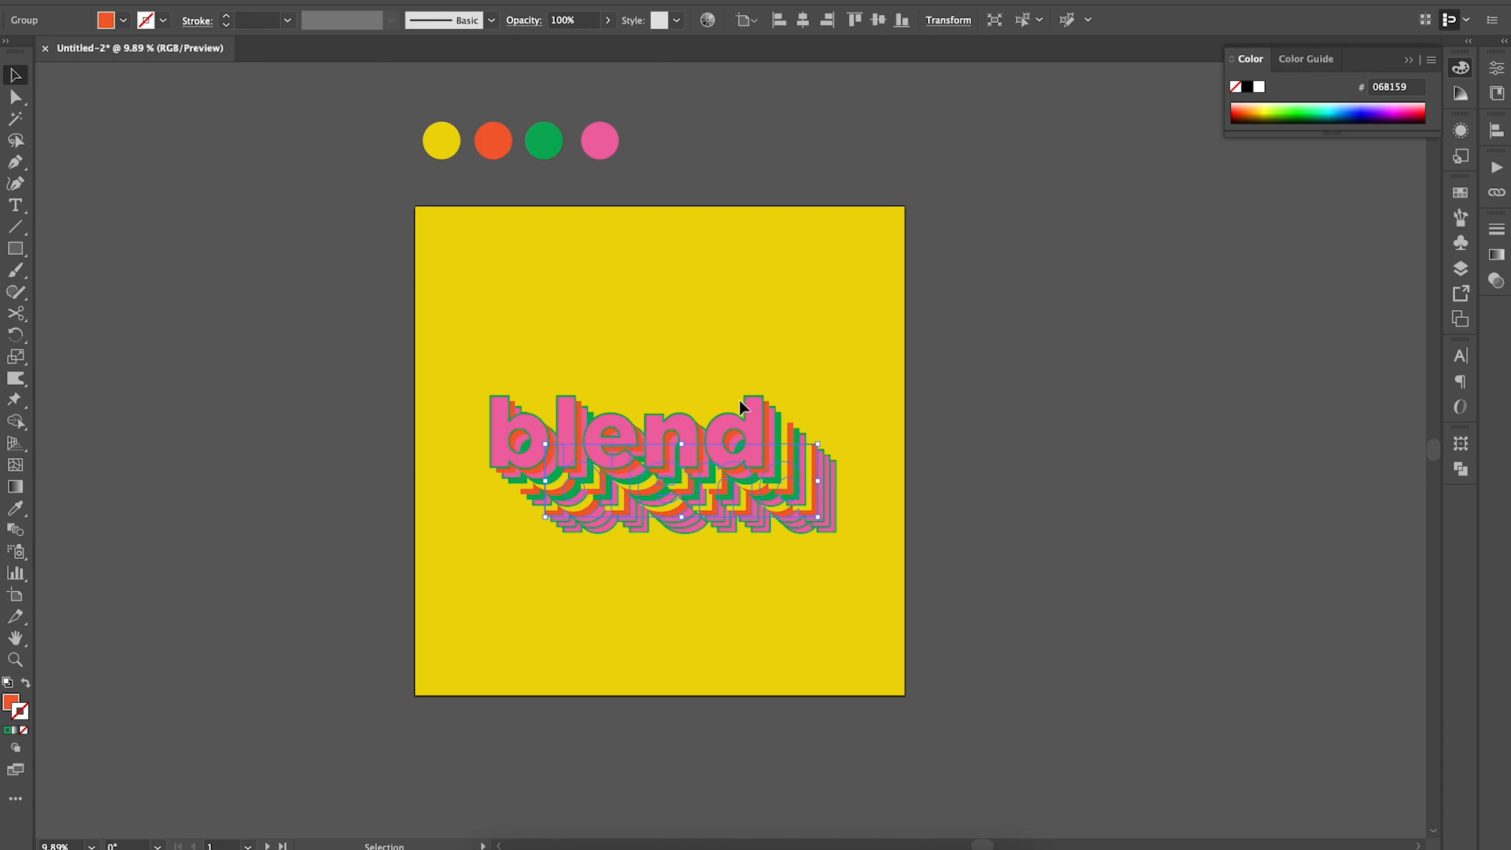
# - Recolour further shadow layers with the green and yellow circle colours
pyautogui.click(743, 463)
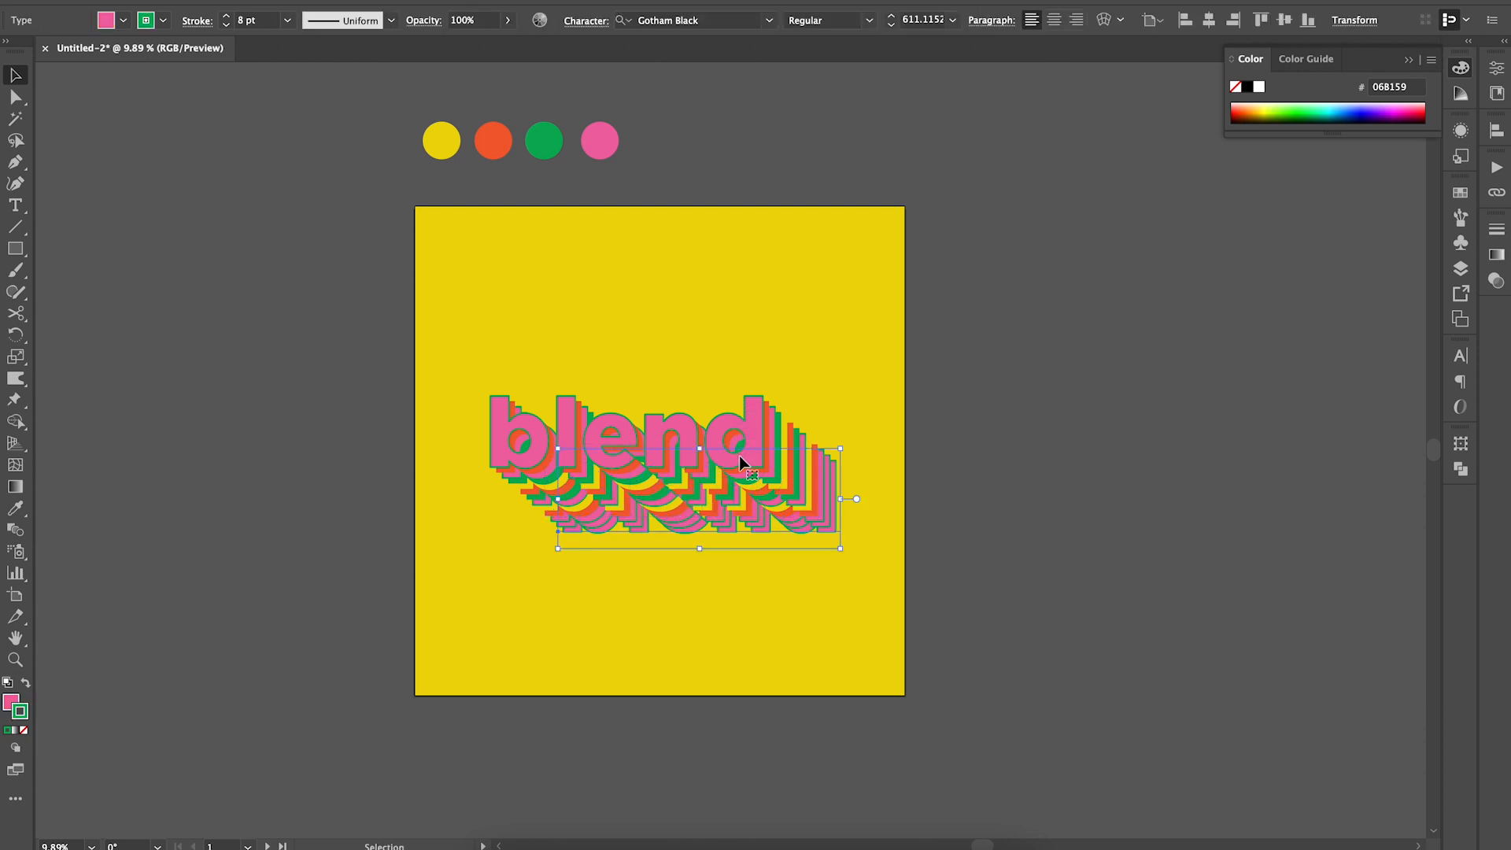
pyautogui.click(543, 140)
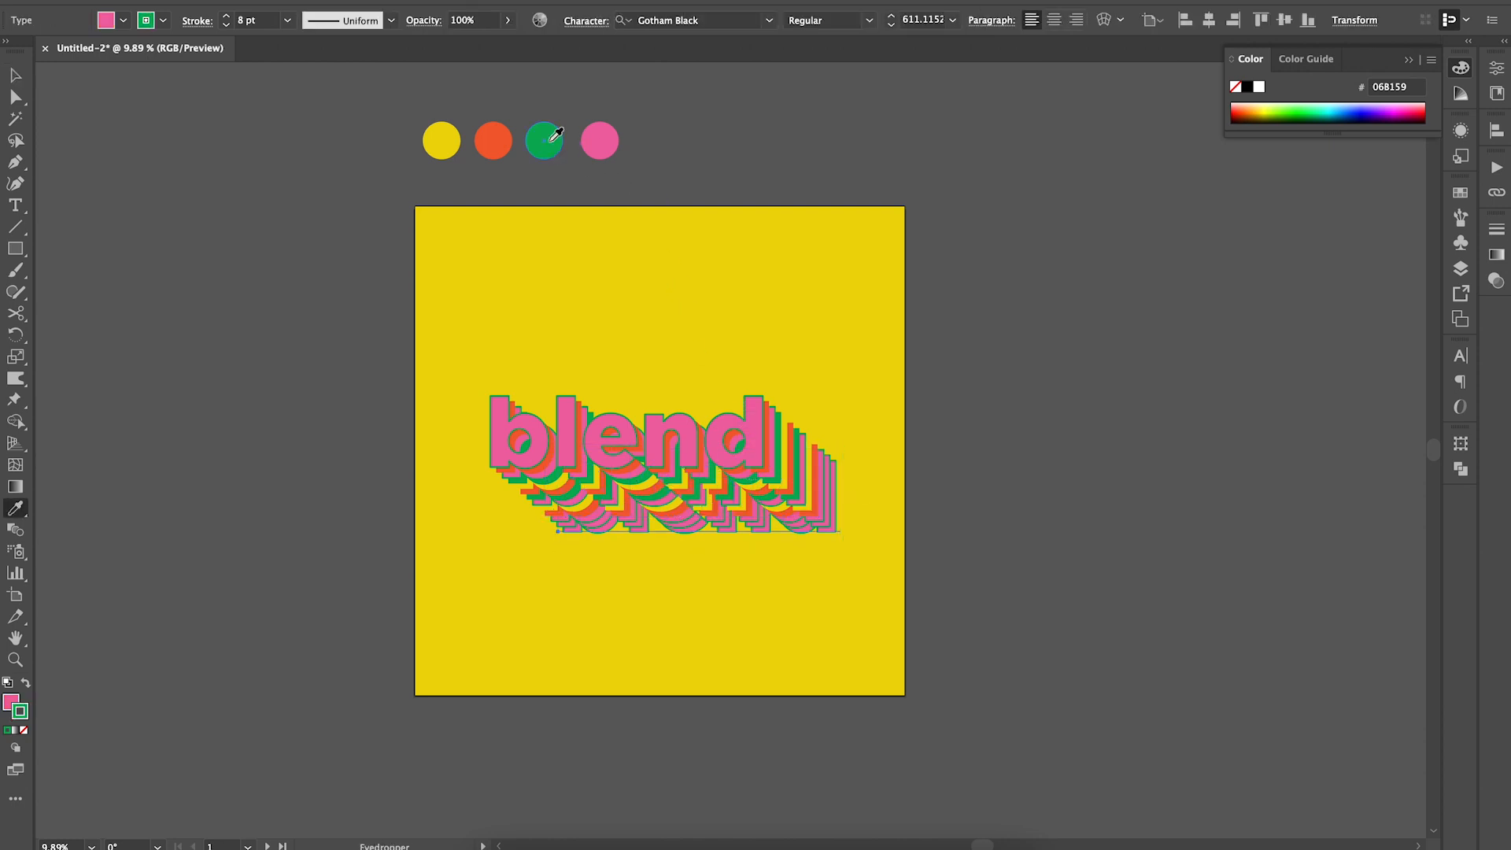
pyautogui.click(544, 140)
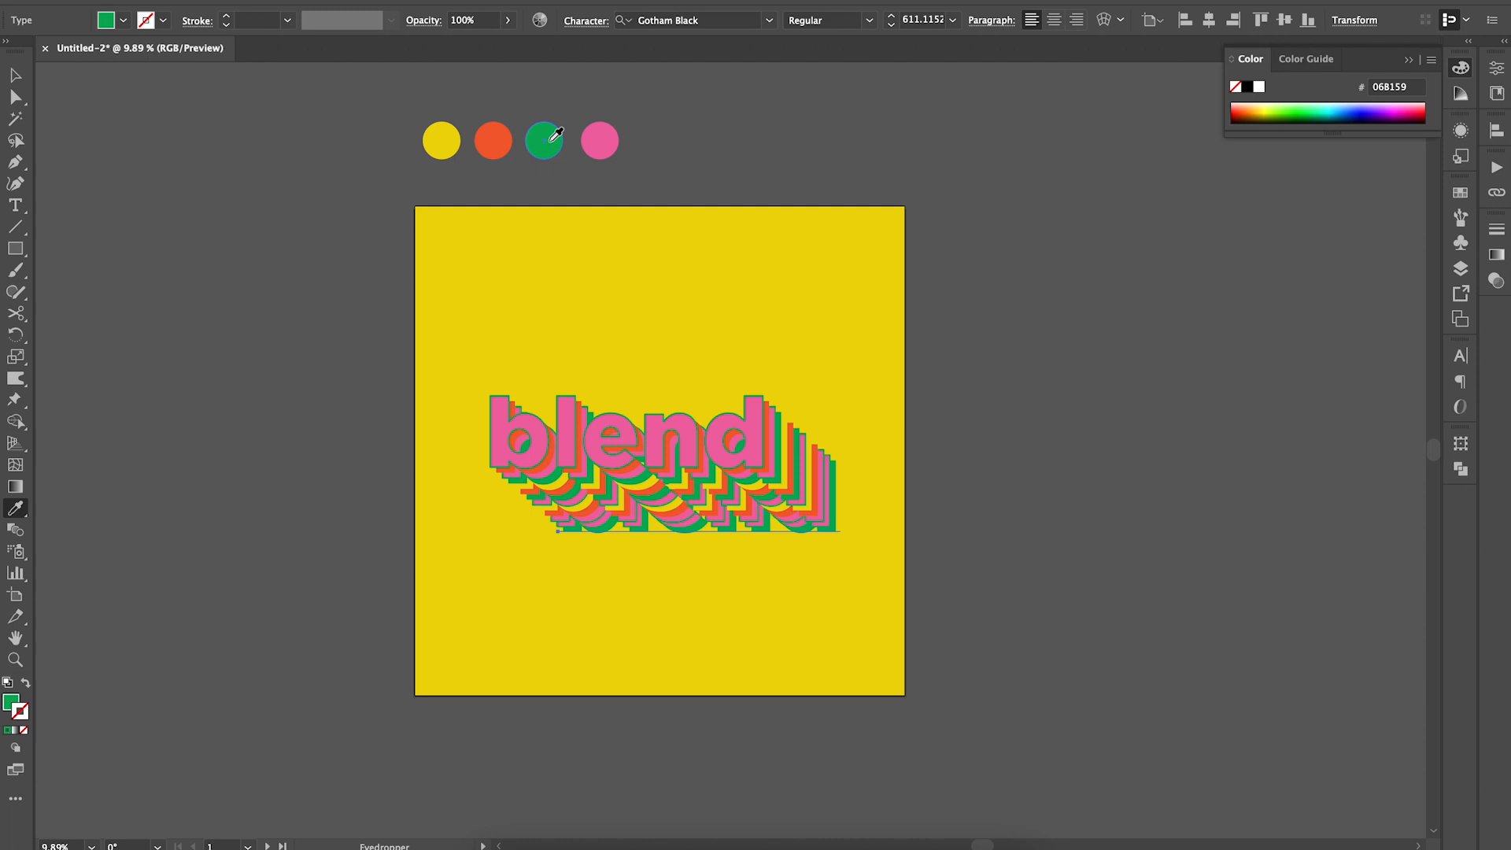
pyautogui.click(14, 76)
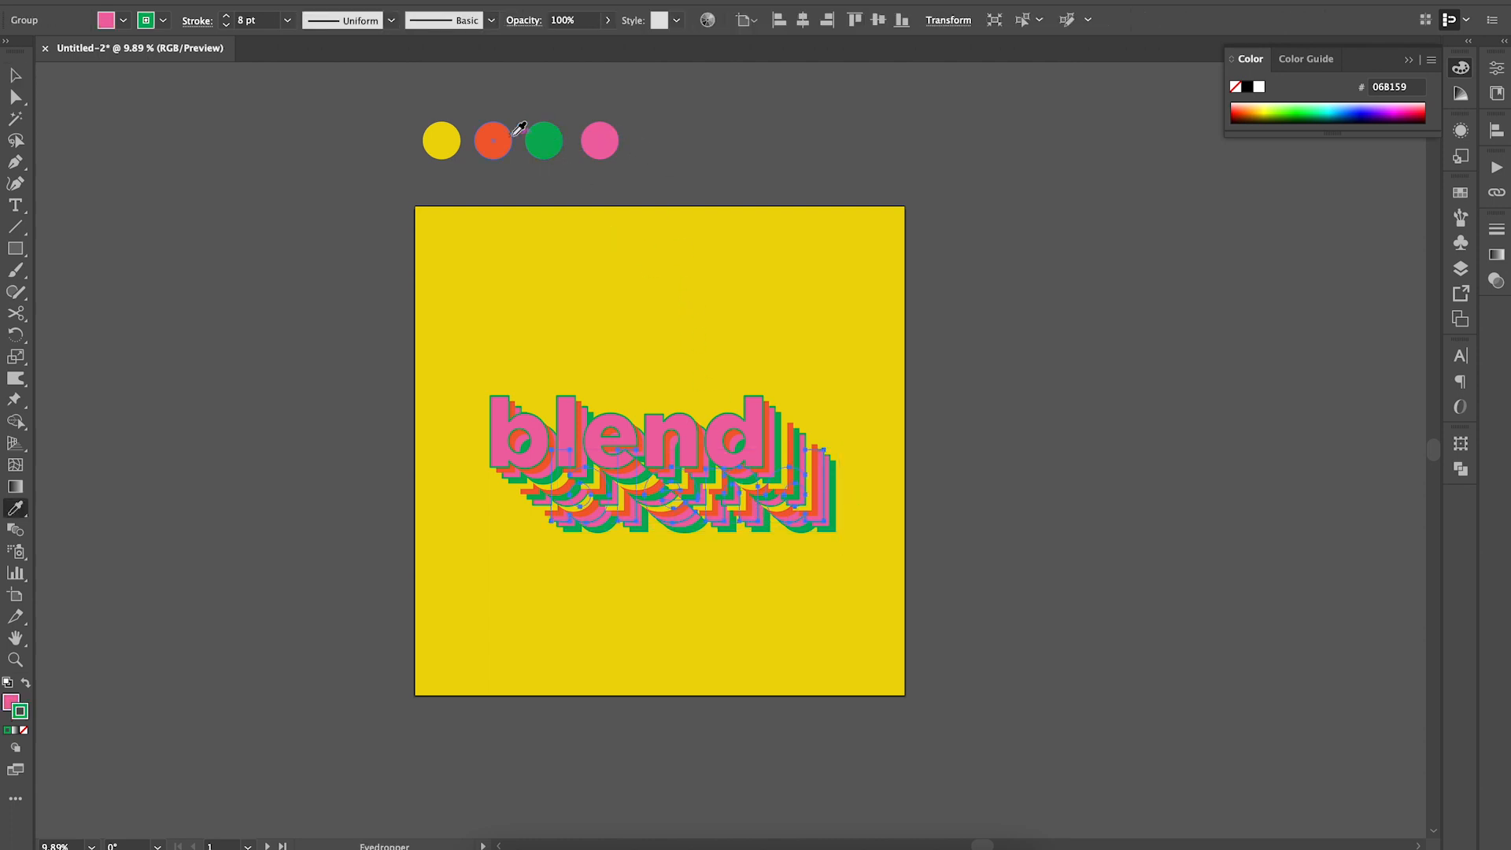
pyautogui.click(441, 140)
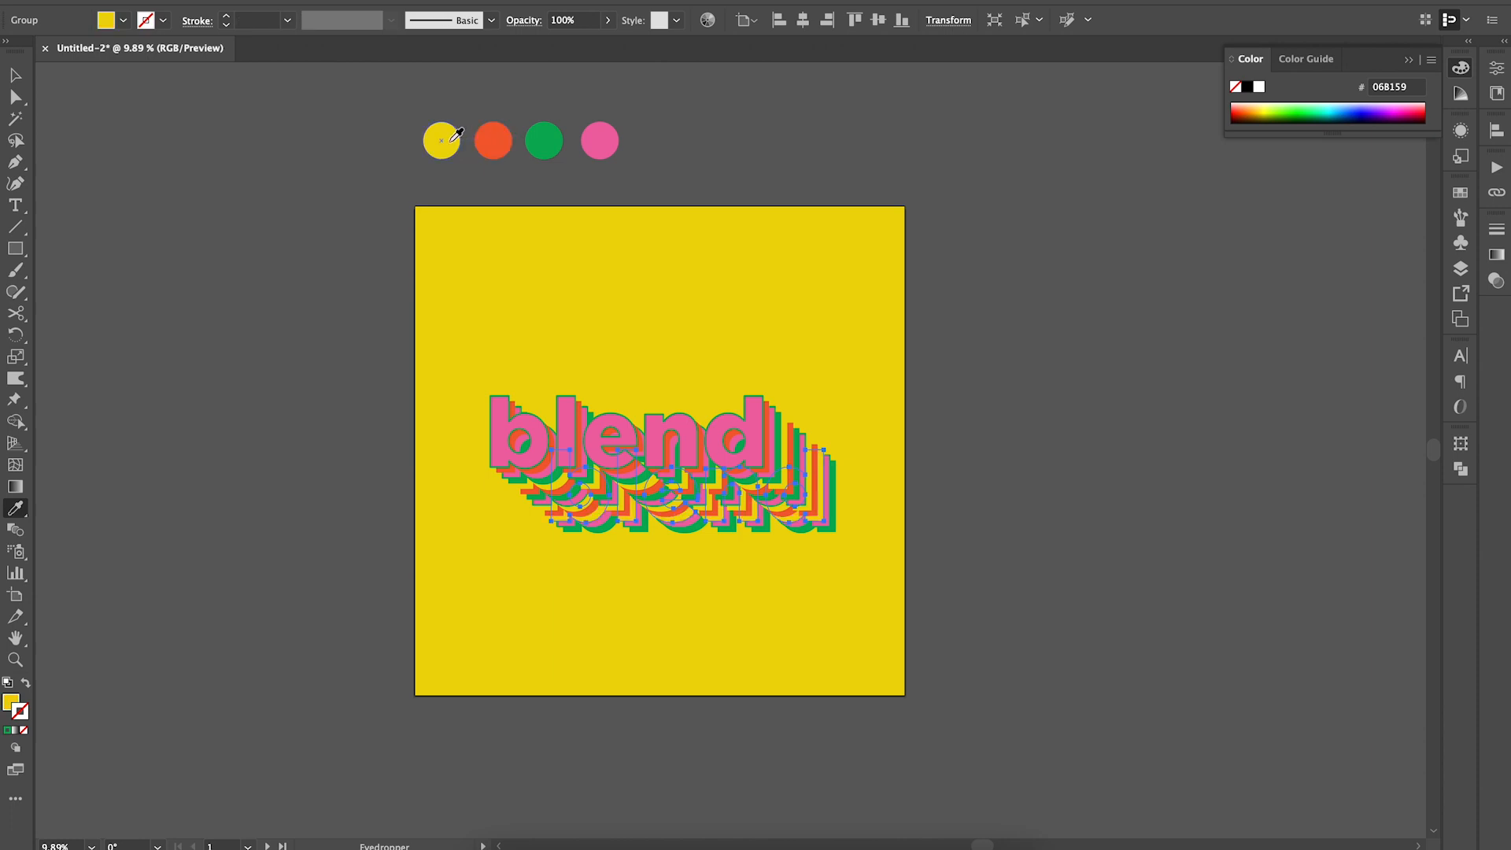
pyautogui.click(544, 141)
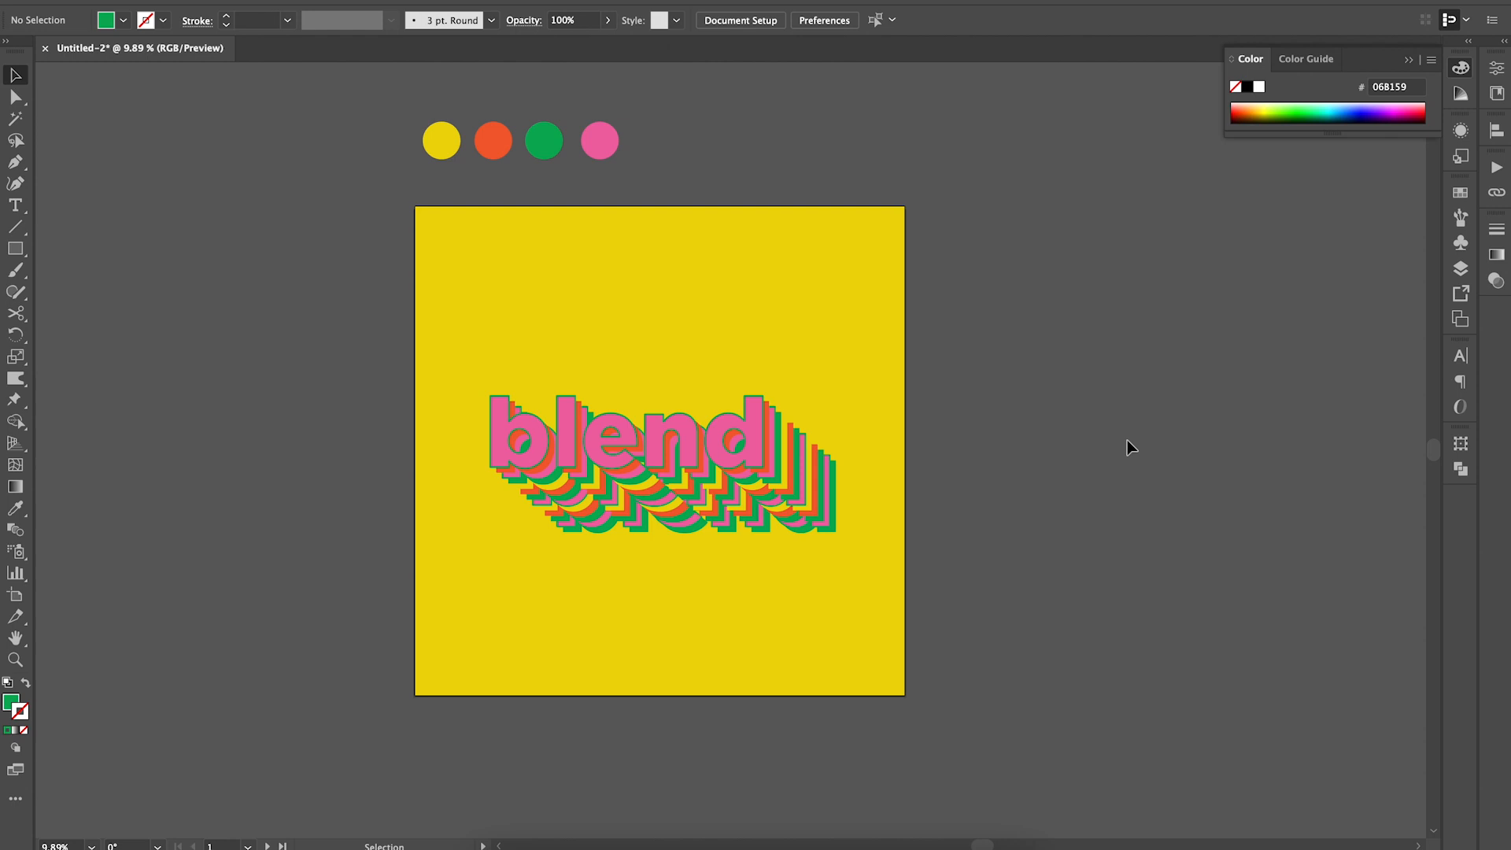
pyautogui.moveTo(979, 384)
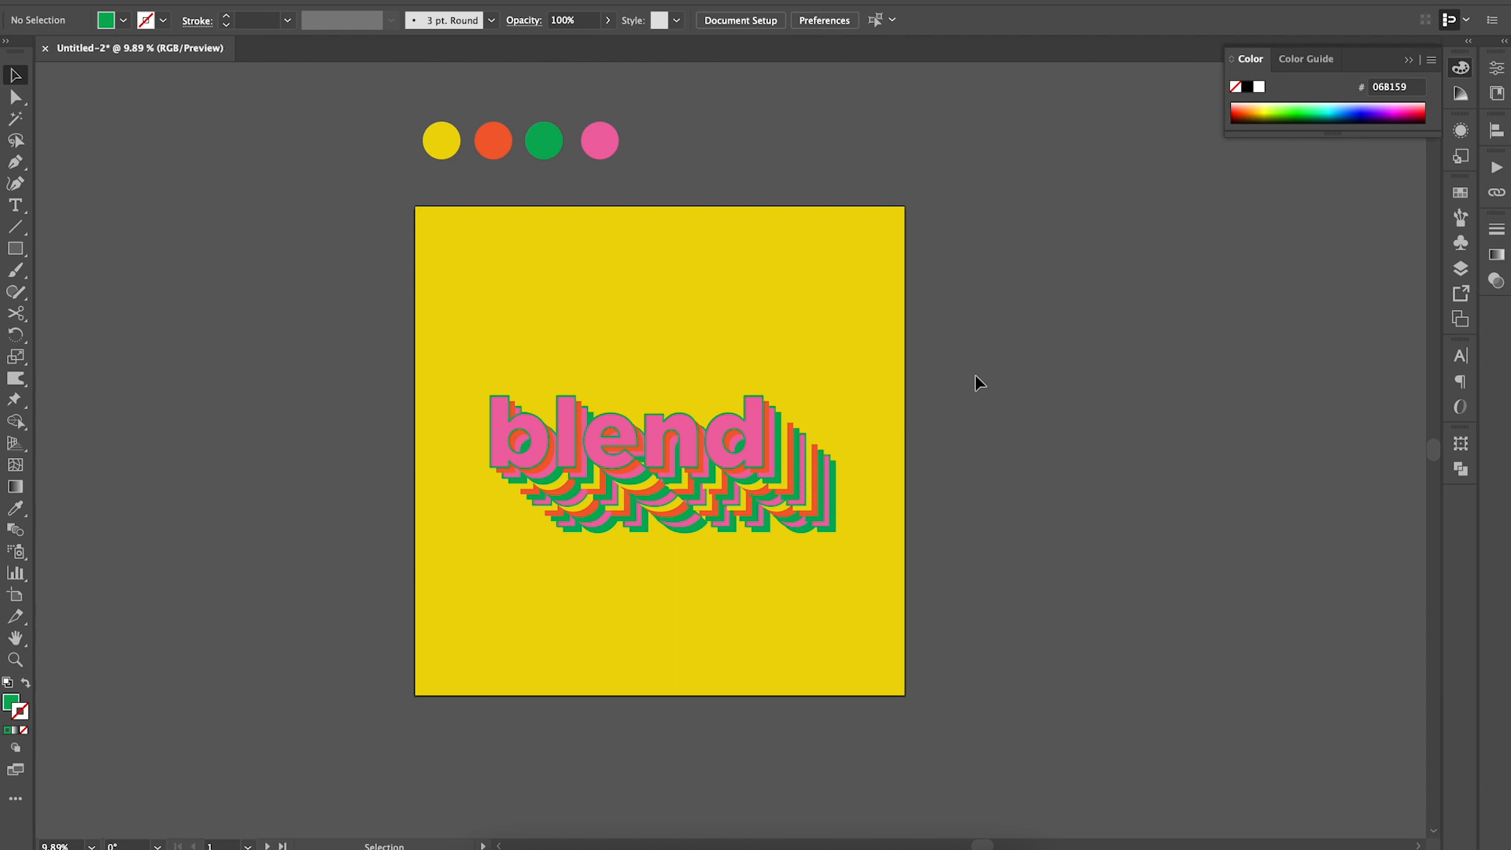
pyautogui.moveTo(559, 271)
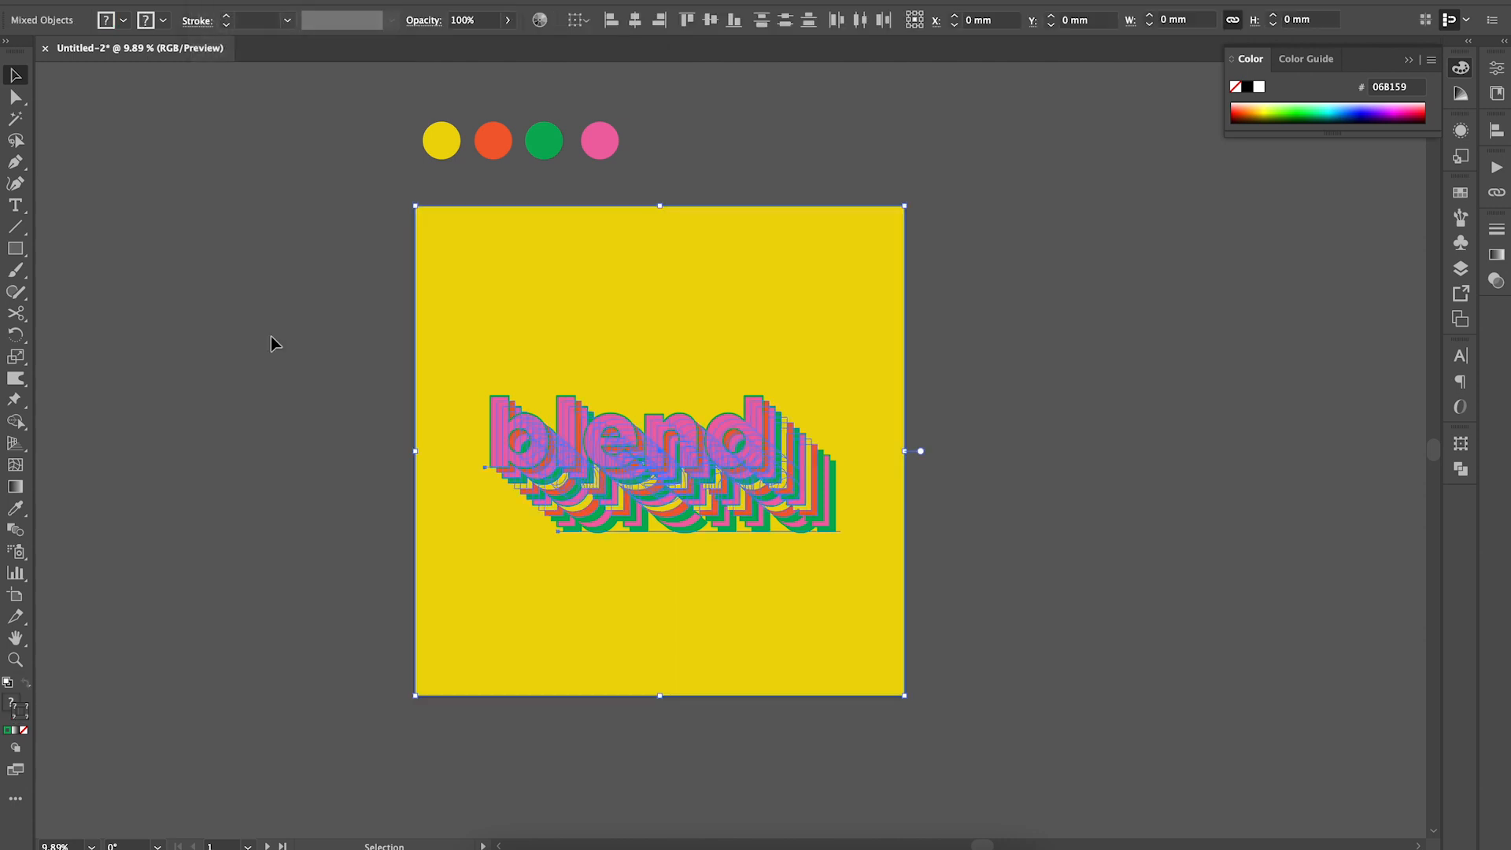
# - Fill the front 'blend' letters with yellow hex EDD708
pyautogui.click(622, 443)
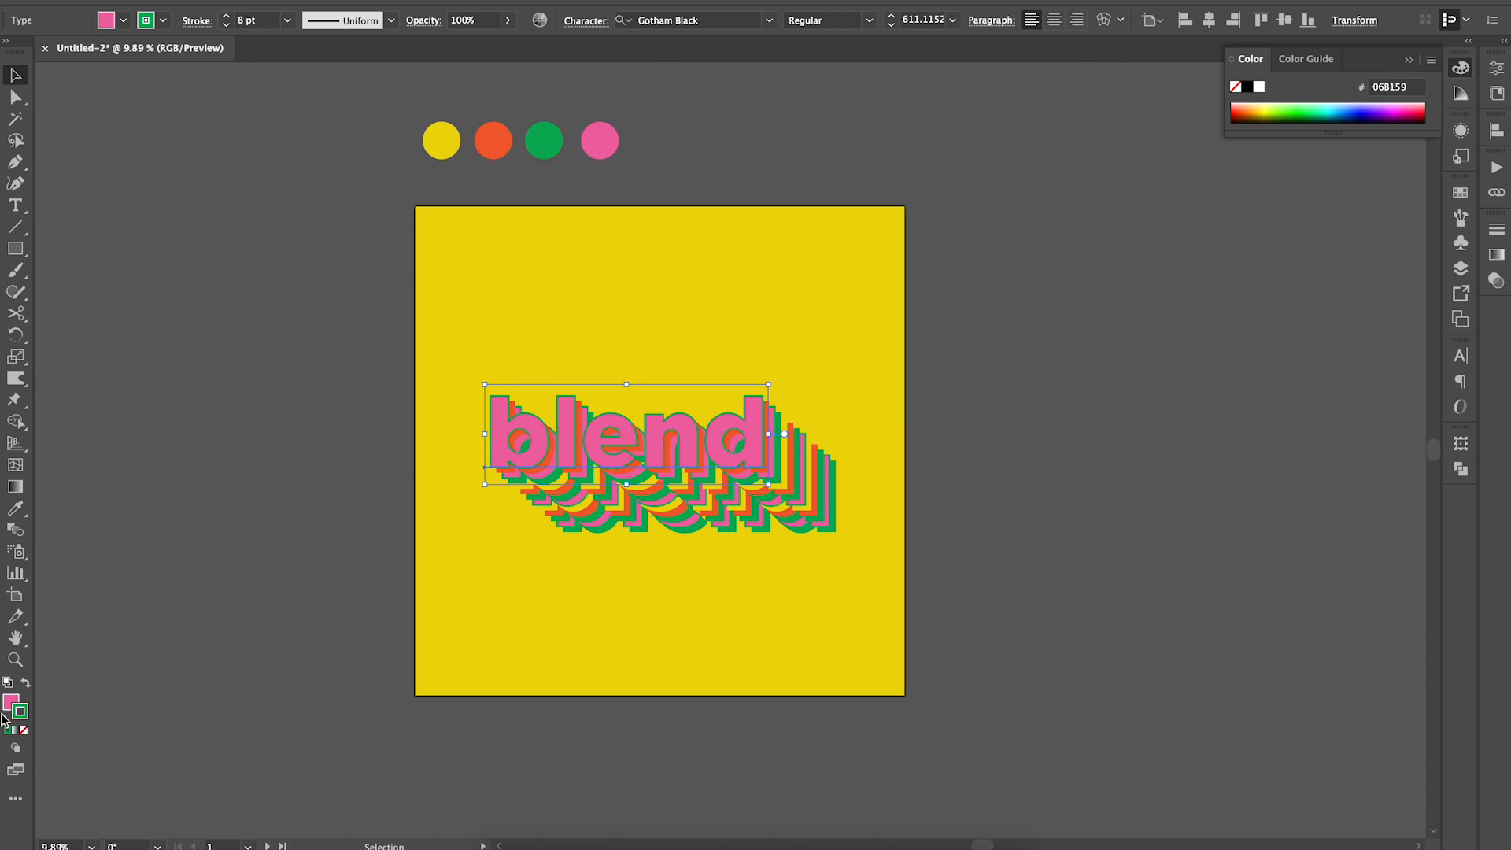
pyautogui.click(441, 141)
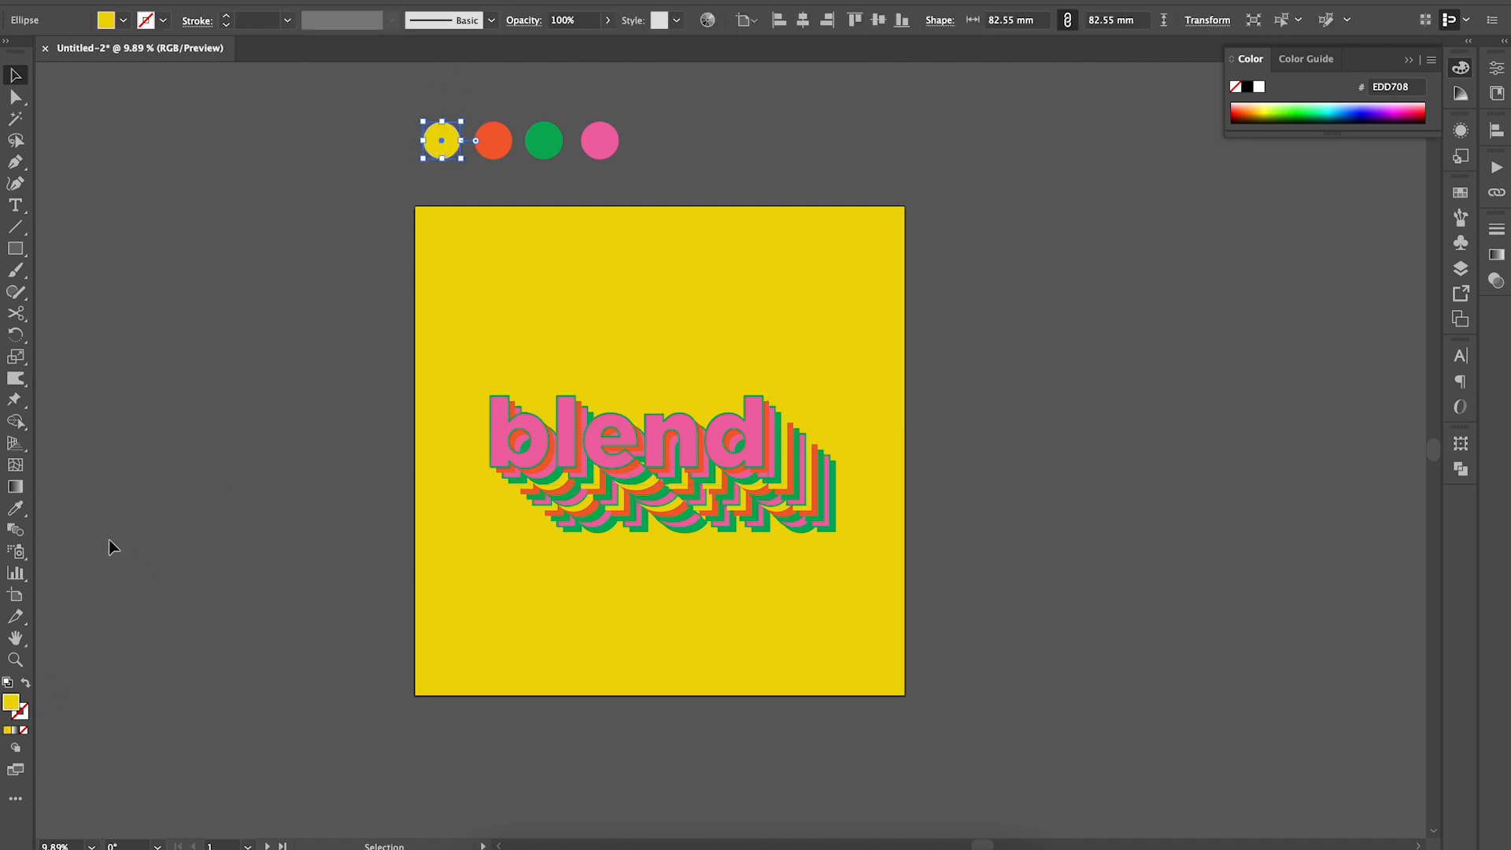
pyautogui.doubleClick(16, 705)
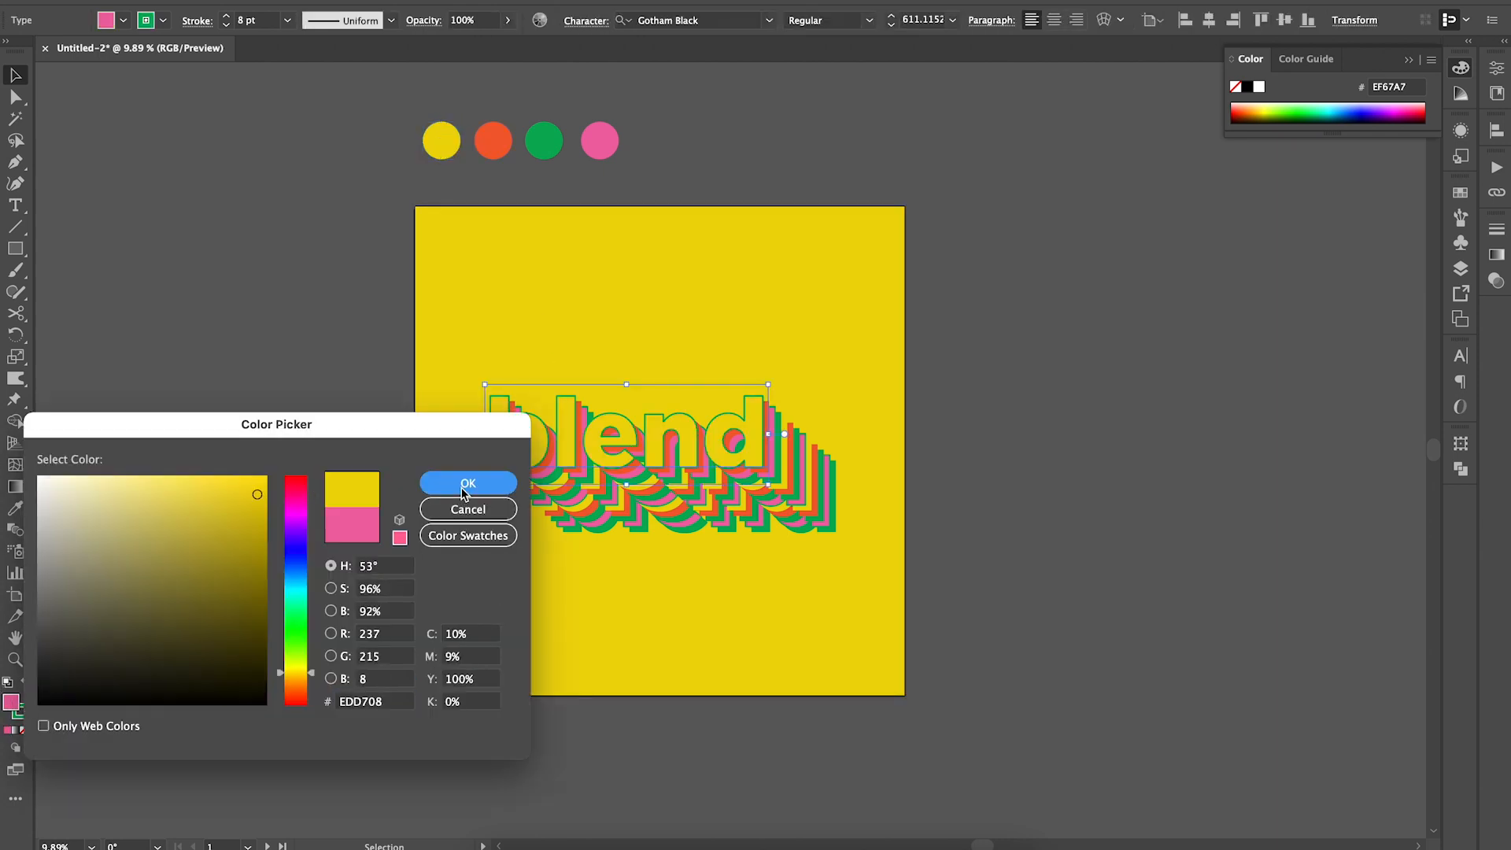
pyautogui.click(467, 483)
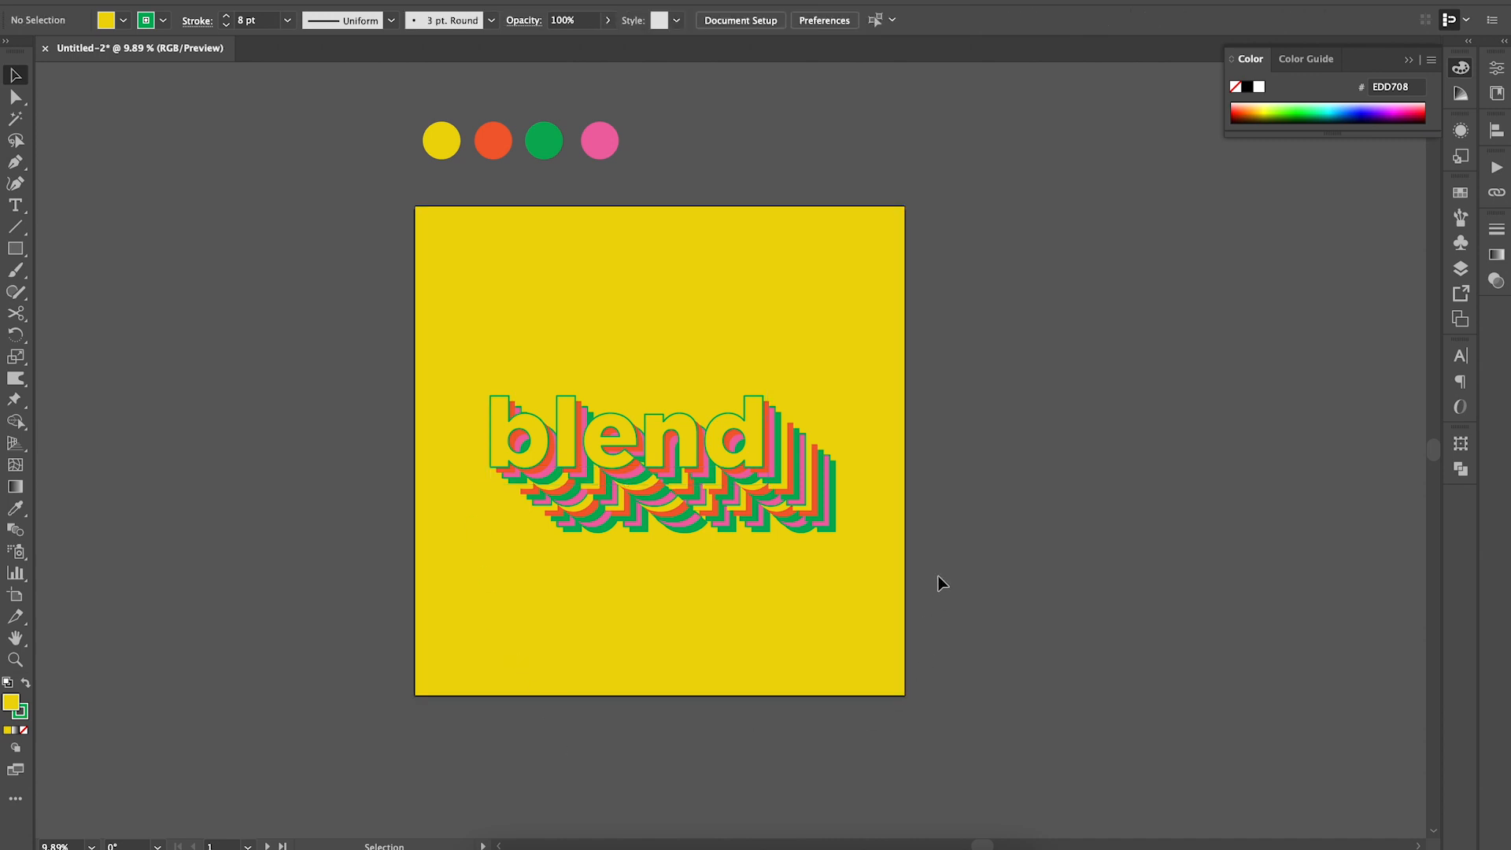
pyautogui.moveTo(1102, 567)
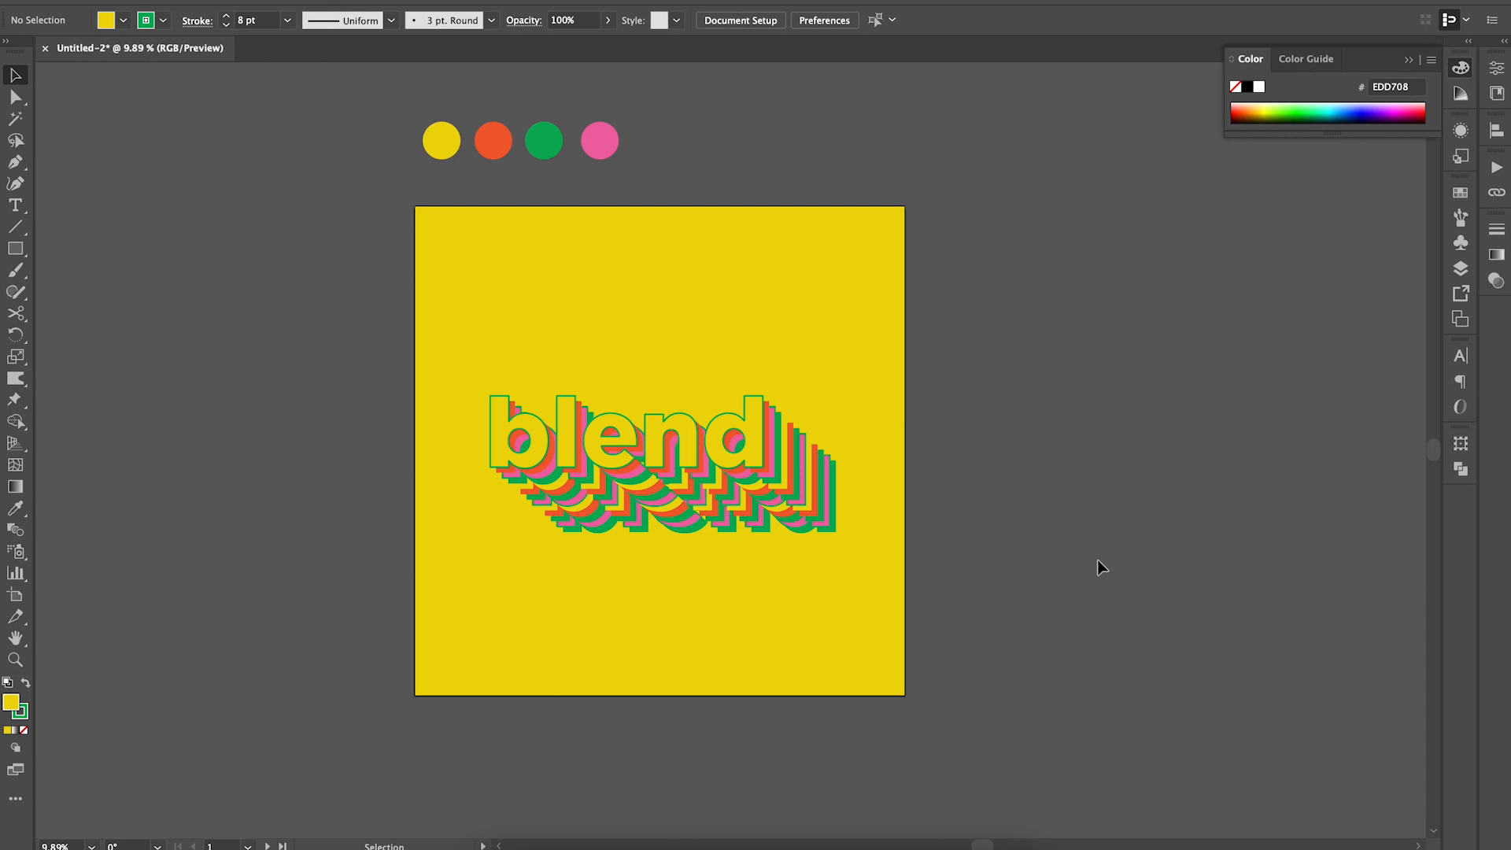
pyautogui.moveTo(1074, 647)
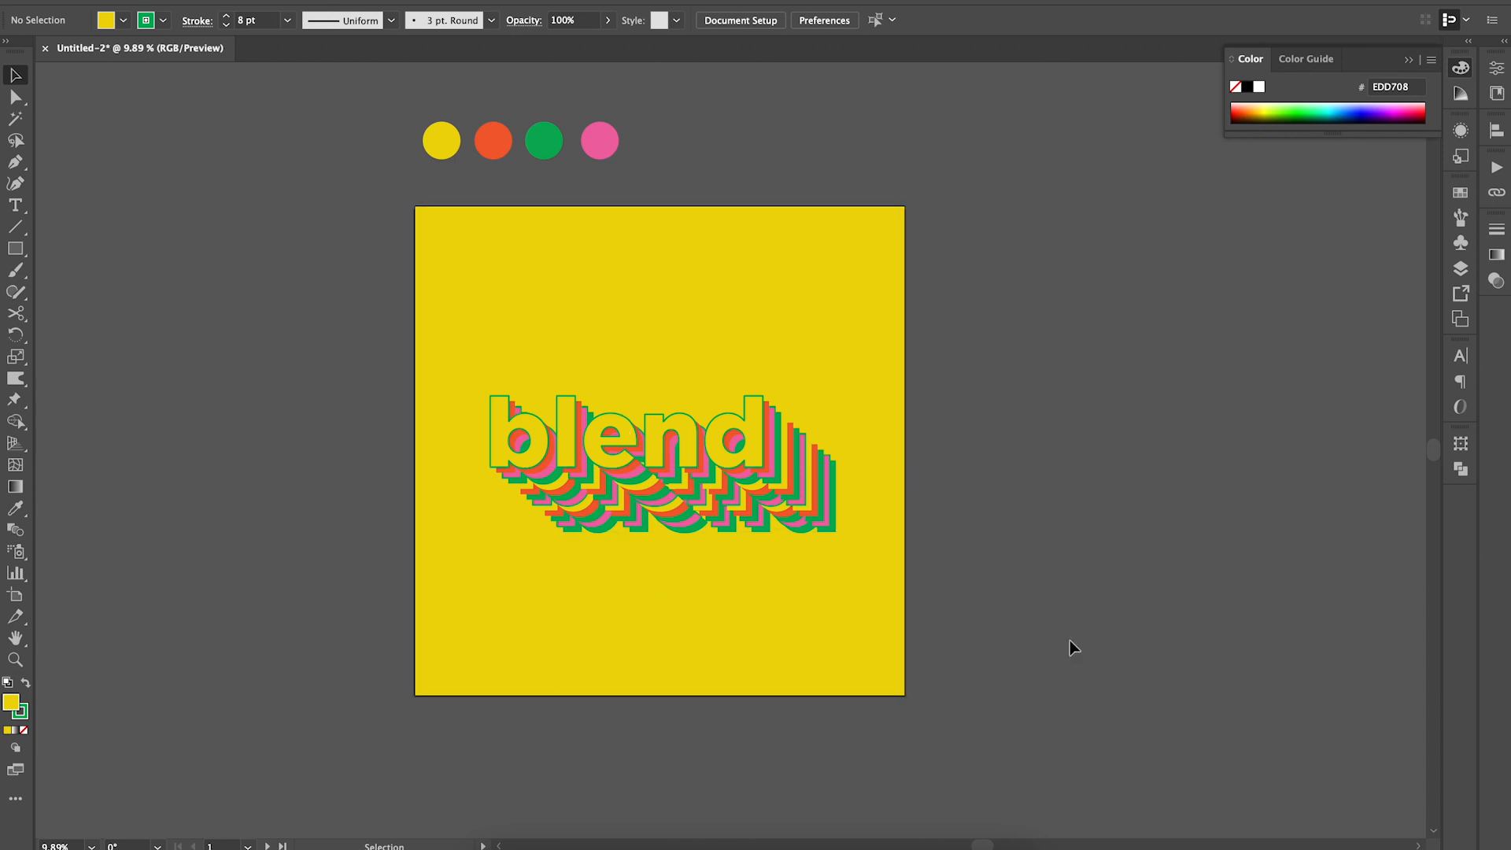
pyautogui.moveTo(1019, 626)
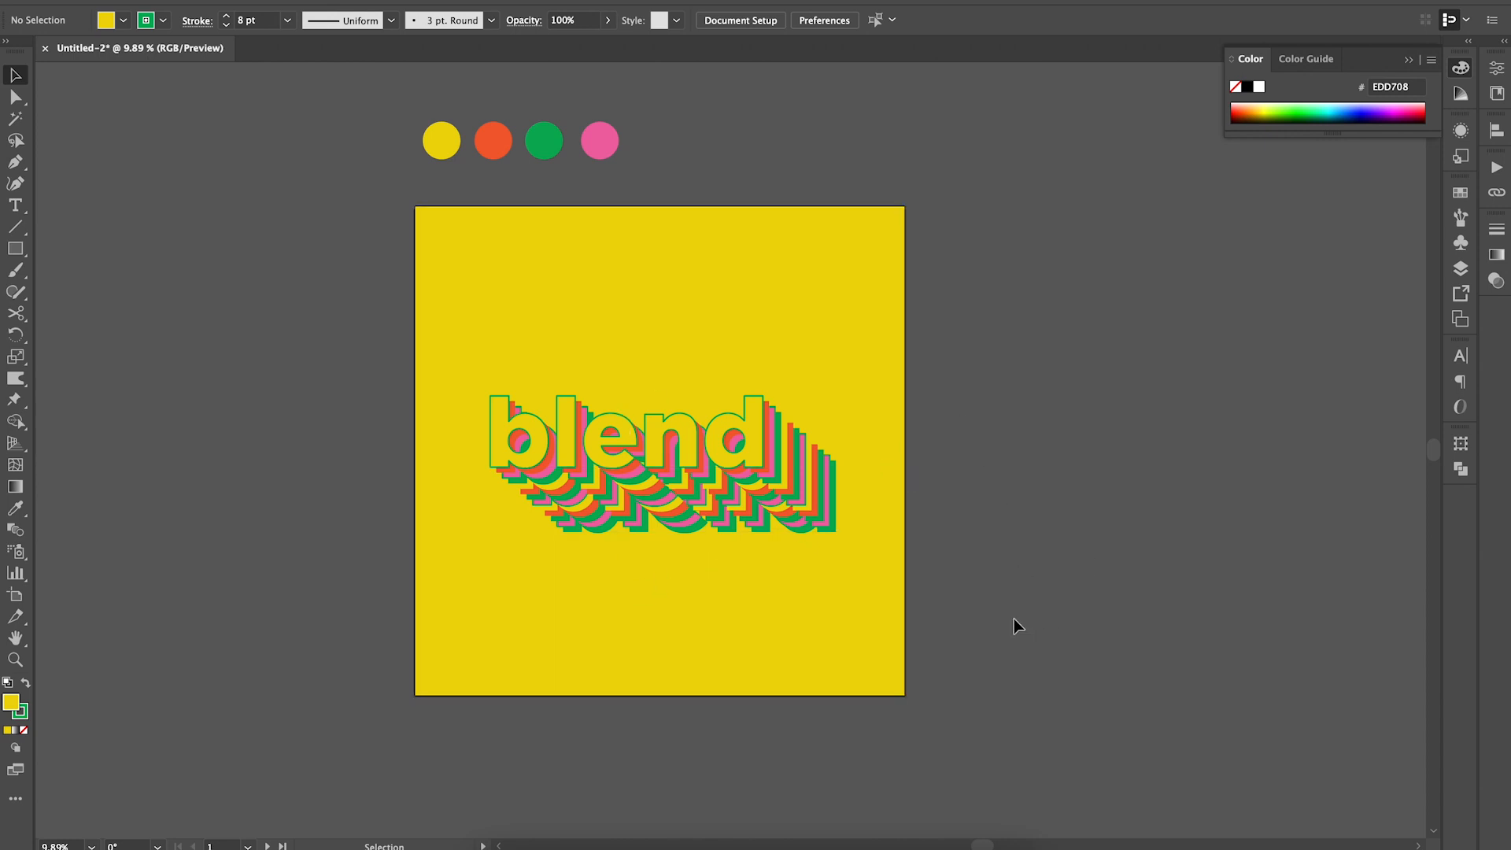
pyautogui.moveTo(969, 656)
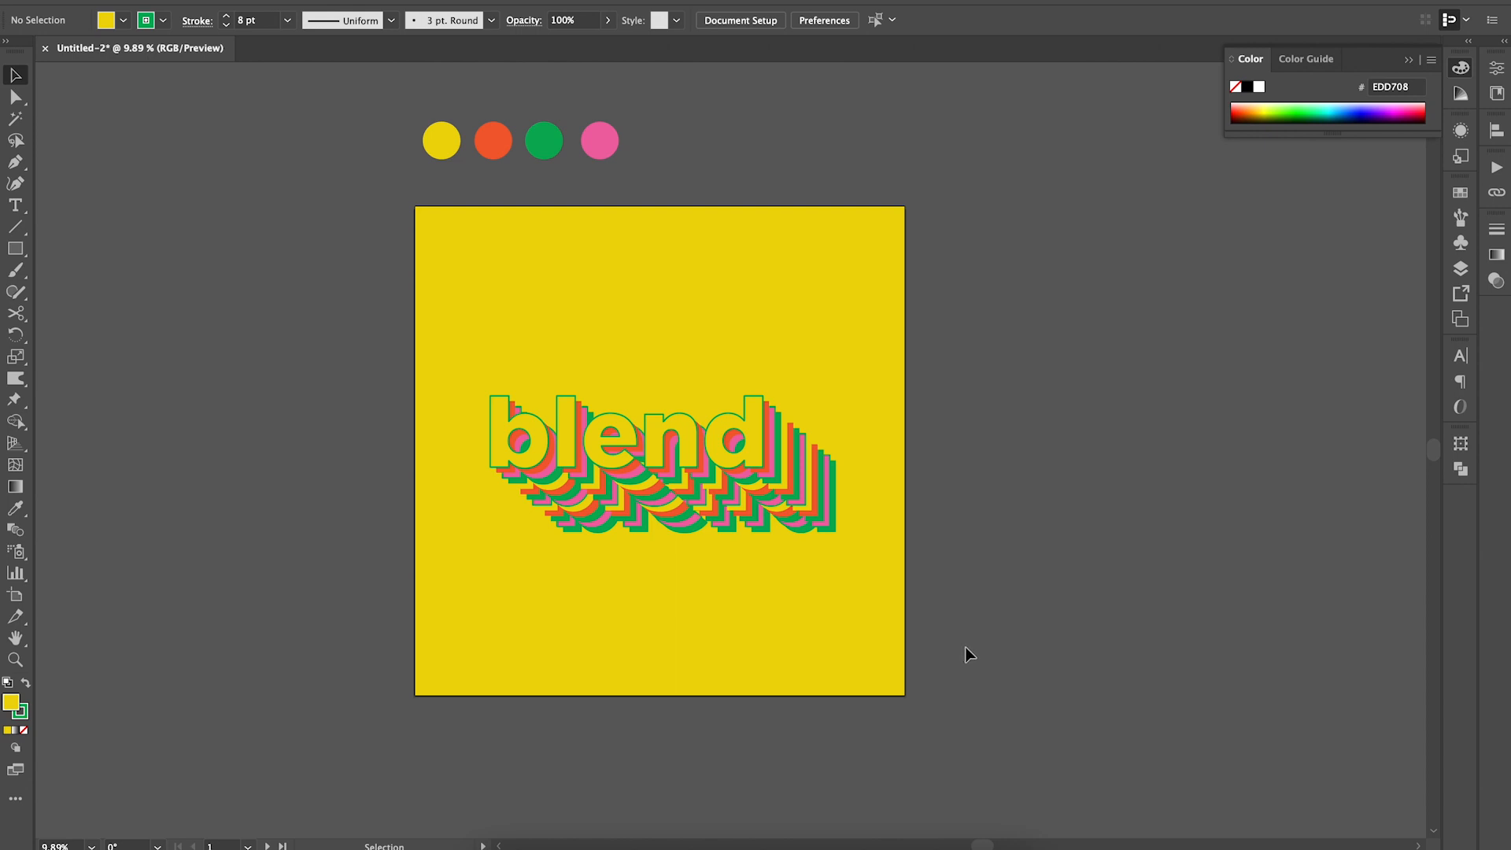
pyautogui.moveTo(953, 646)
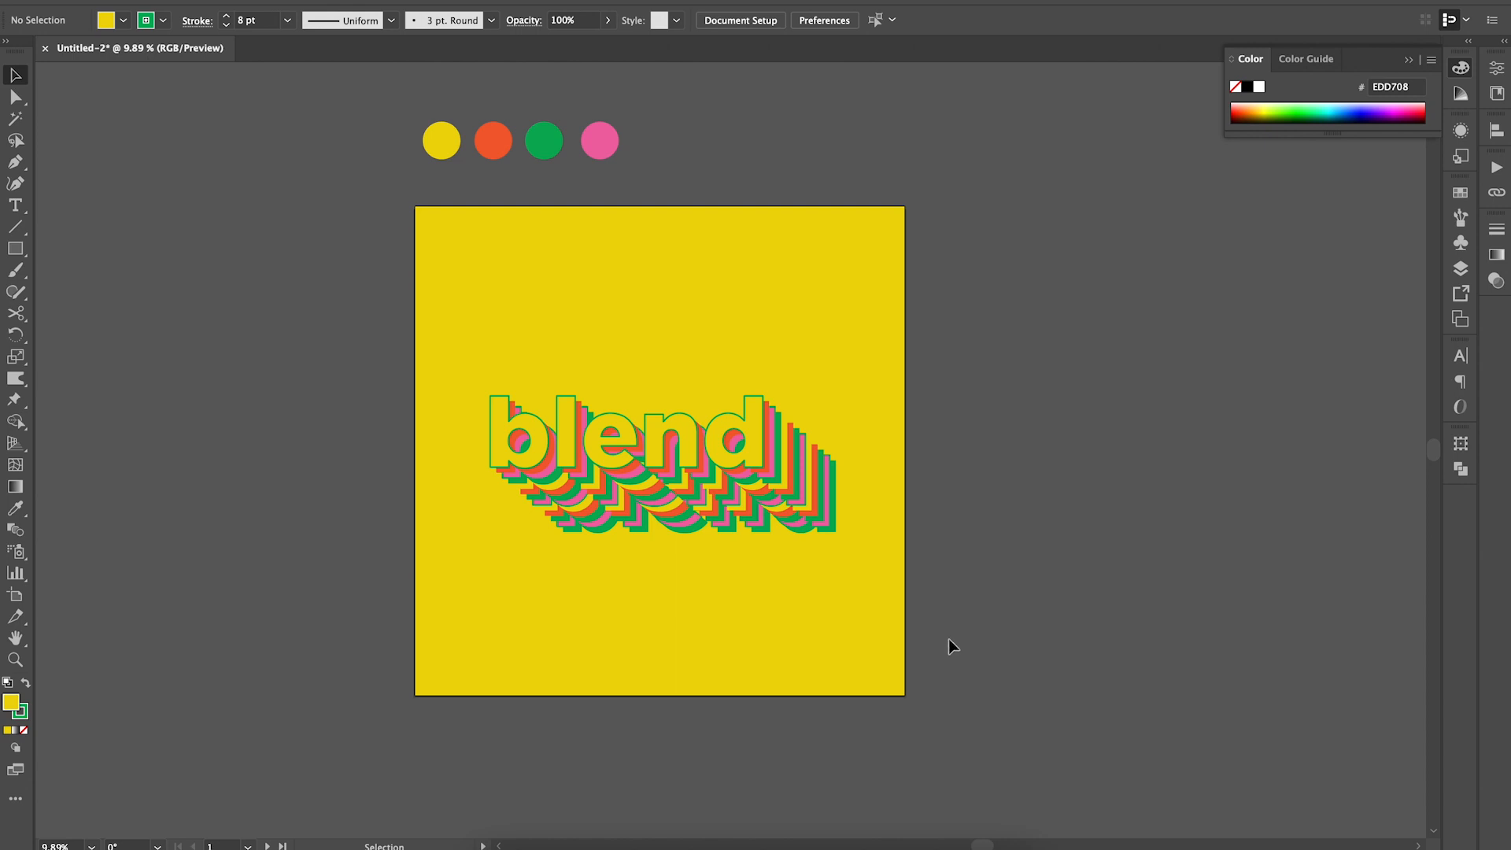
pyautogui.moveTo(1199, 542)
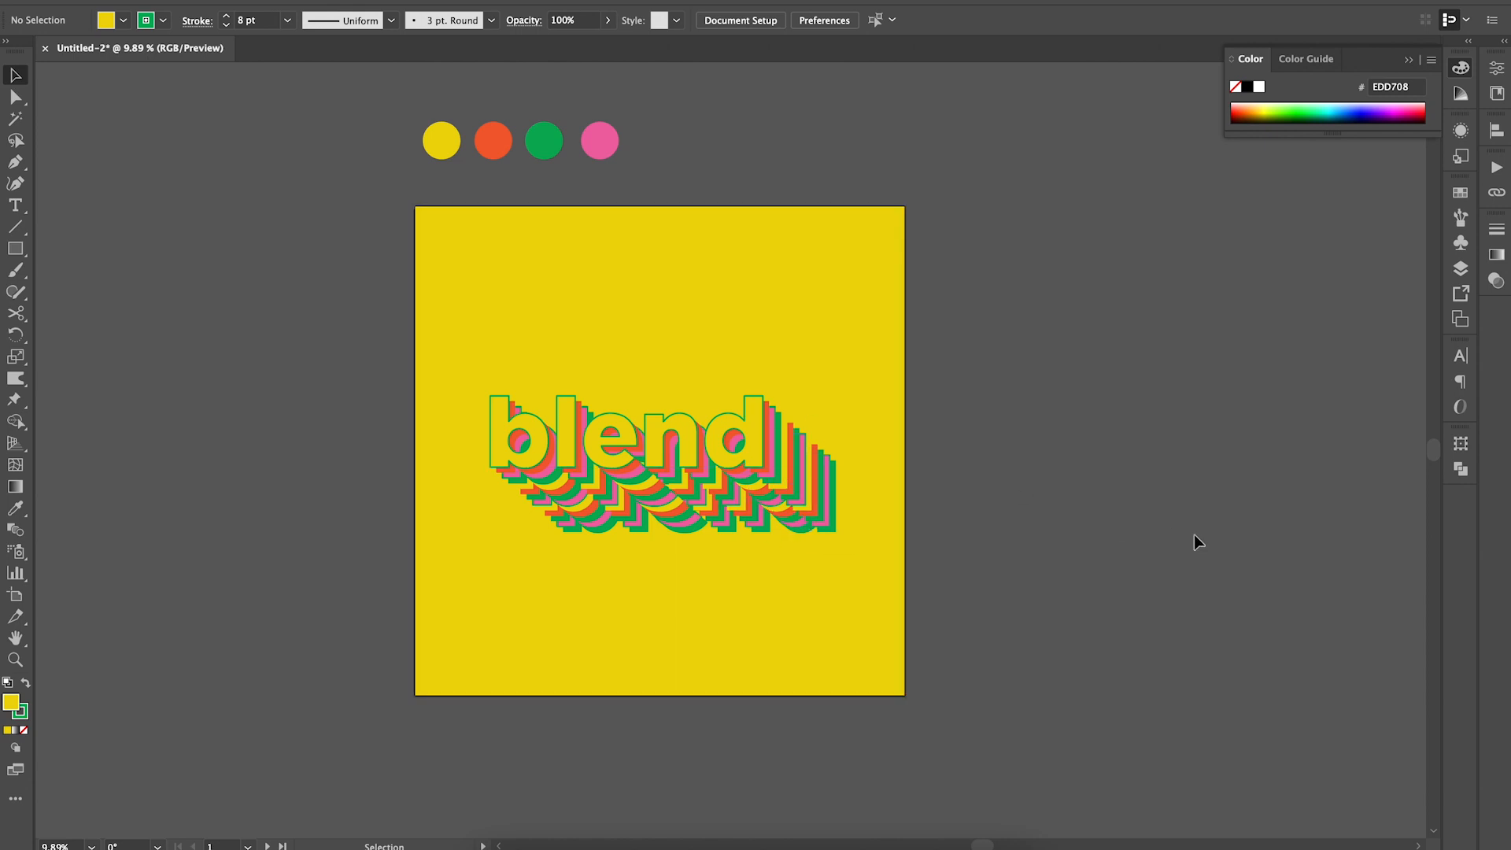
pyautogui.moveTo(1434, 571)
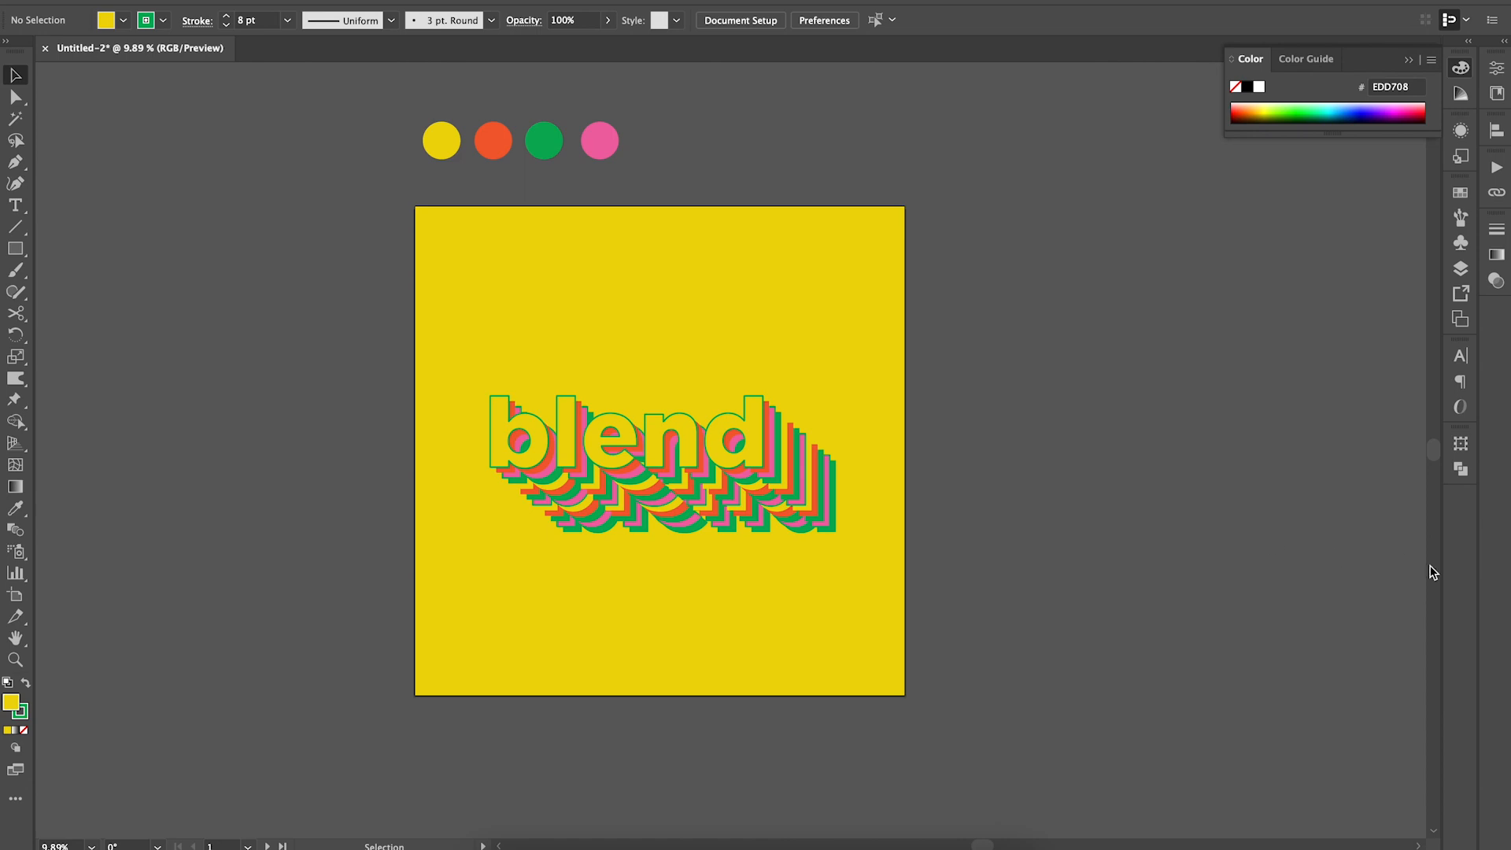